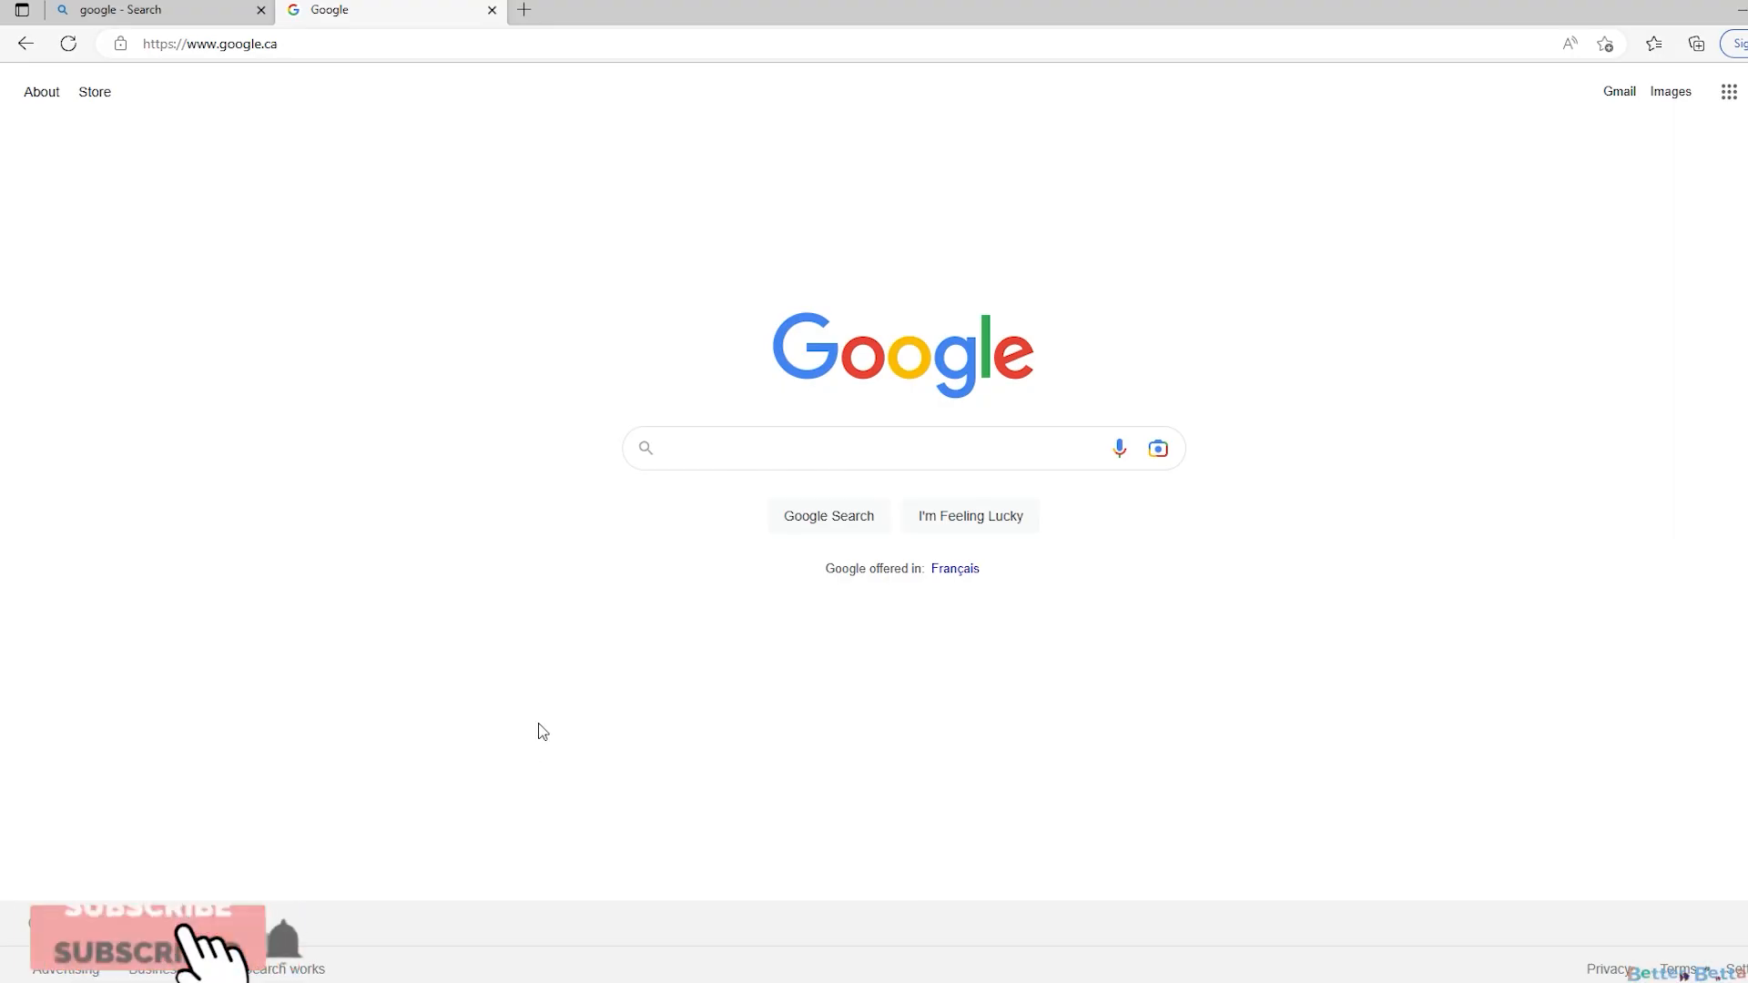
Search Google for 'aq advisor' and open the AqAdvisor stocking calculator result
click(826, 448)
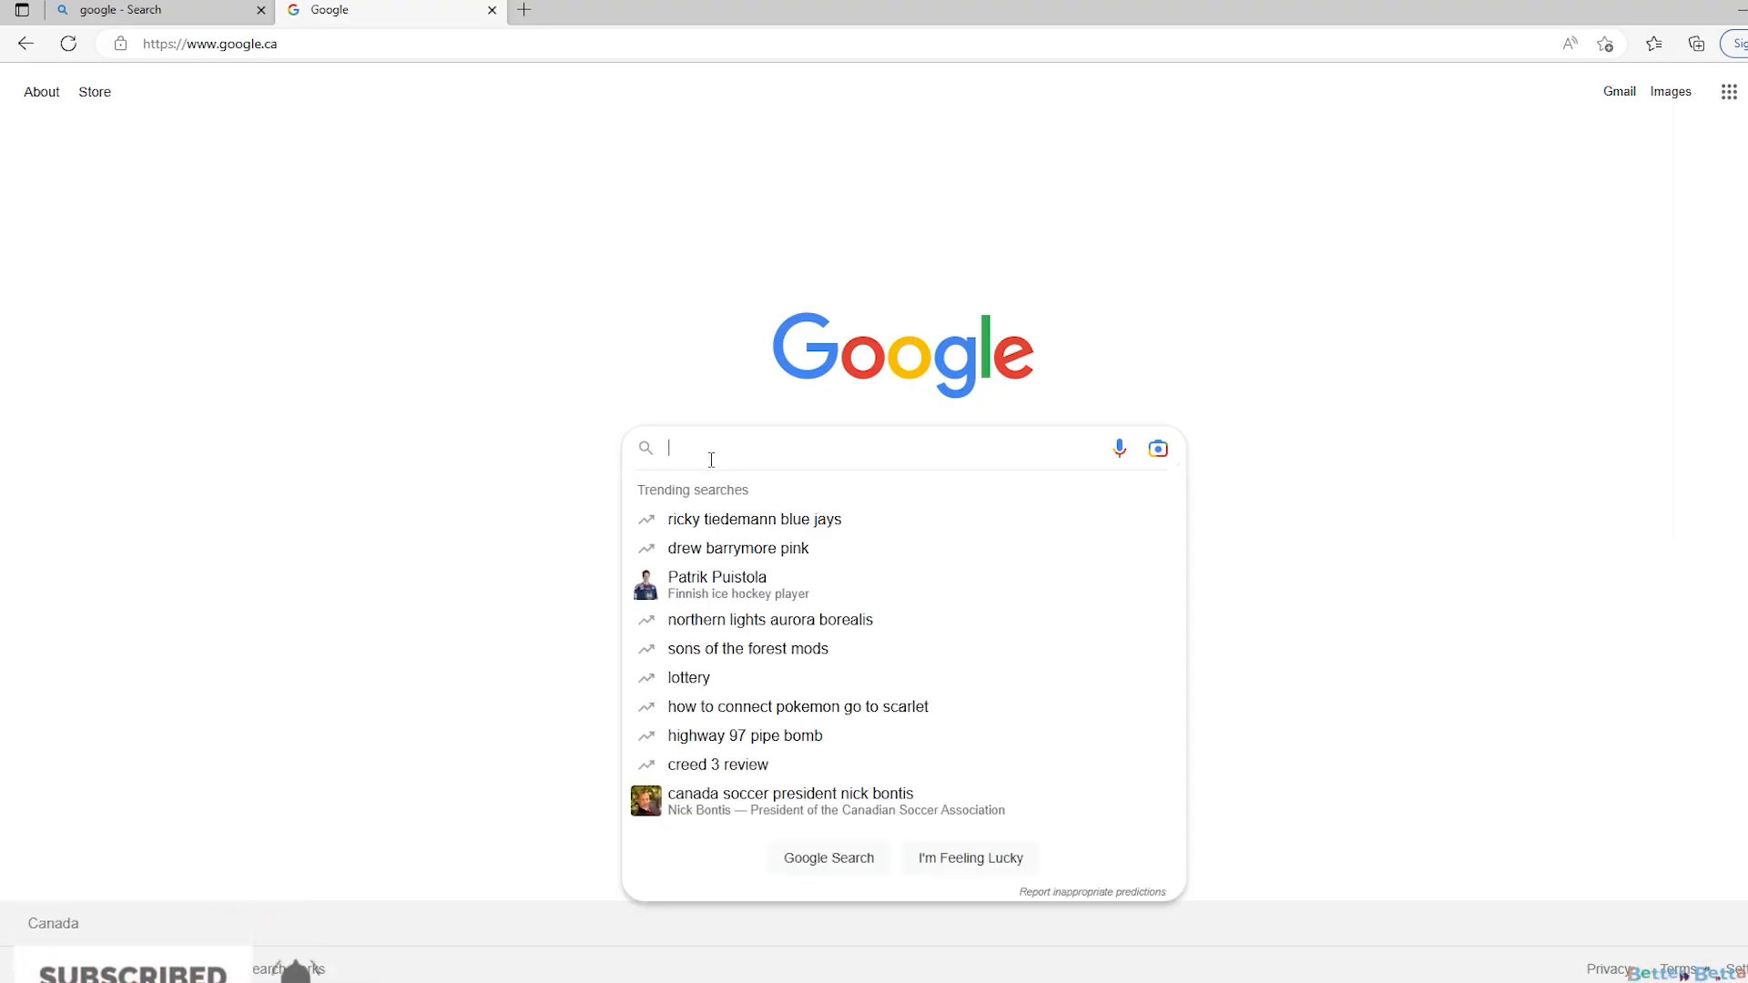
text(aq advisor)
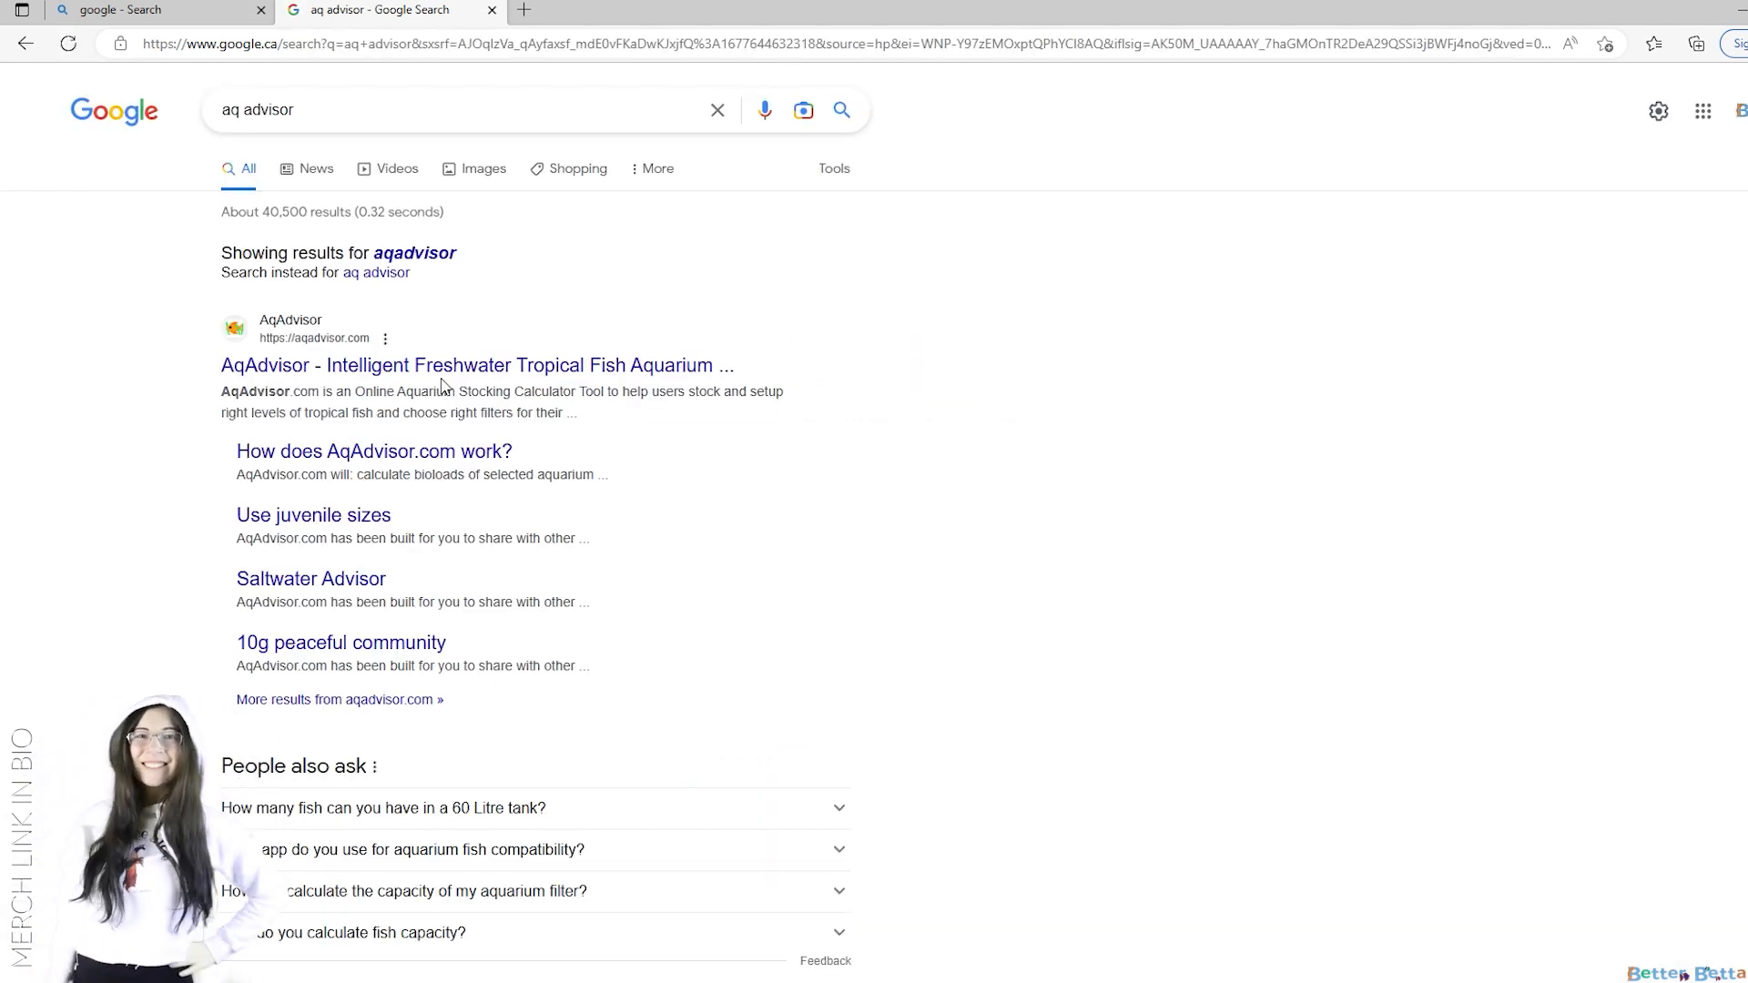
click(477, 365)
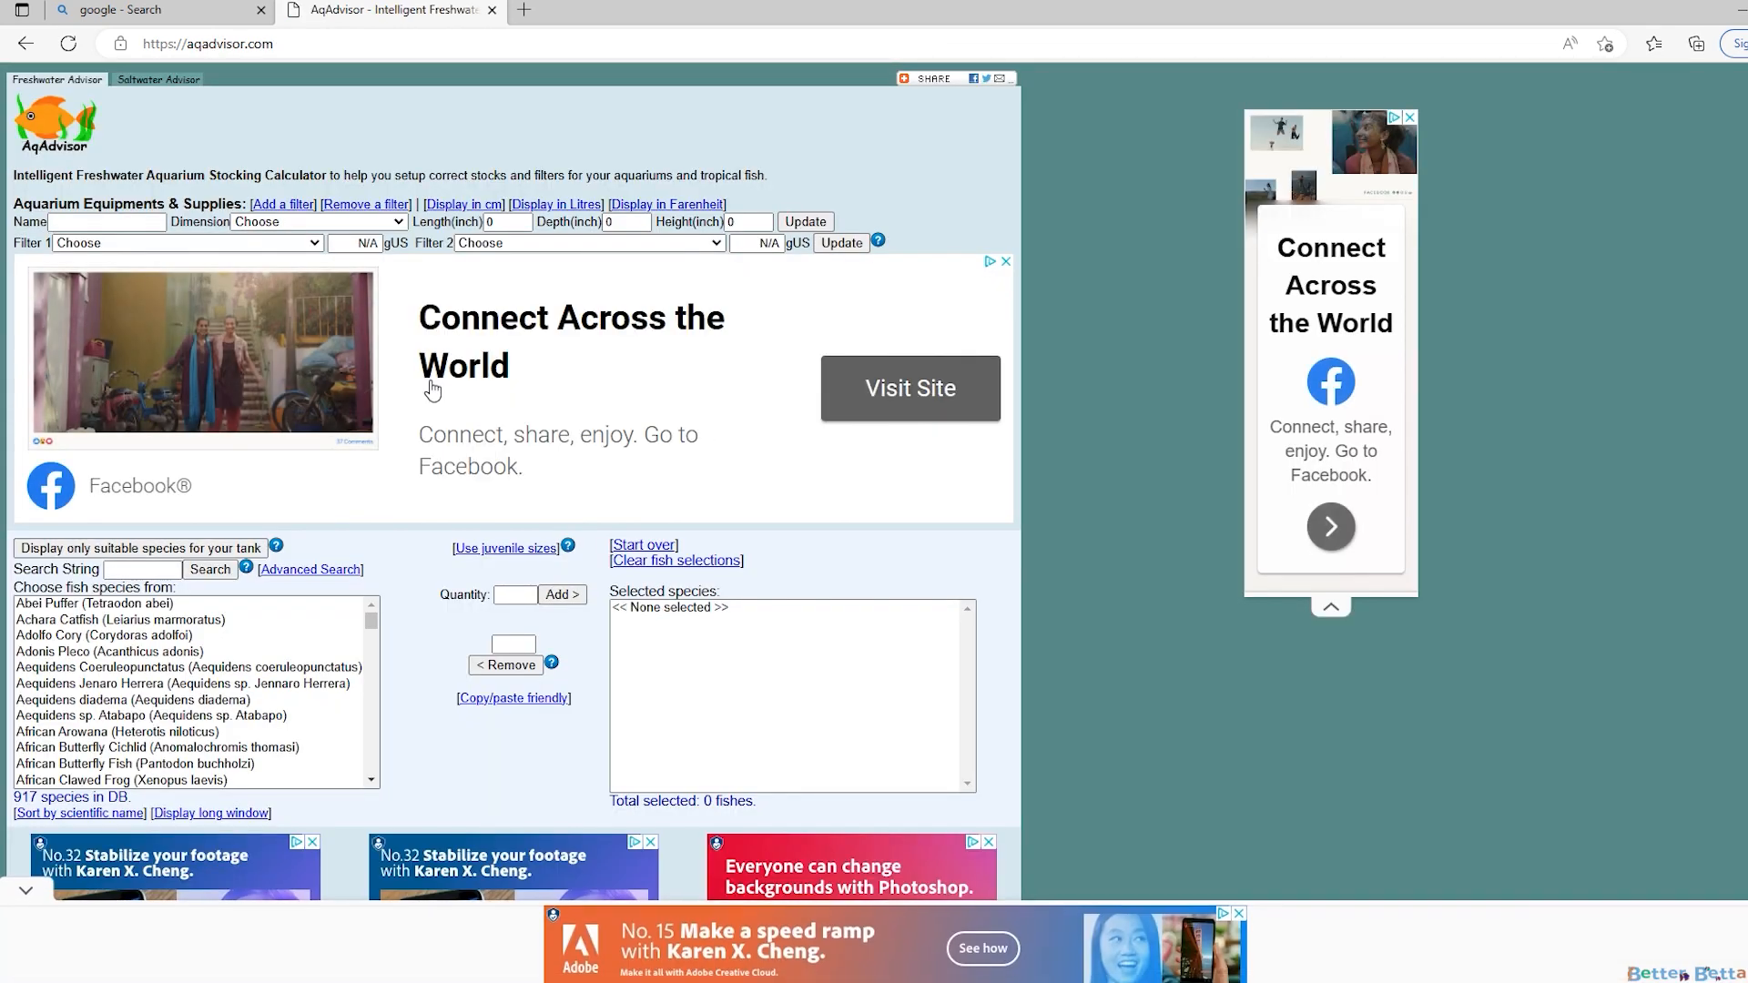
mouse_move(491, 706)
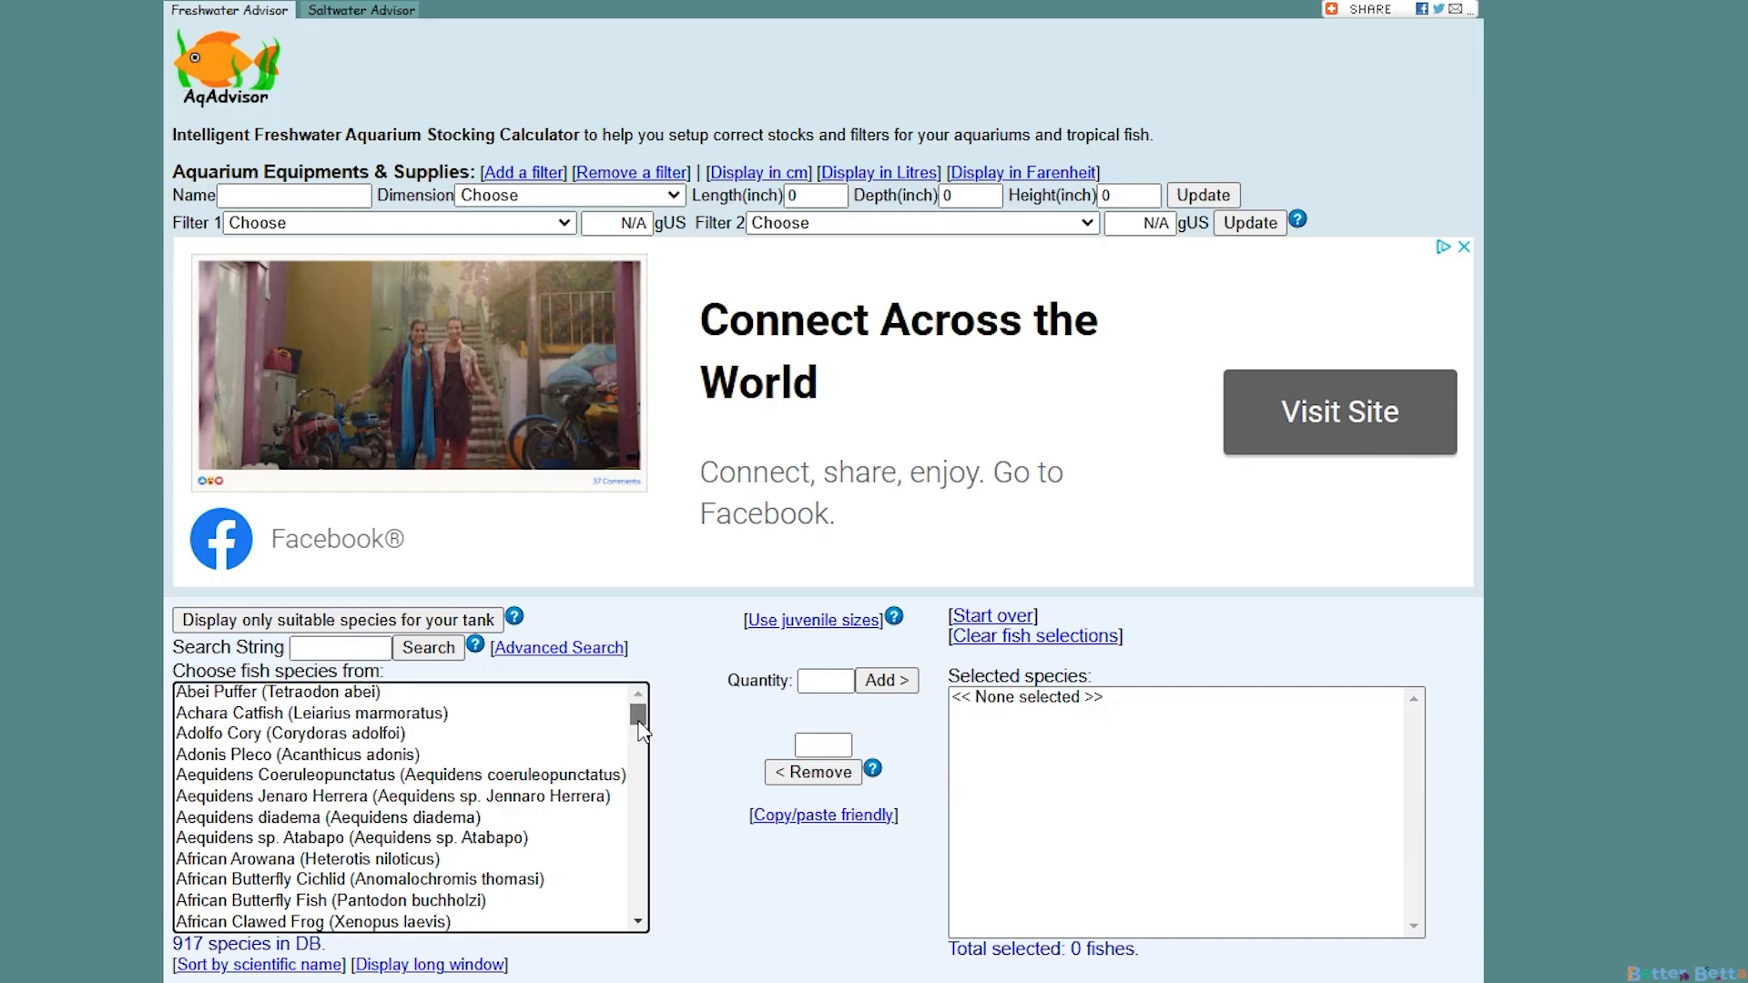
scroll(down, 3)
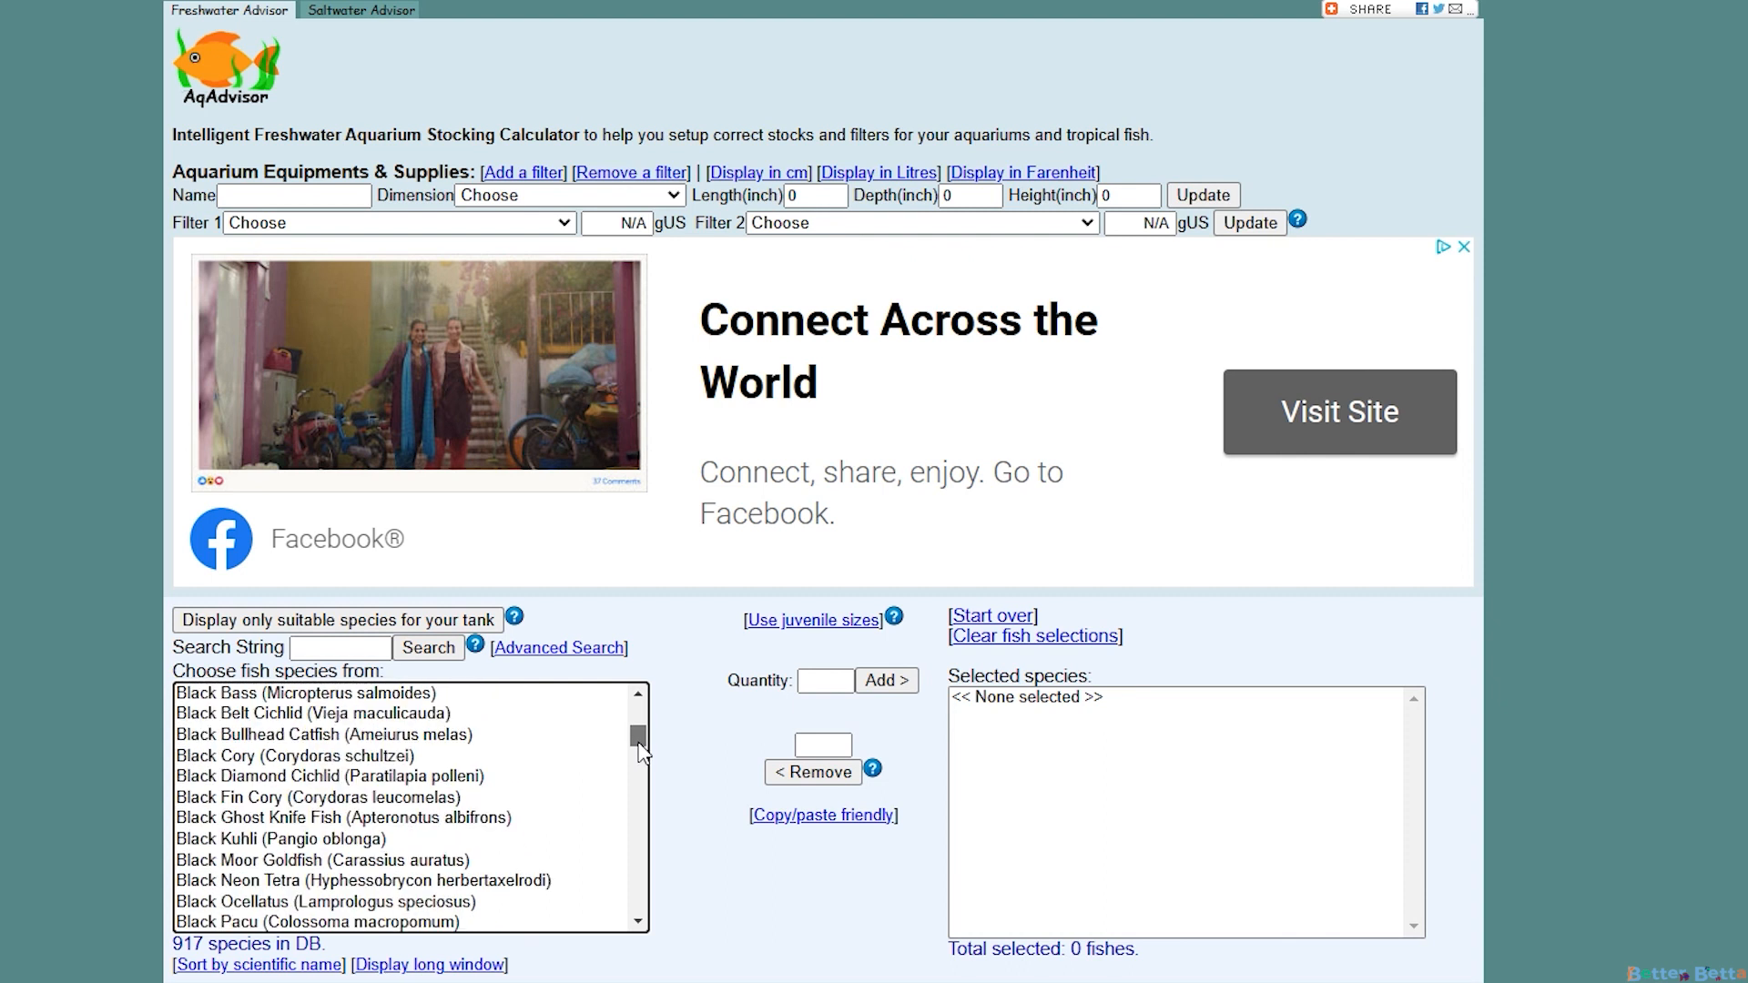
scroll(down, 3)
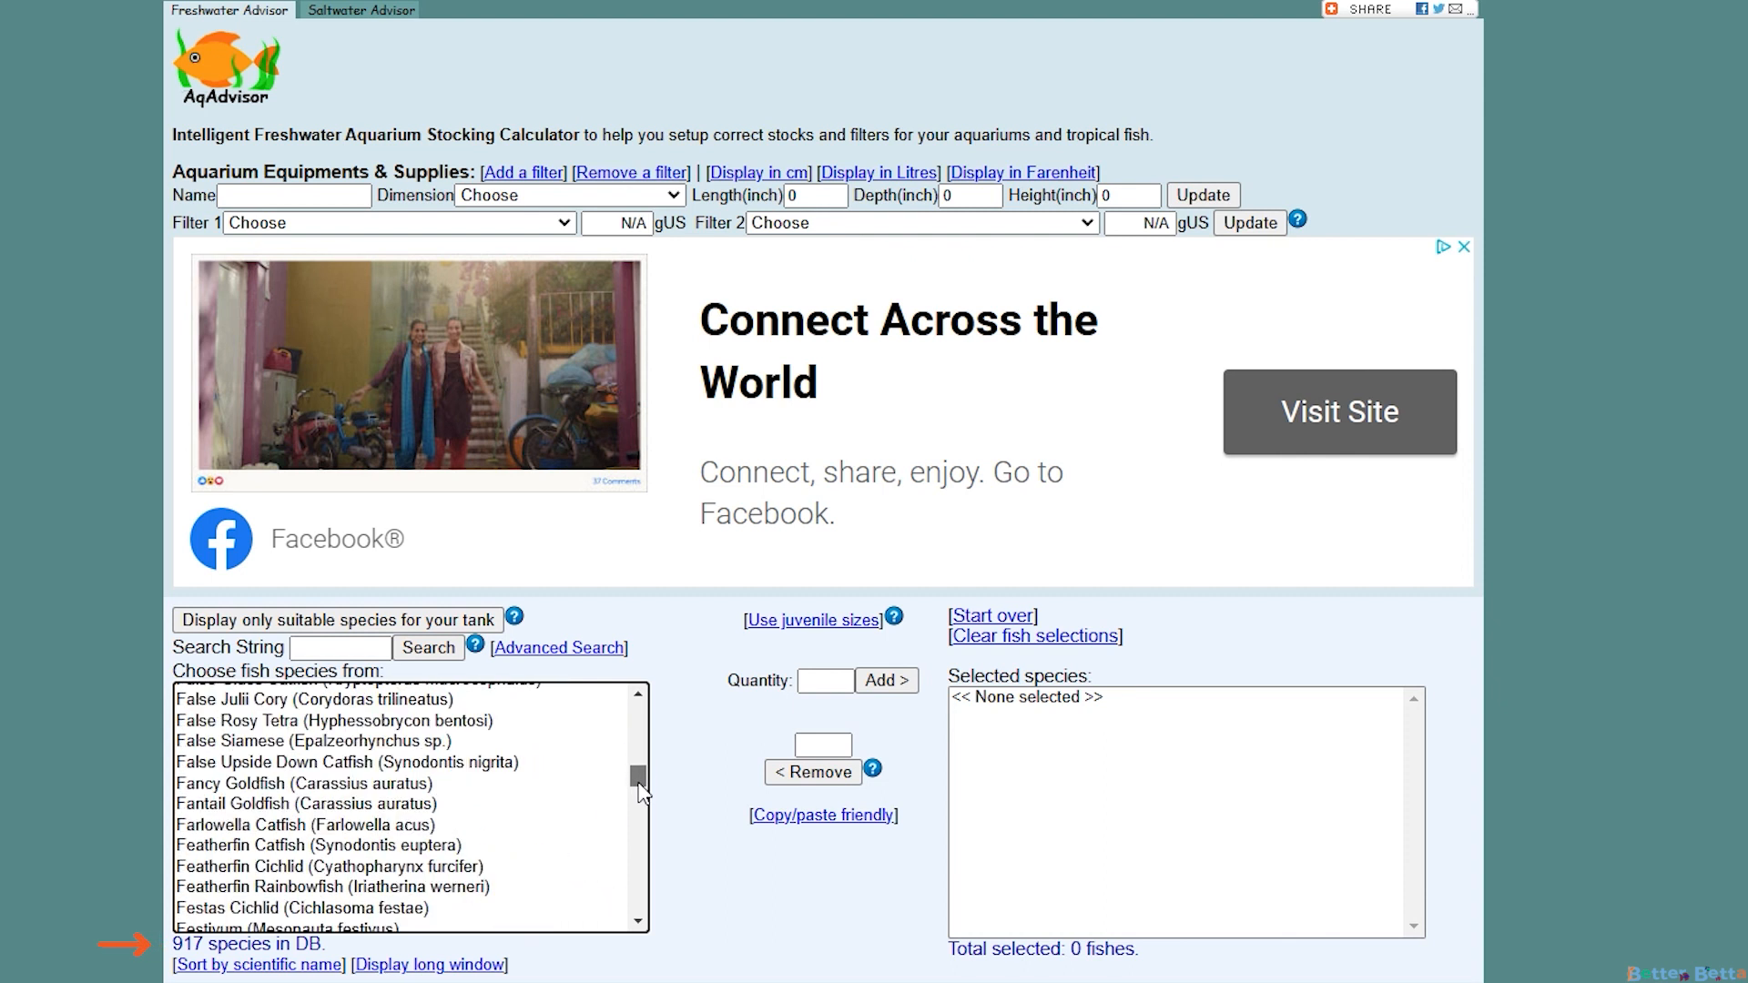
scroll(down, 3)
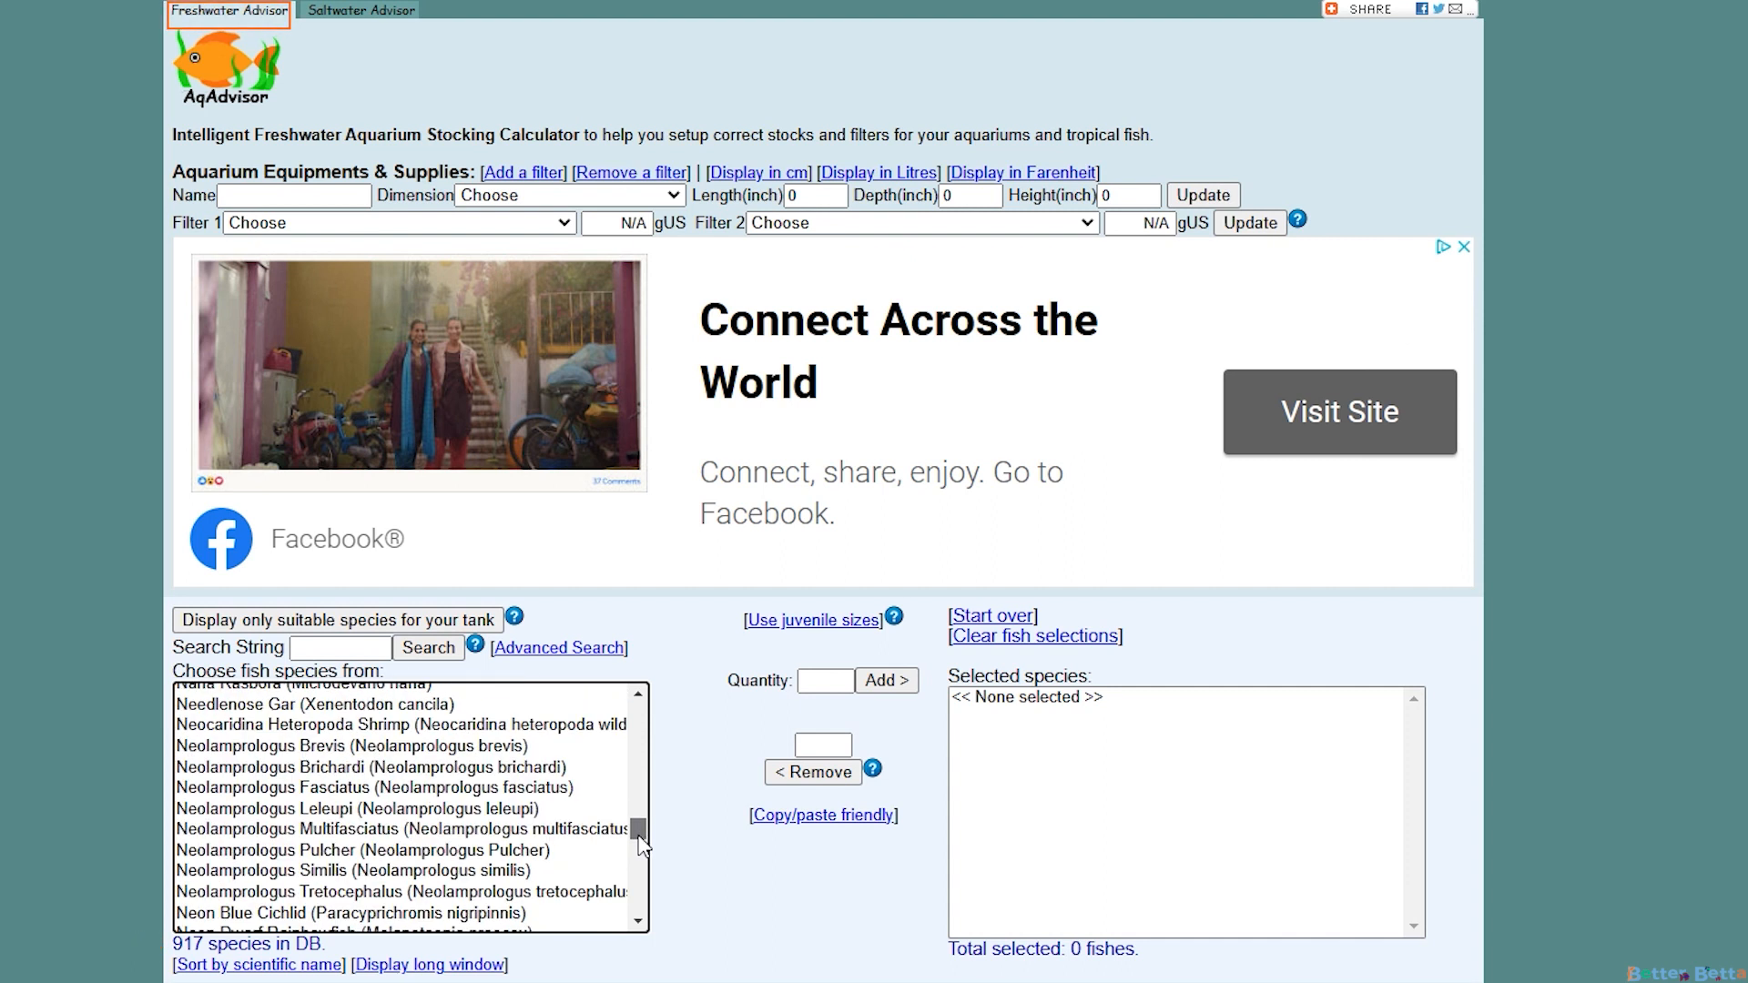
scroll(down, 3)
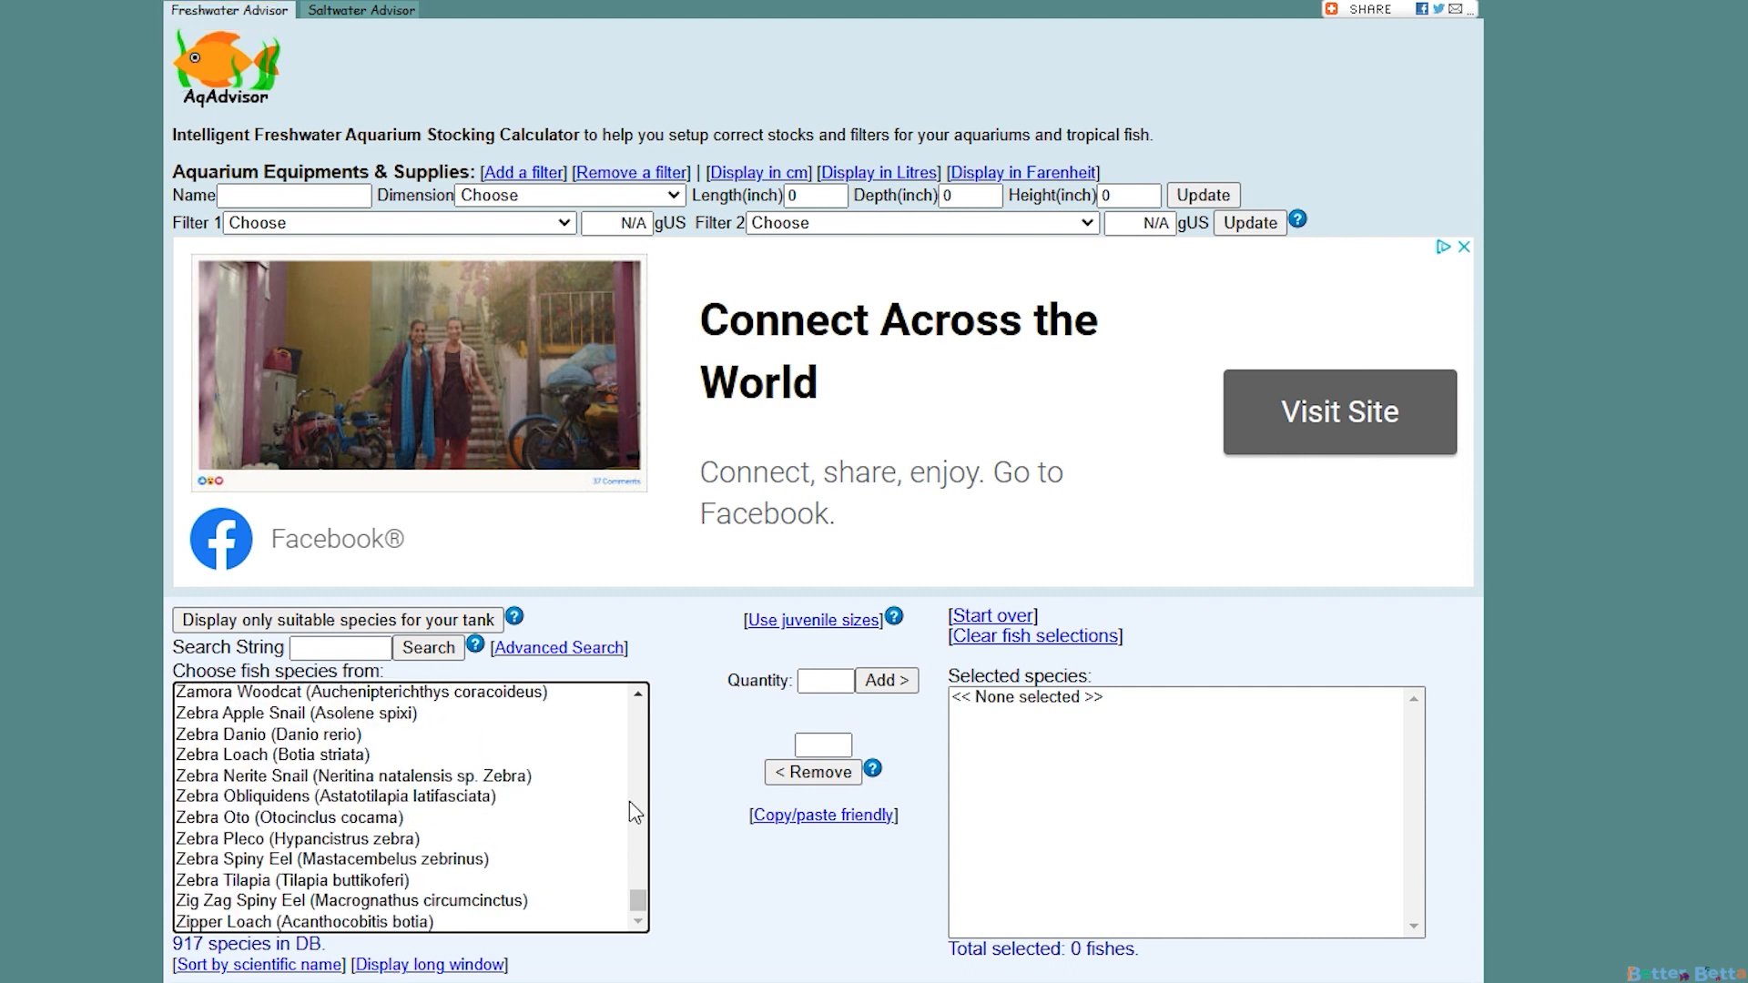
mouse_move(756, 670)
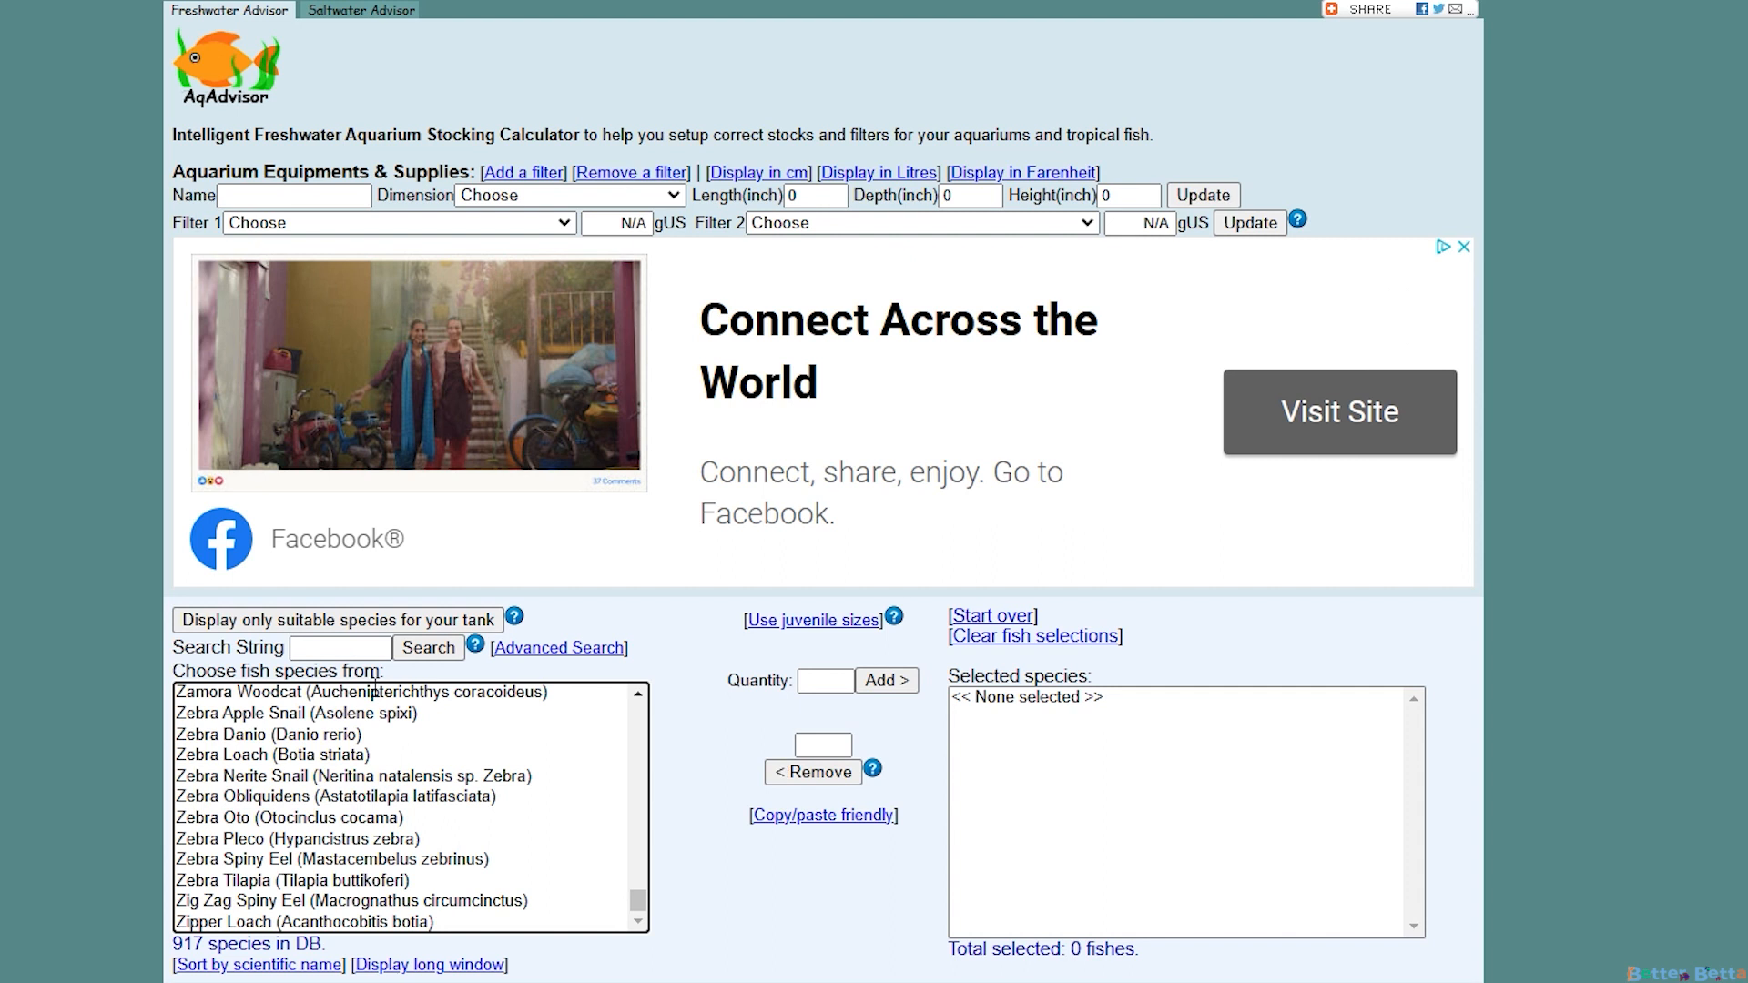
click(339, 648)
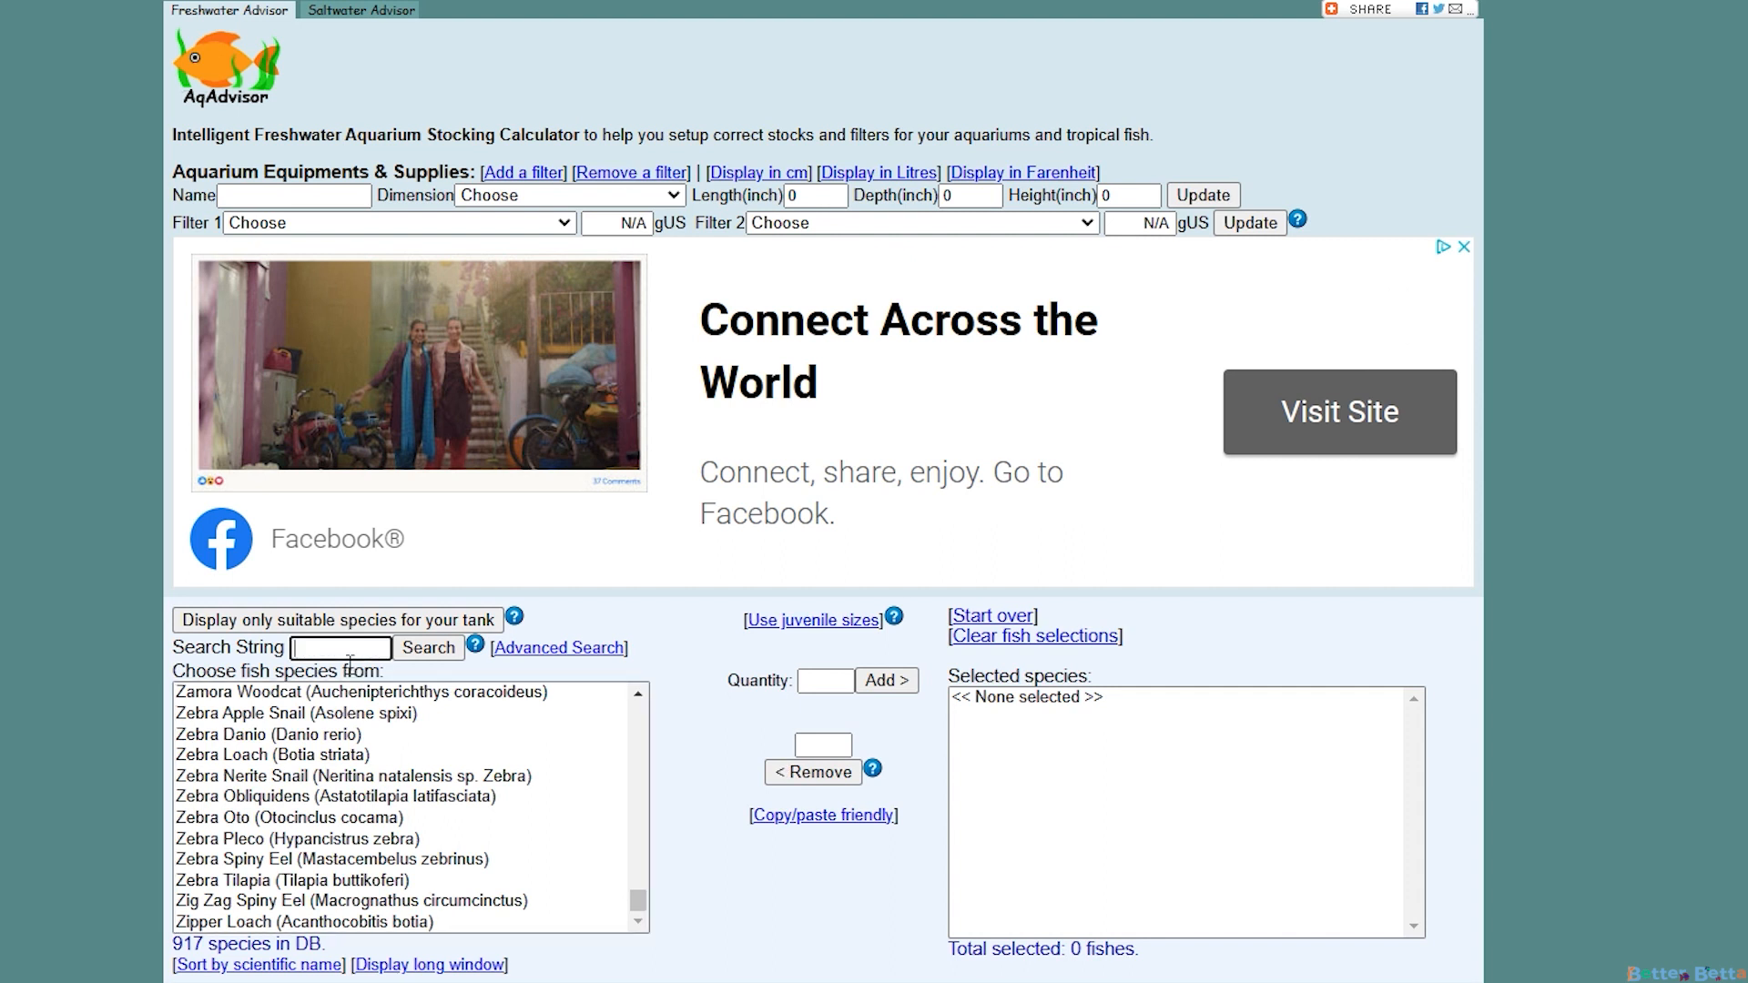
text(neon t)
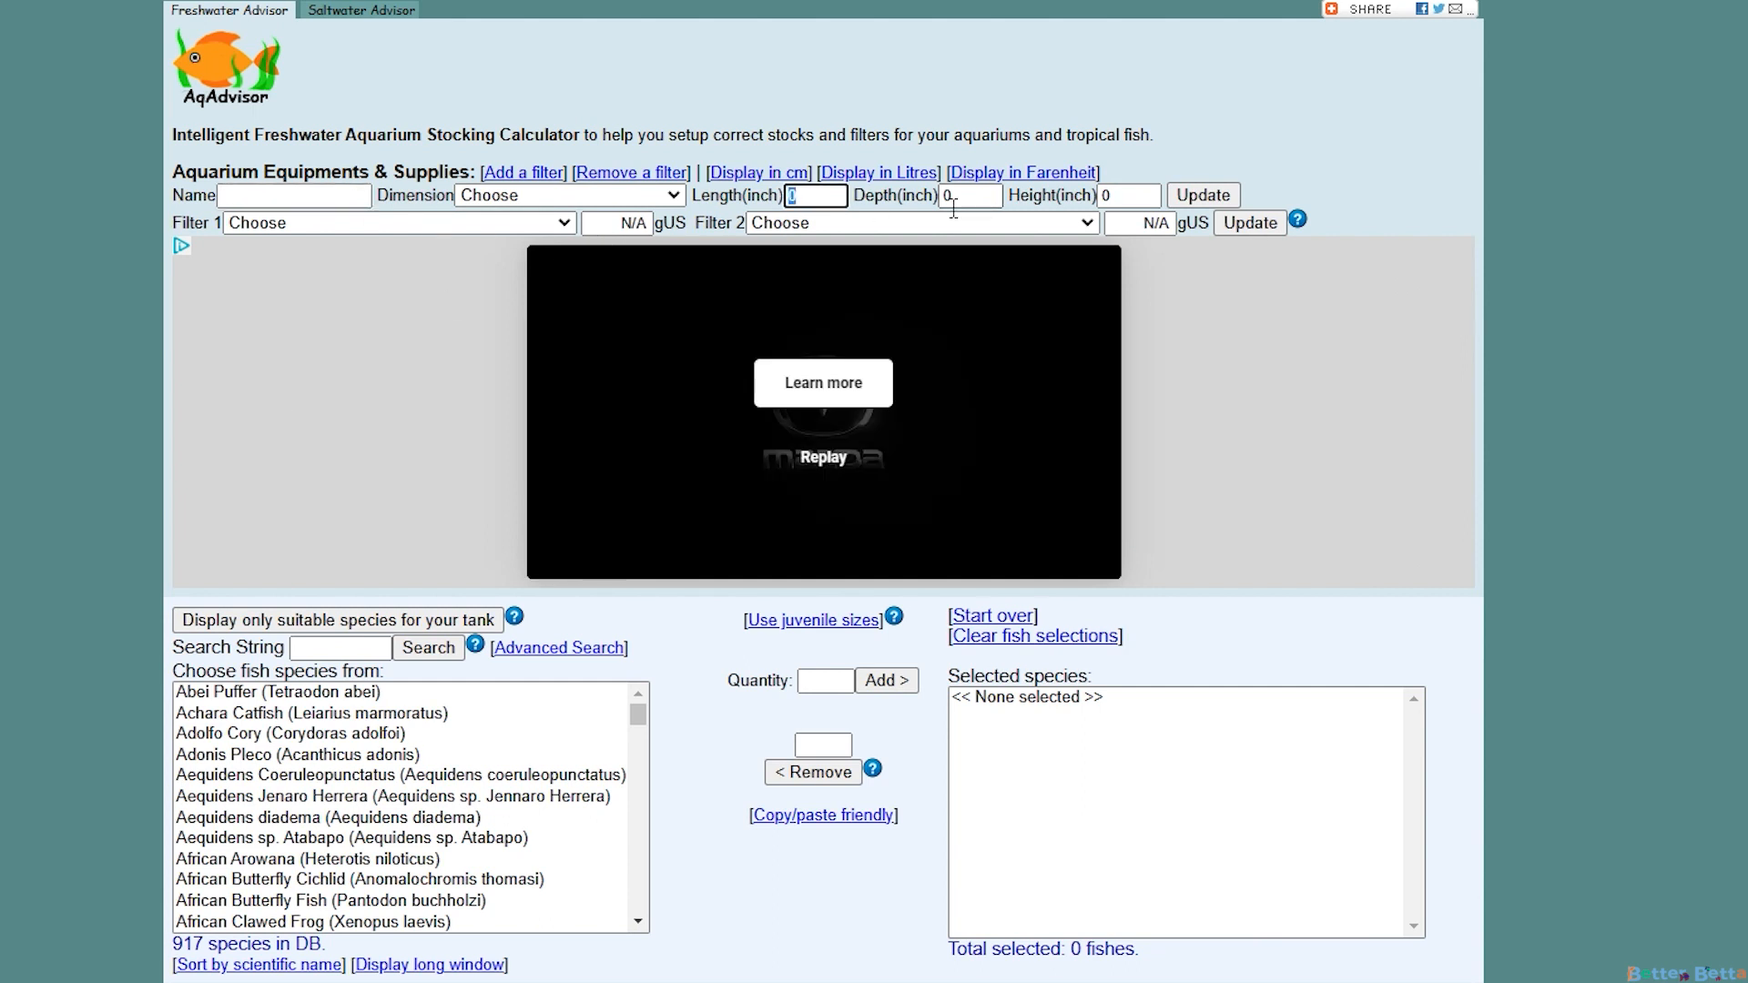
click(1129, 195)
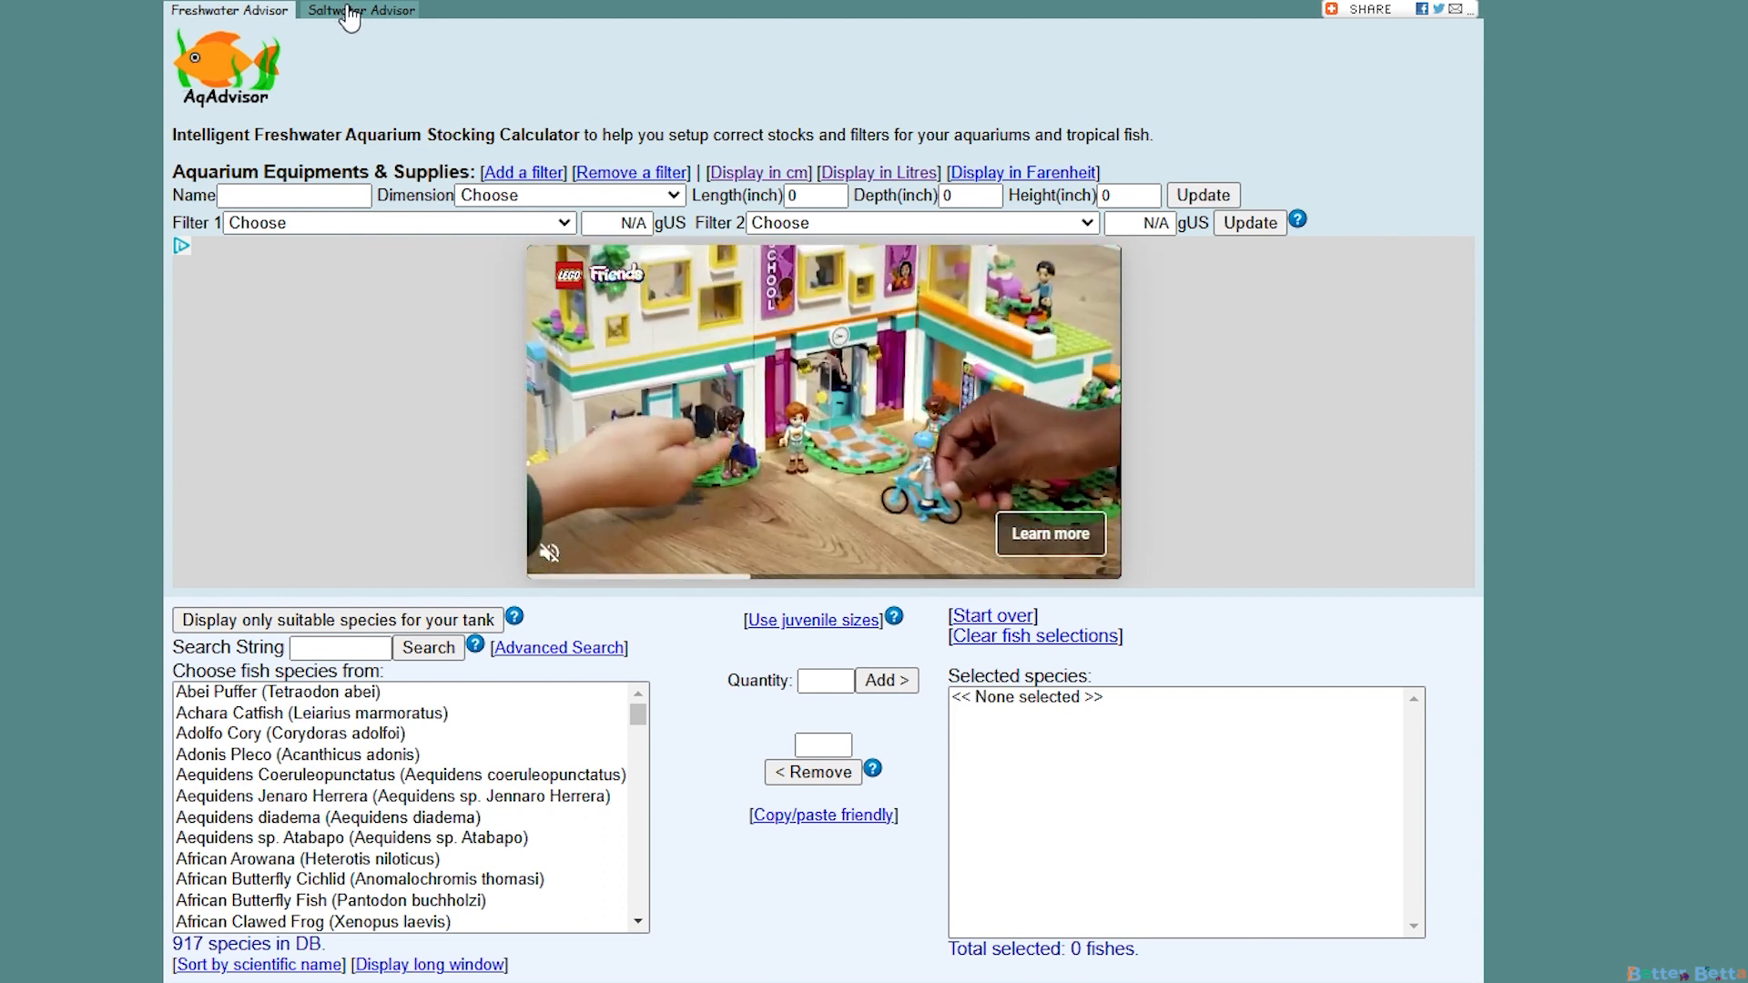
click(356, 10)
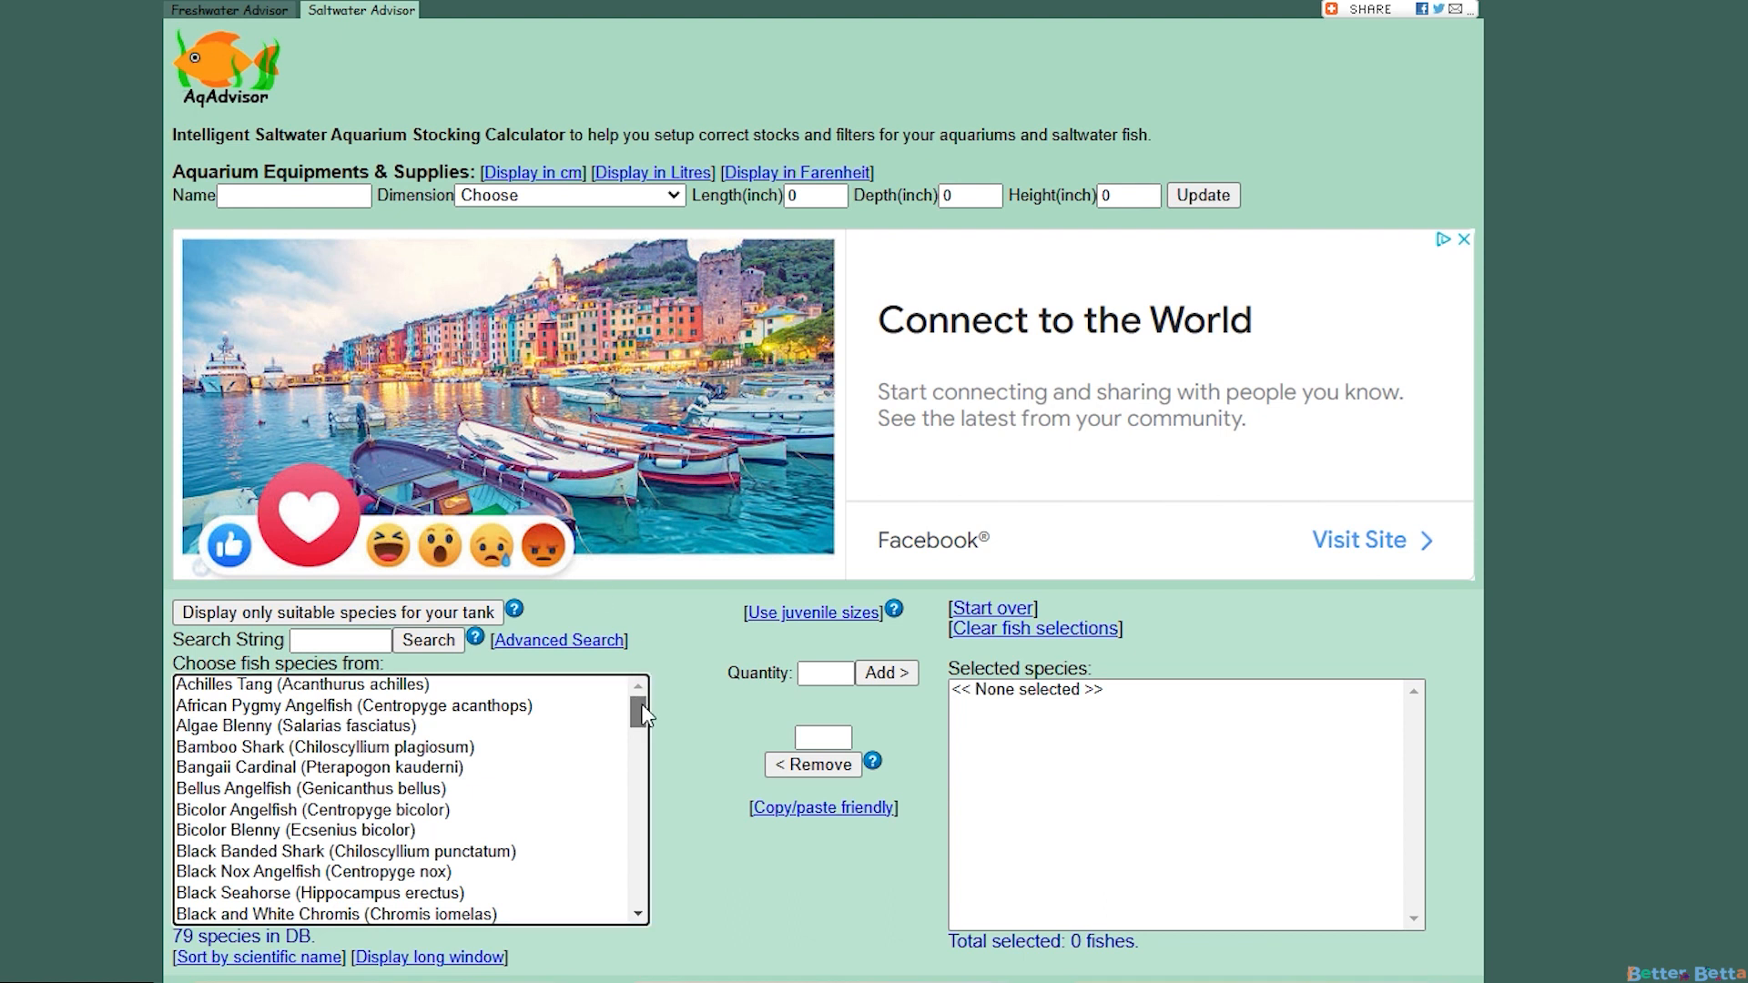
scroll(down, 3)
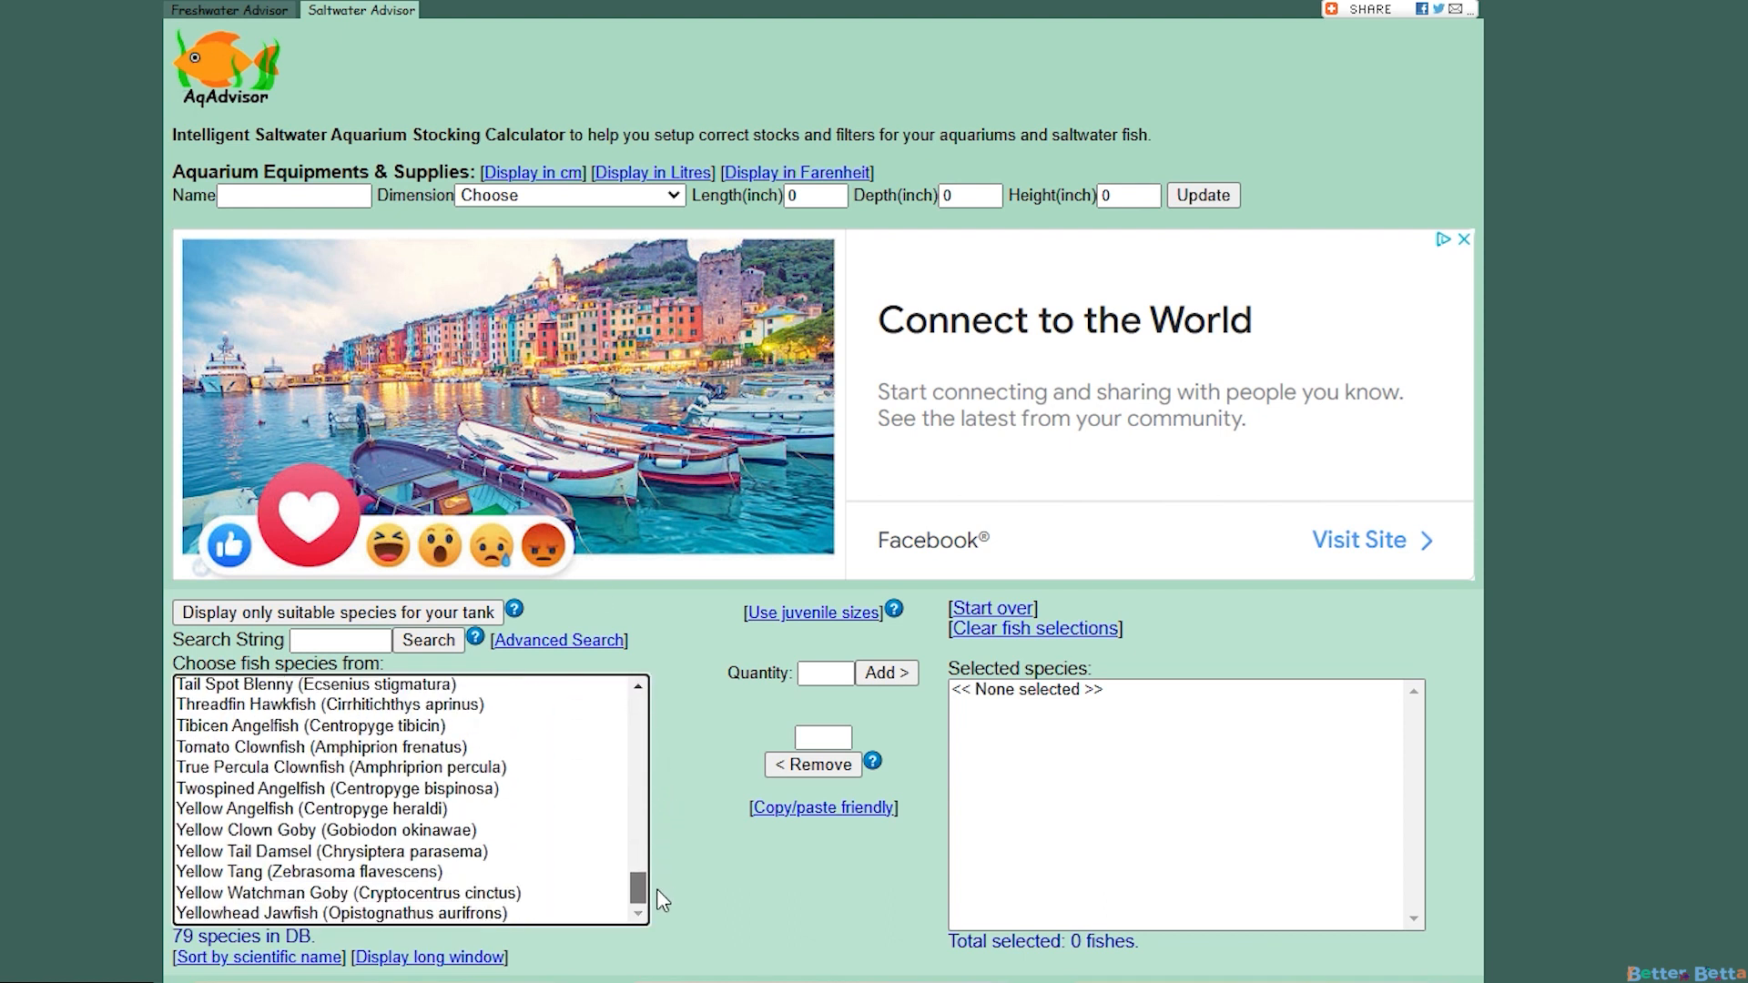
click(188, 8)
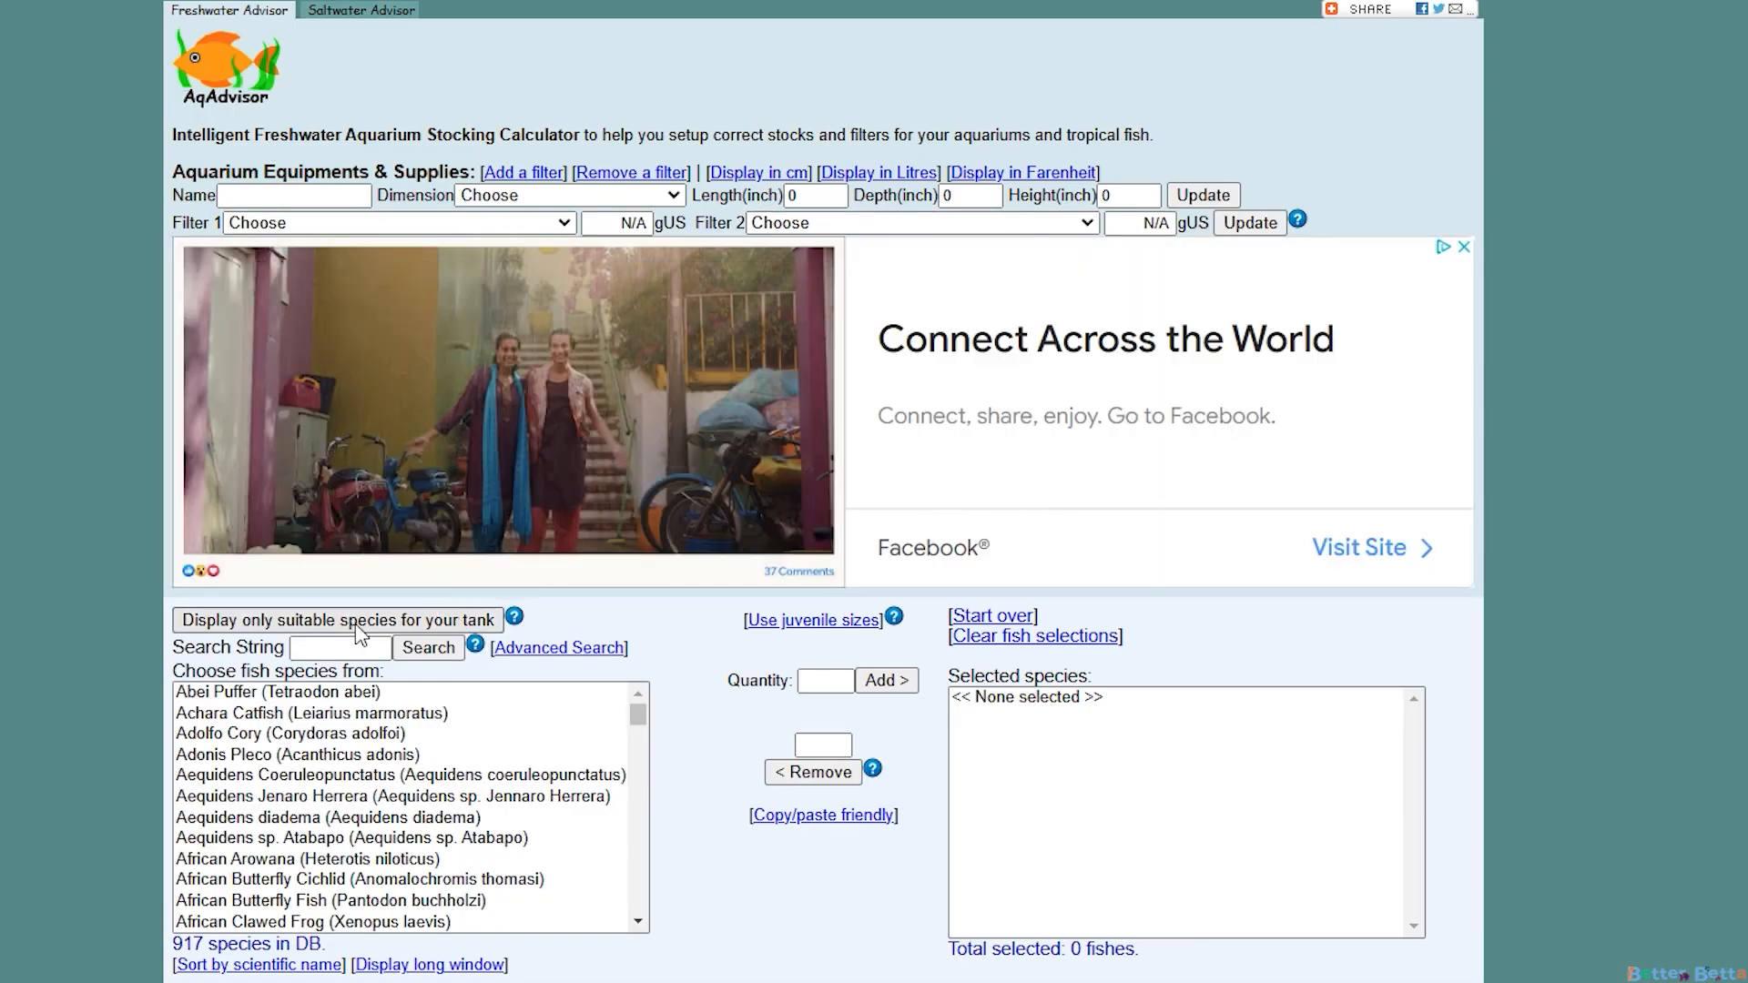
Switch the species list to suitable species only, then back to all species
click(337, 620)
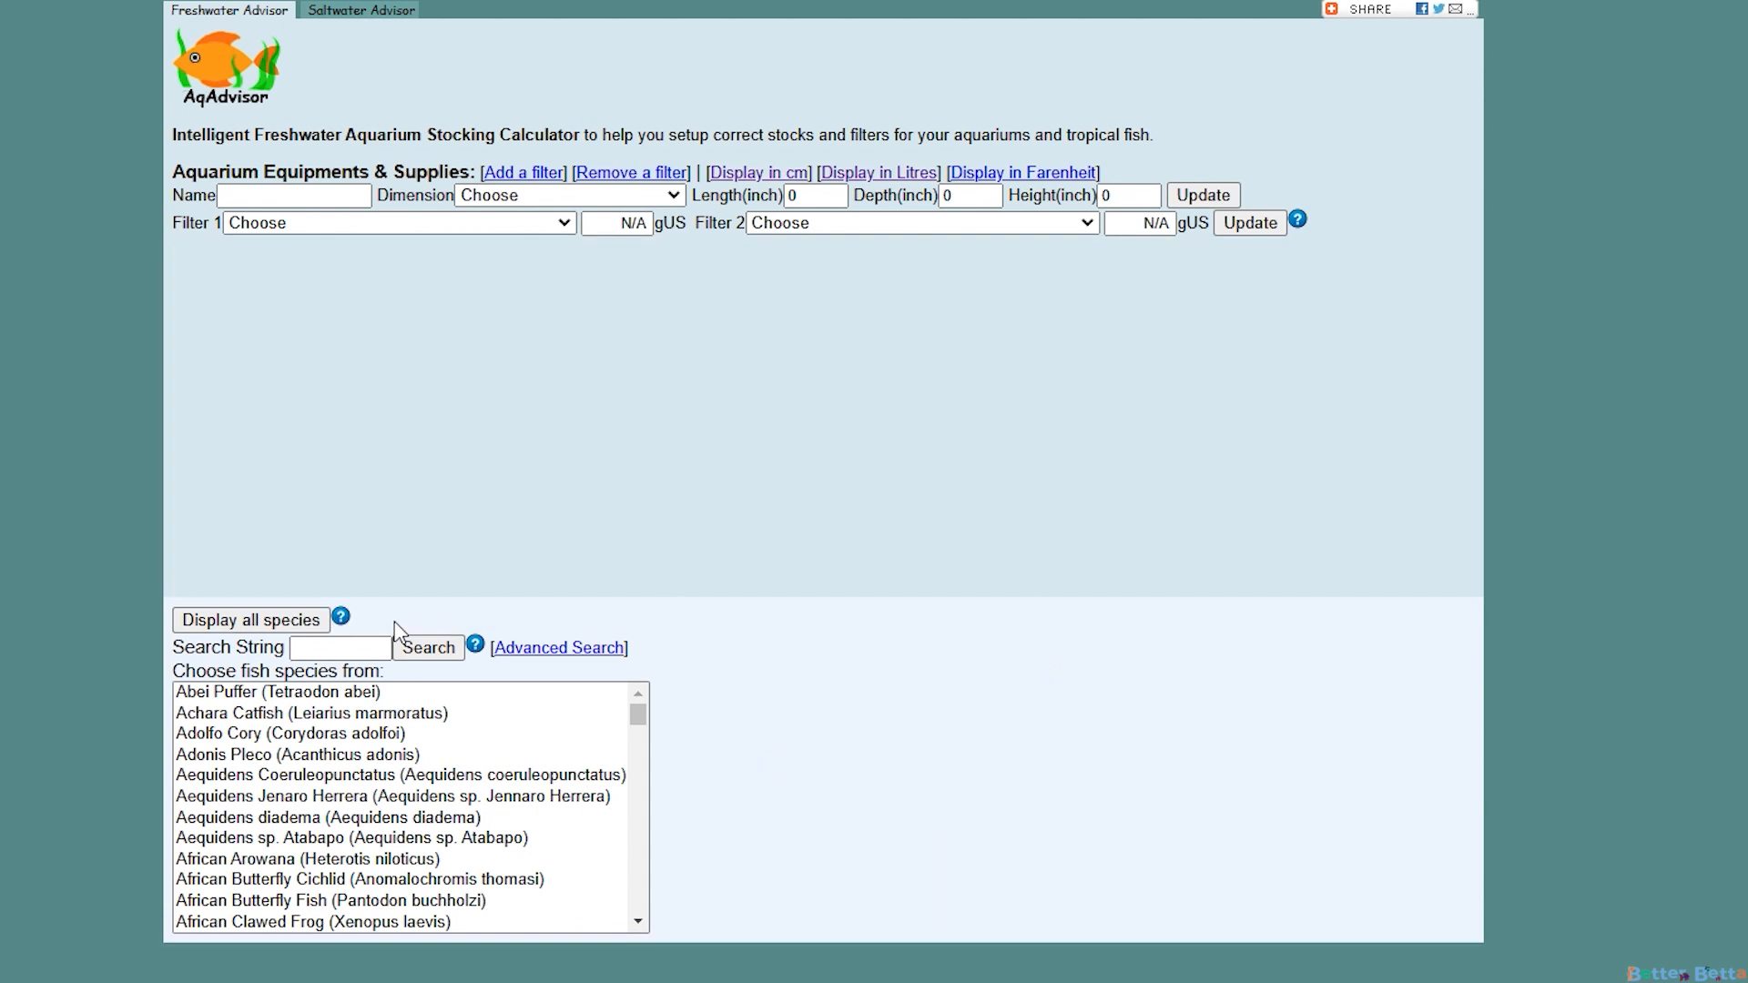
click(251, 620)
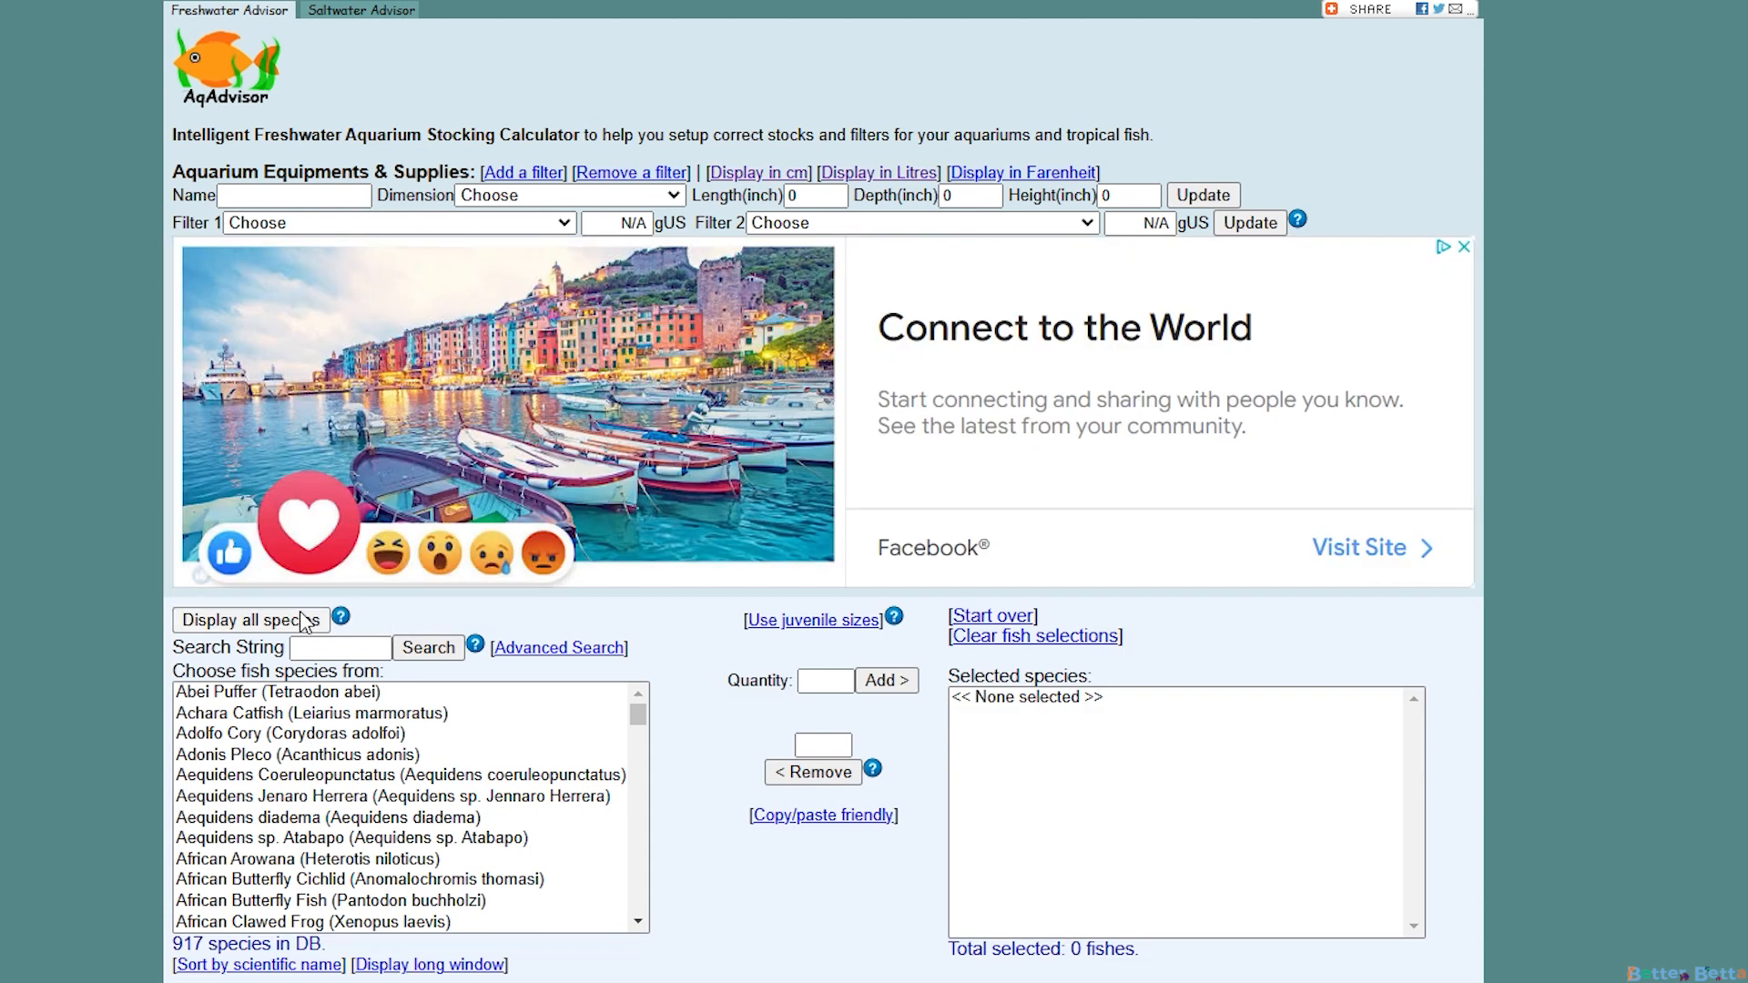
click(253, 620)
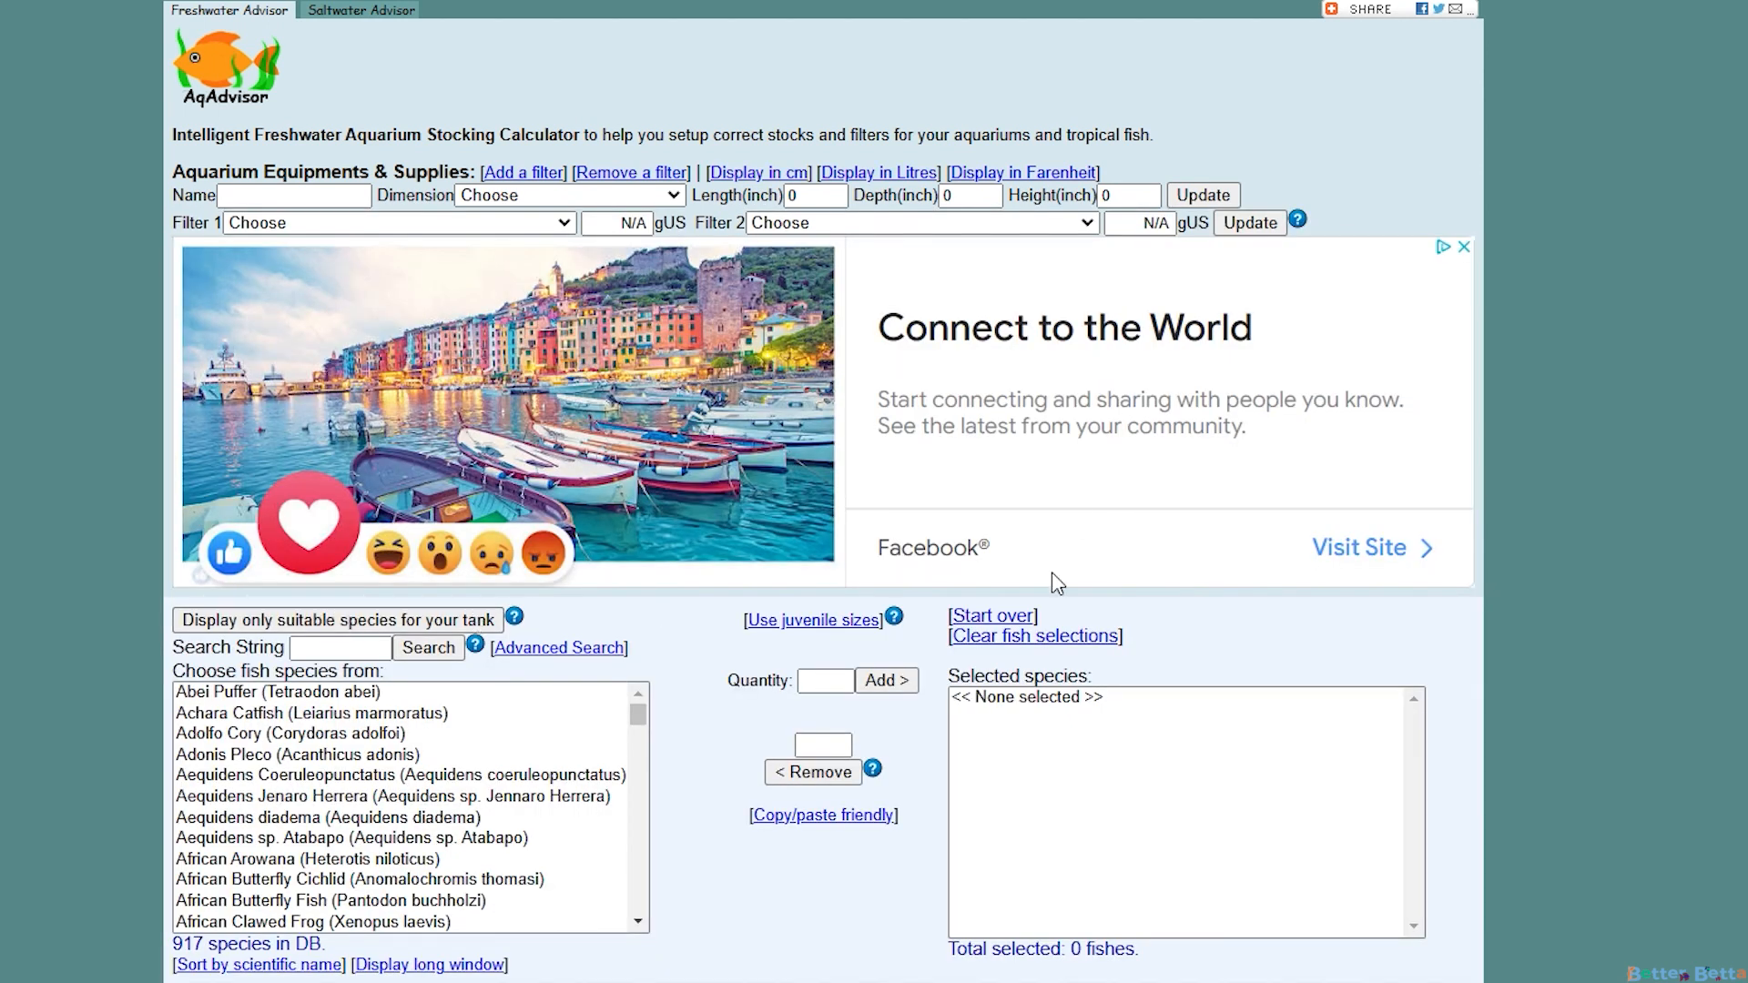
Highlight the page notes, including the note that the page is bookmarkable
scroll(down, 3)
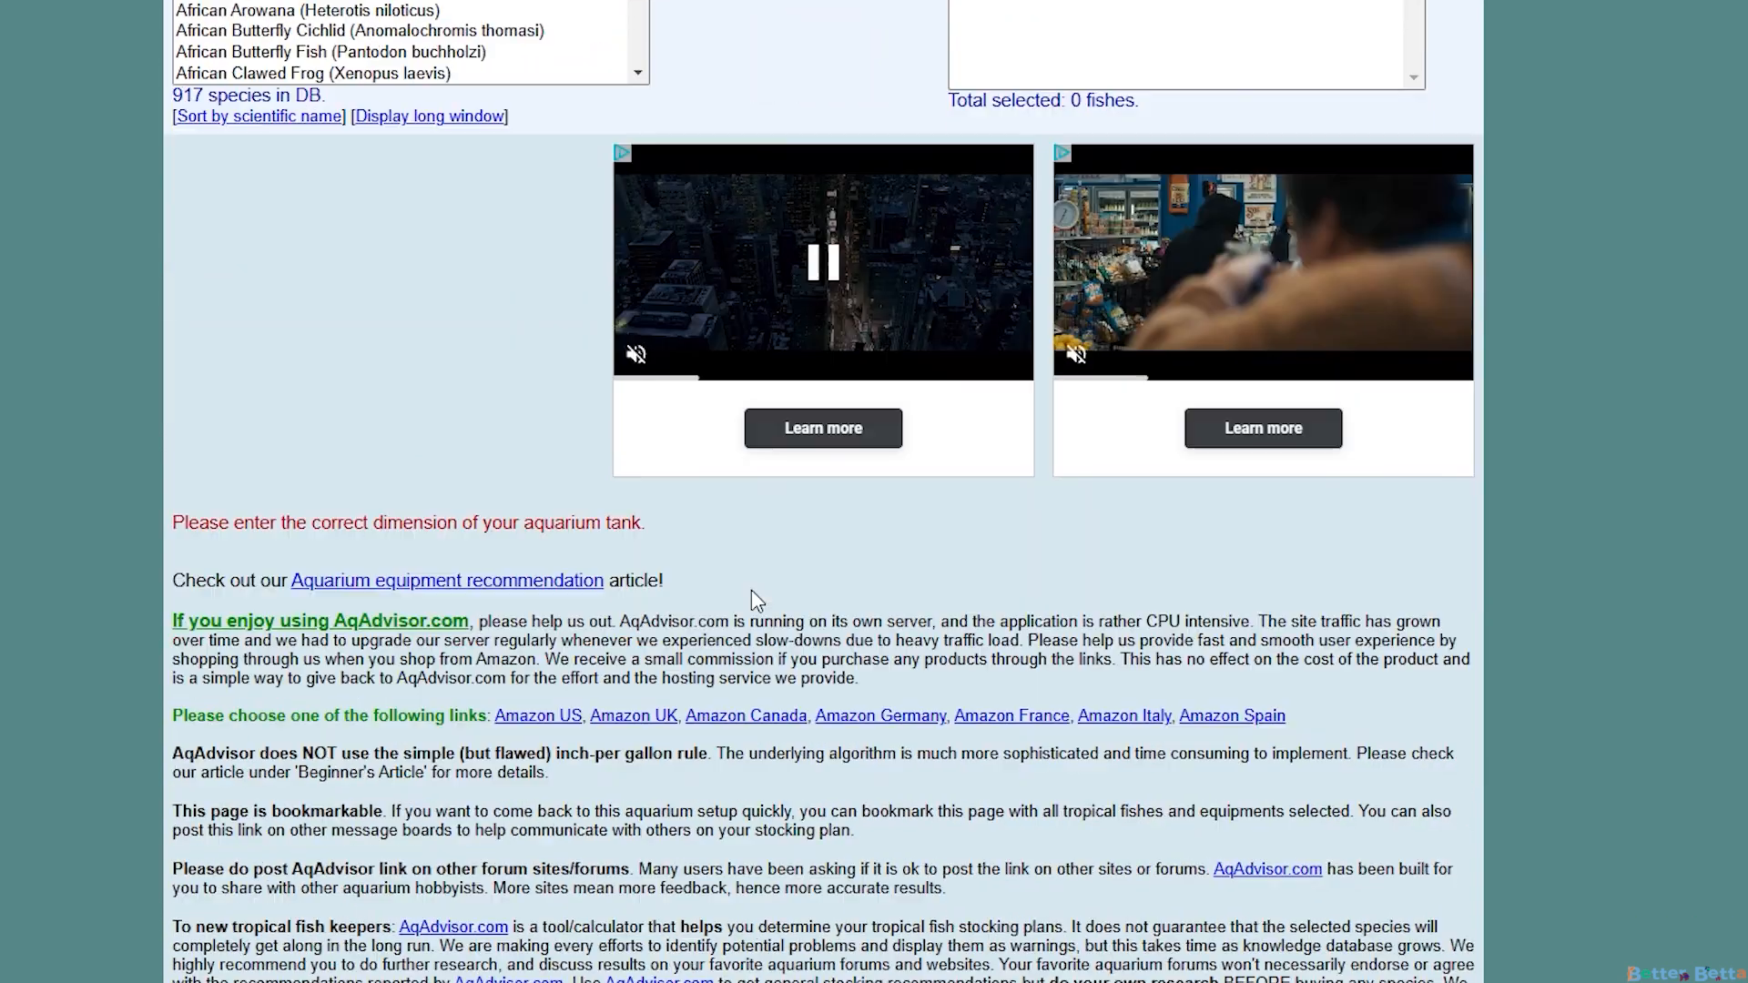
scroll(down, 3)
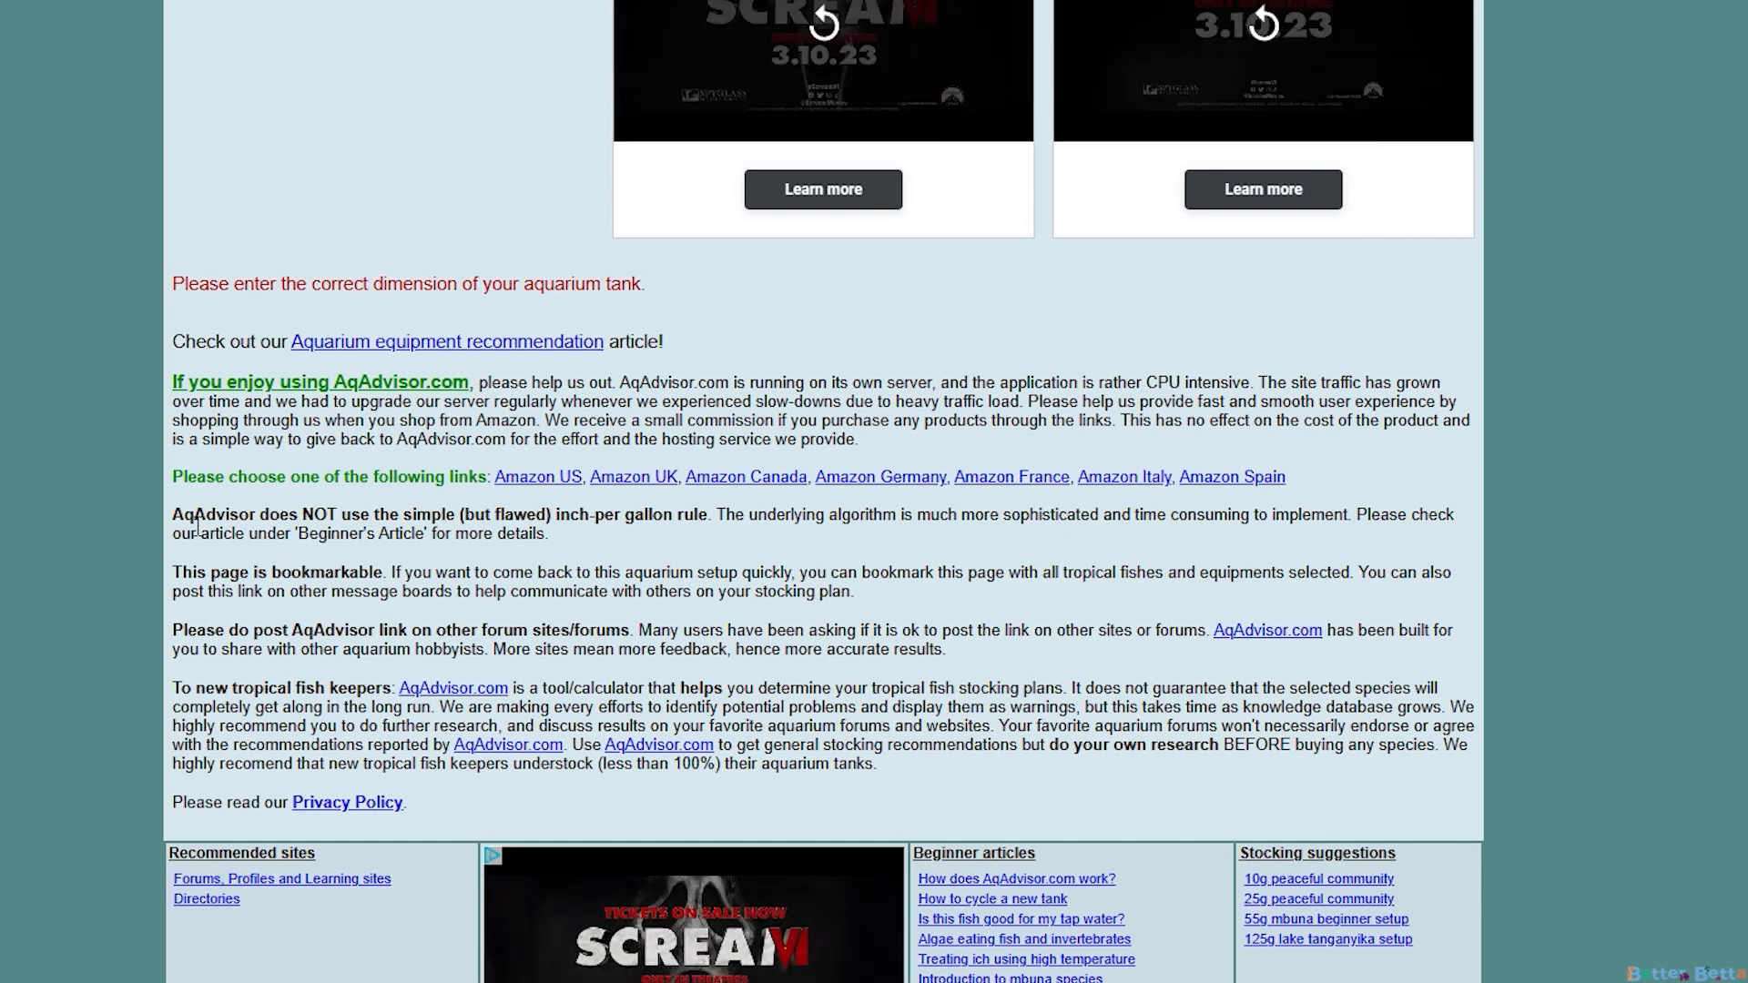
drag(172, 524, 655, 532)
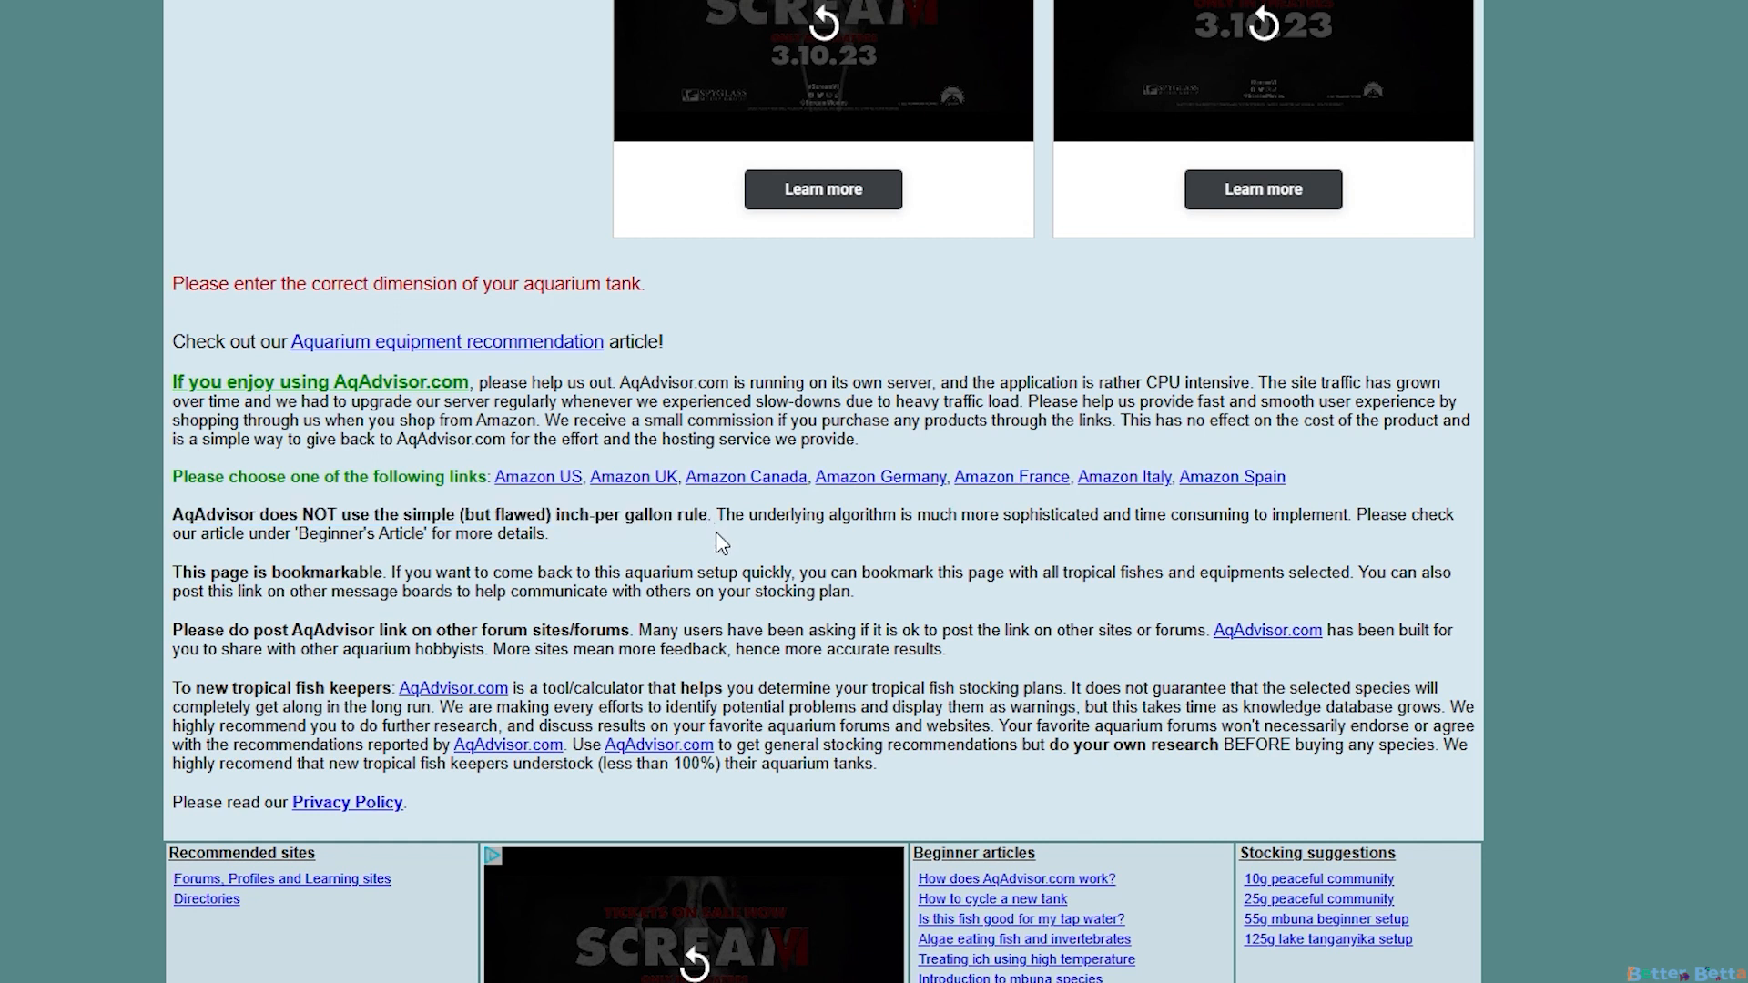
mouse_move(711, 556)
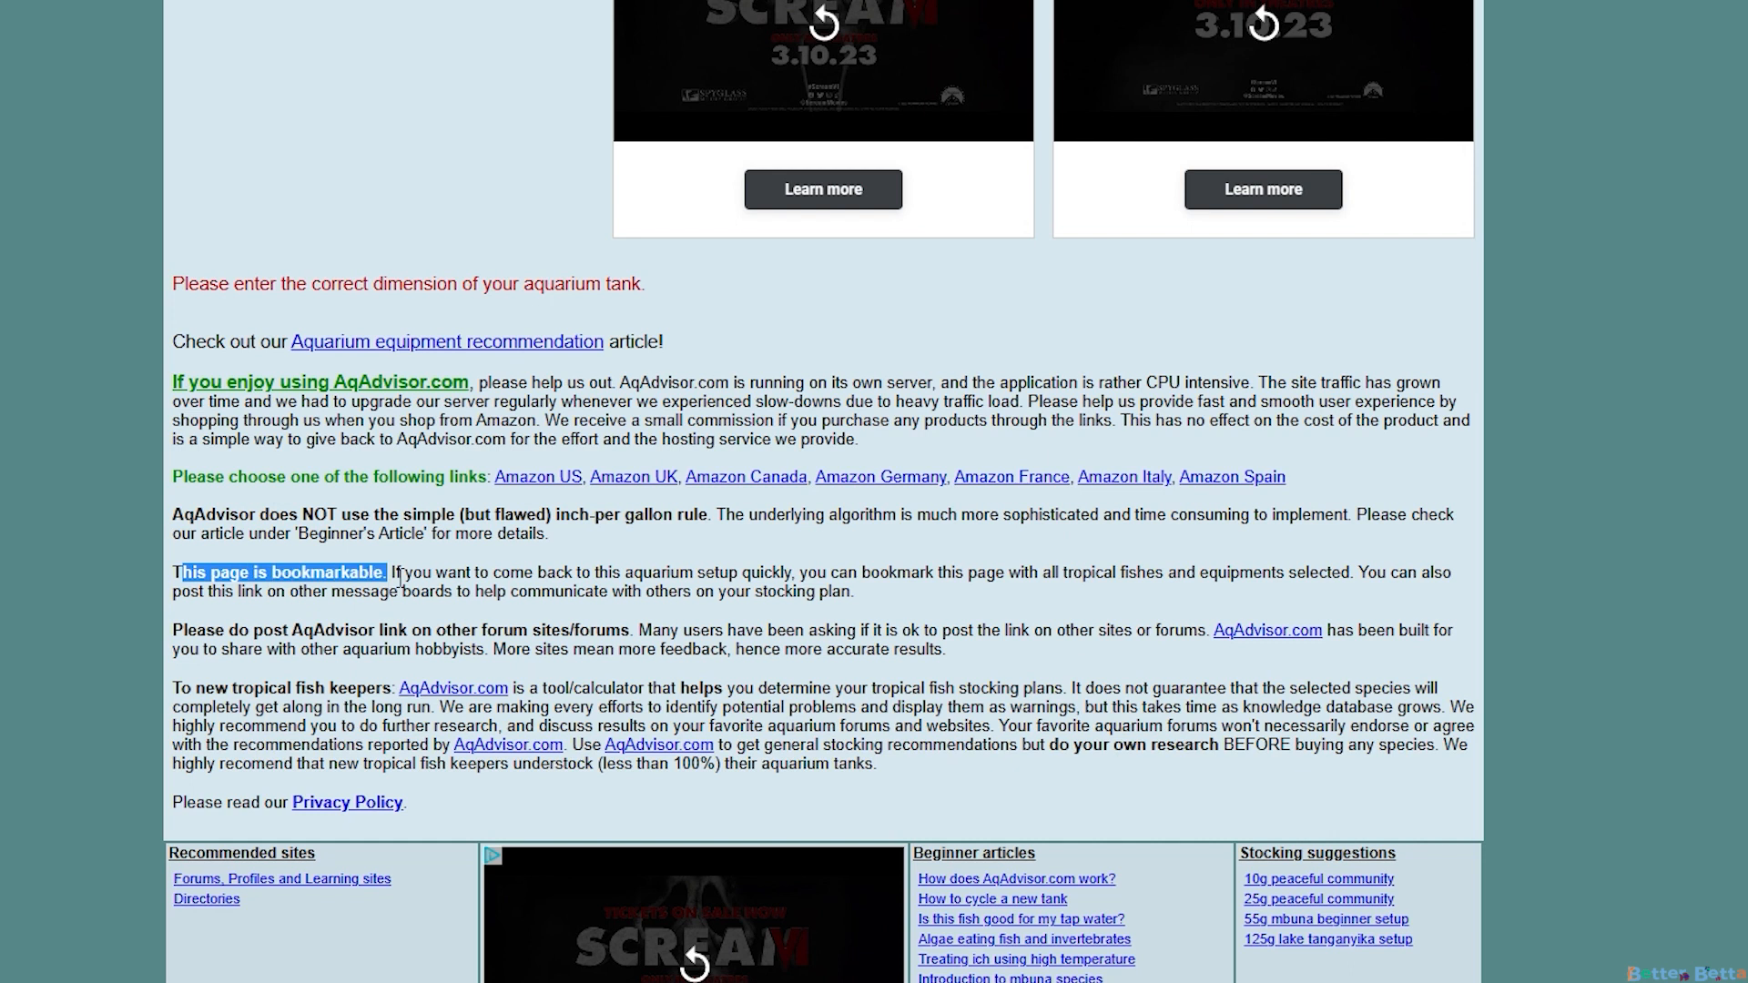
drag(178, 638, 619, 664)
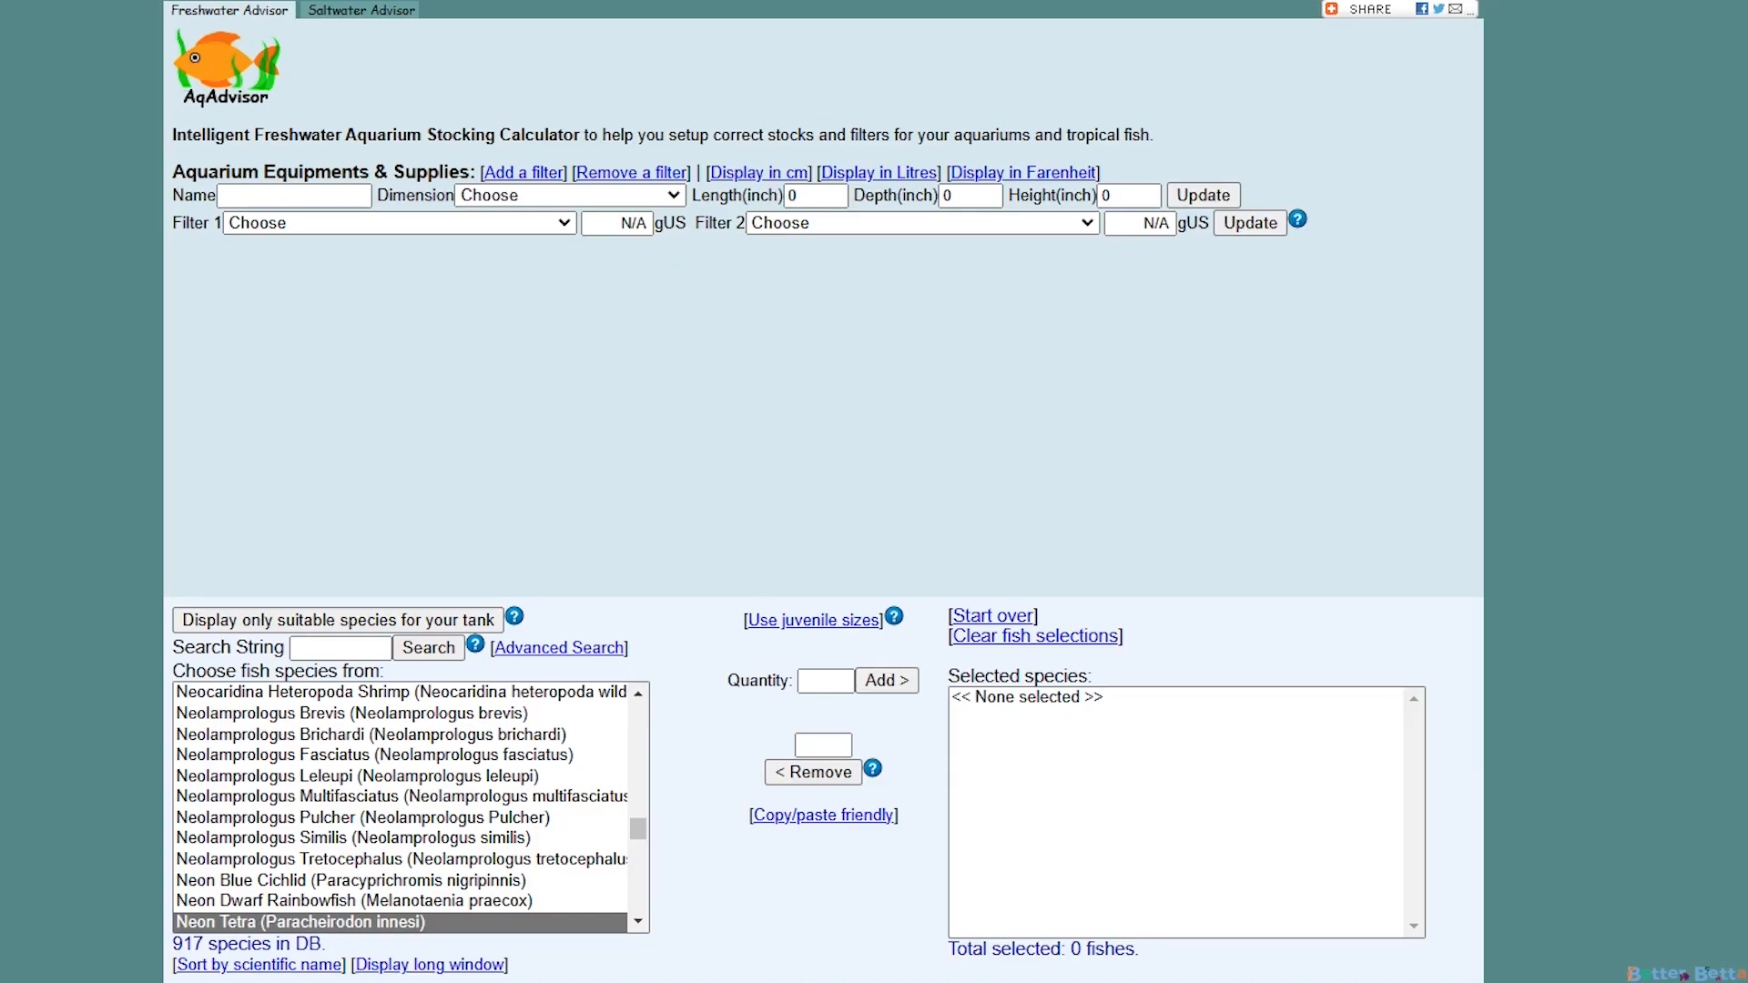
mouse_move(1116, 253)
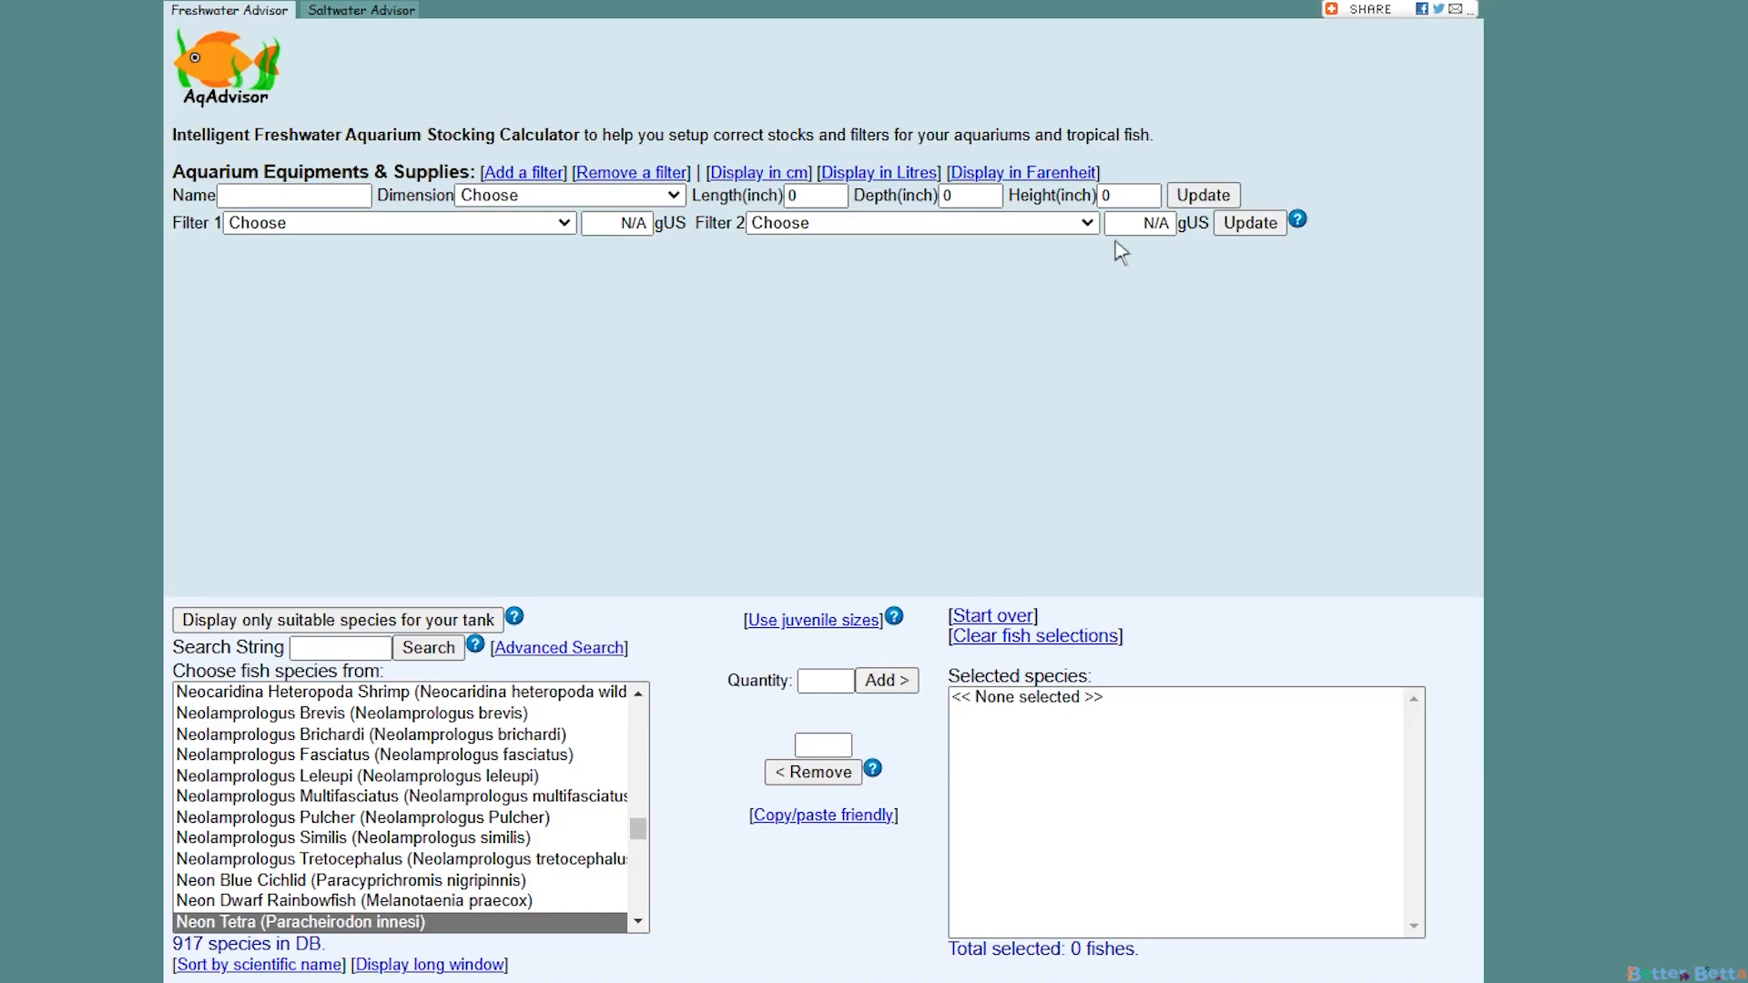
mouse_move(242, 248)
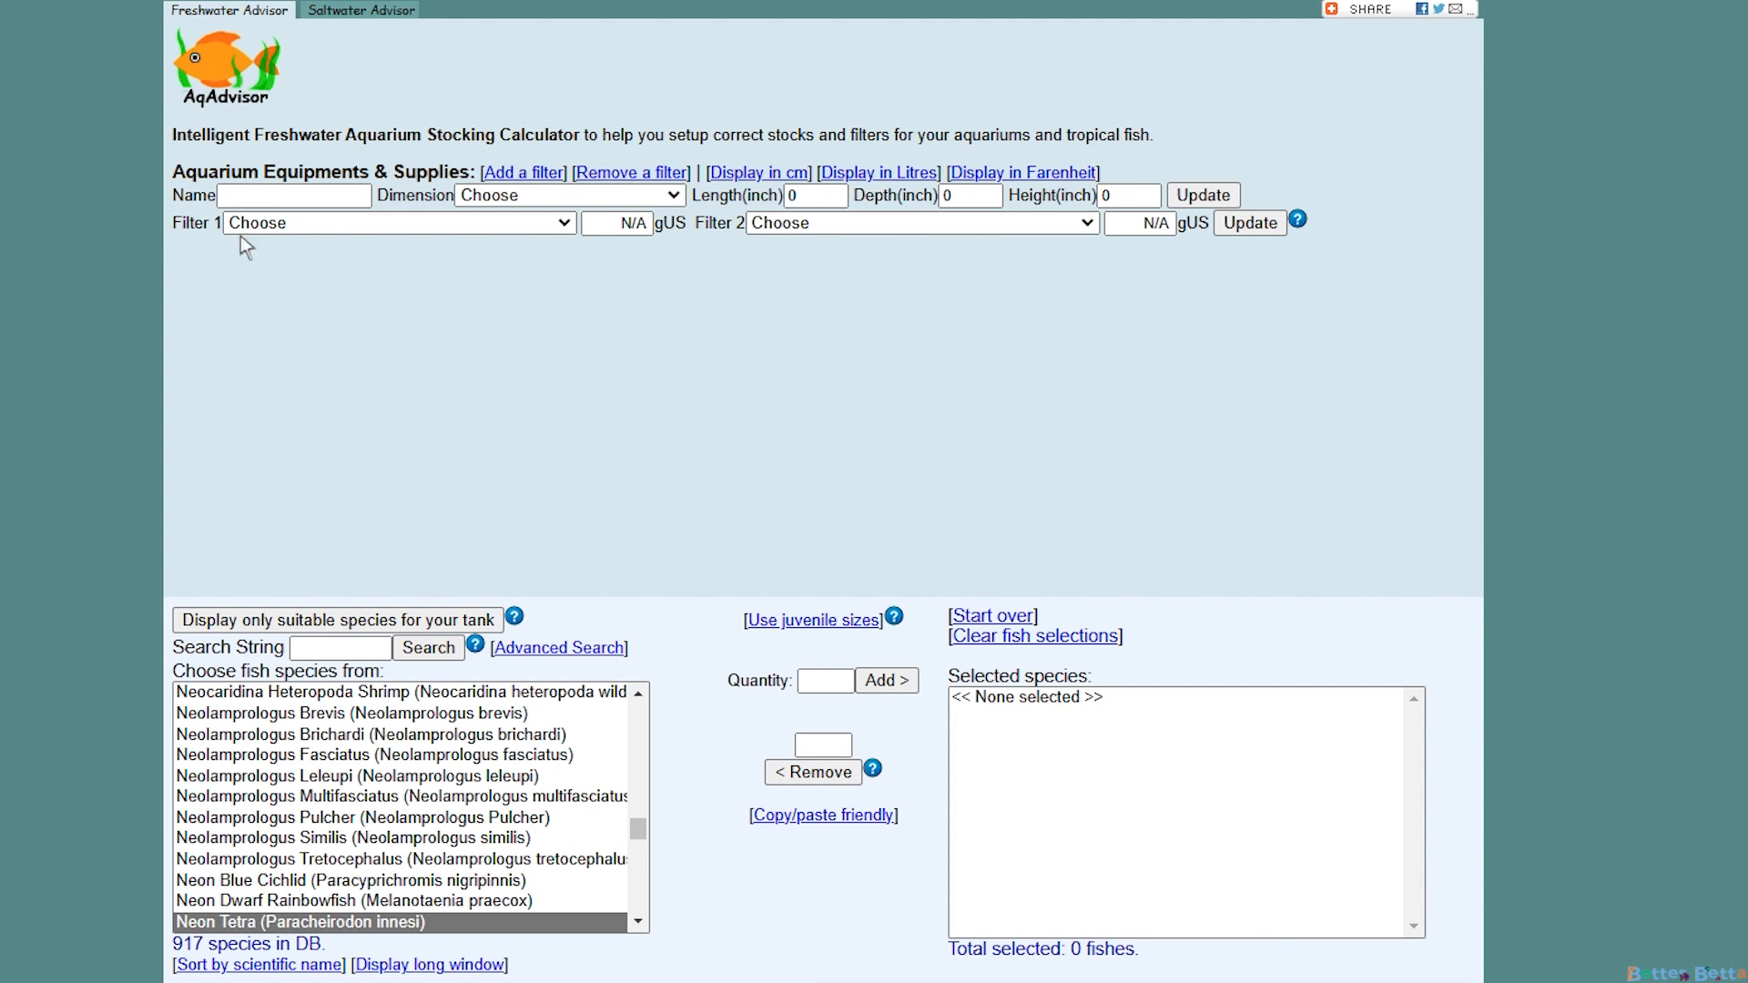
Enter tank Length 9, Depth 6, Height 15 inches and update to 3.5 gUS
click(569, 194)
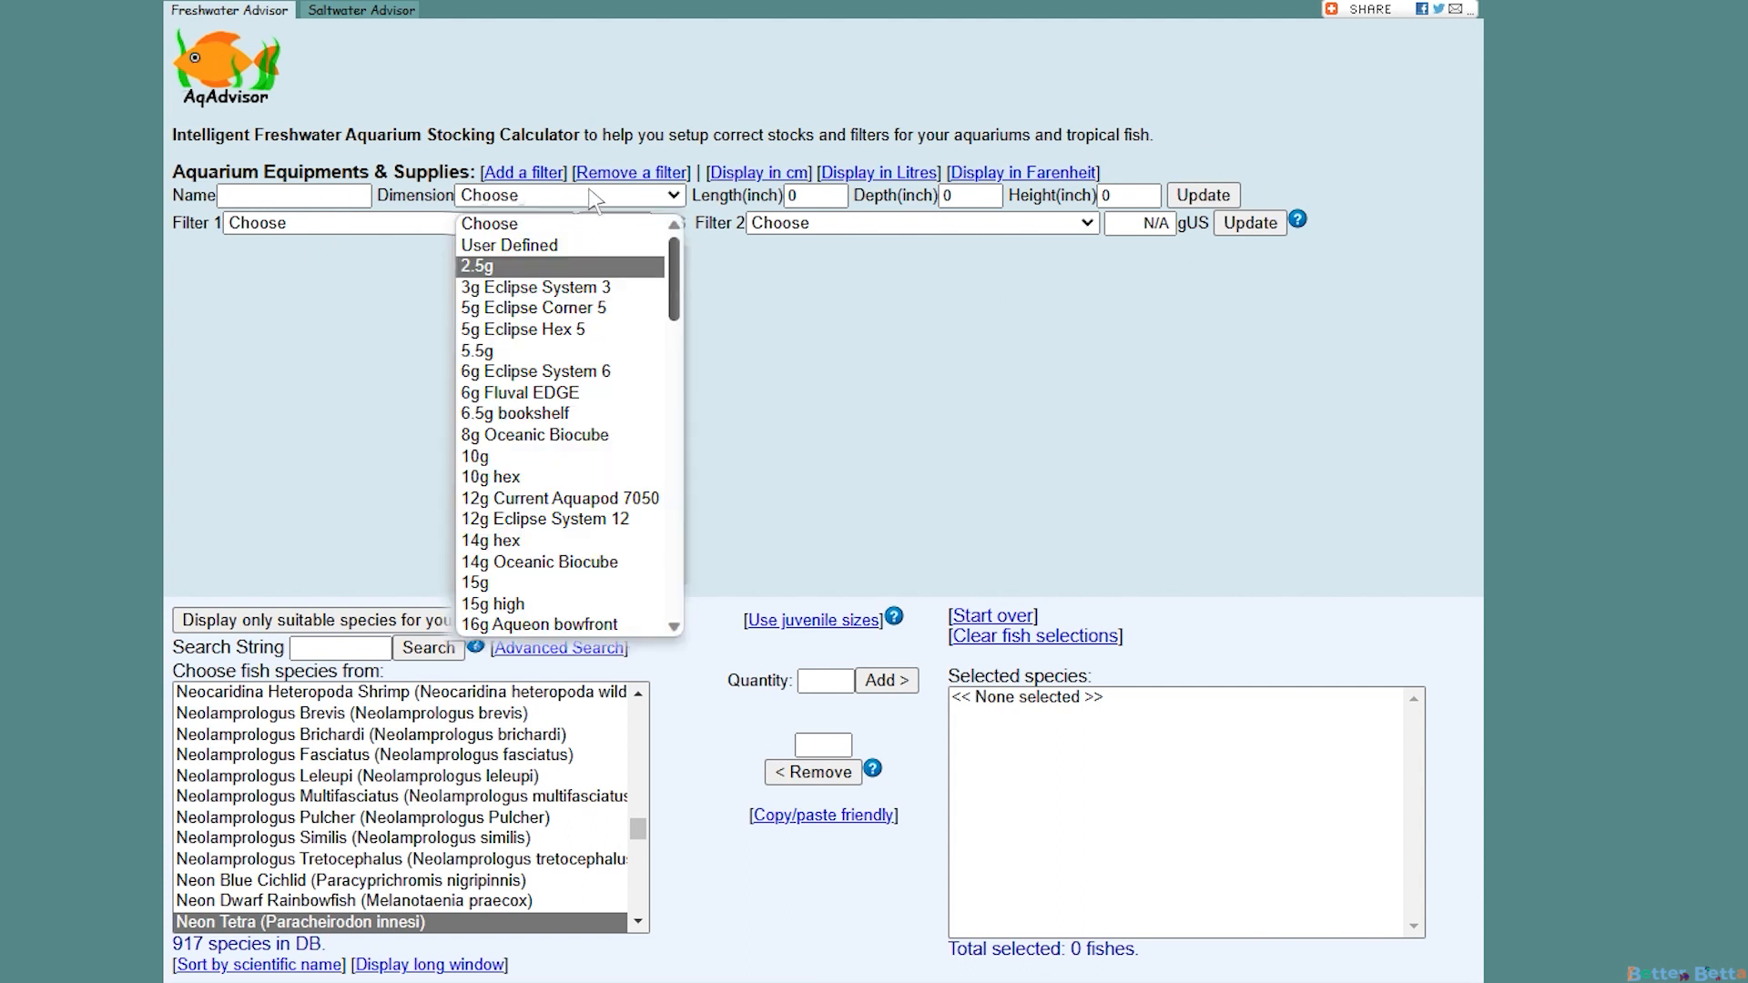
scroll(down, 3)
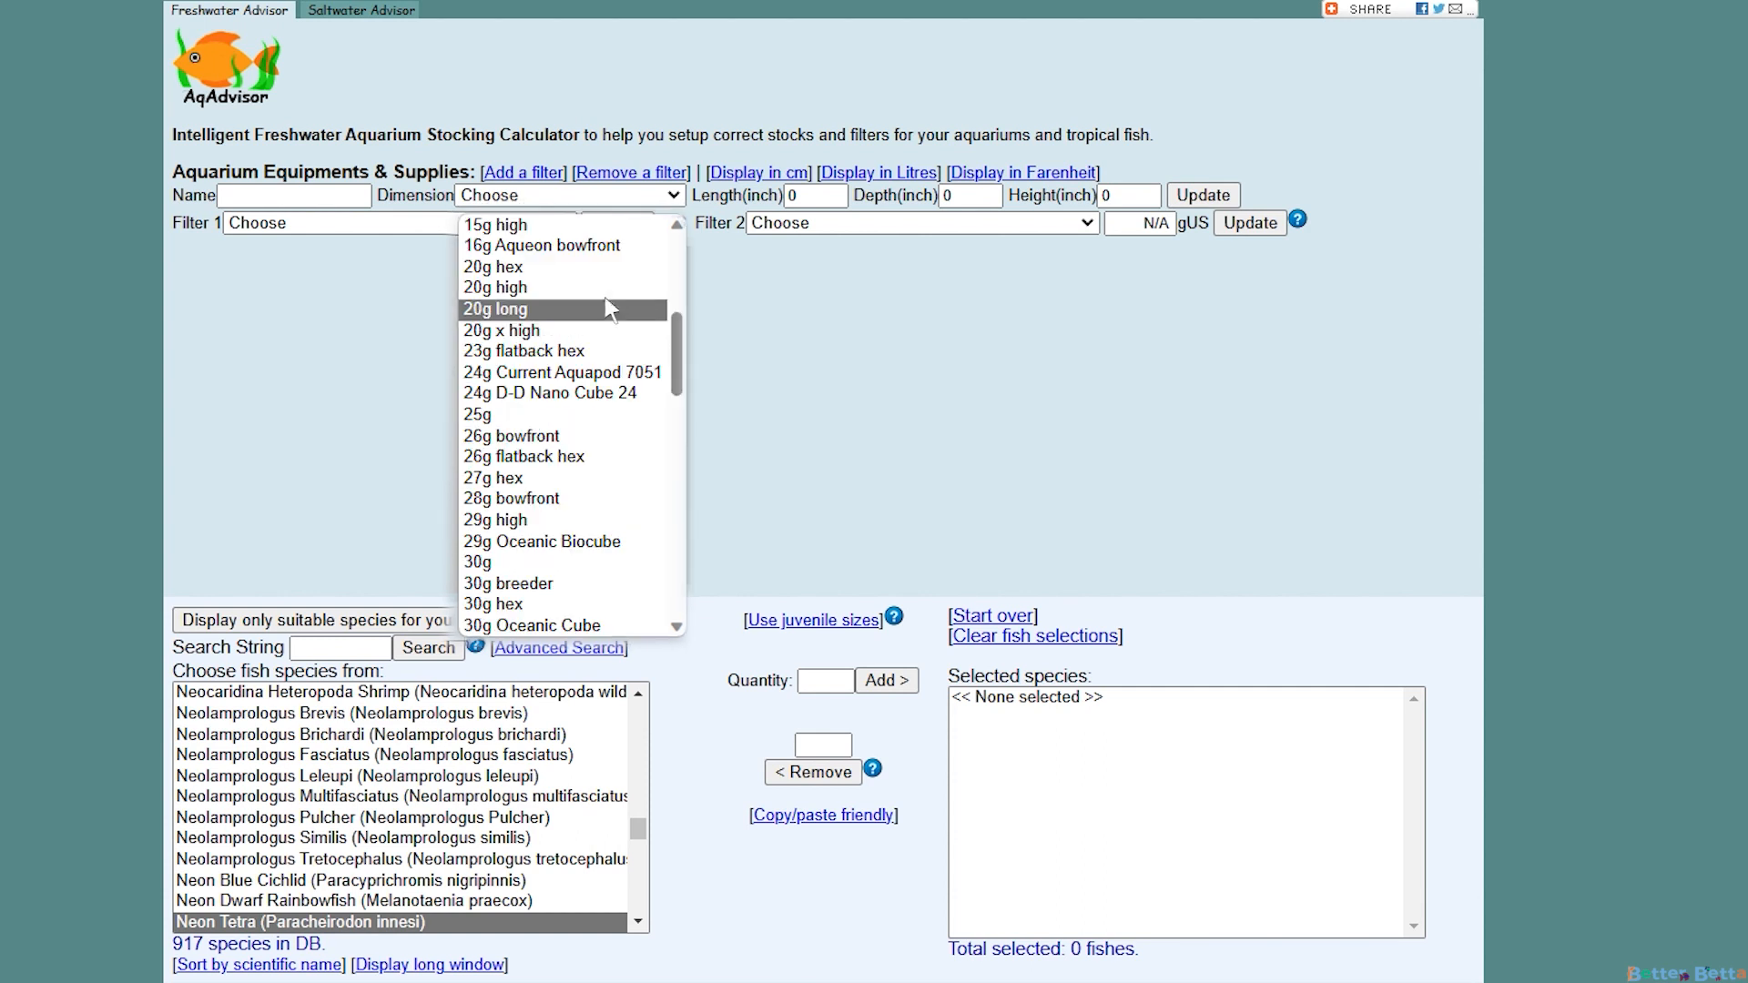
click(494, 308)
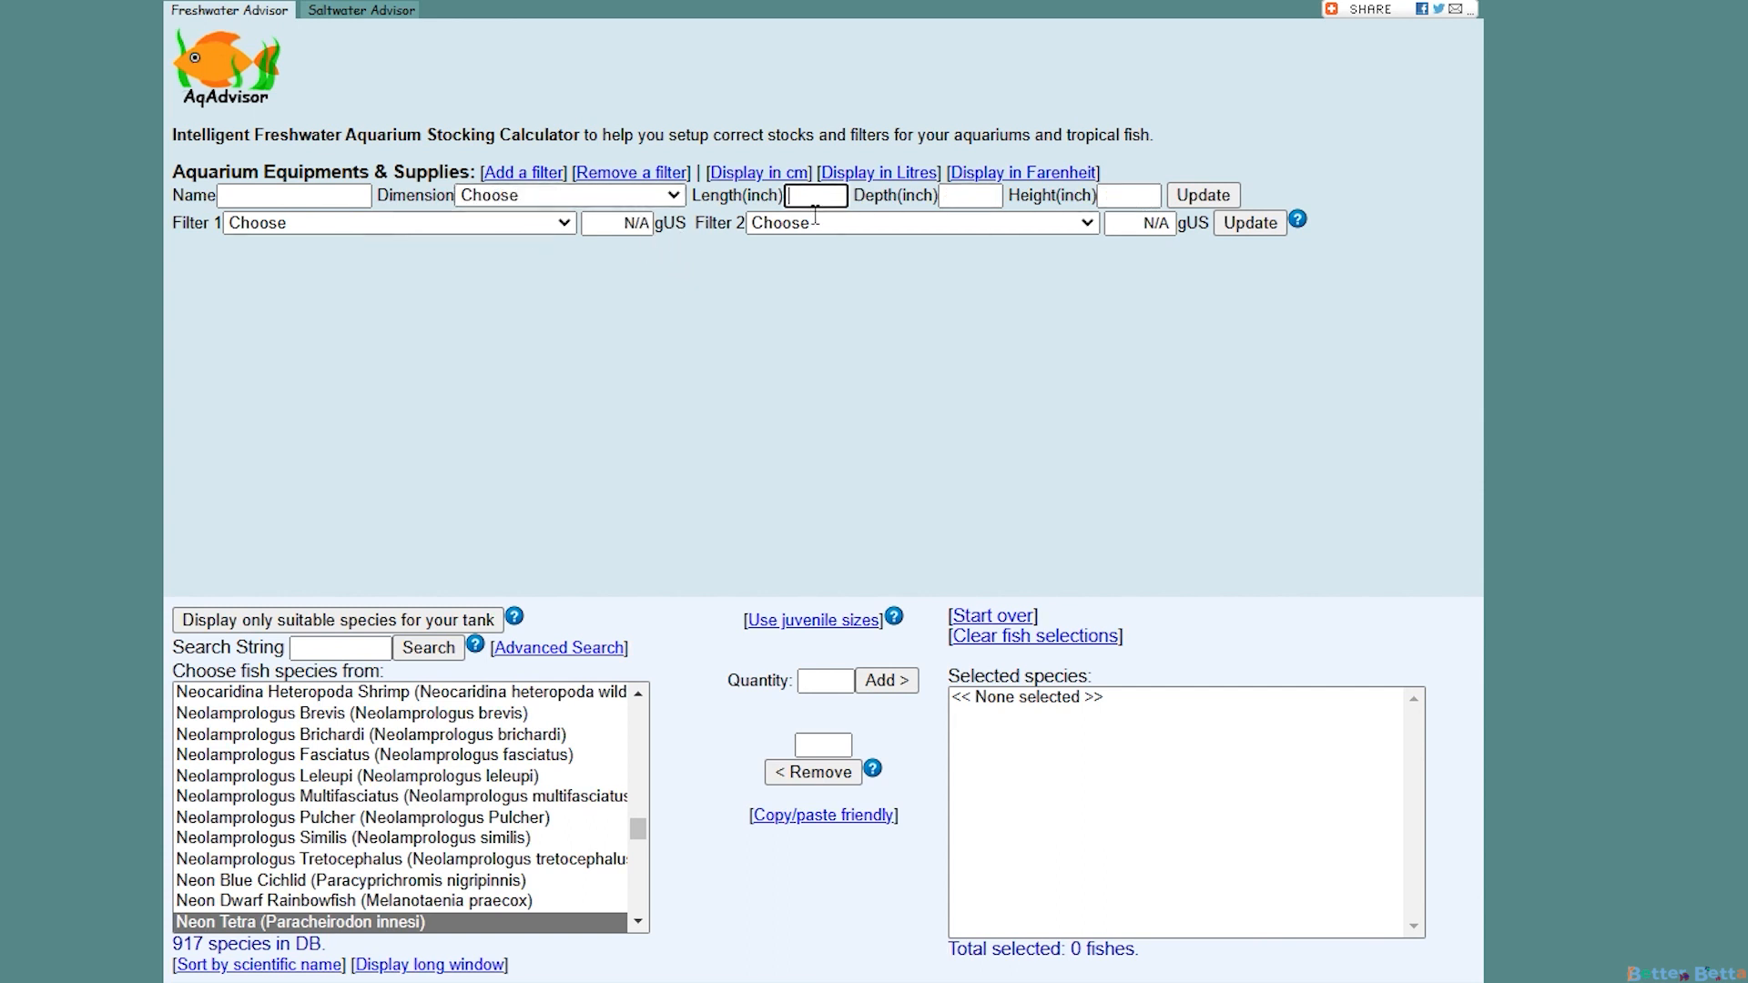
text(9)
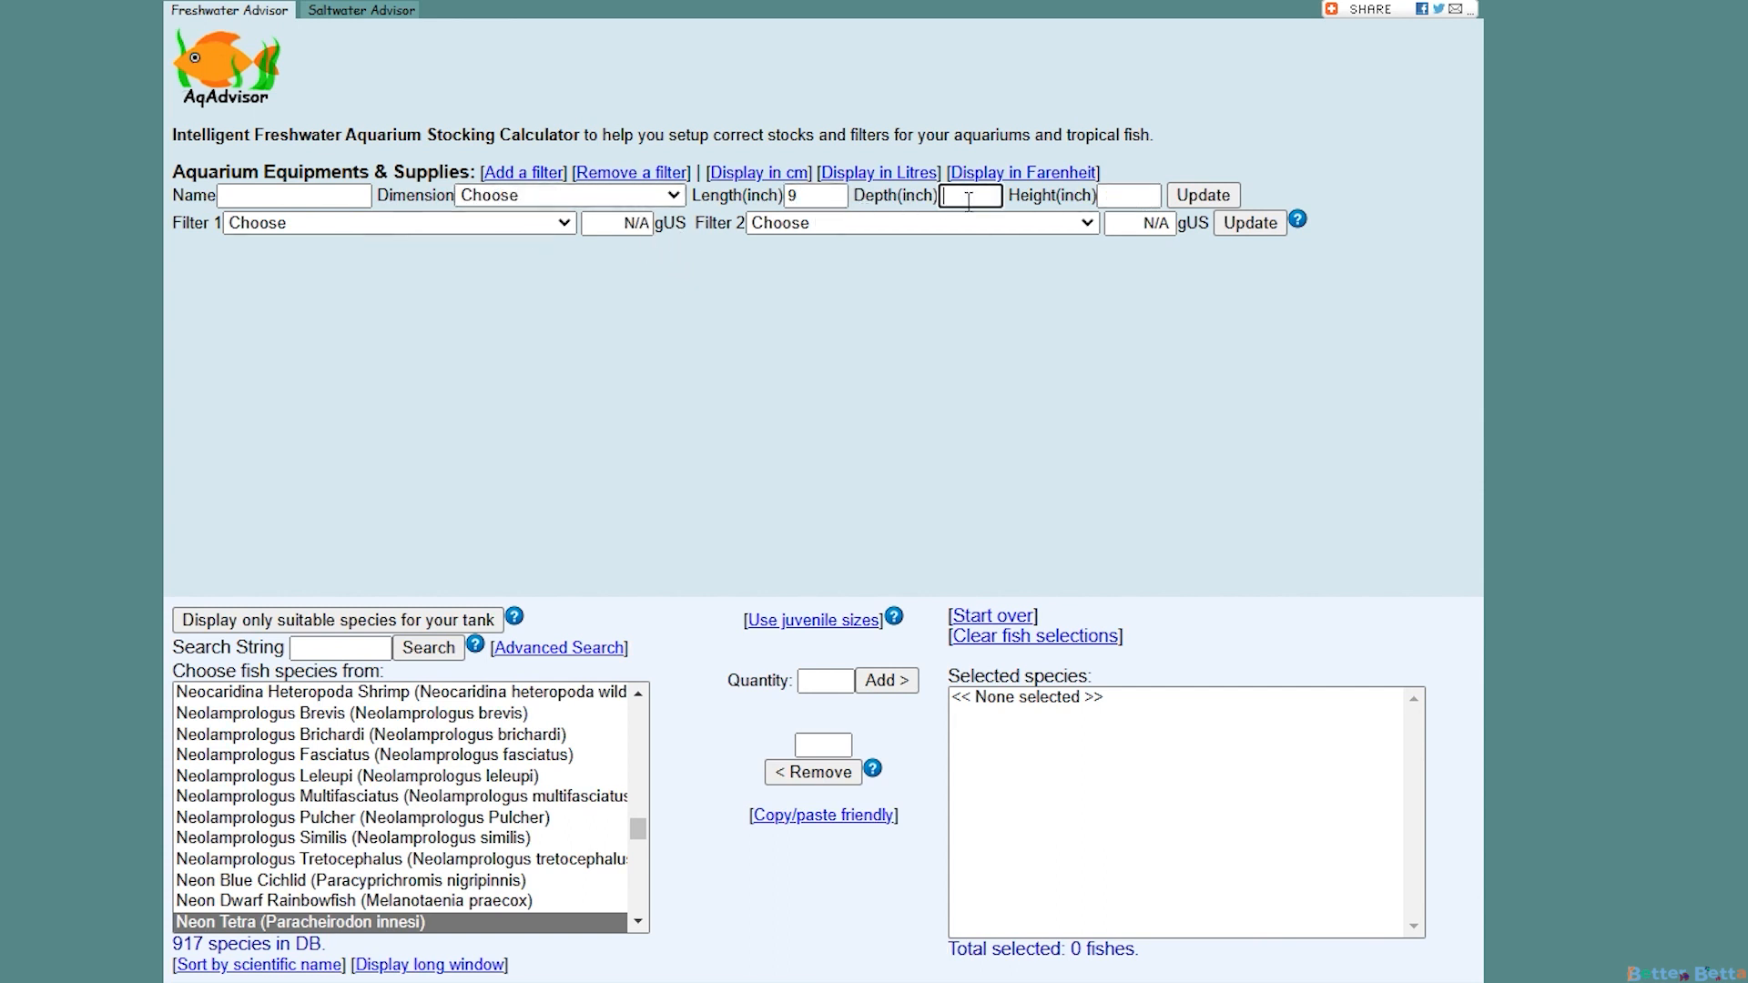
text(6)
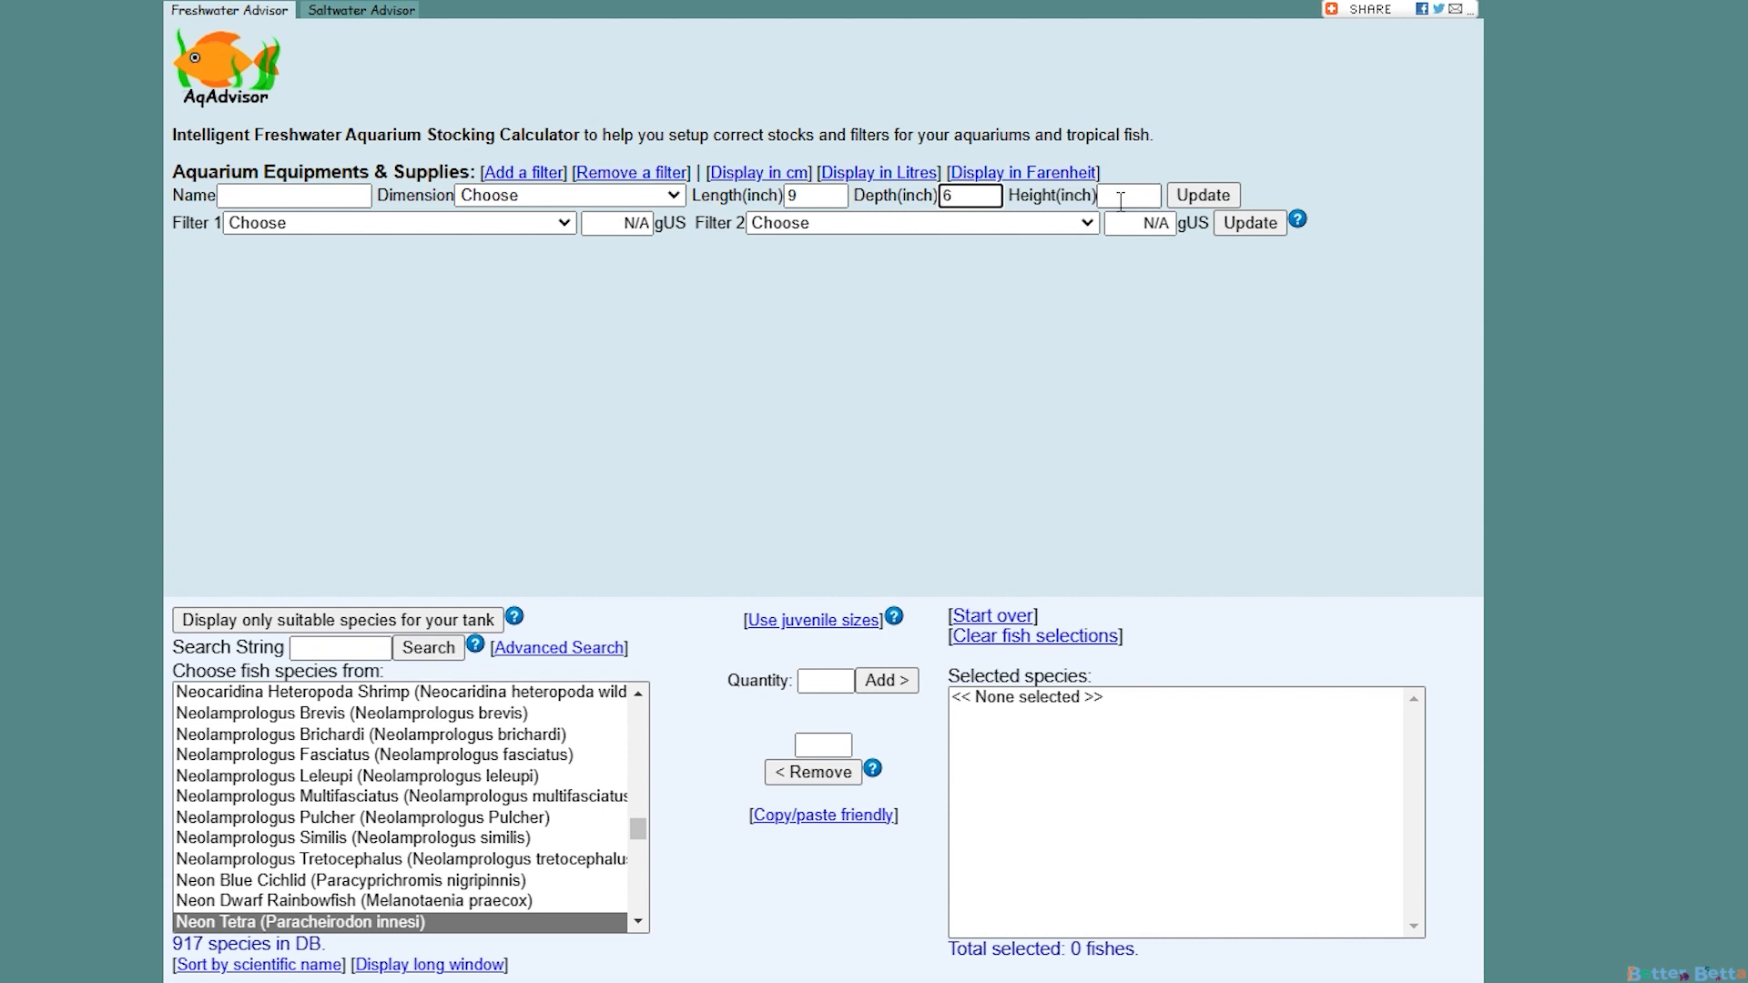
text(15)
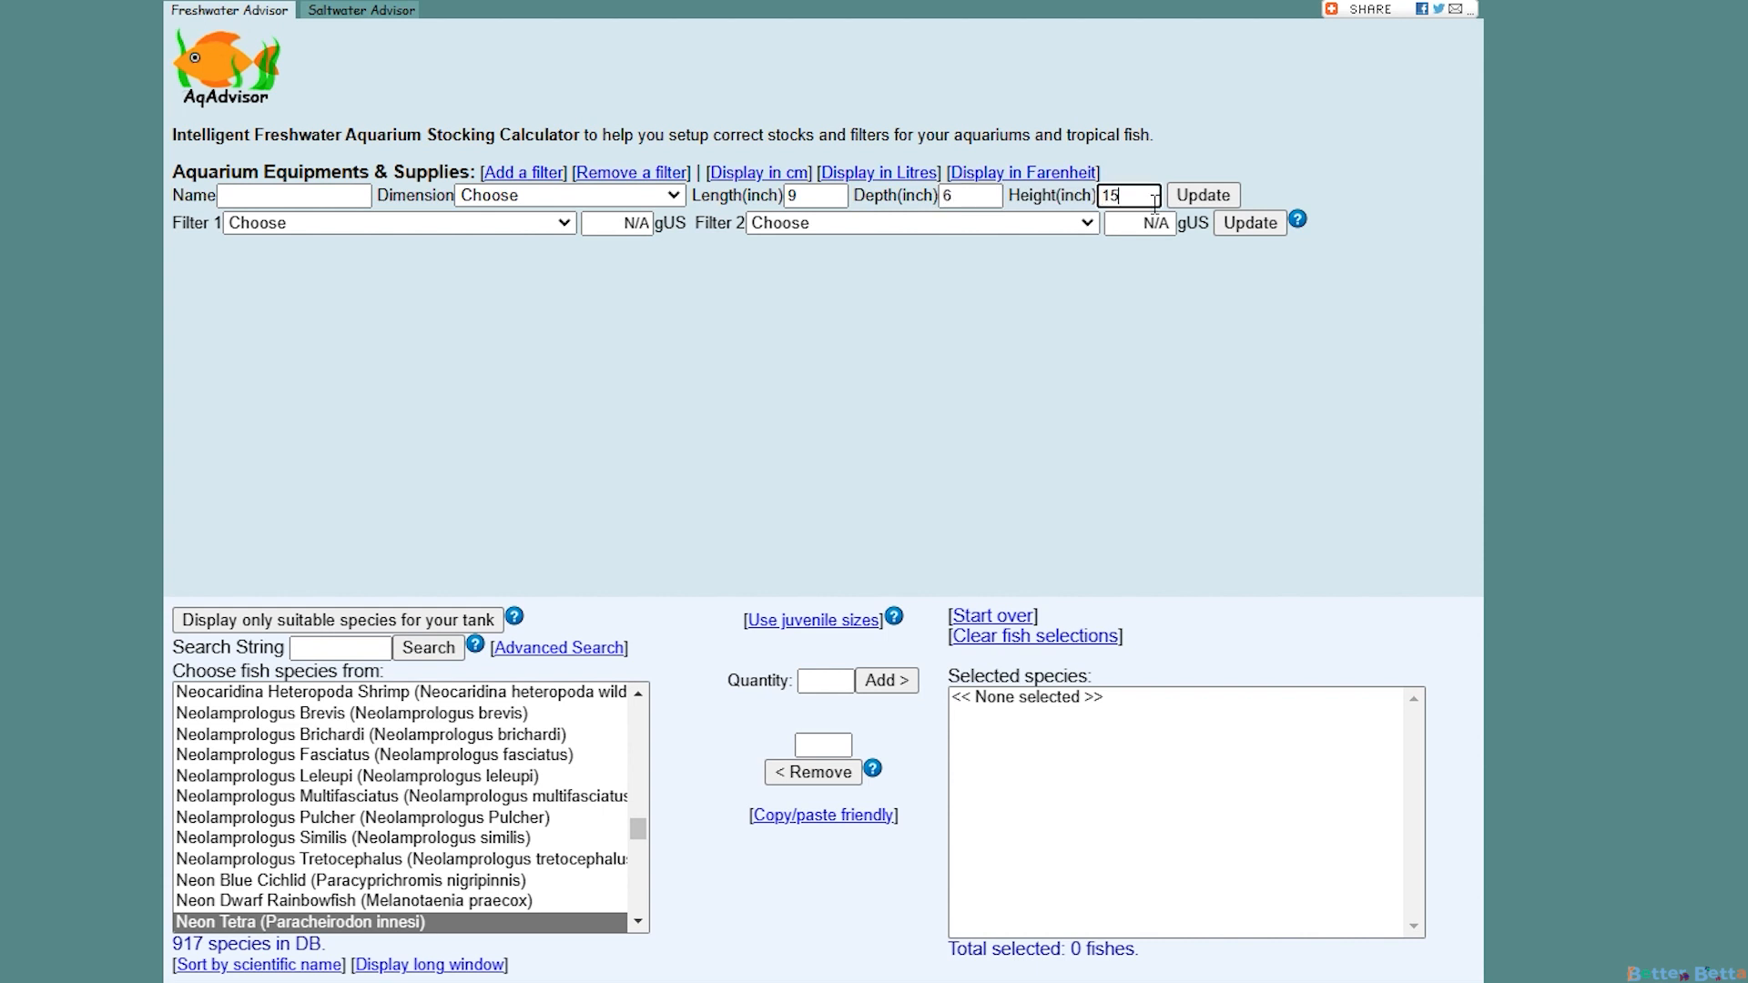
click(1203, 195)
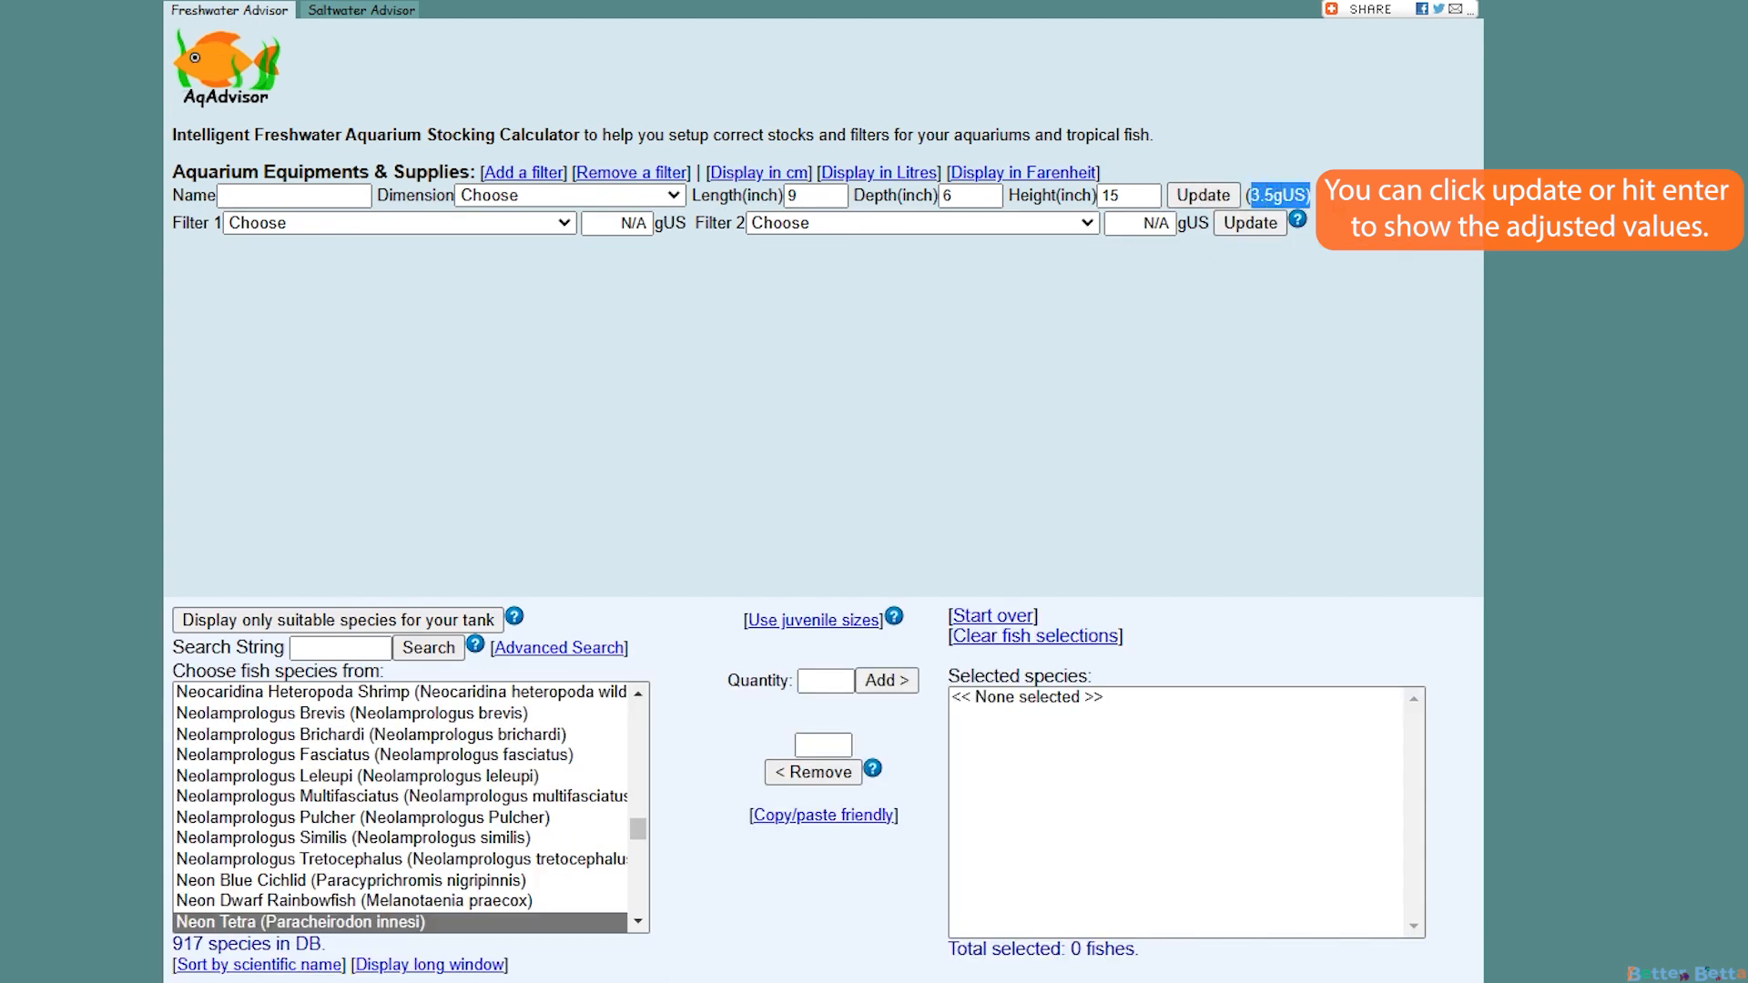
click(1202, 195)
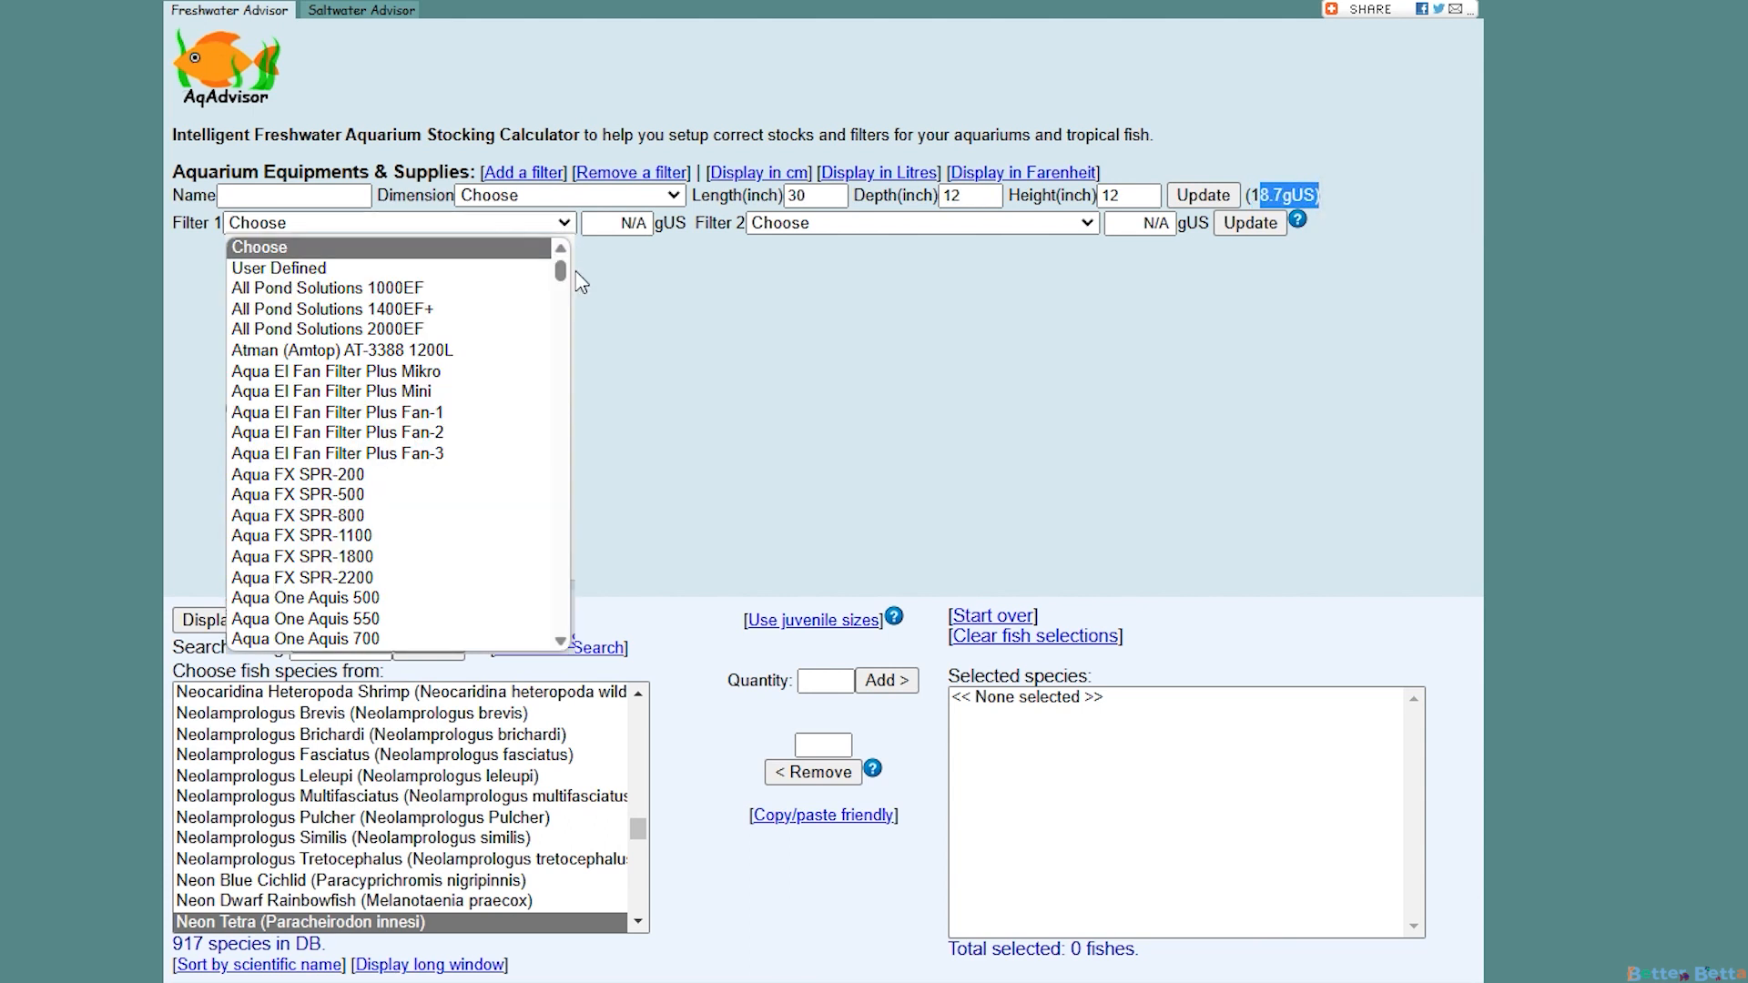
Set Filter 1 to Top Fin Power Filter 20 and list only suitable species
scroll(down, 3)
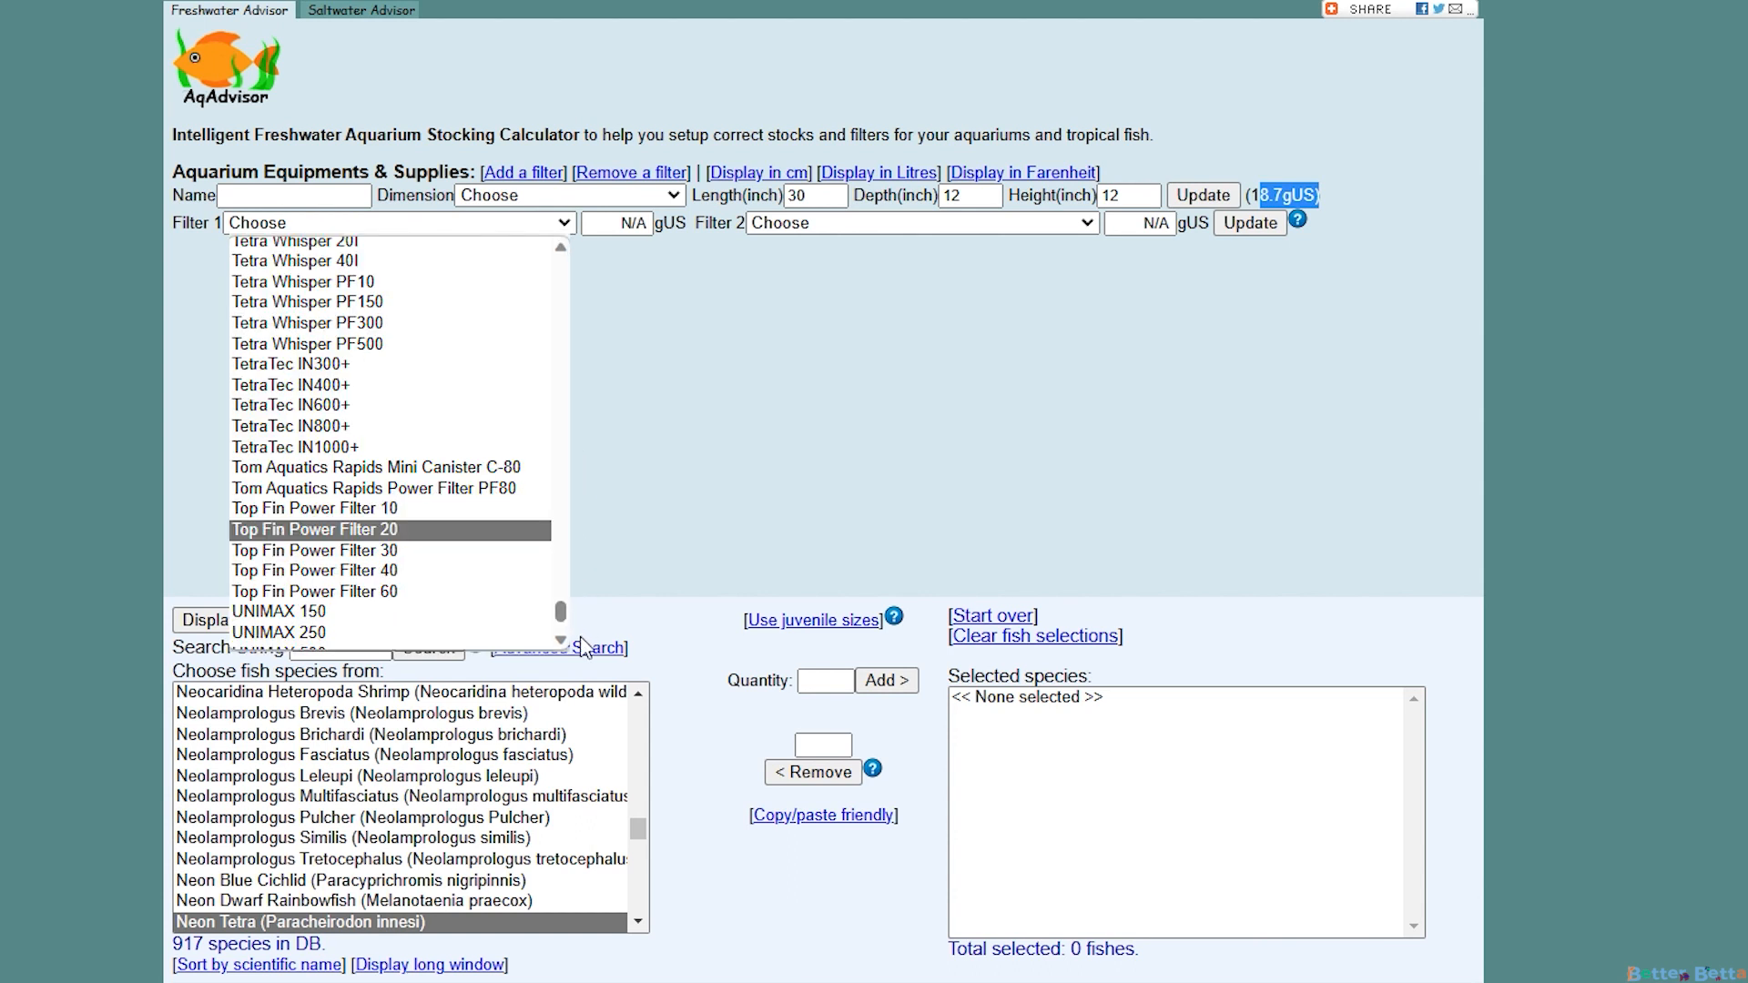
mouse_move(570, 645)
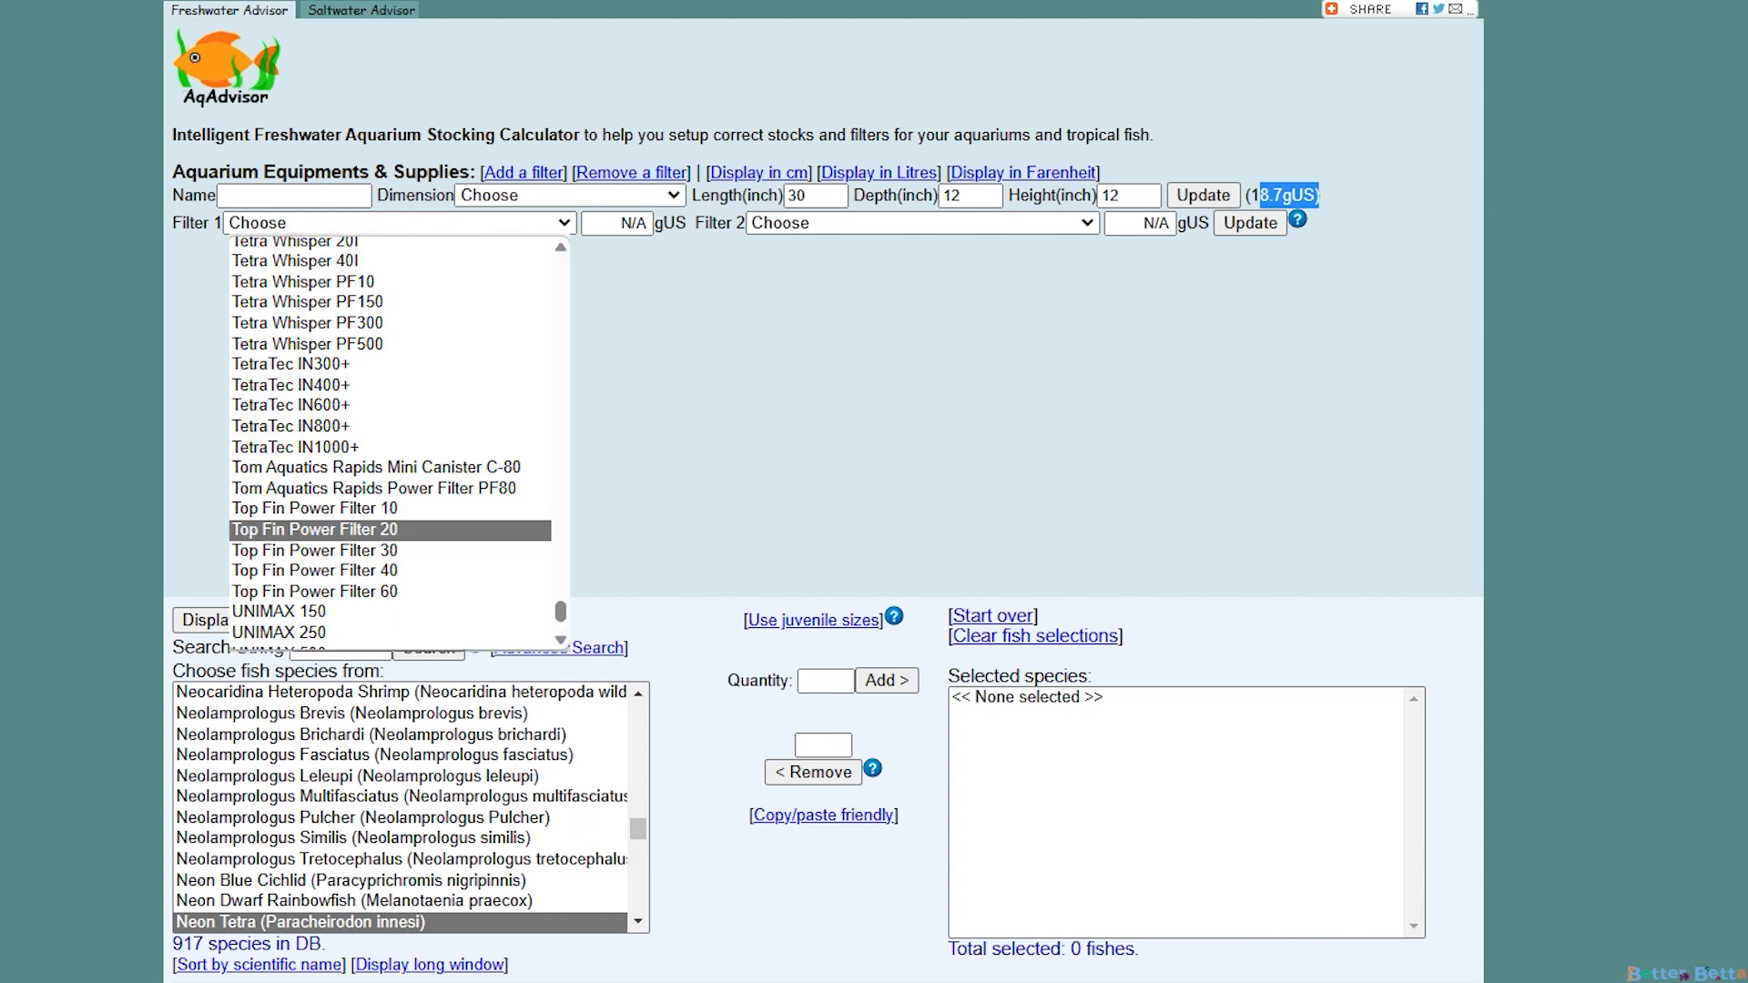
click(314, 530)
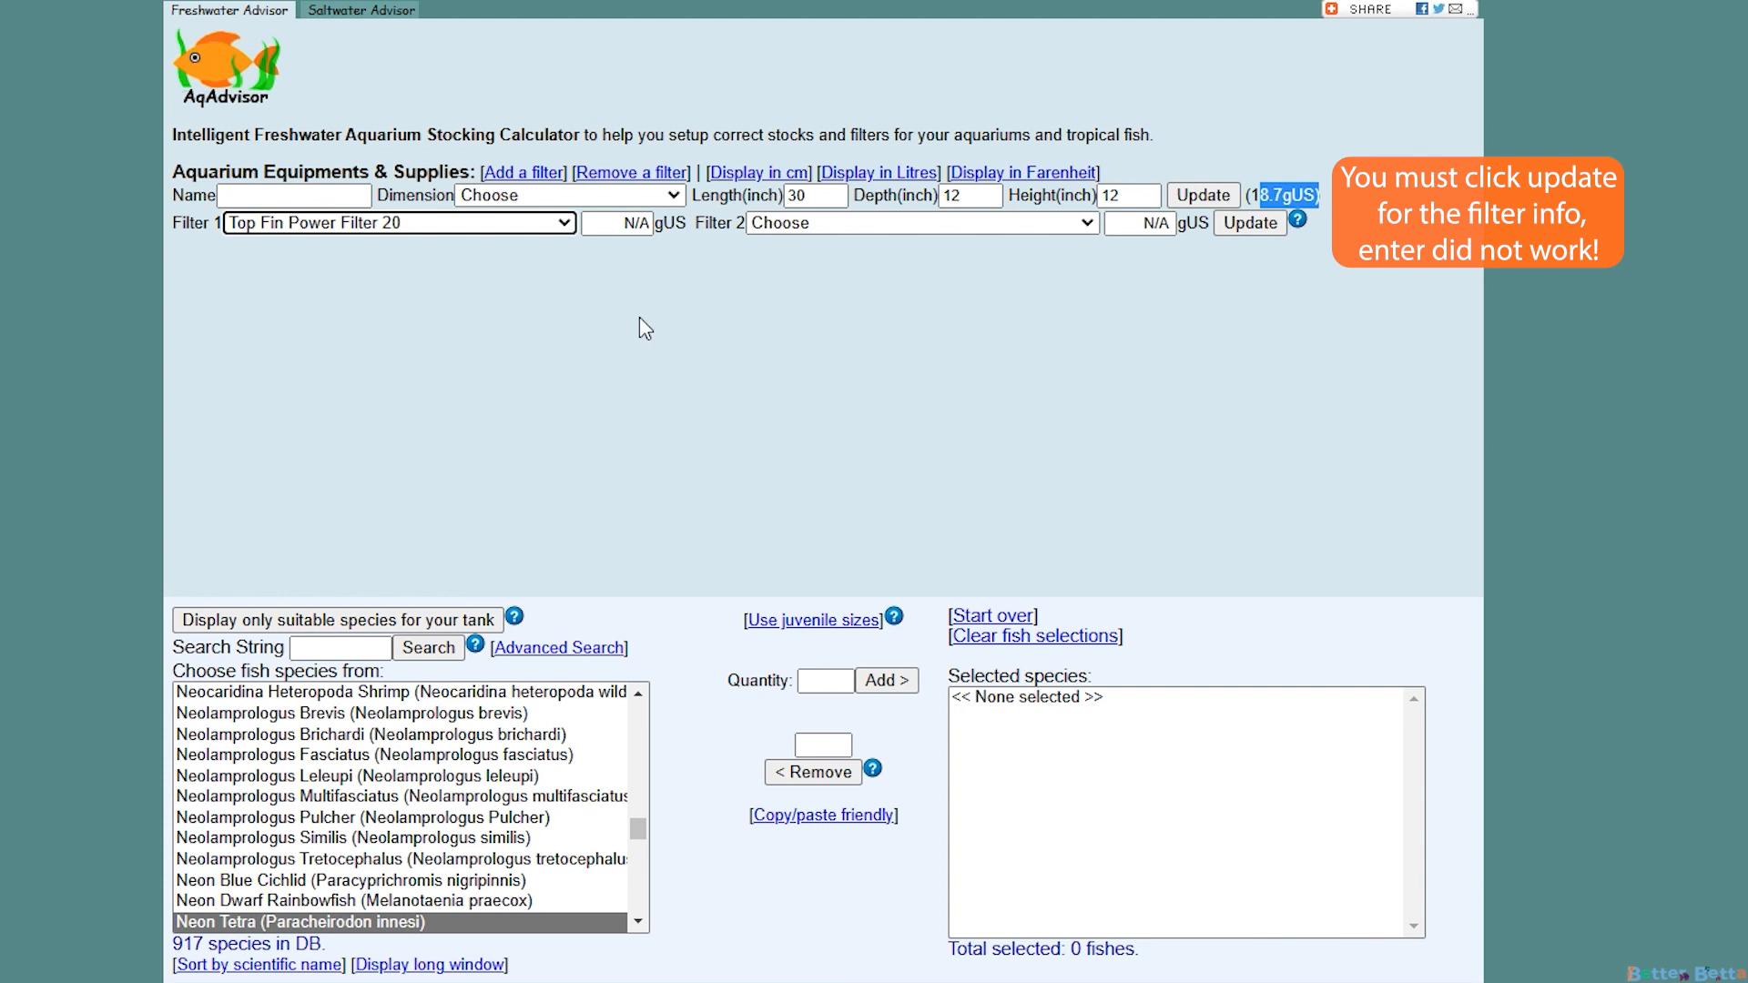
click(1250, 223)
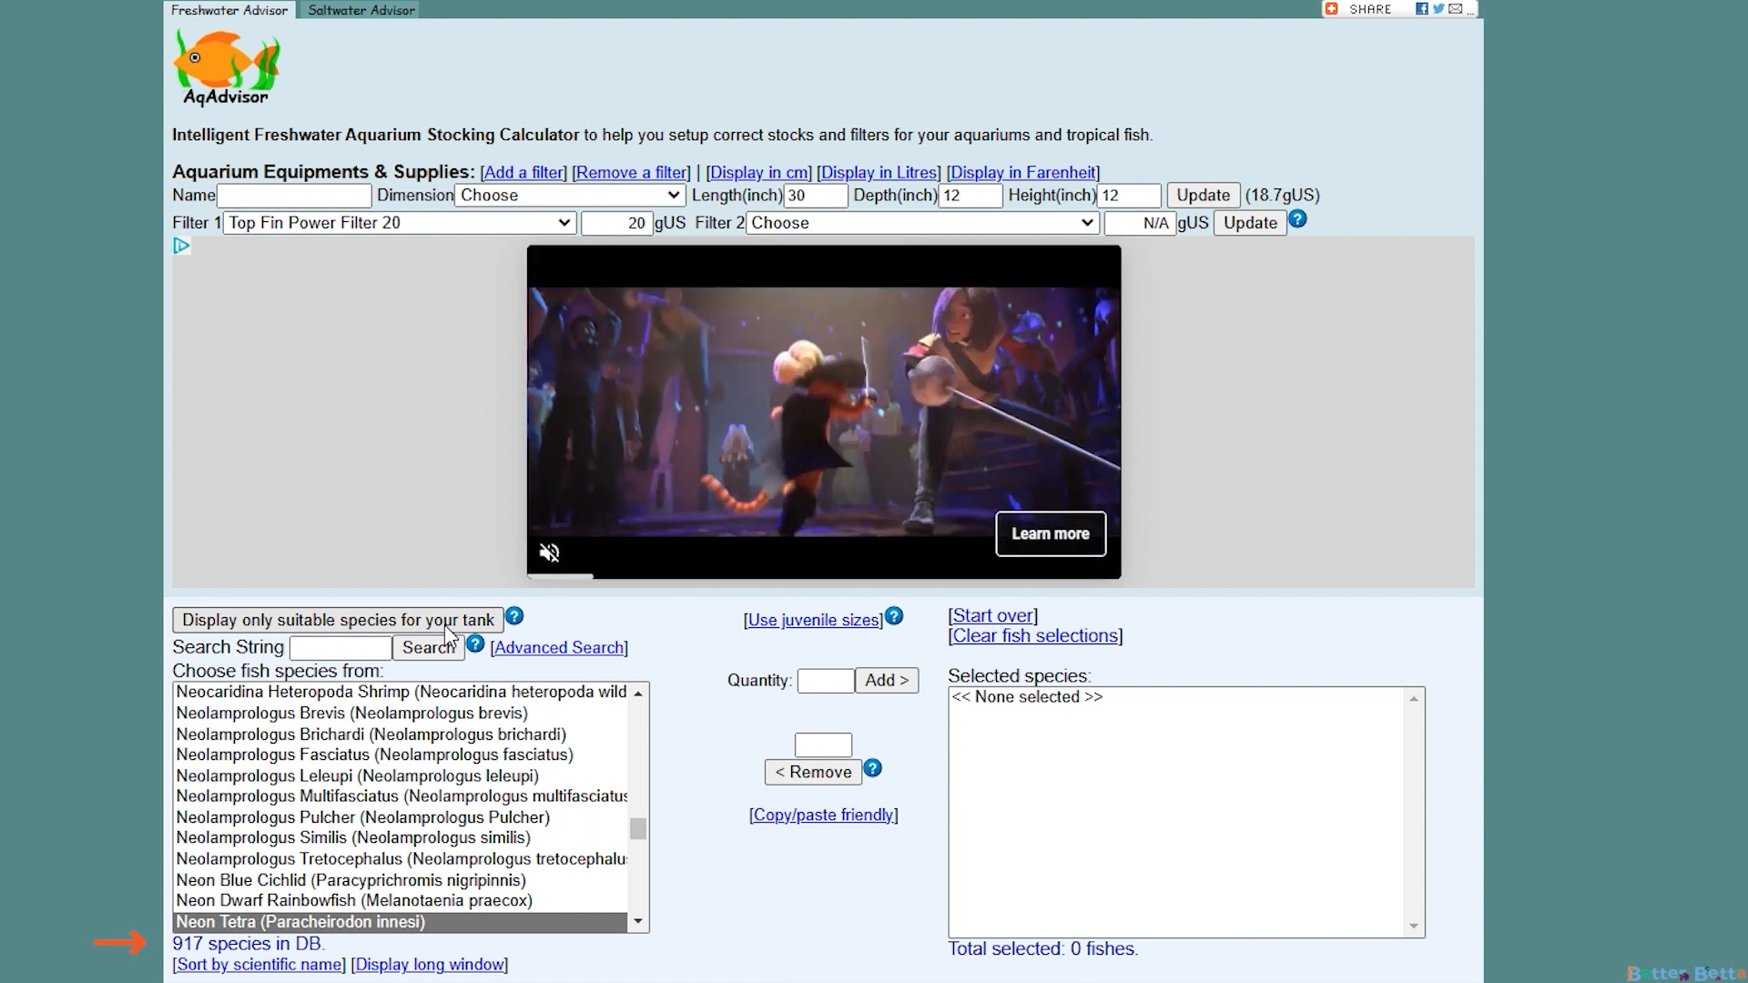
click(335, 620)
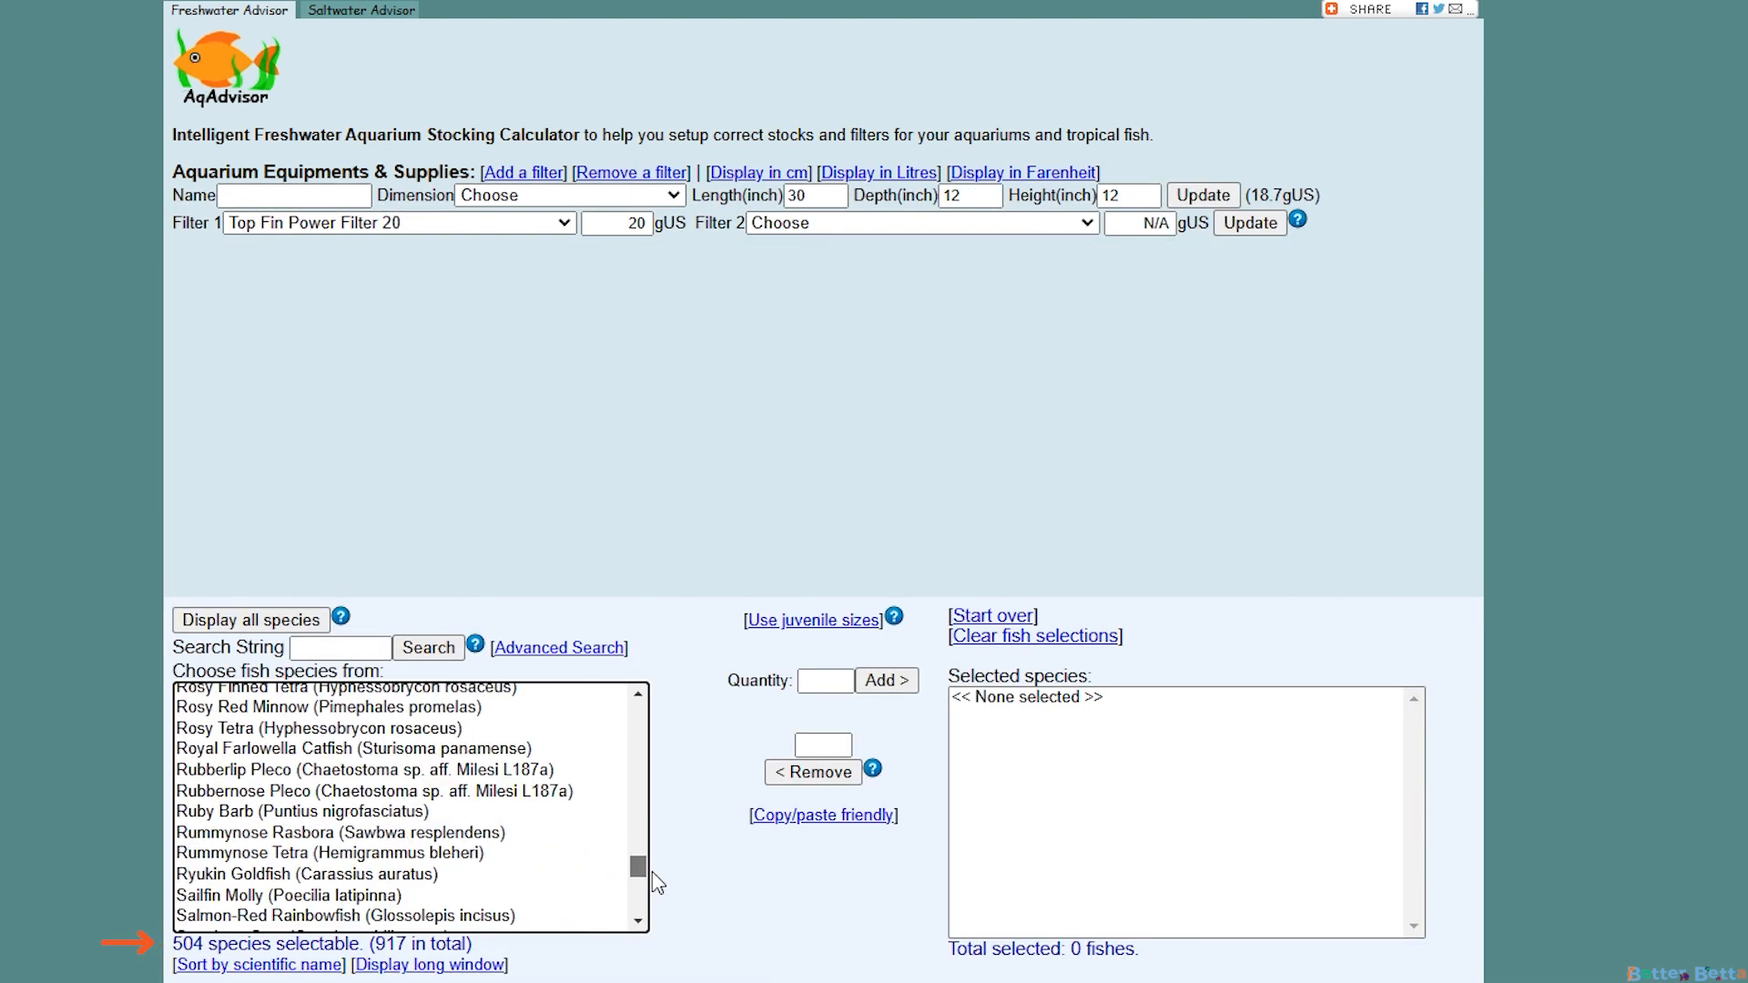
scroll(down, 3)
text(betta)
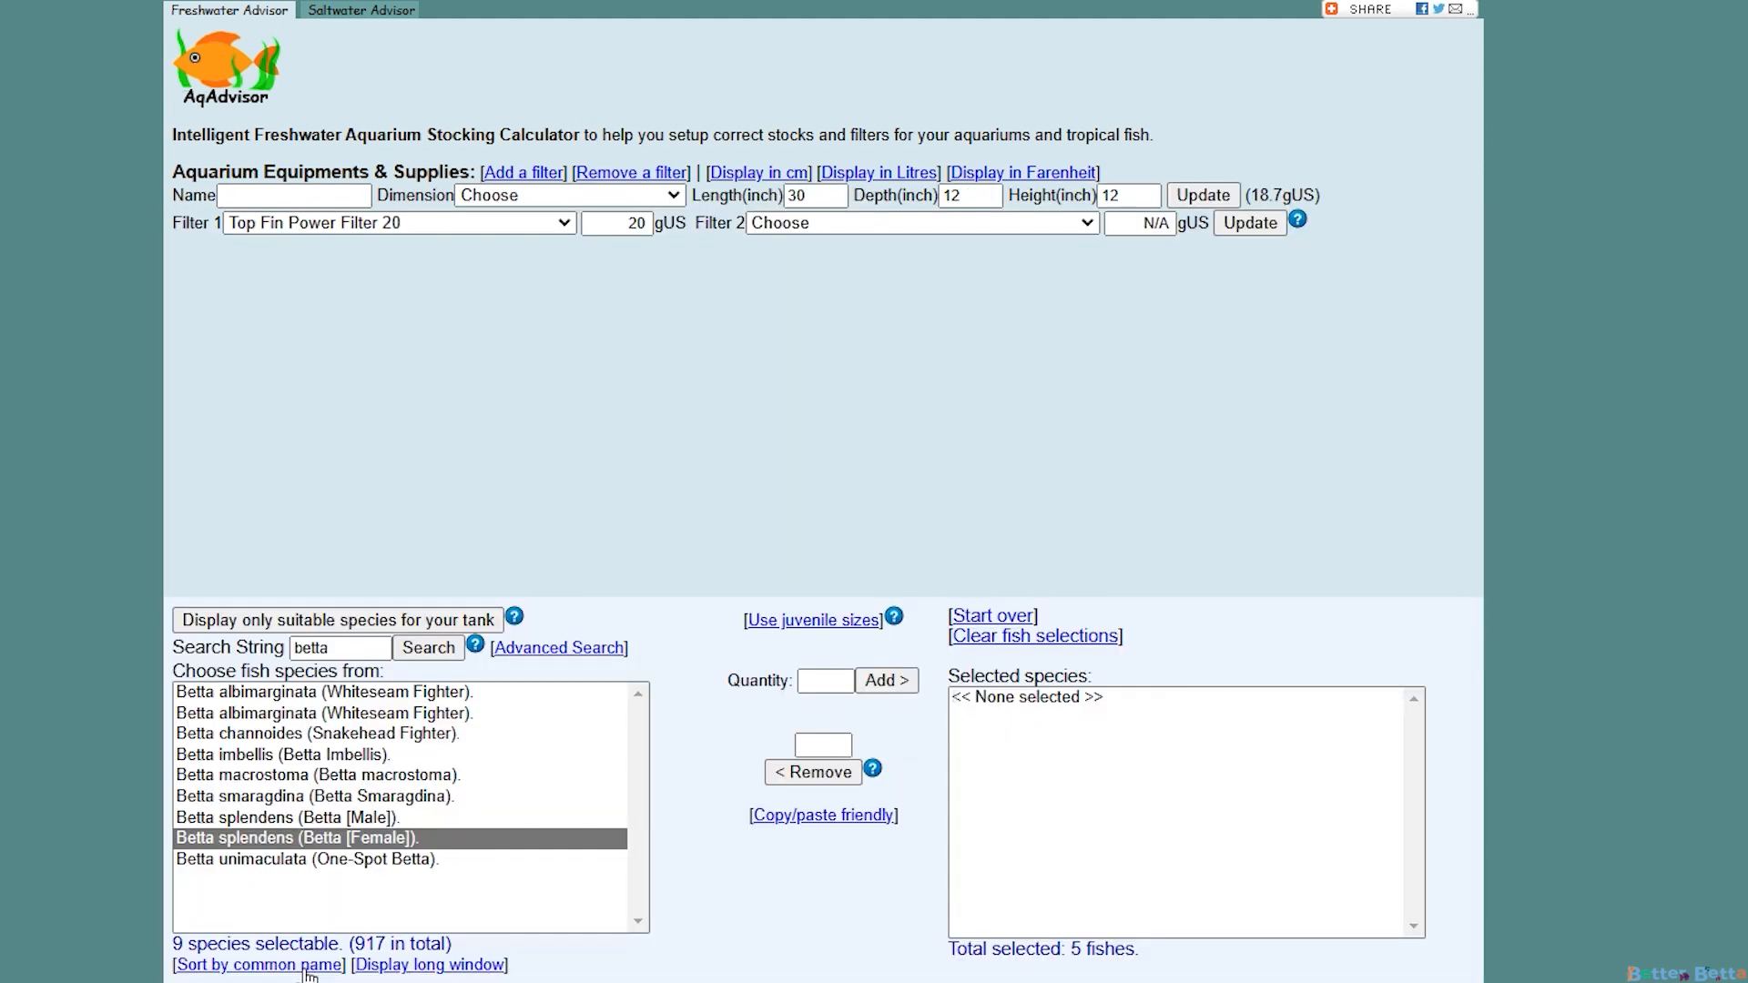
mouse_move(299, 980)
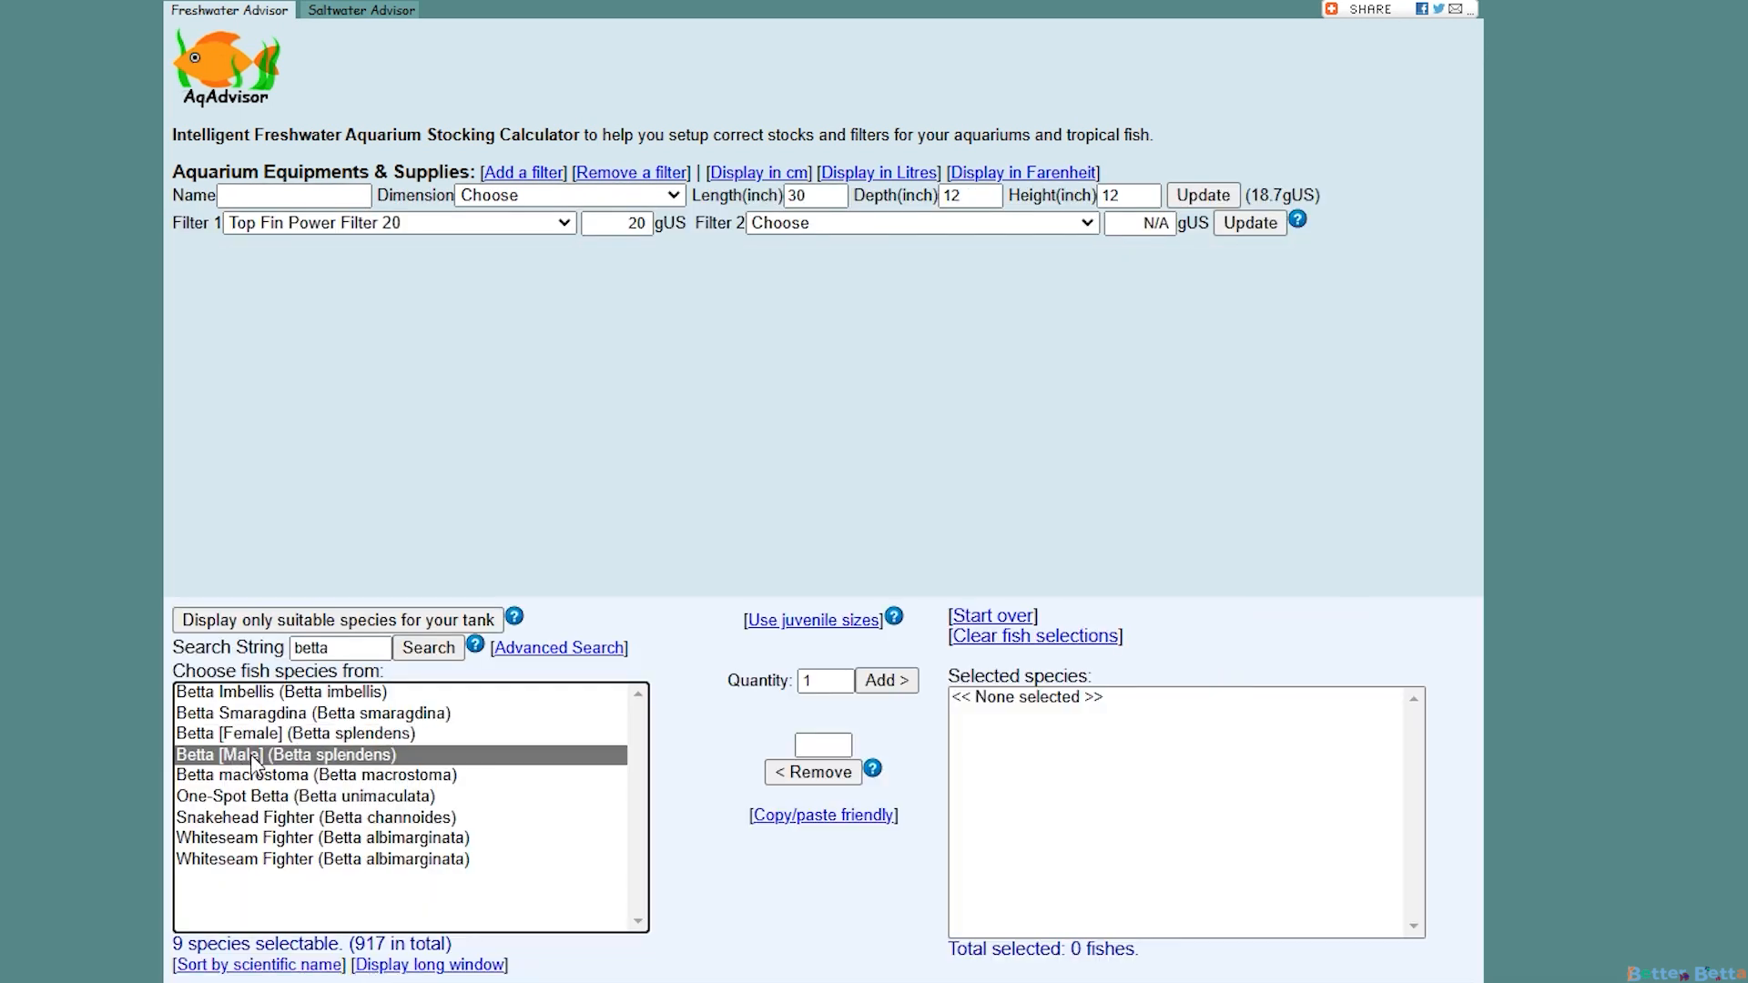
mouse_move(657, 759)
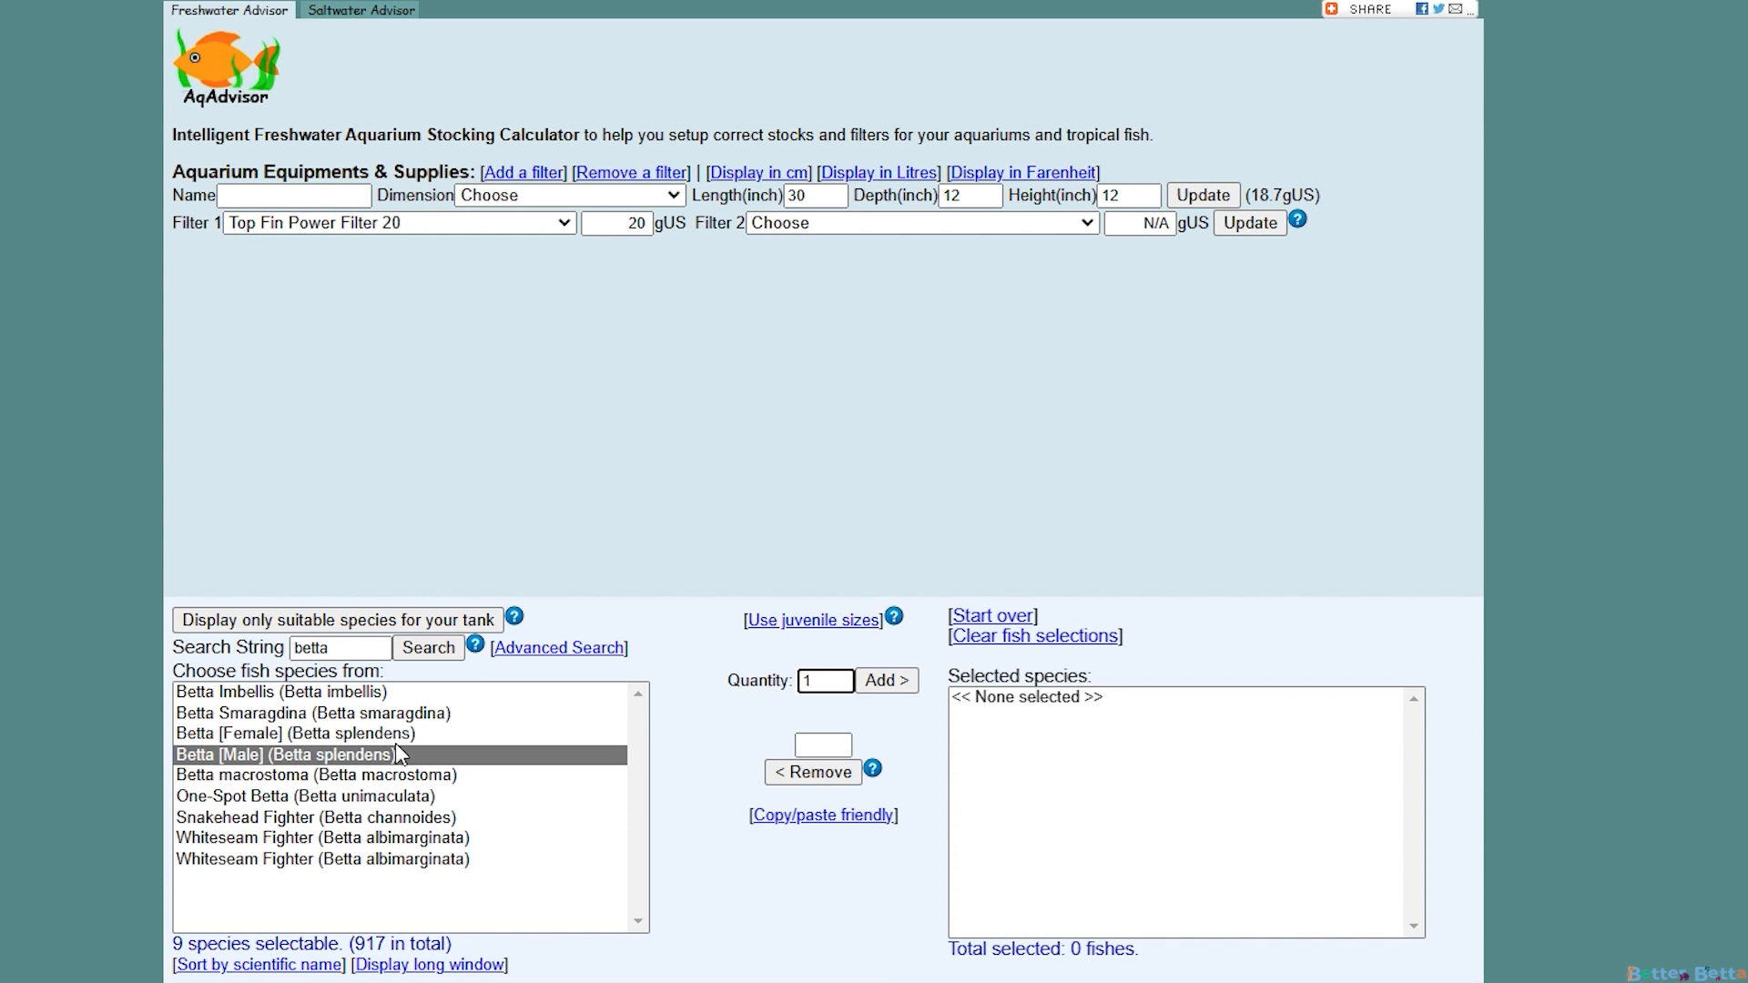
Add five Betta [Female] from the betta results to the stock
click(291, 732)
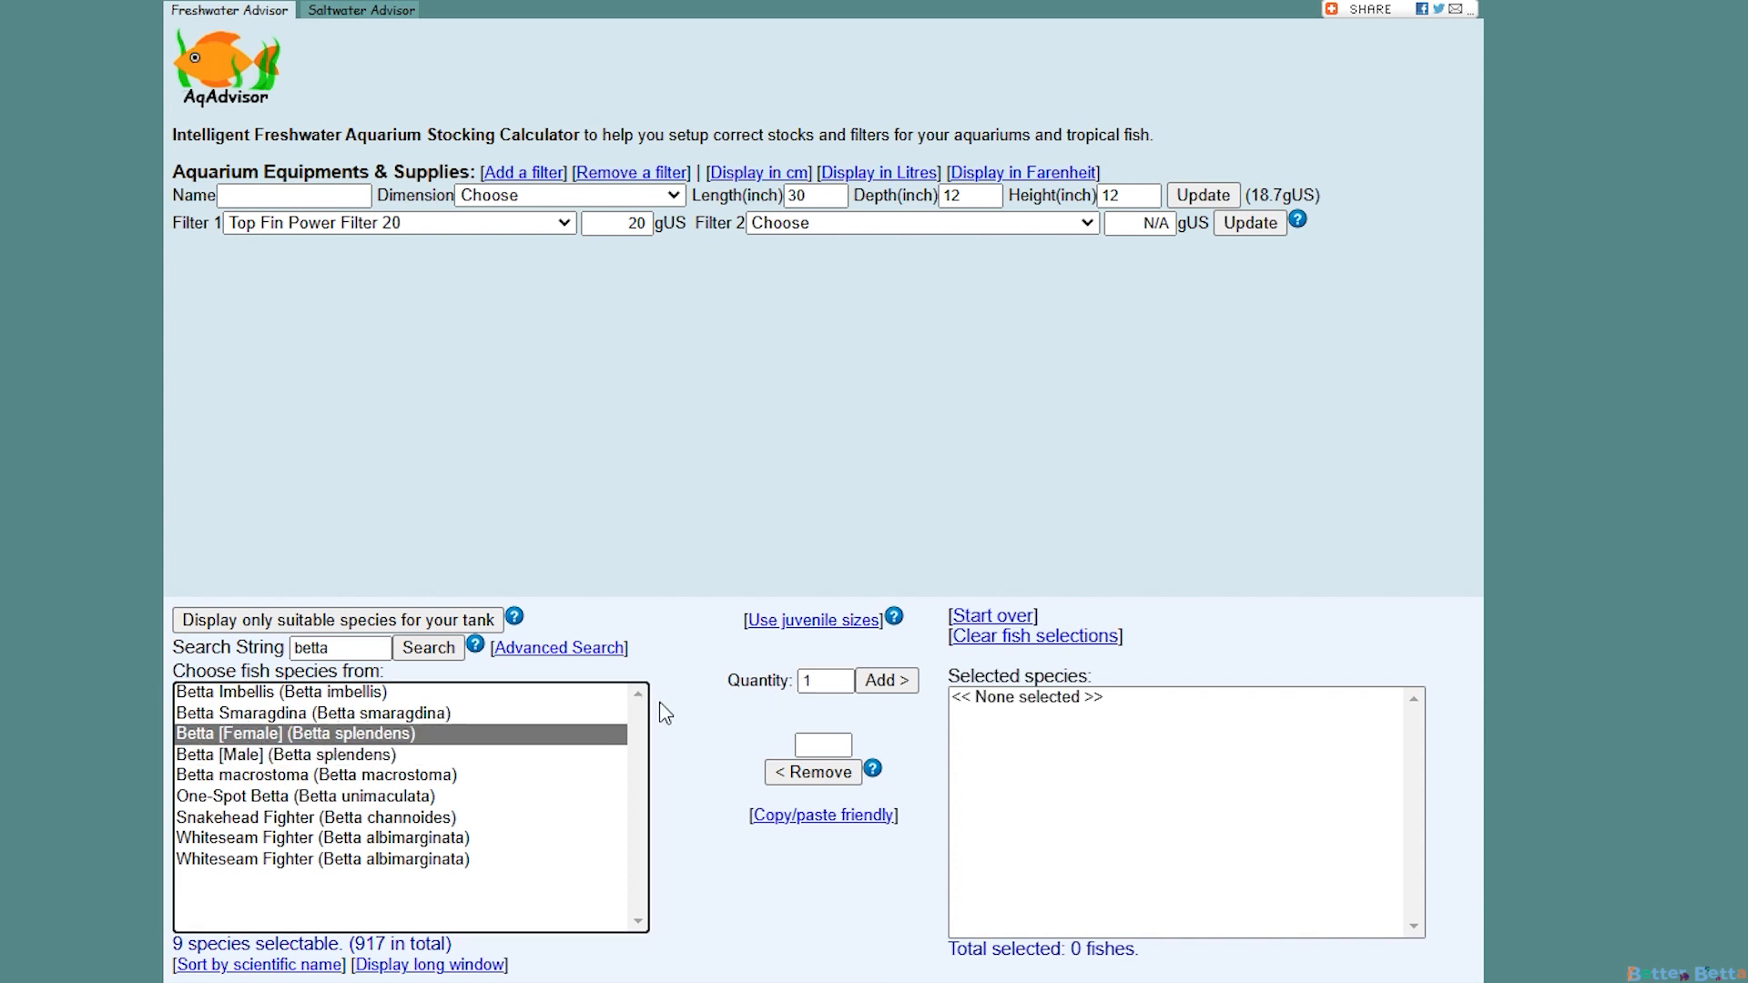
click(824, 680)
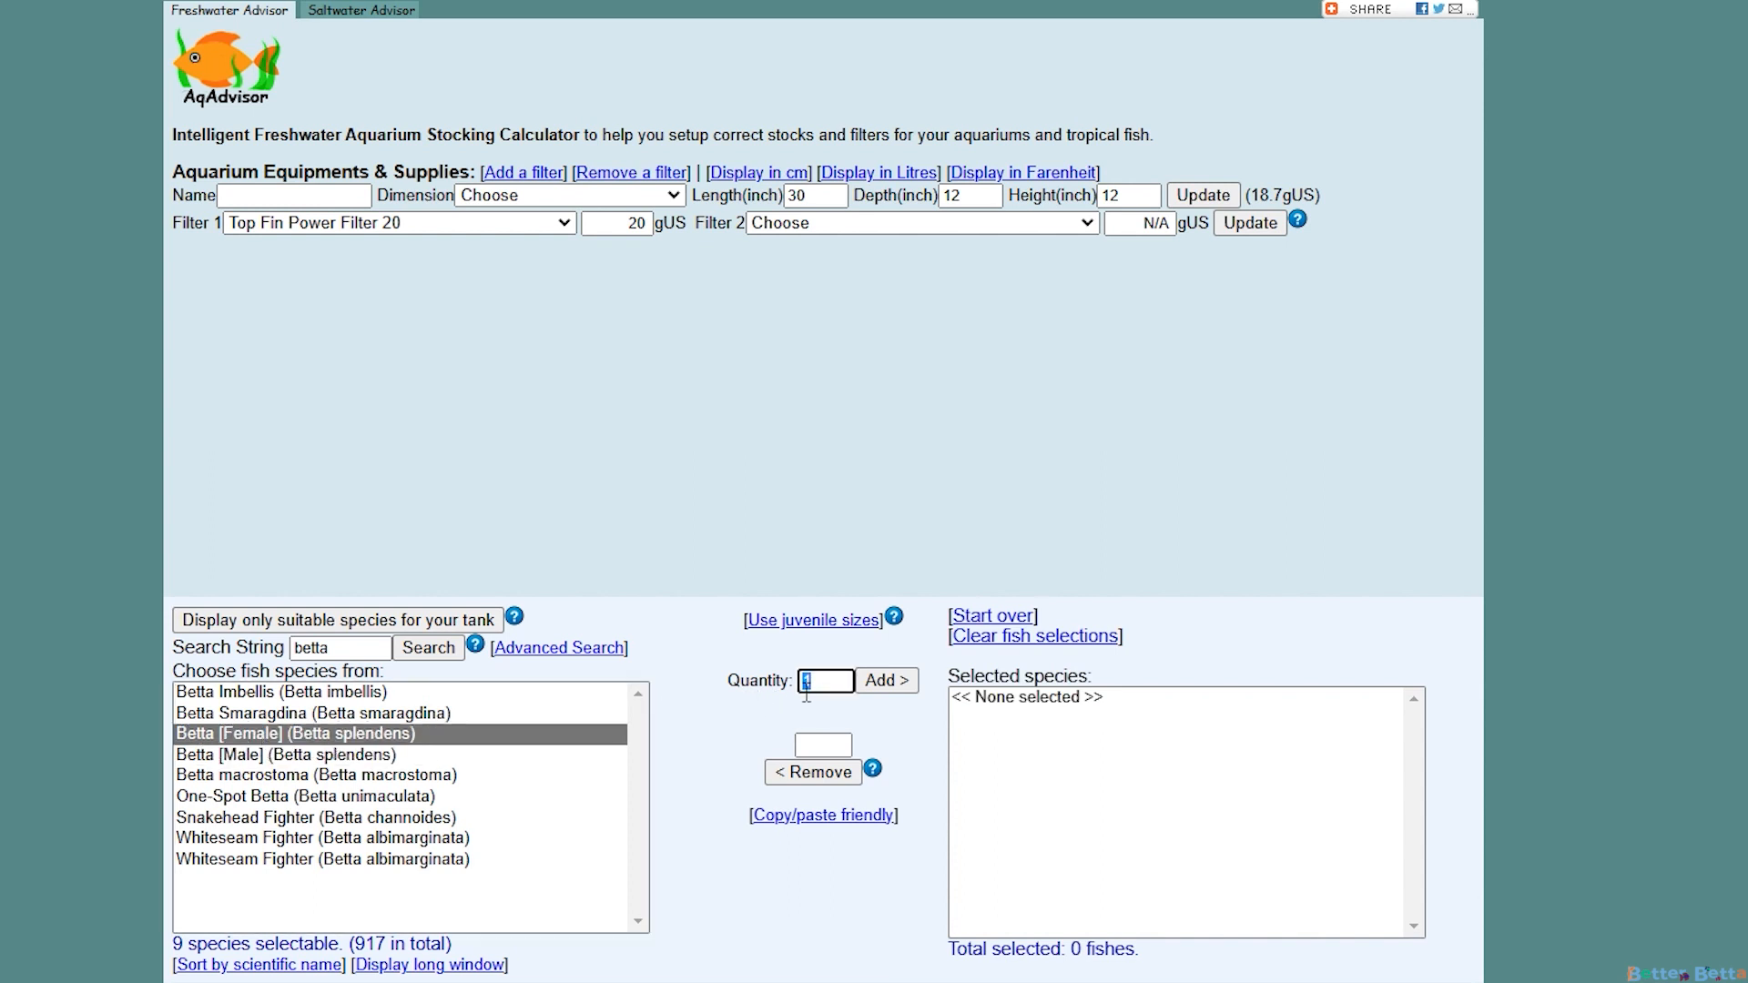
text(5)
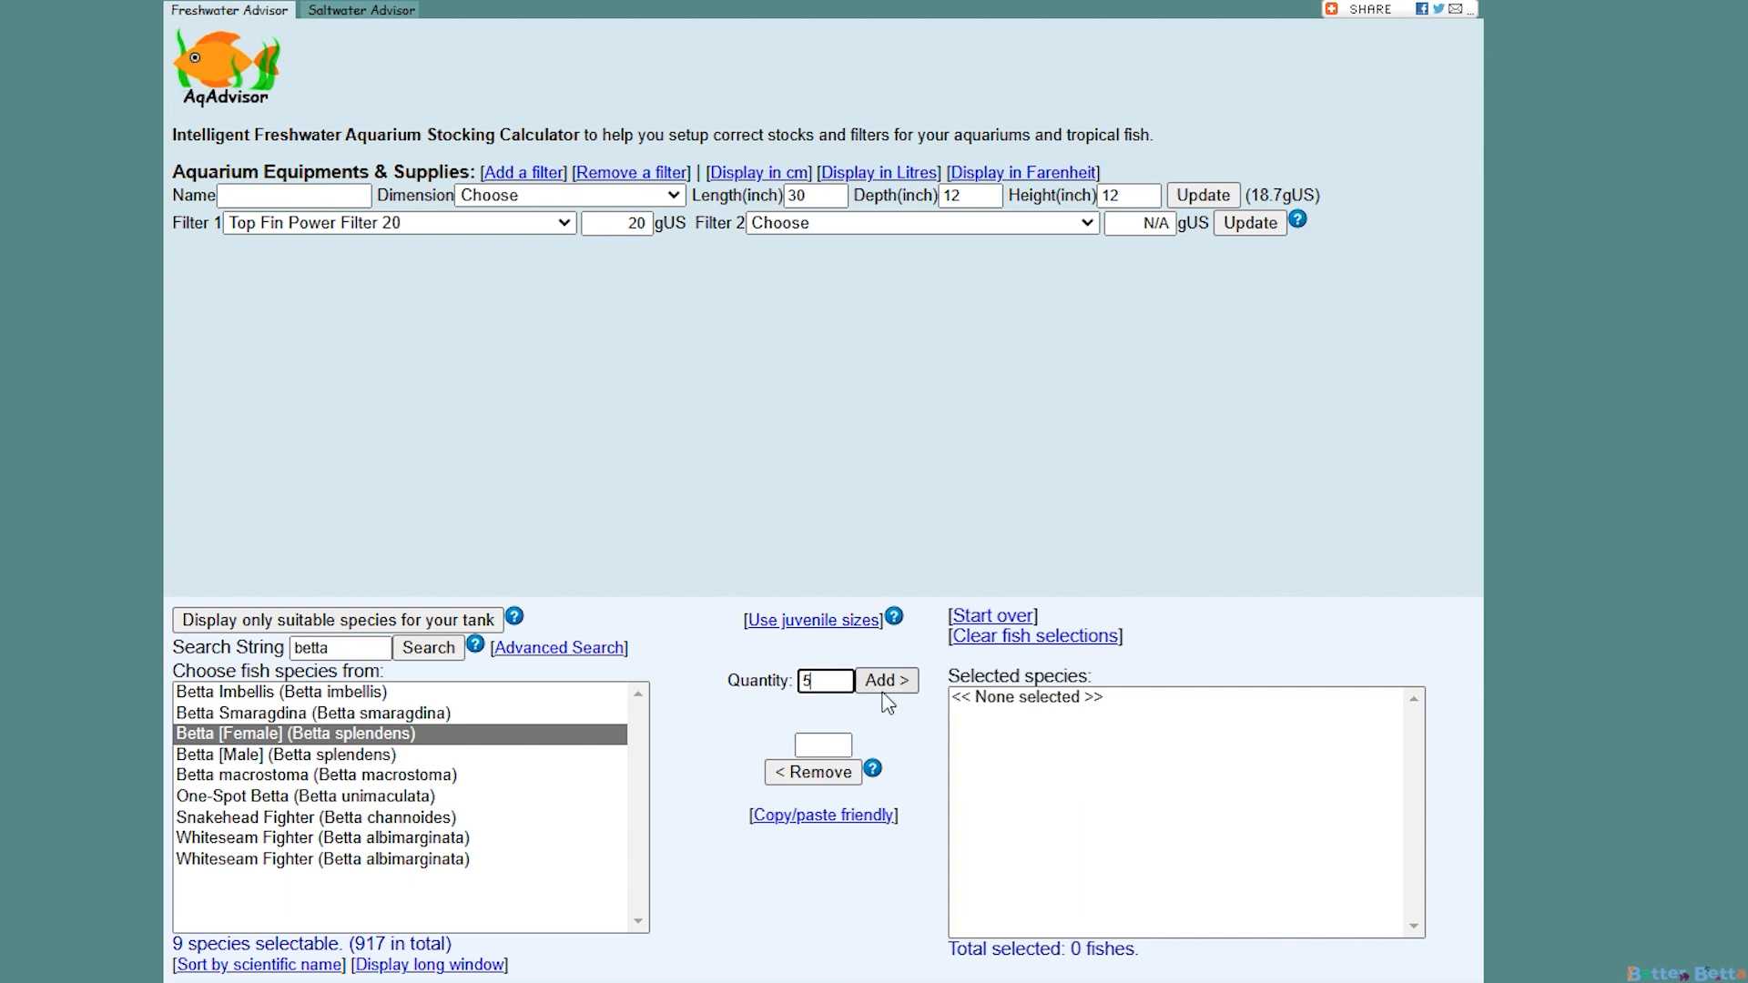
click(887, 680)
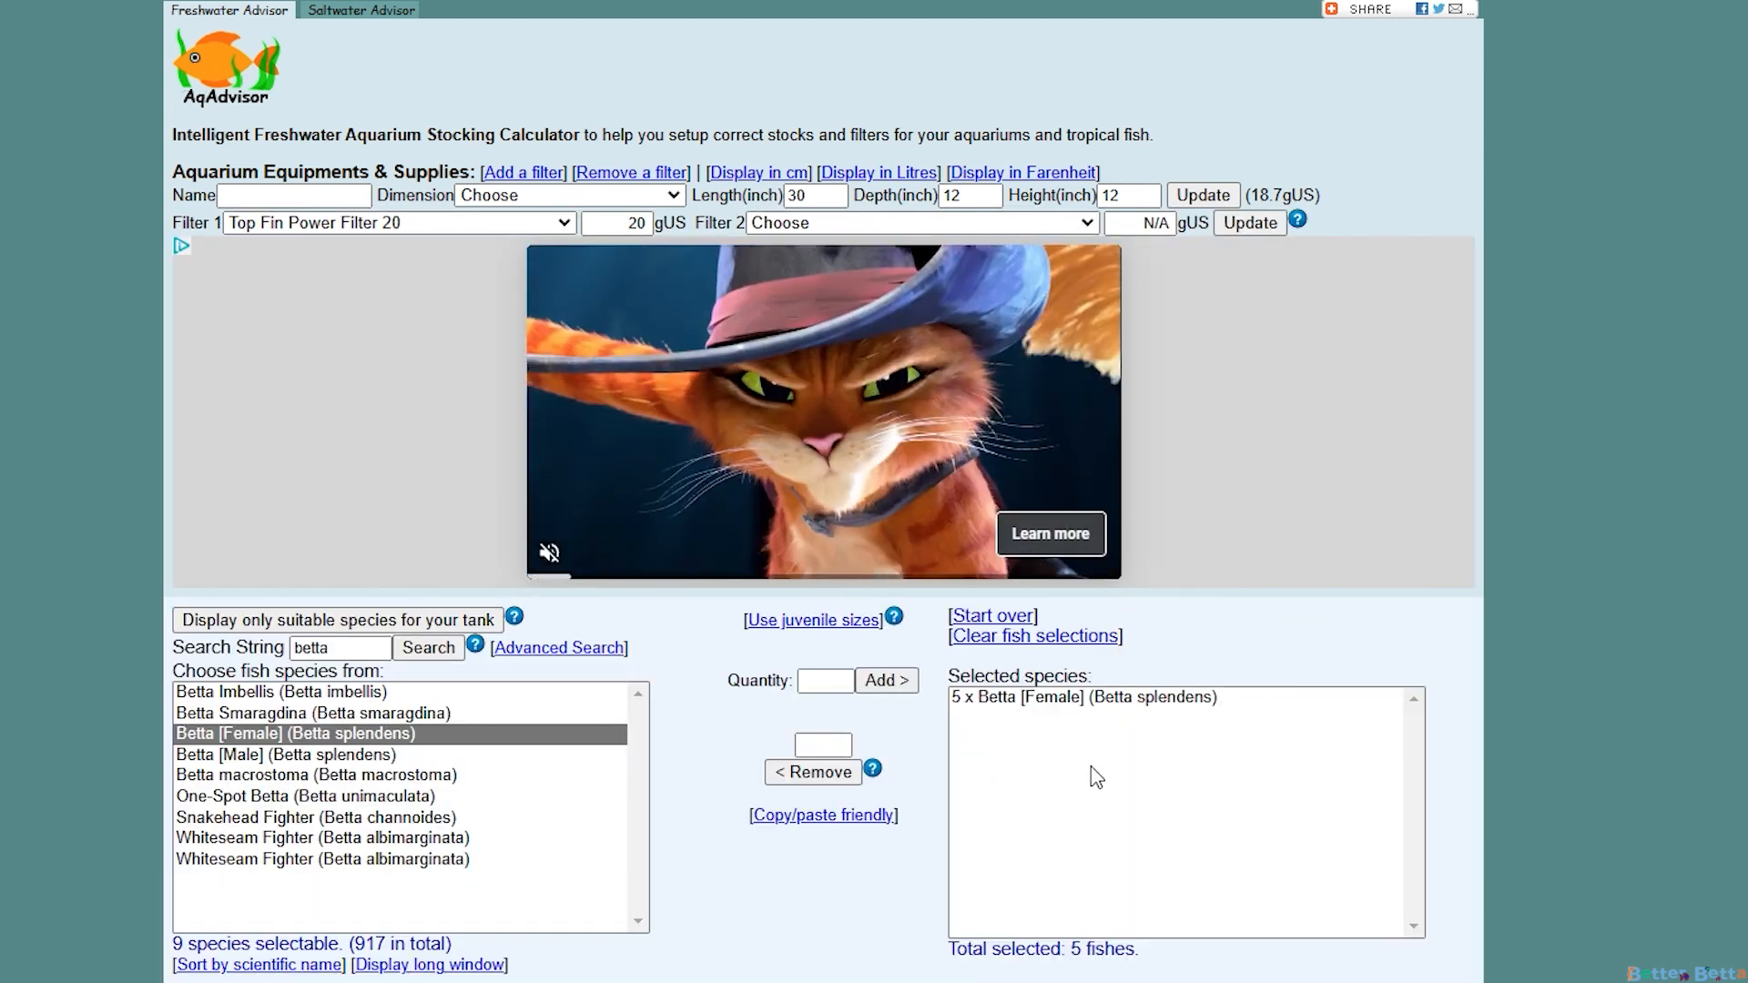
scroll(down, 3)
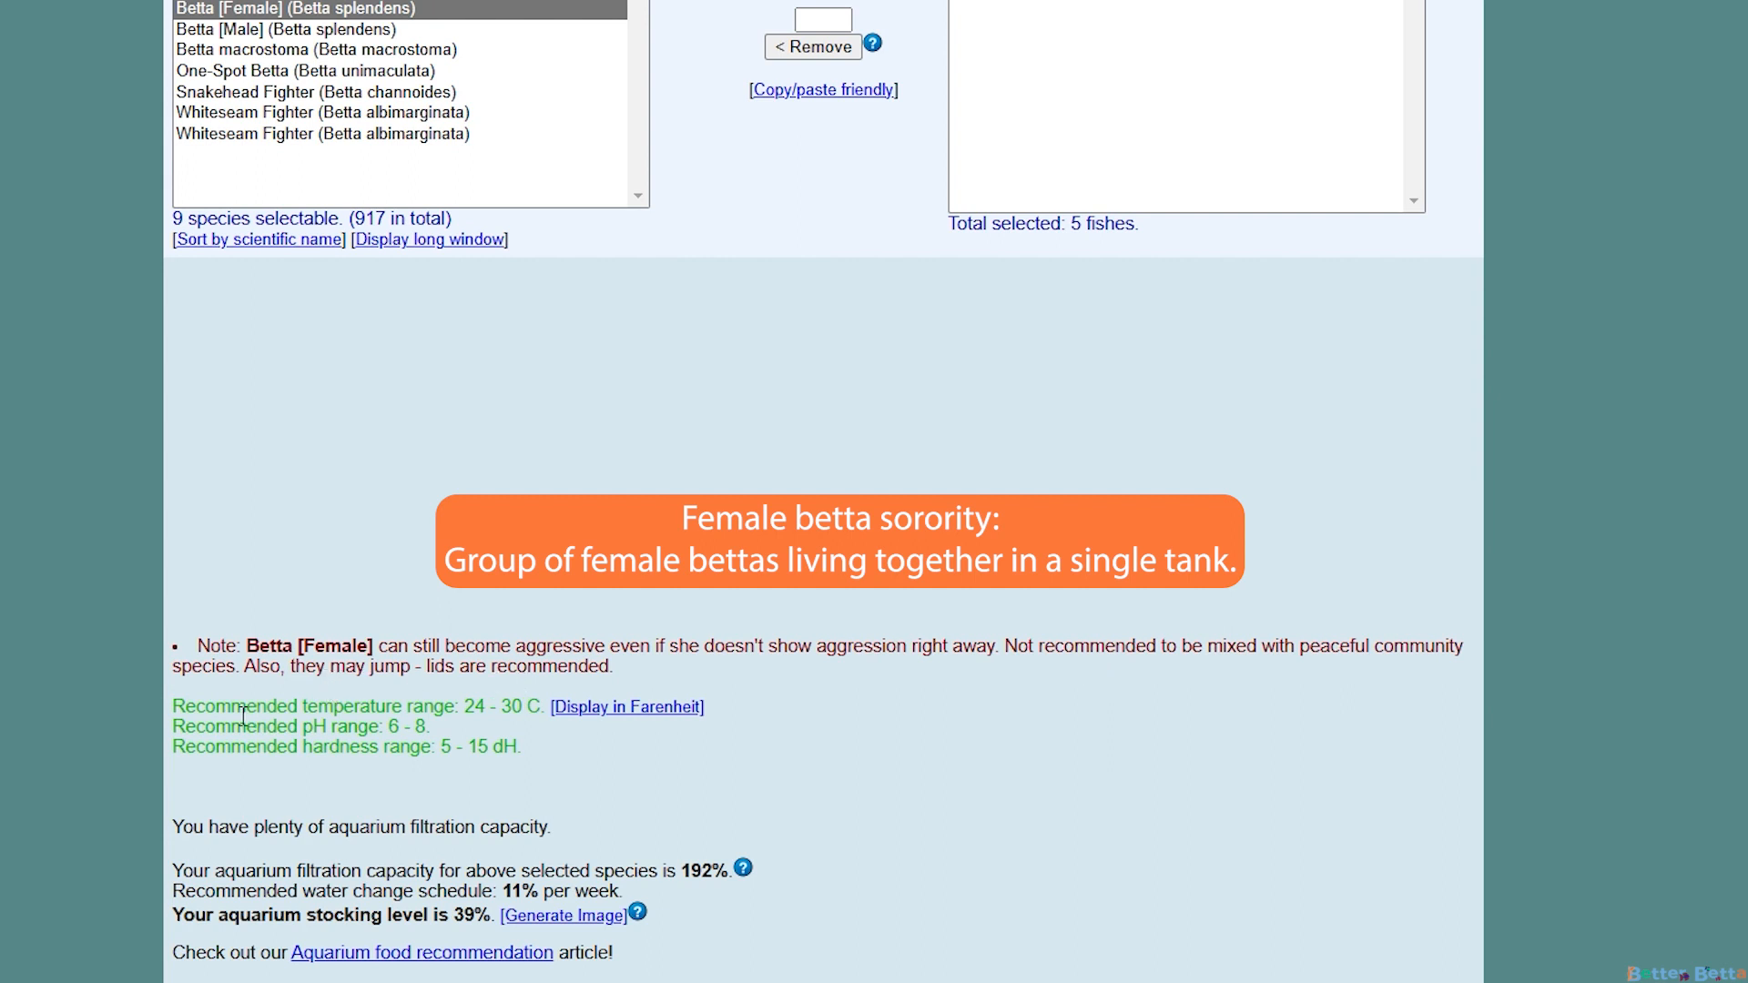
drag(173, 705, 525, 706)
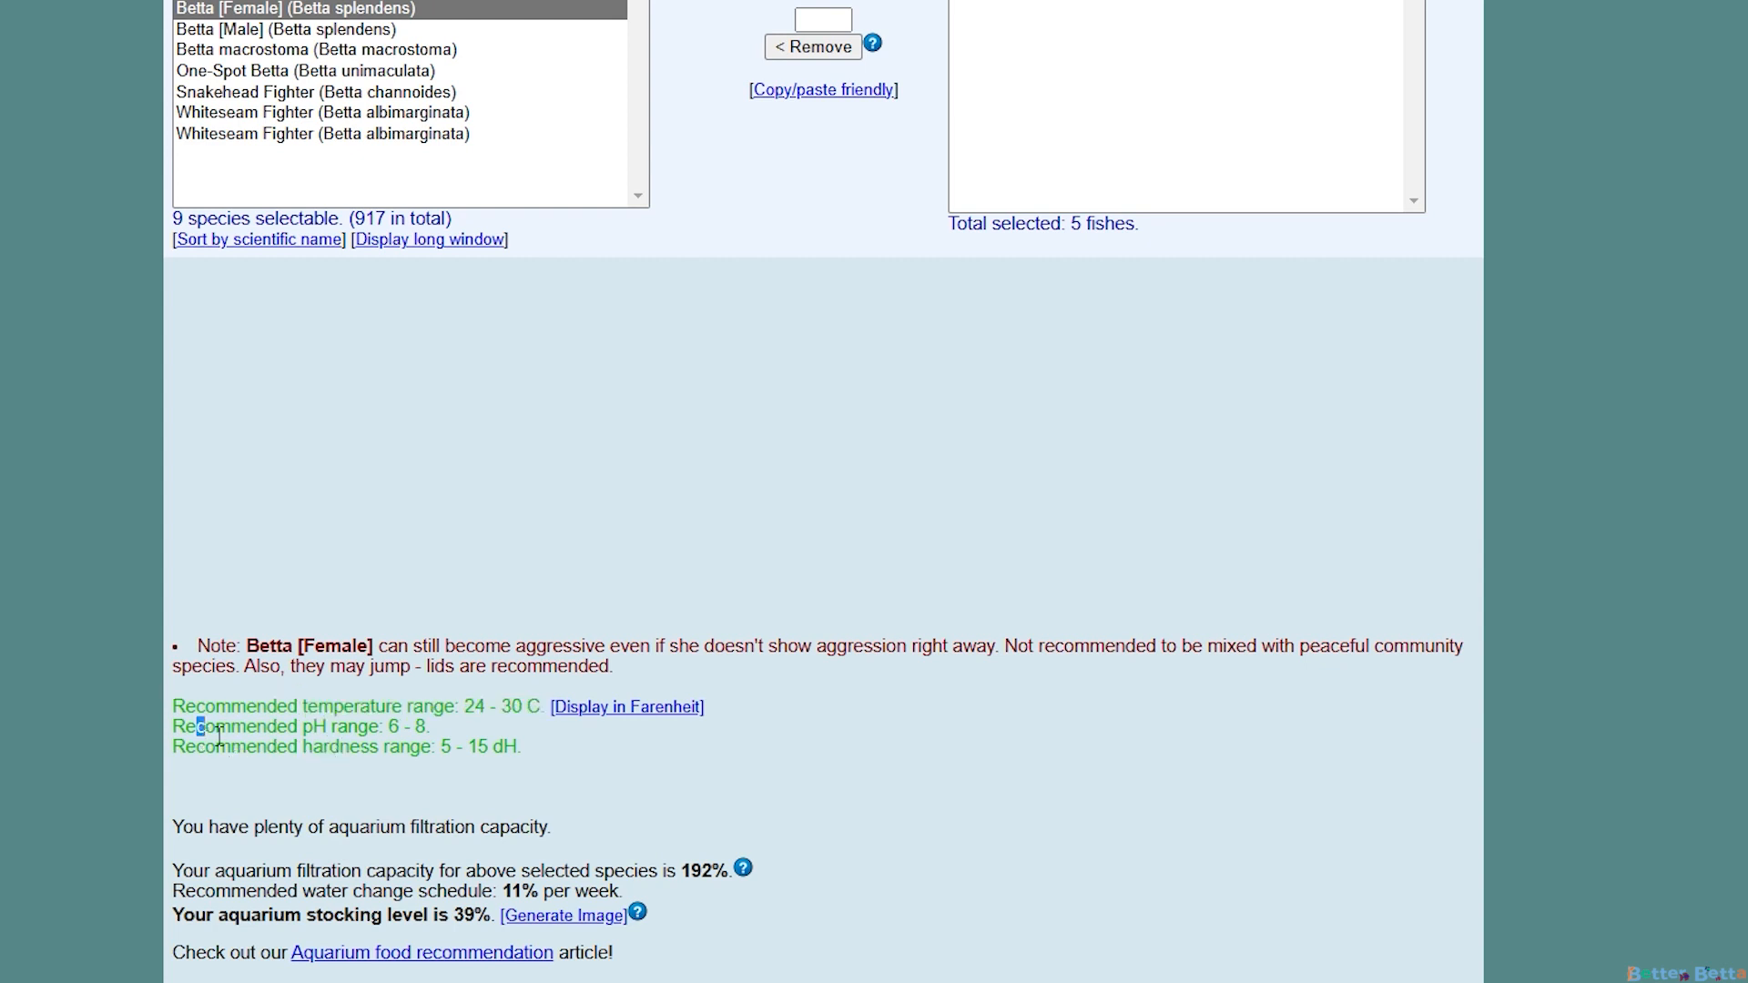
drag(203, 746, 522, 746)
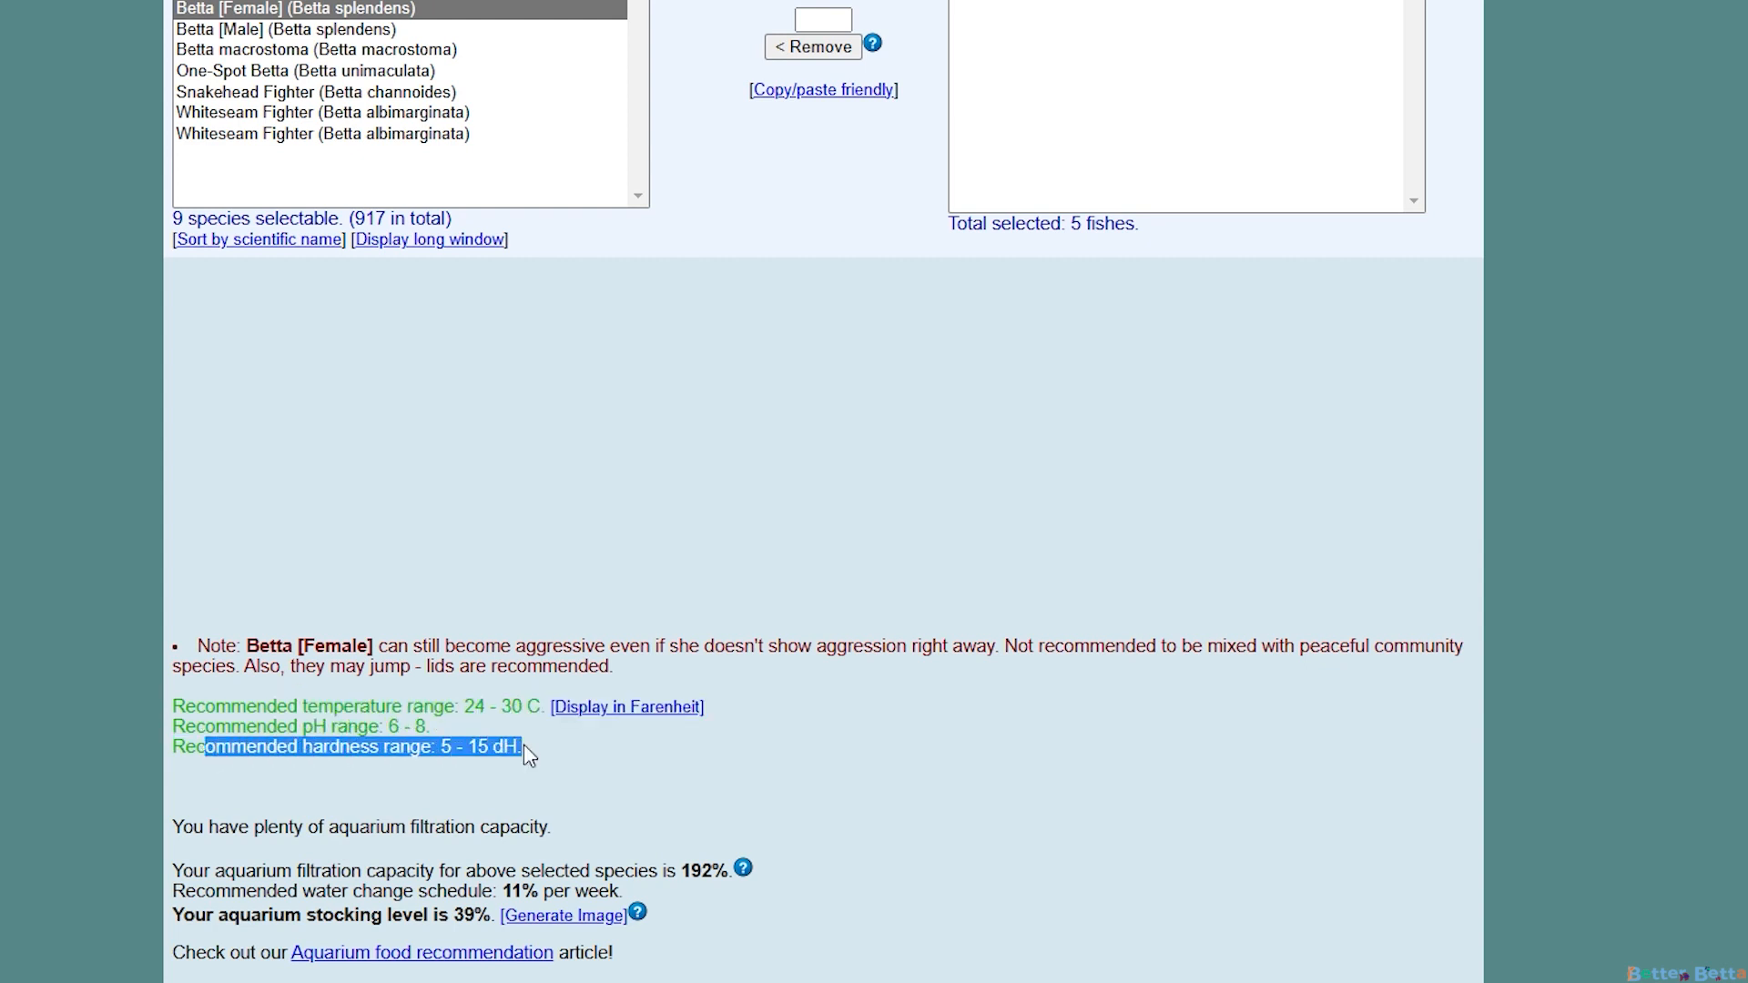
scroll(down, 3)
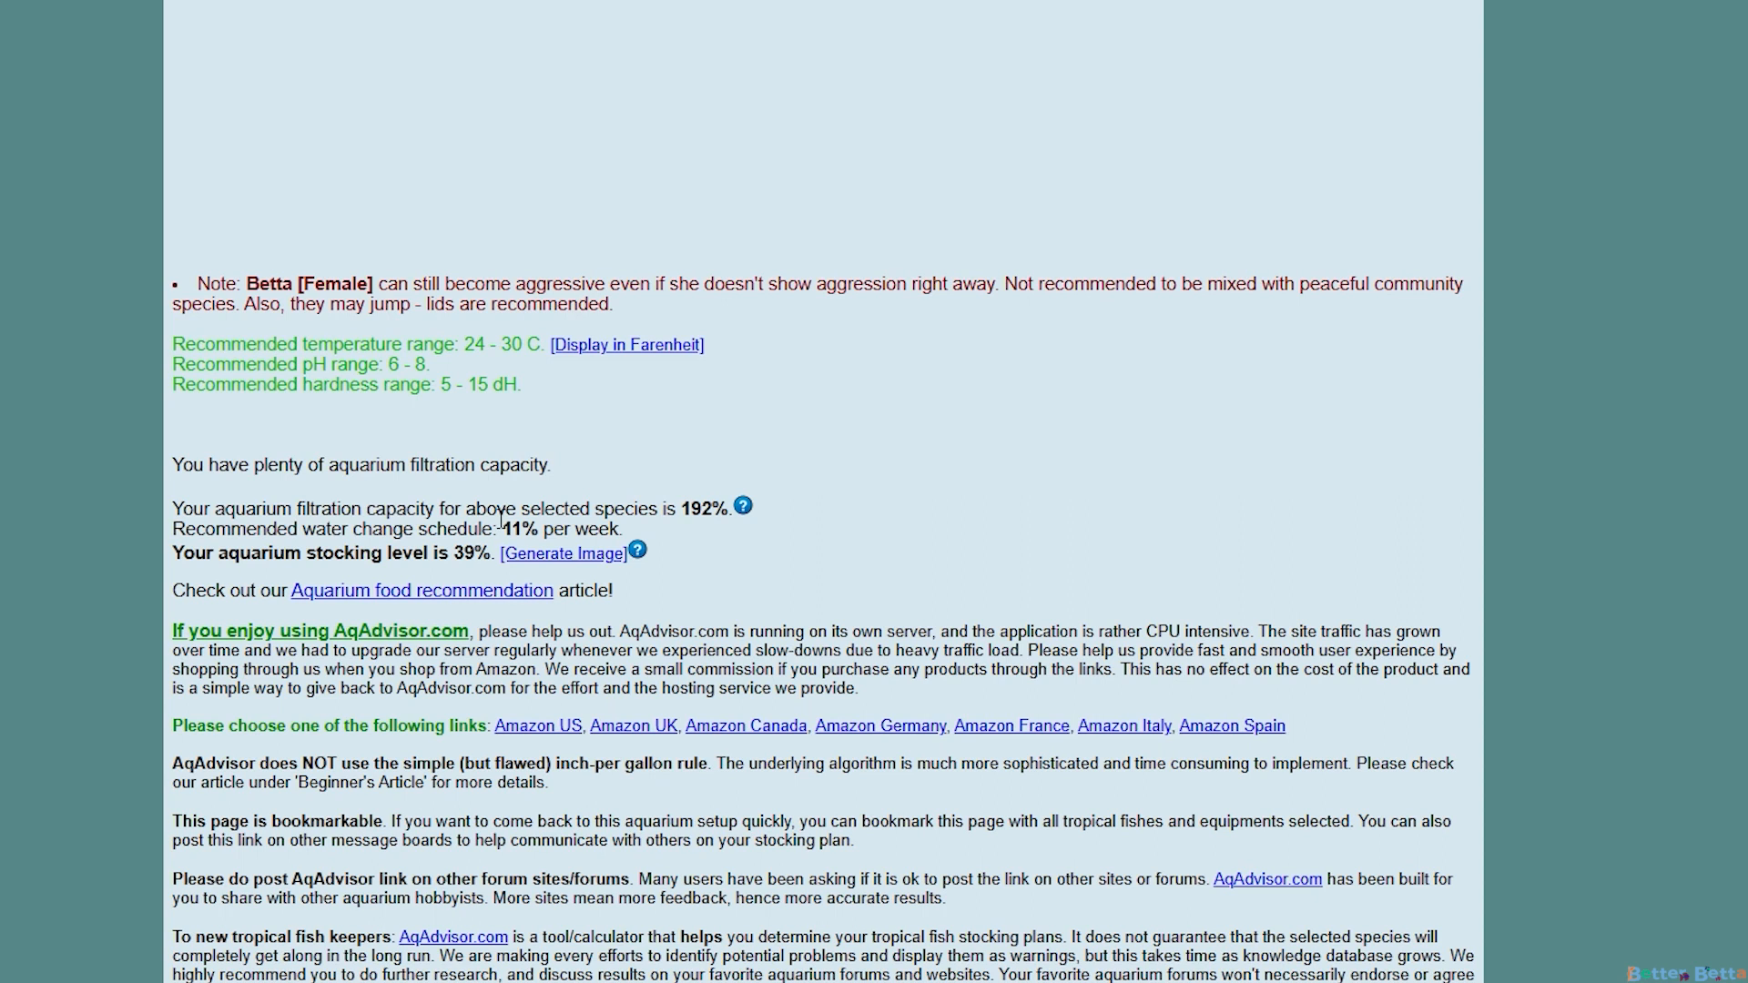
mouse_move(548, 561)
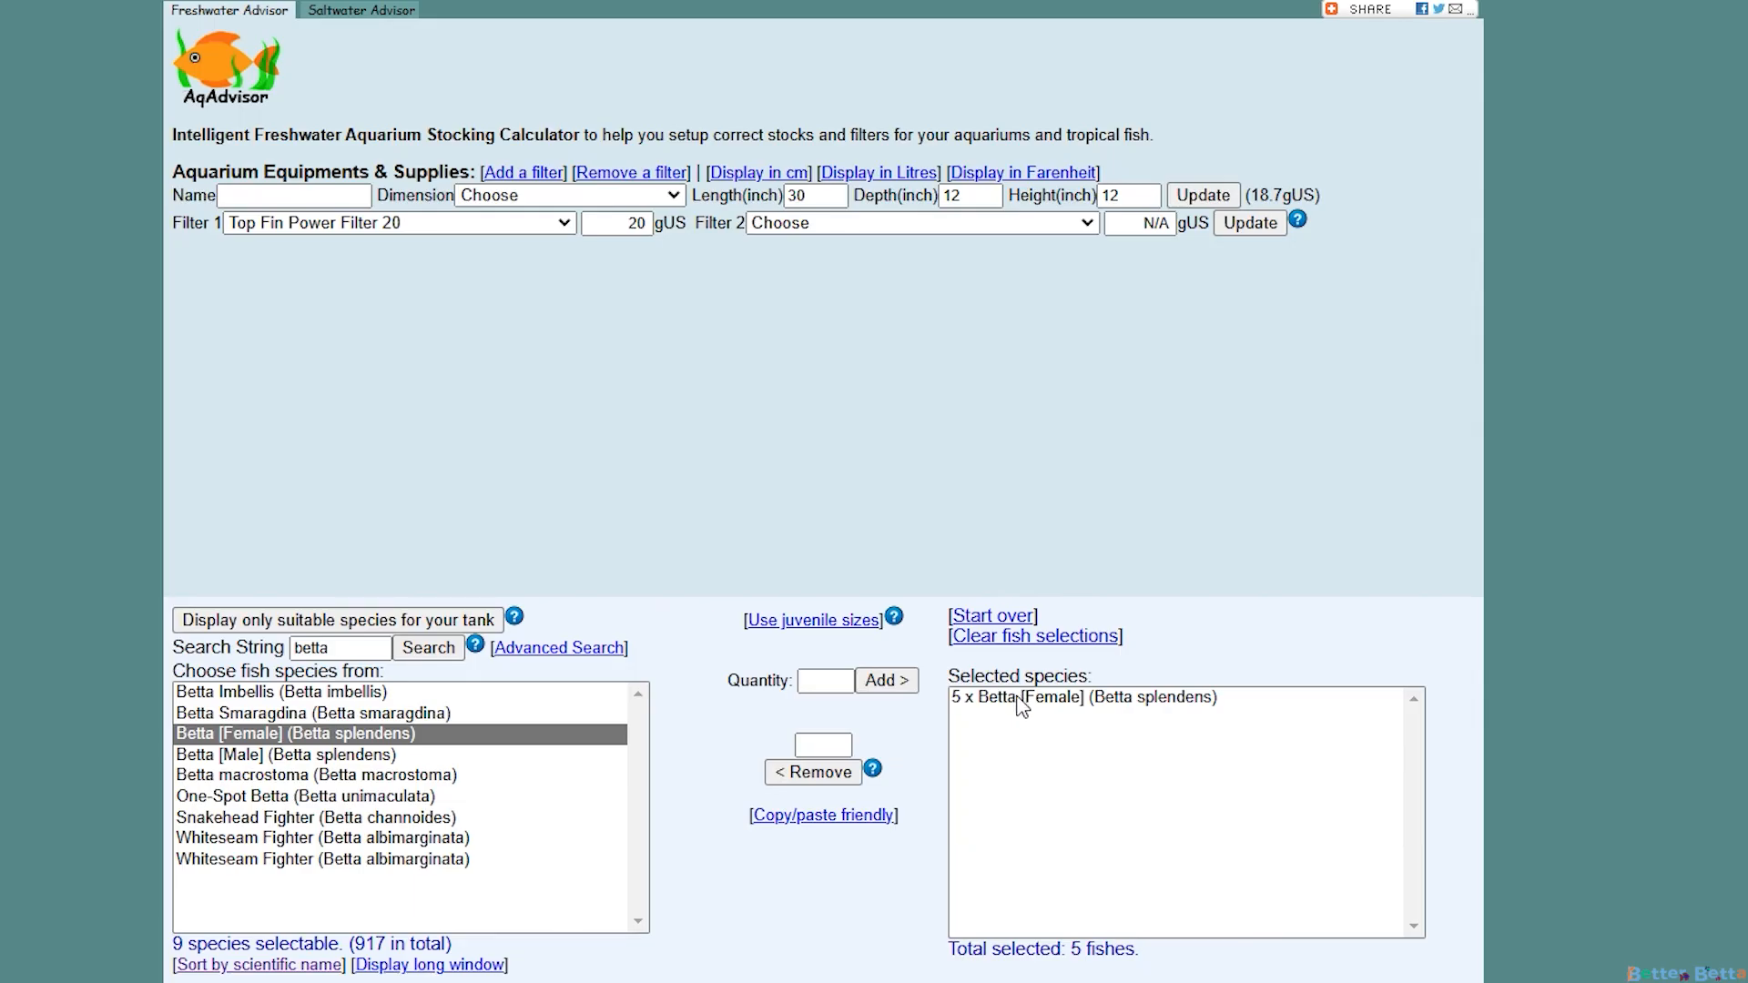
Remove two Betta [Female] from the stock, leaving three
click(1087, 697)
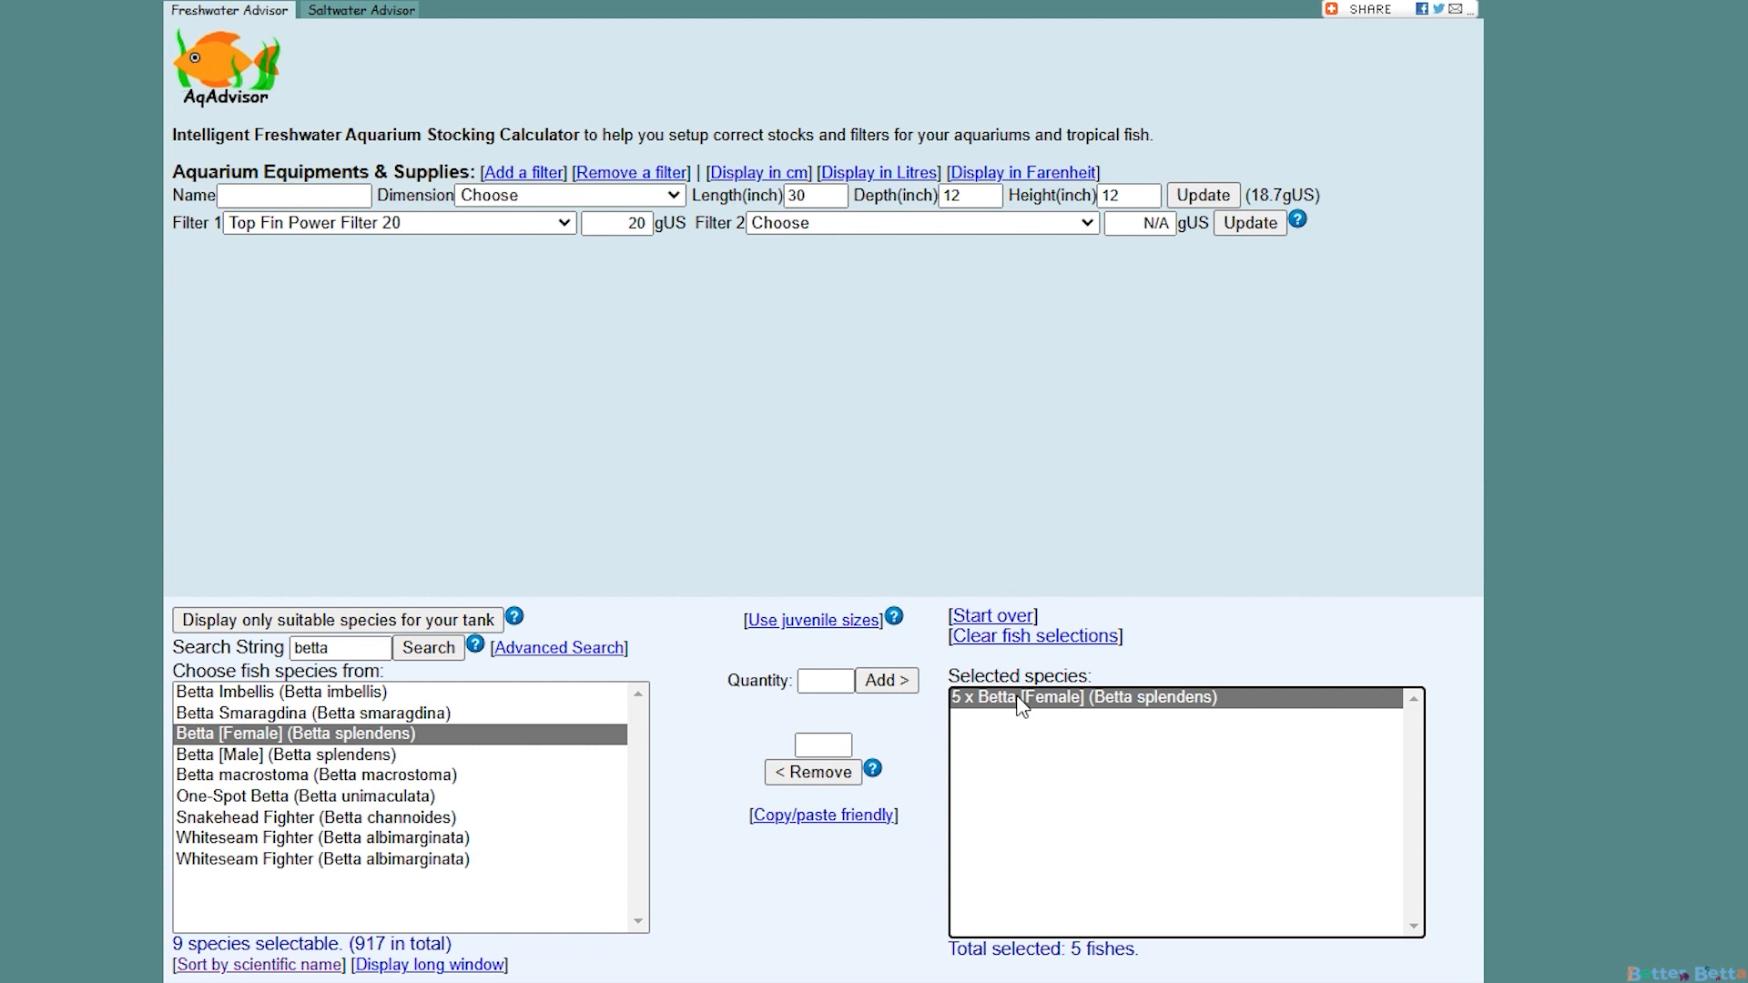
mouse_move(820, 789)
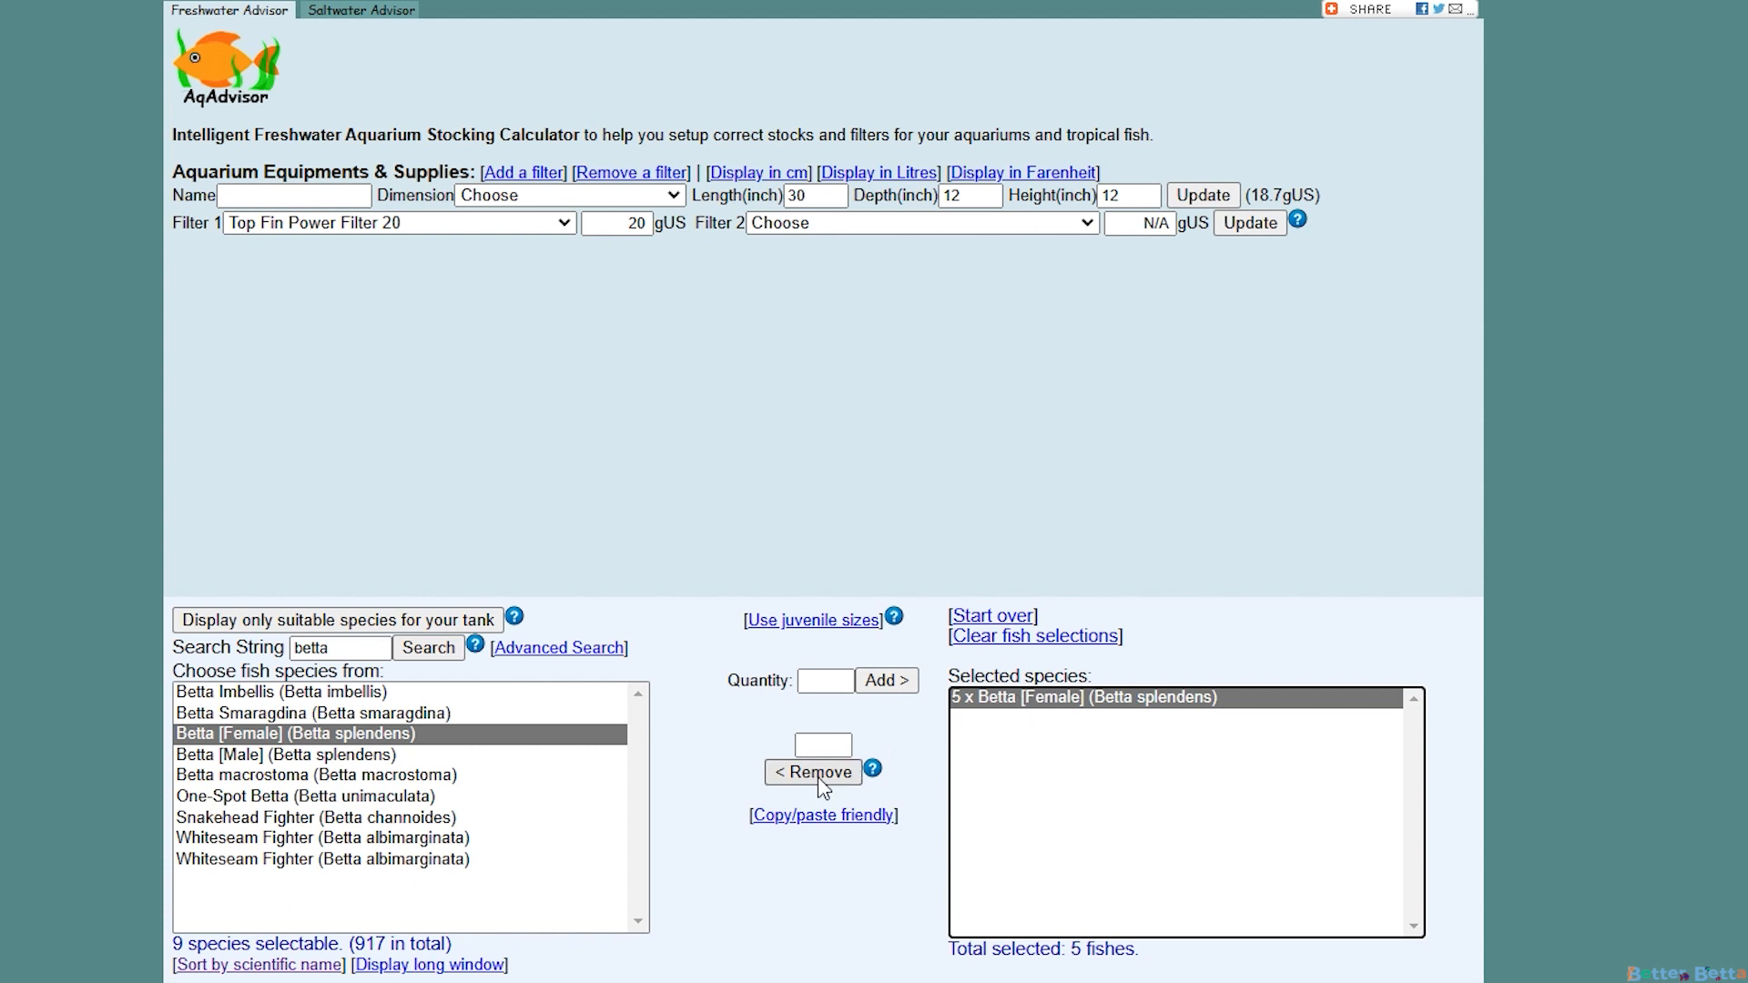
click(814, 772)
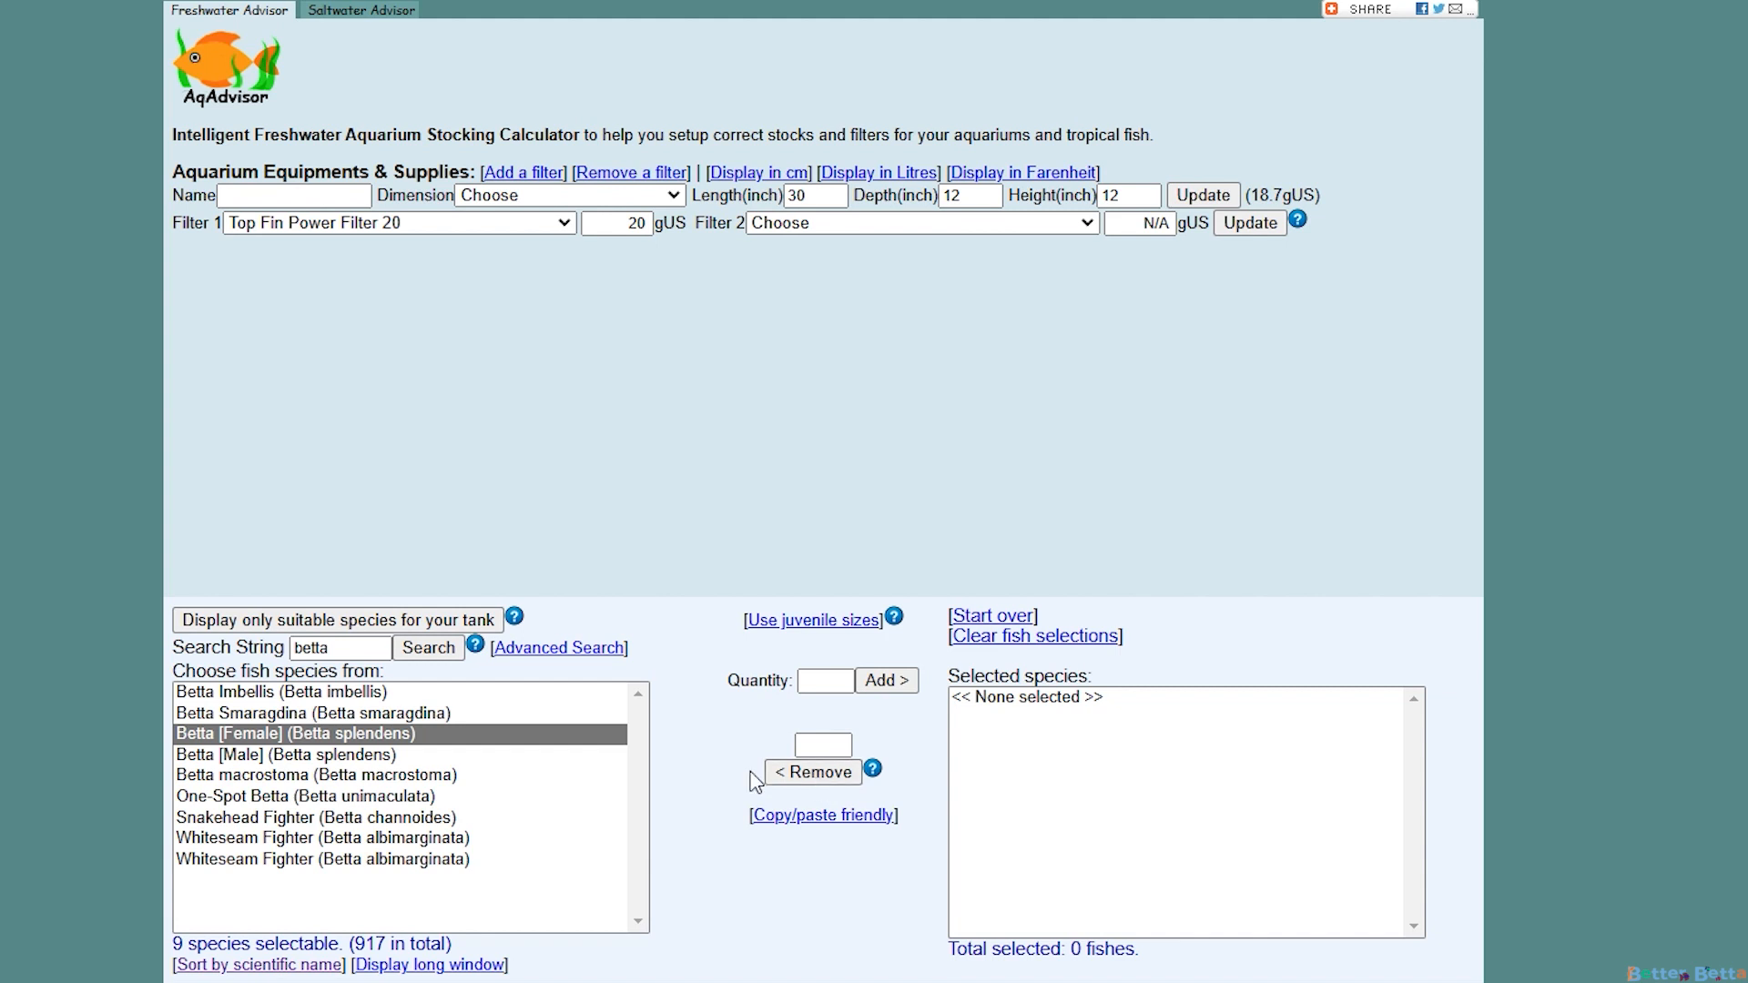
click(887, 680)
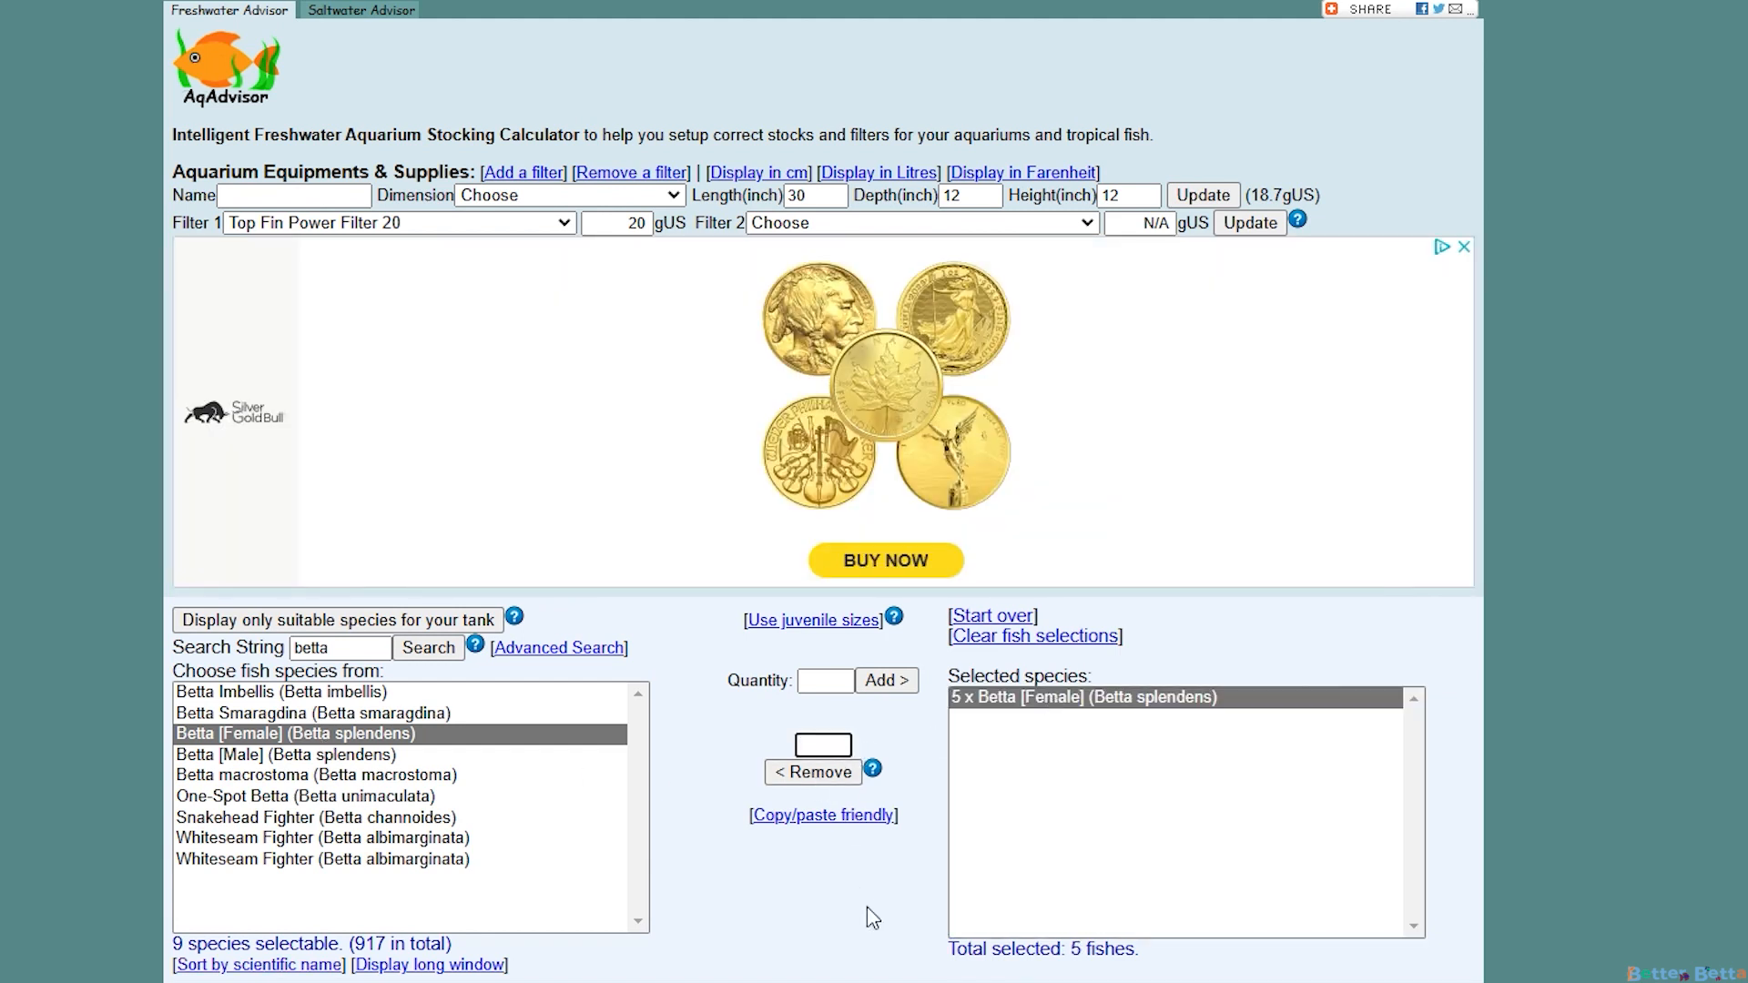
text(2)
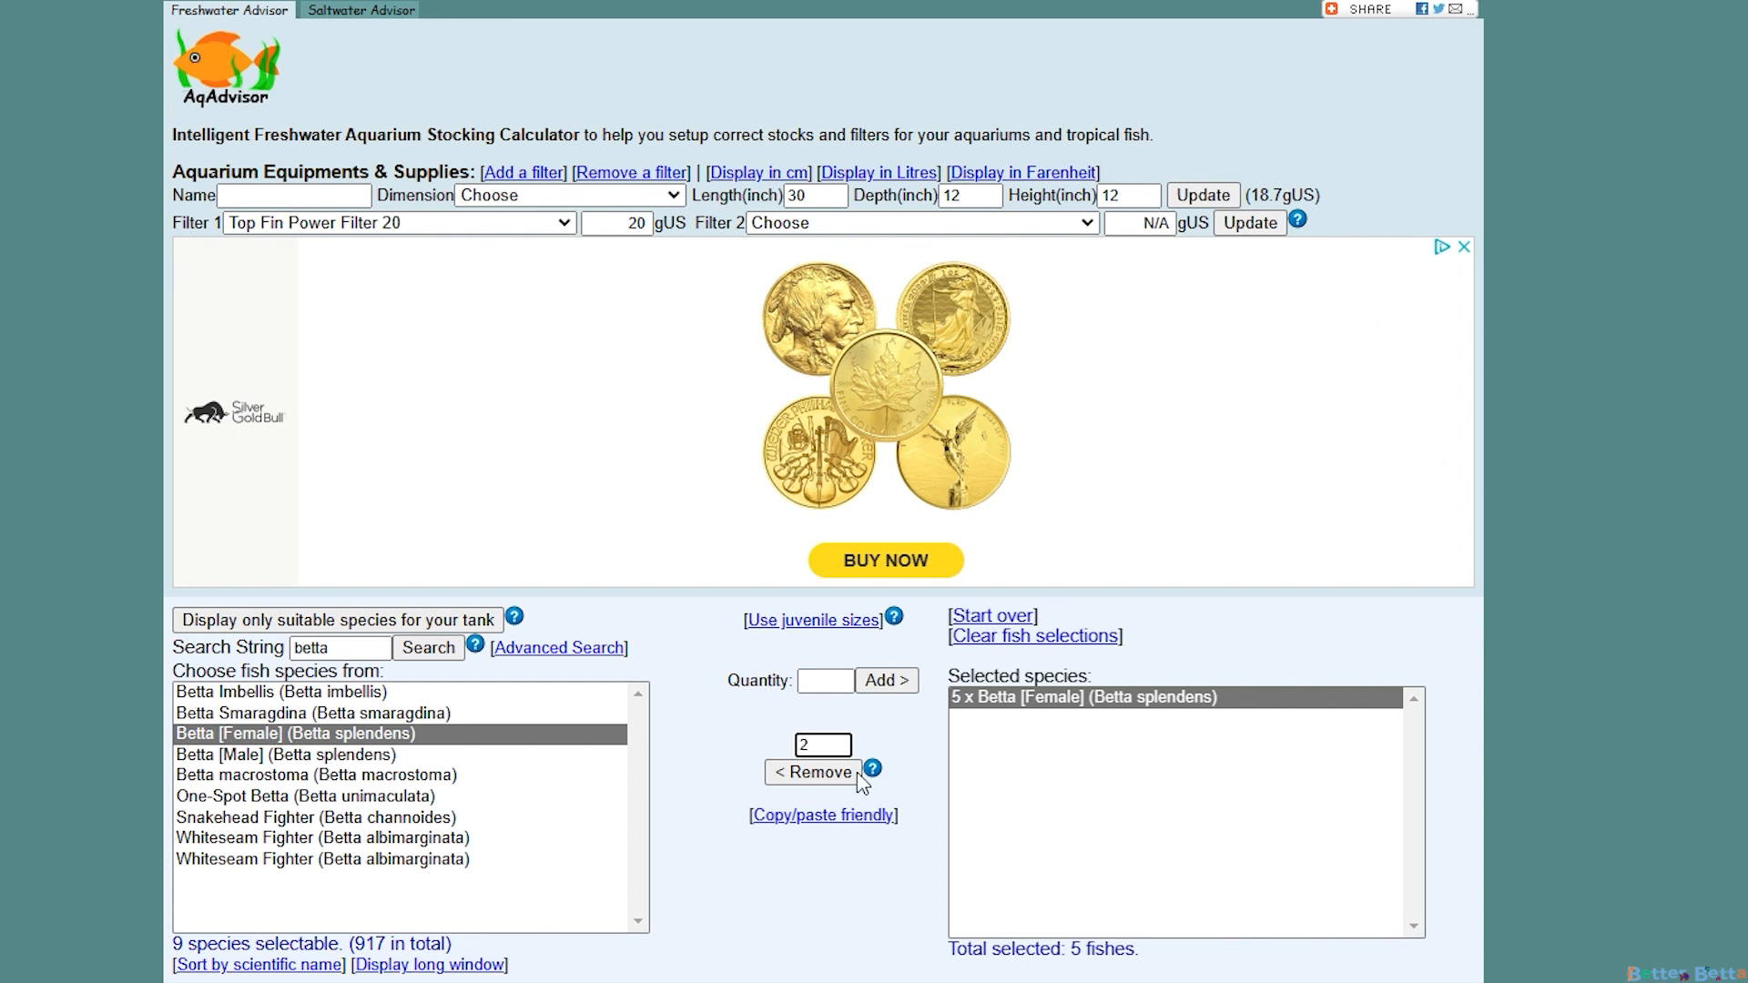
click(813, 772)
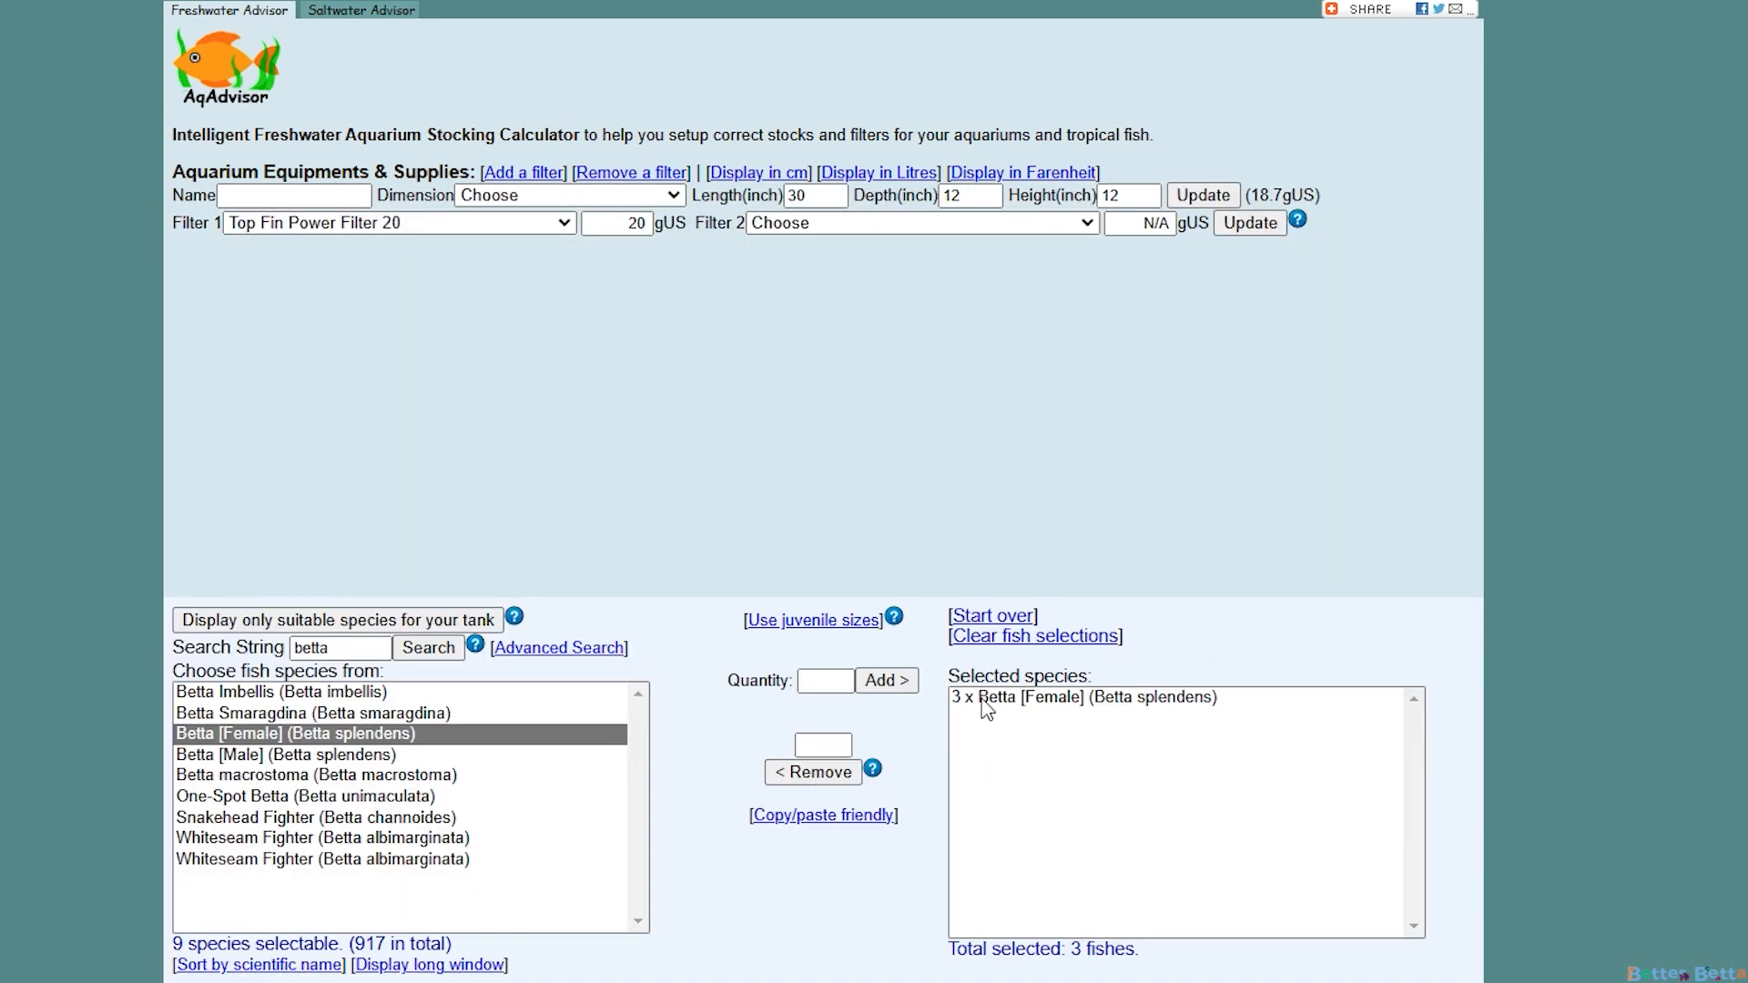
click(1083, 698)
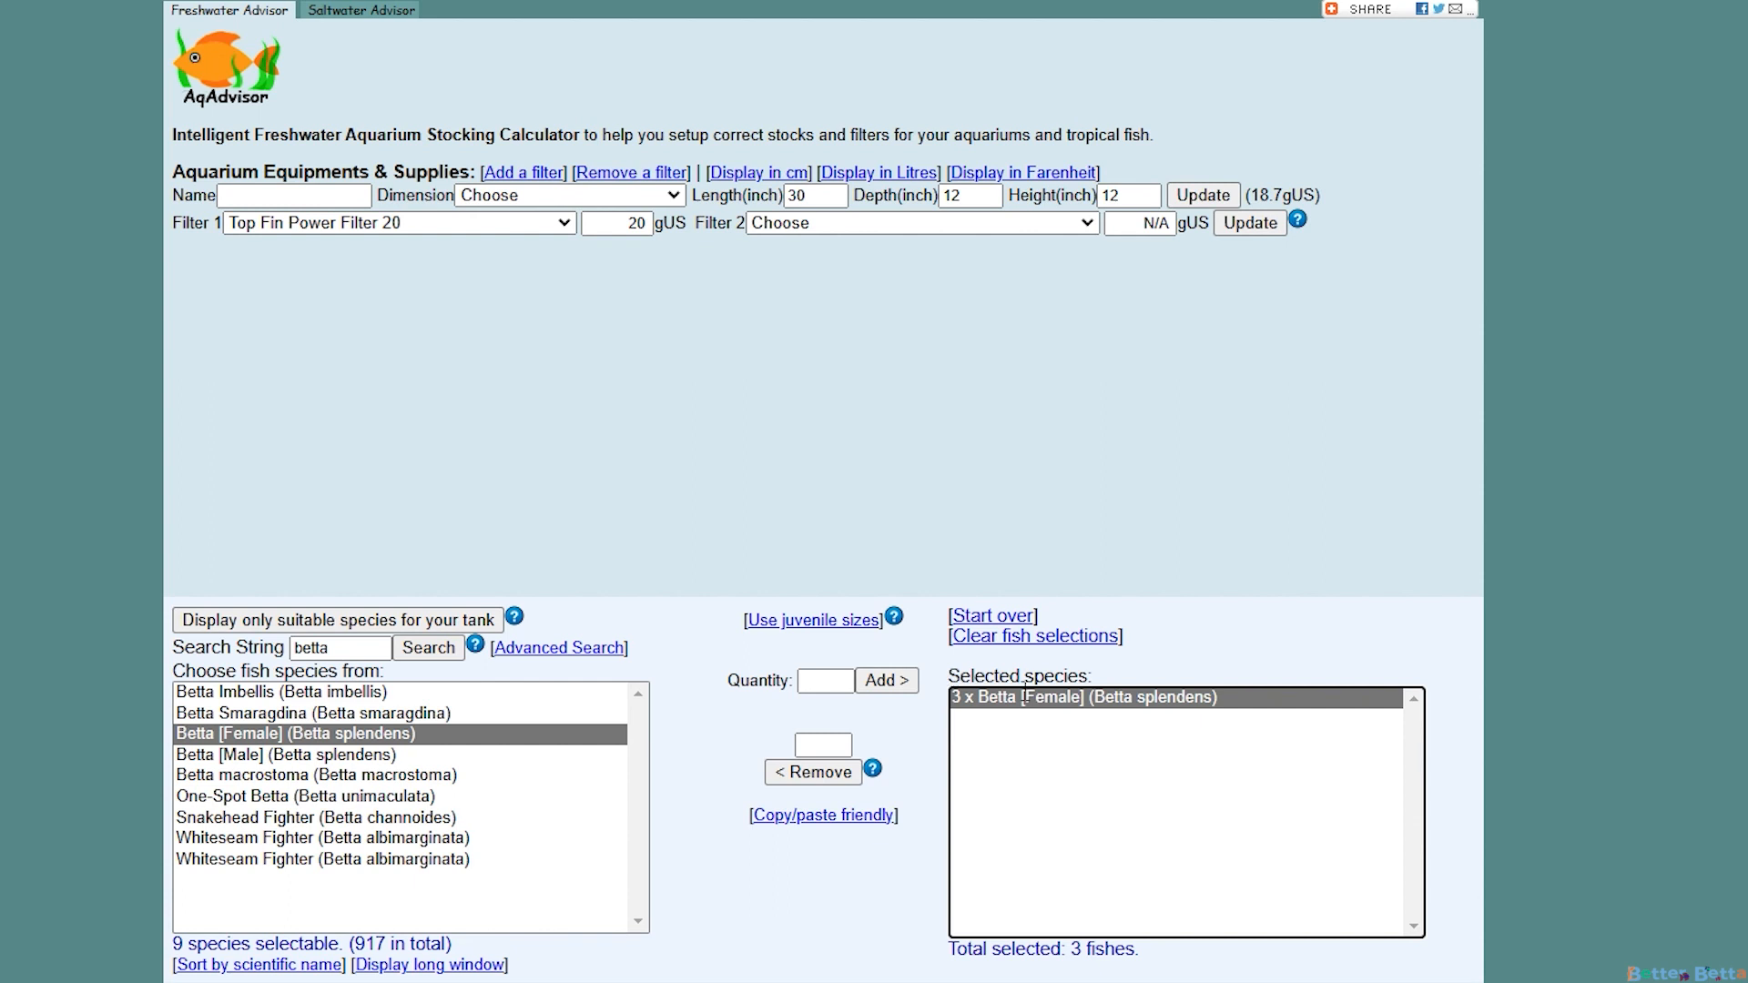
mouse_move(1023, 640)
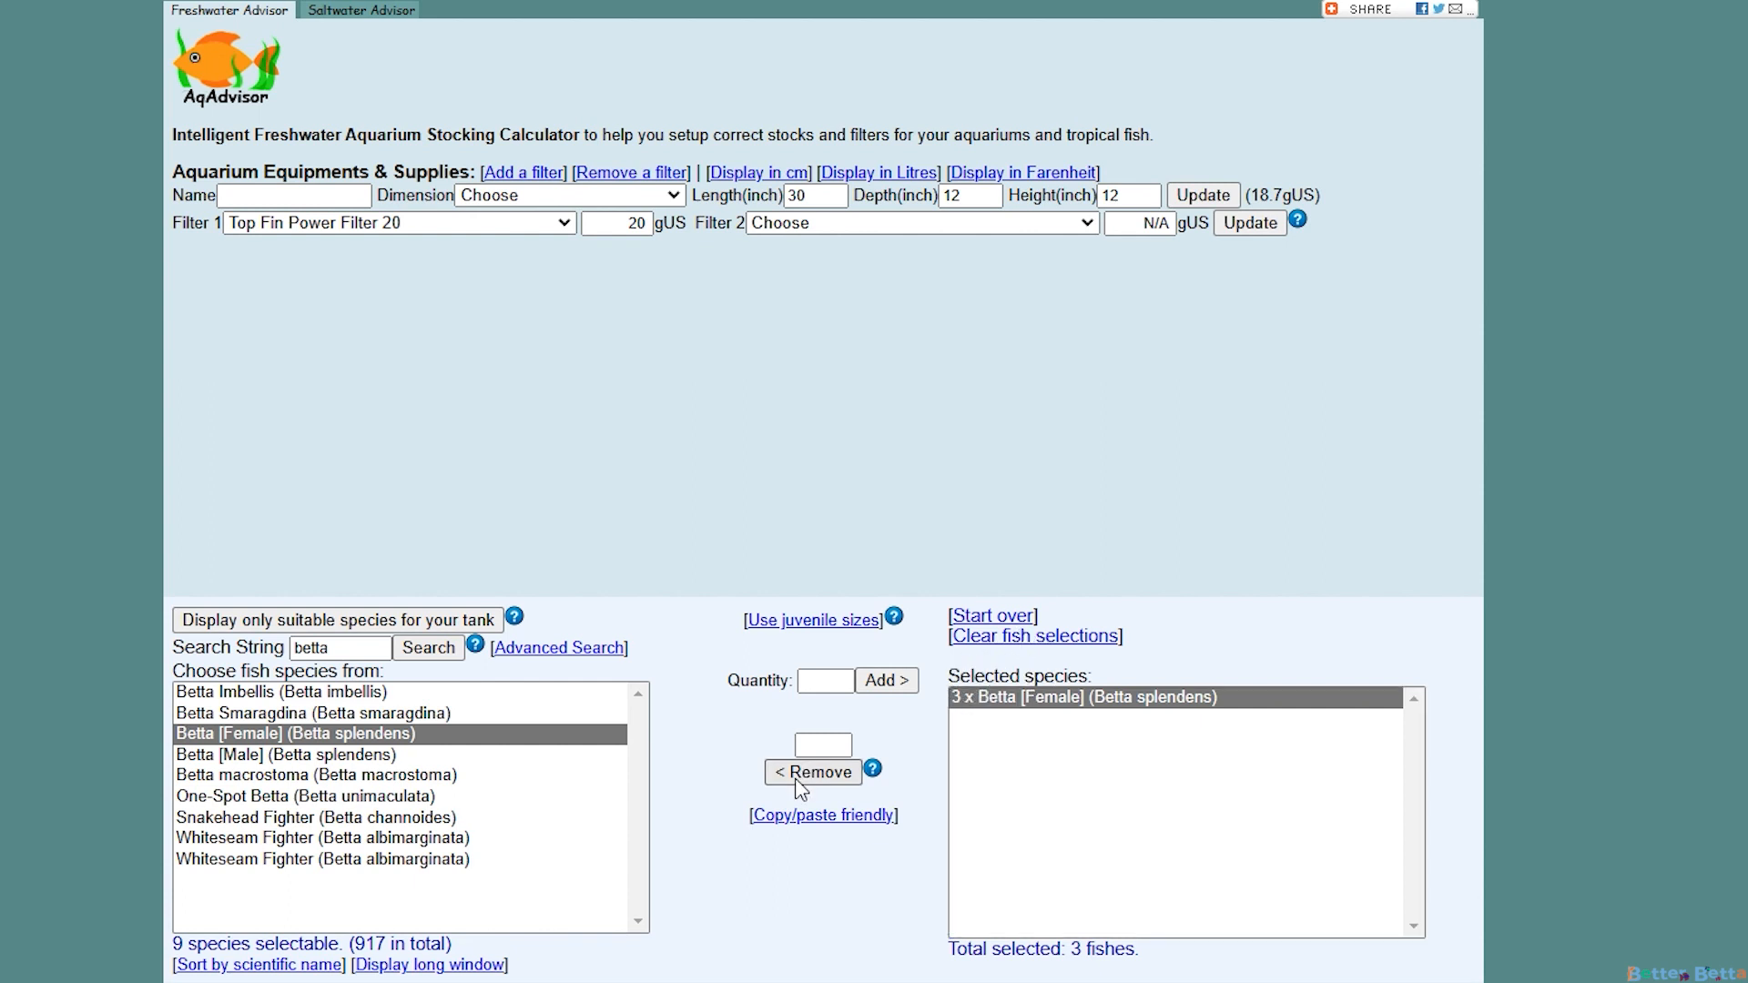
click(812, 772)
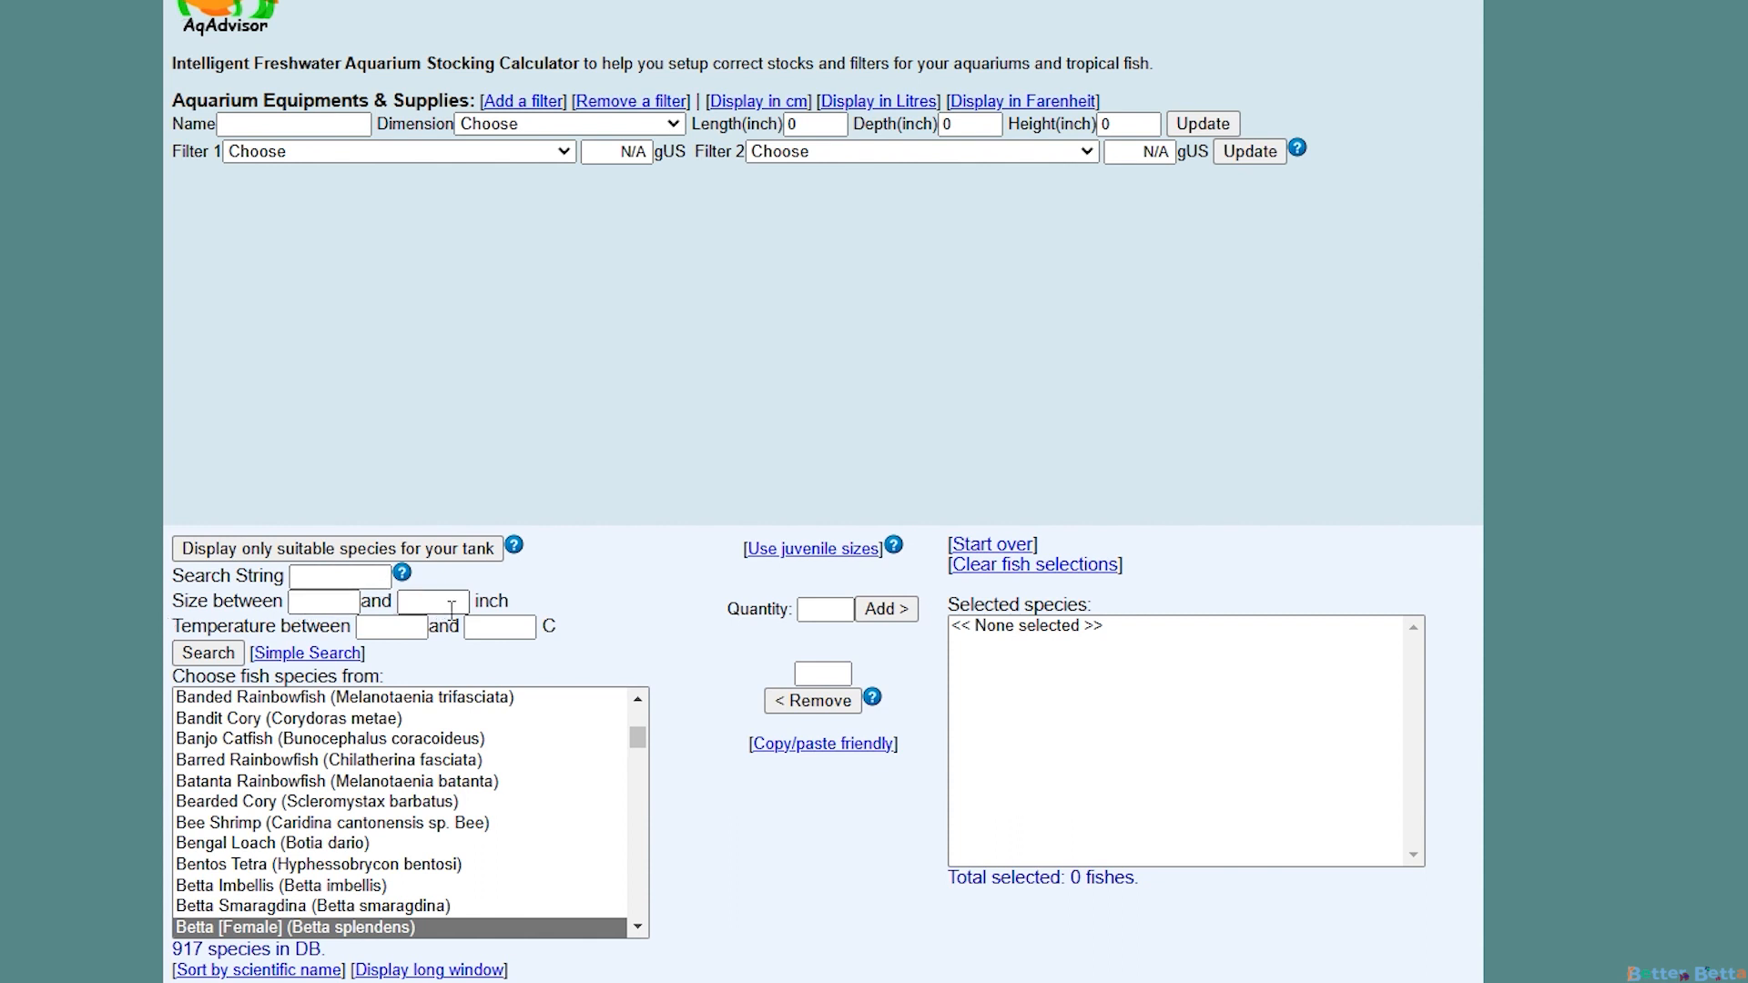
mouse_move(510, 638)
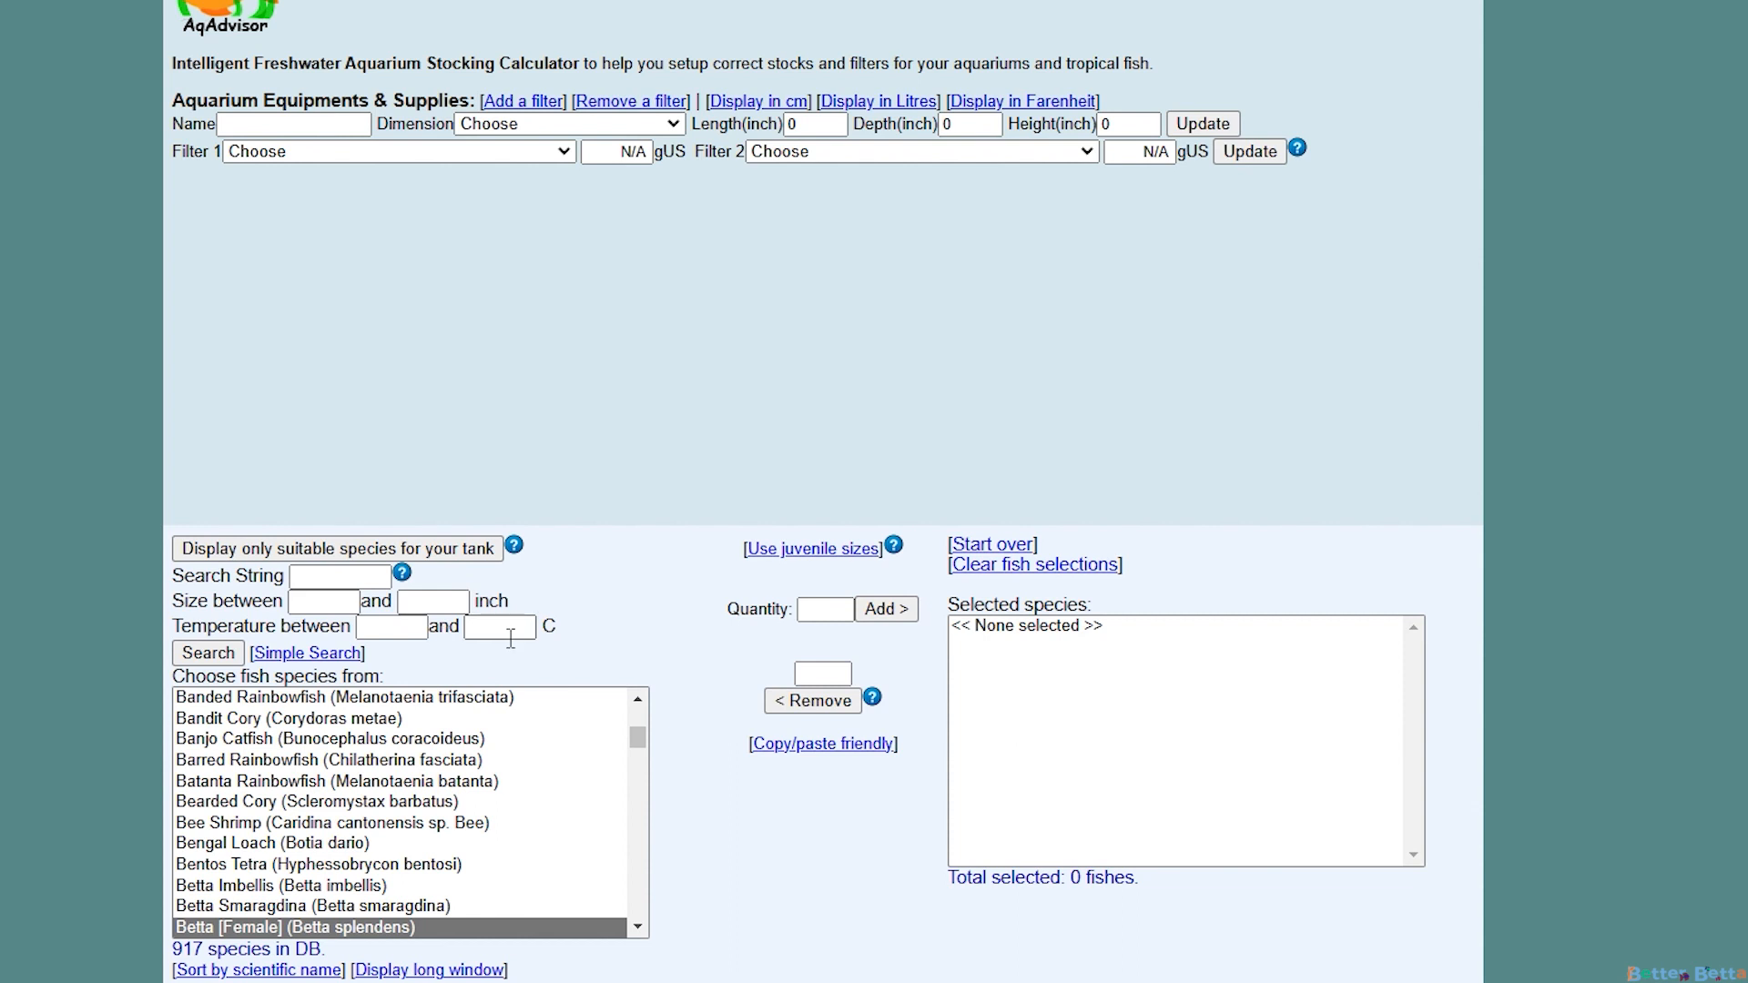
Enter a fish size range of 1 to 3 inches in Advanced Search
click(323, 600)
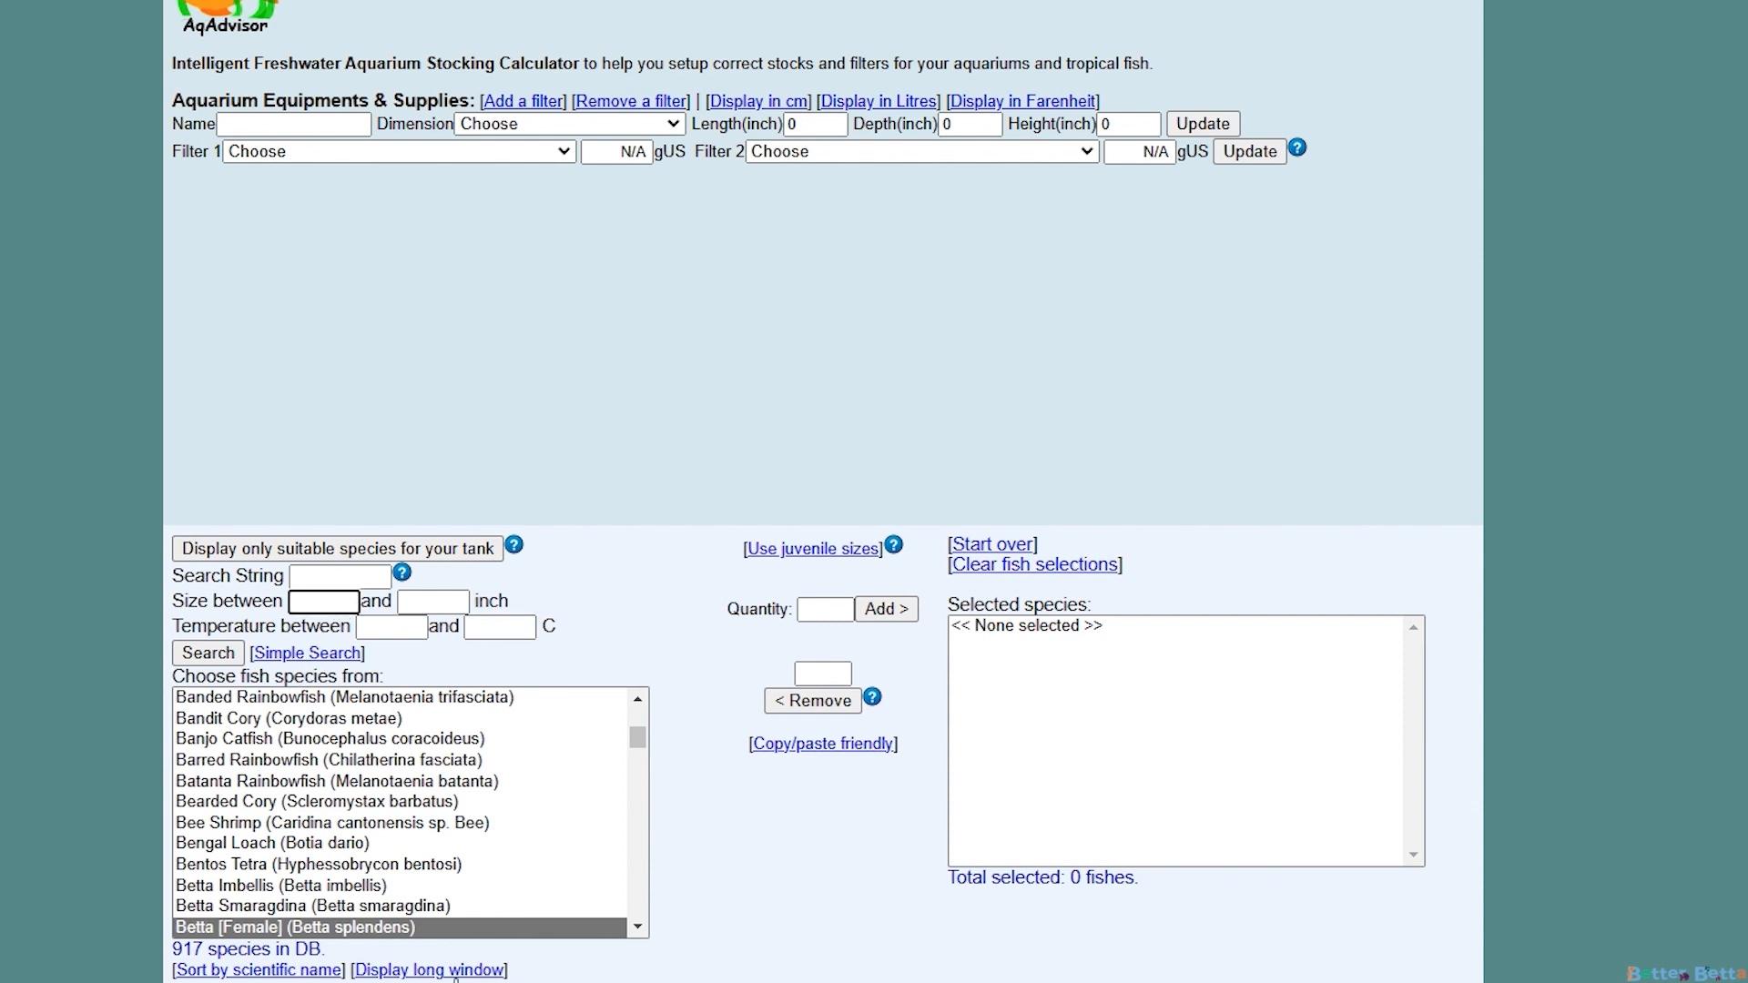
text(1)
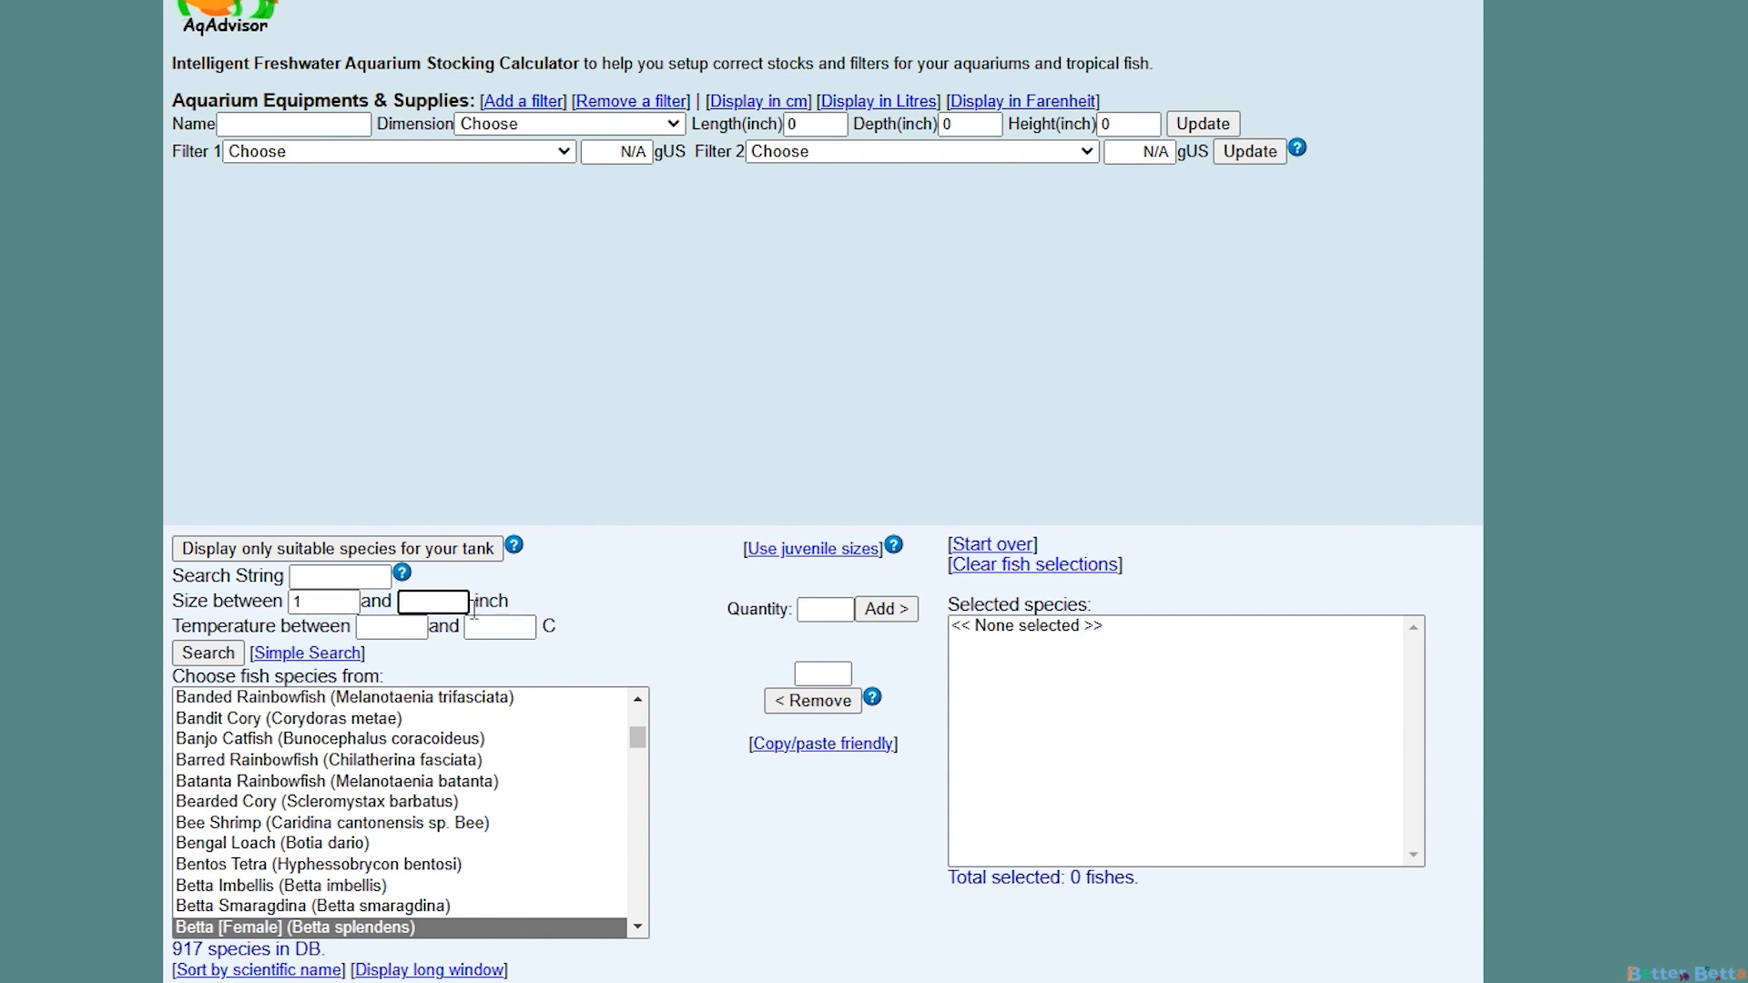
text(3)
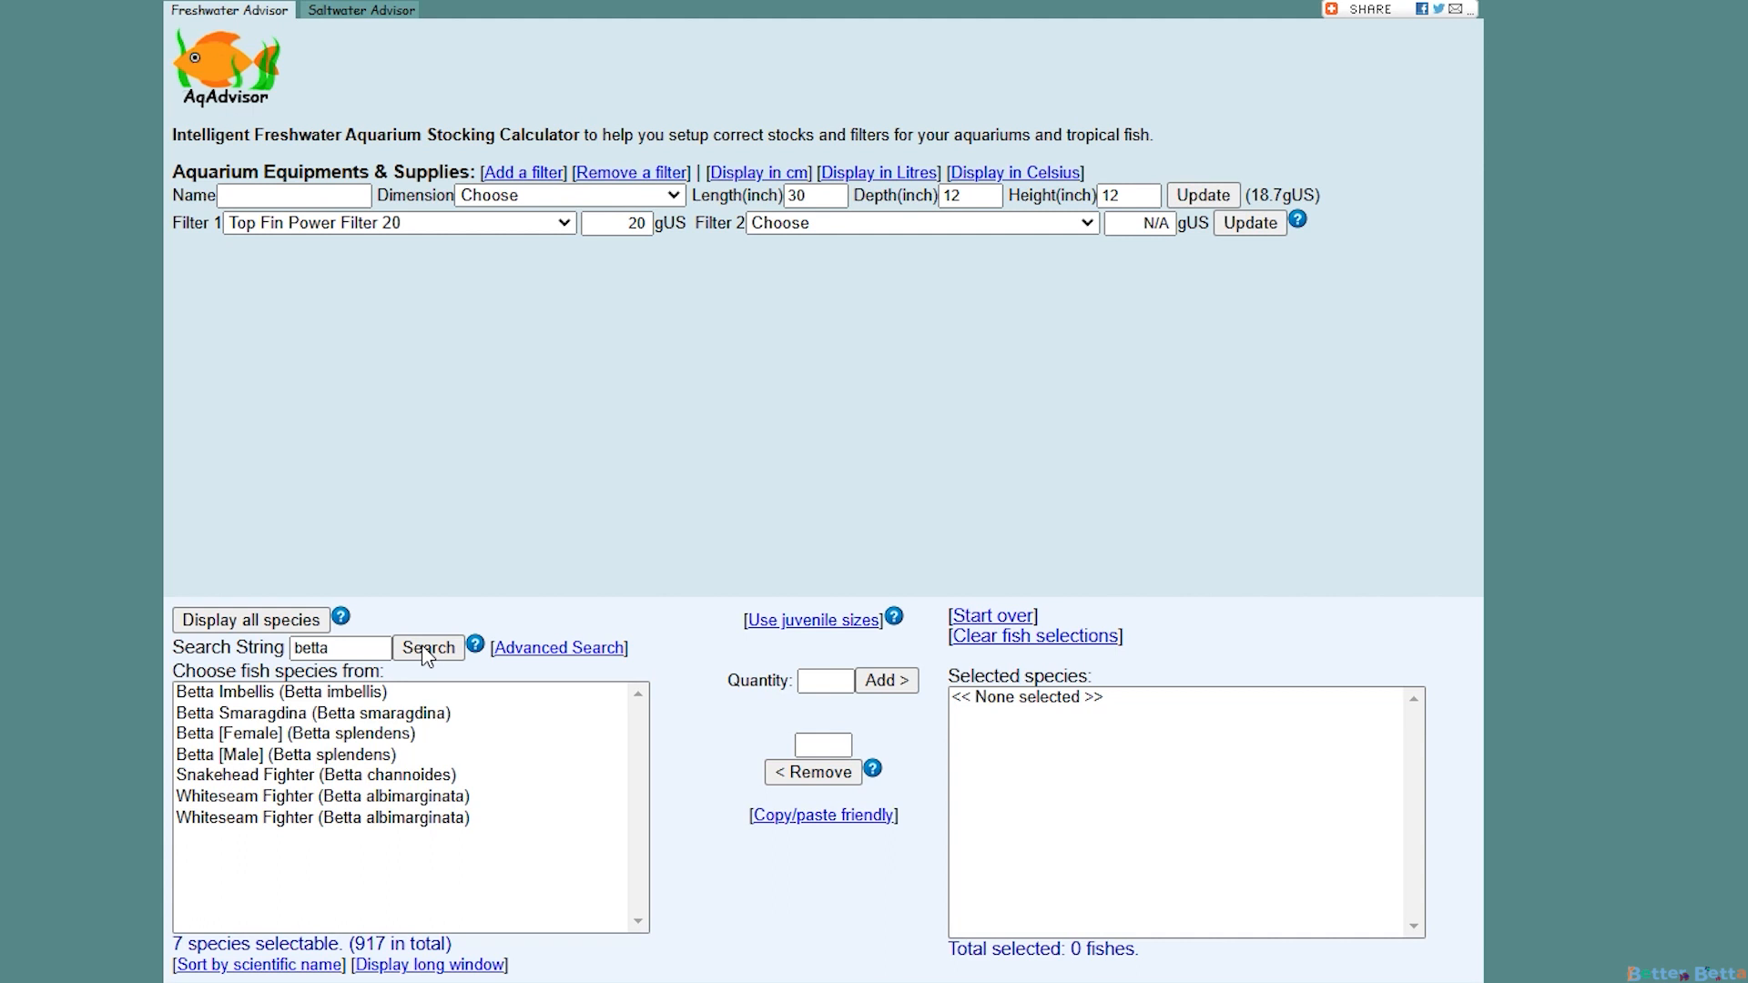
Add four Cherry Shrimp and highlight the warning about keeping them with the Betta
click(283, 755)
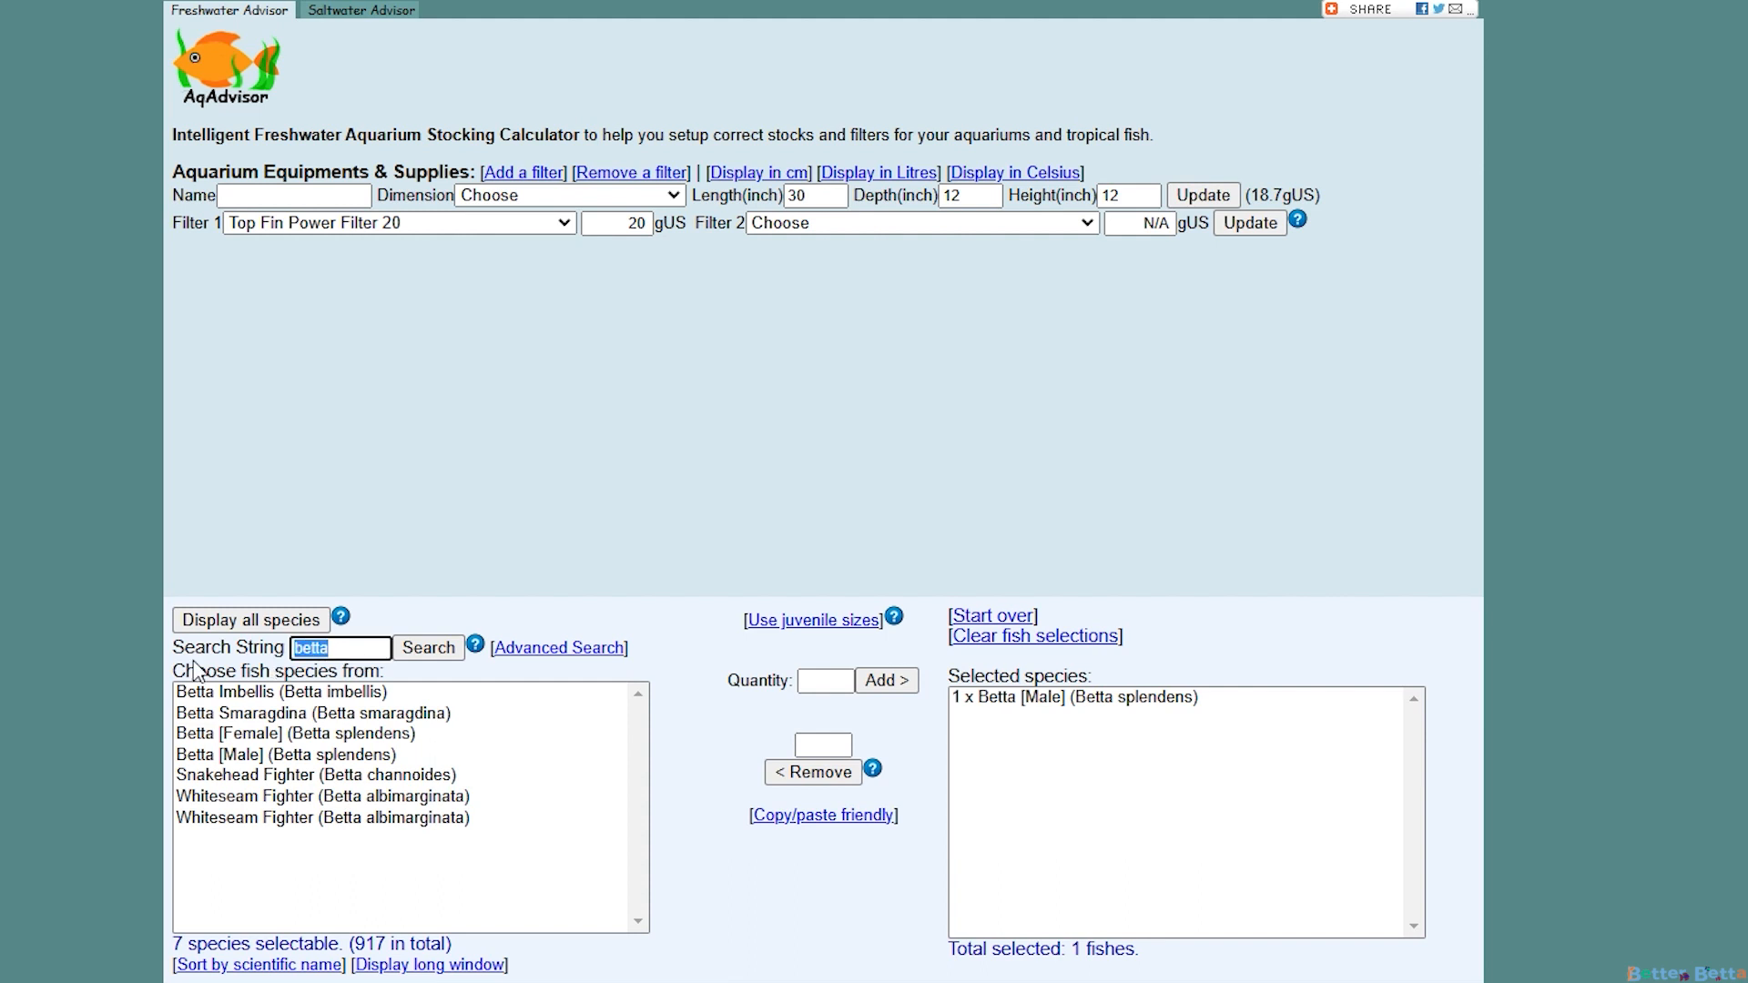
text(shrimp)
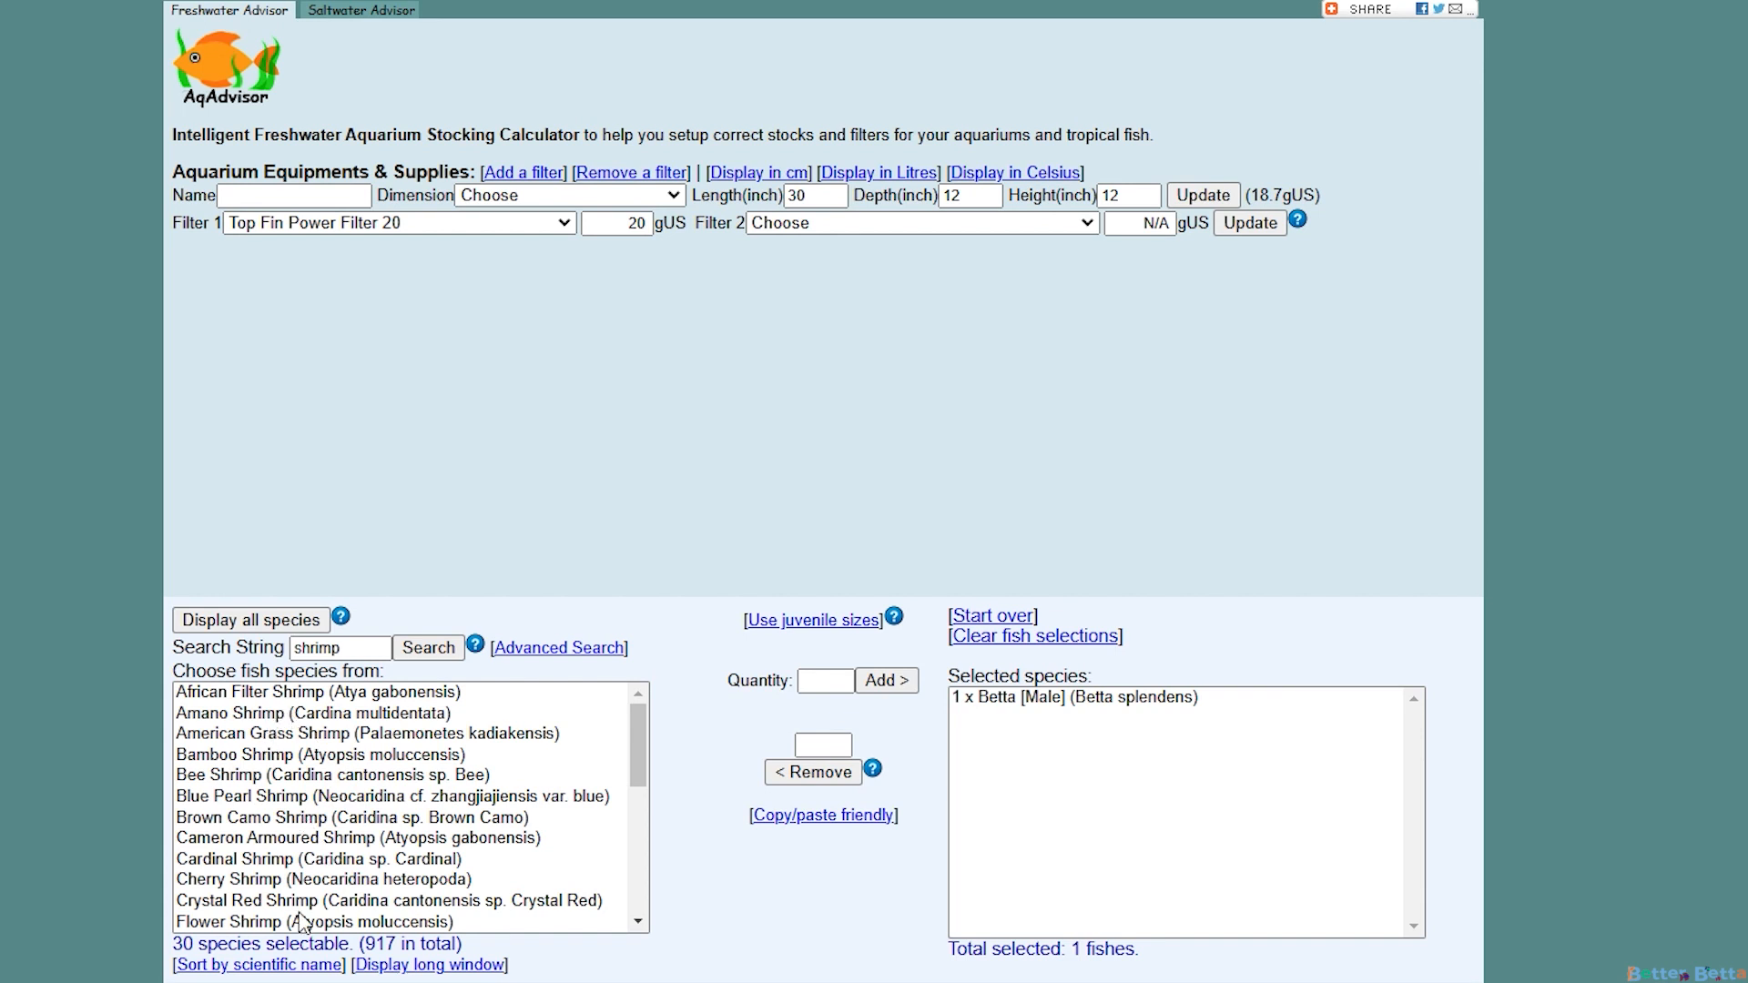
click(319, 878)
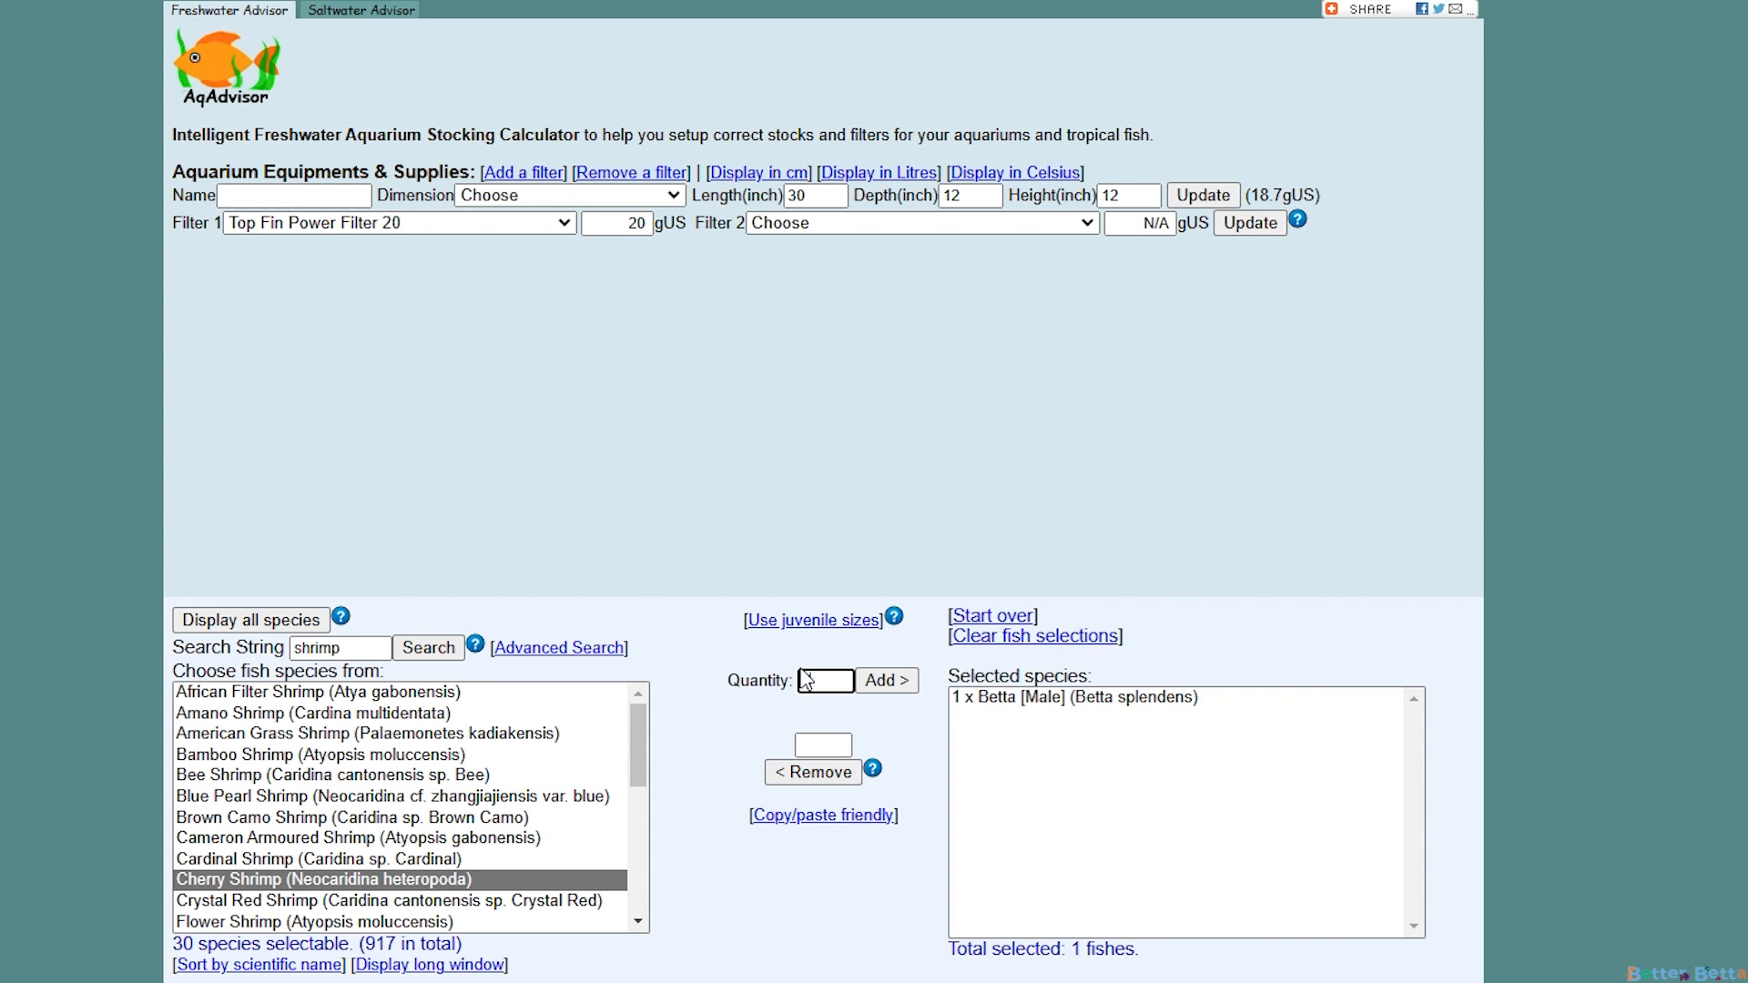
click(886, 681)
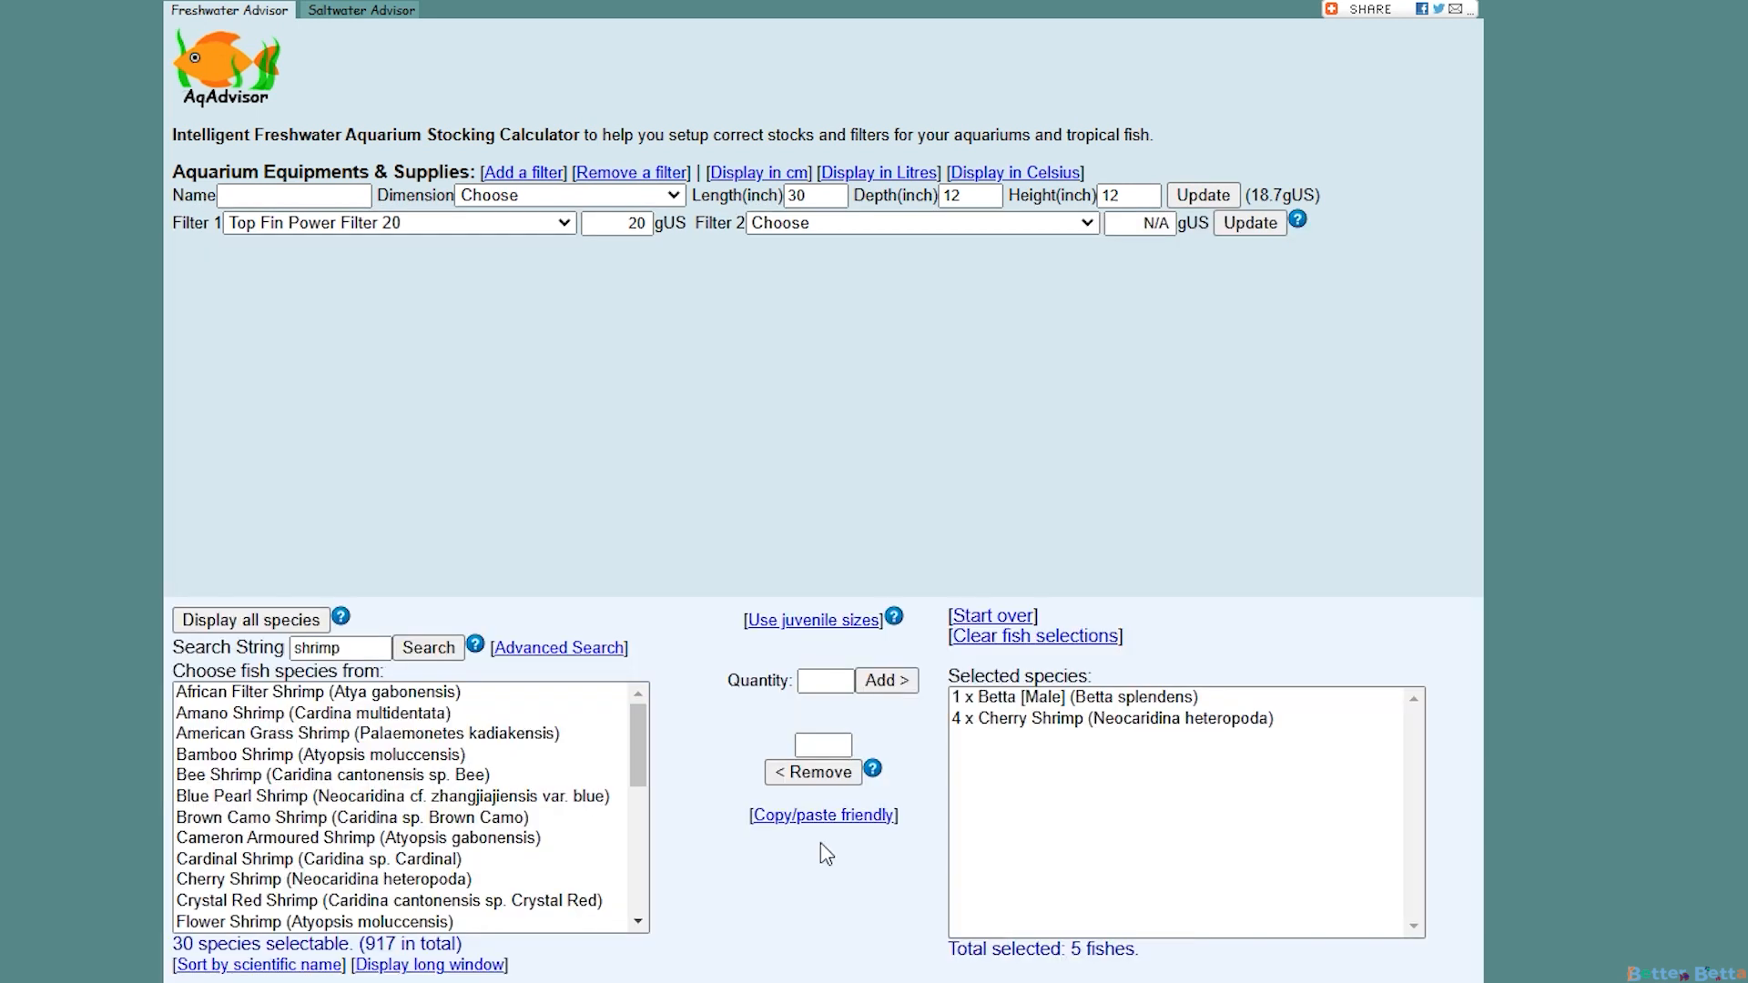
scroll(down, 3)
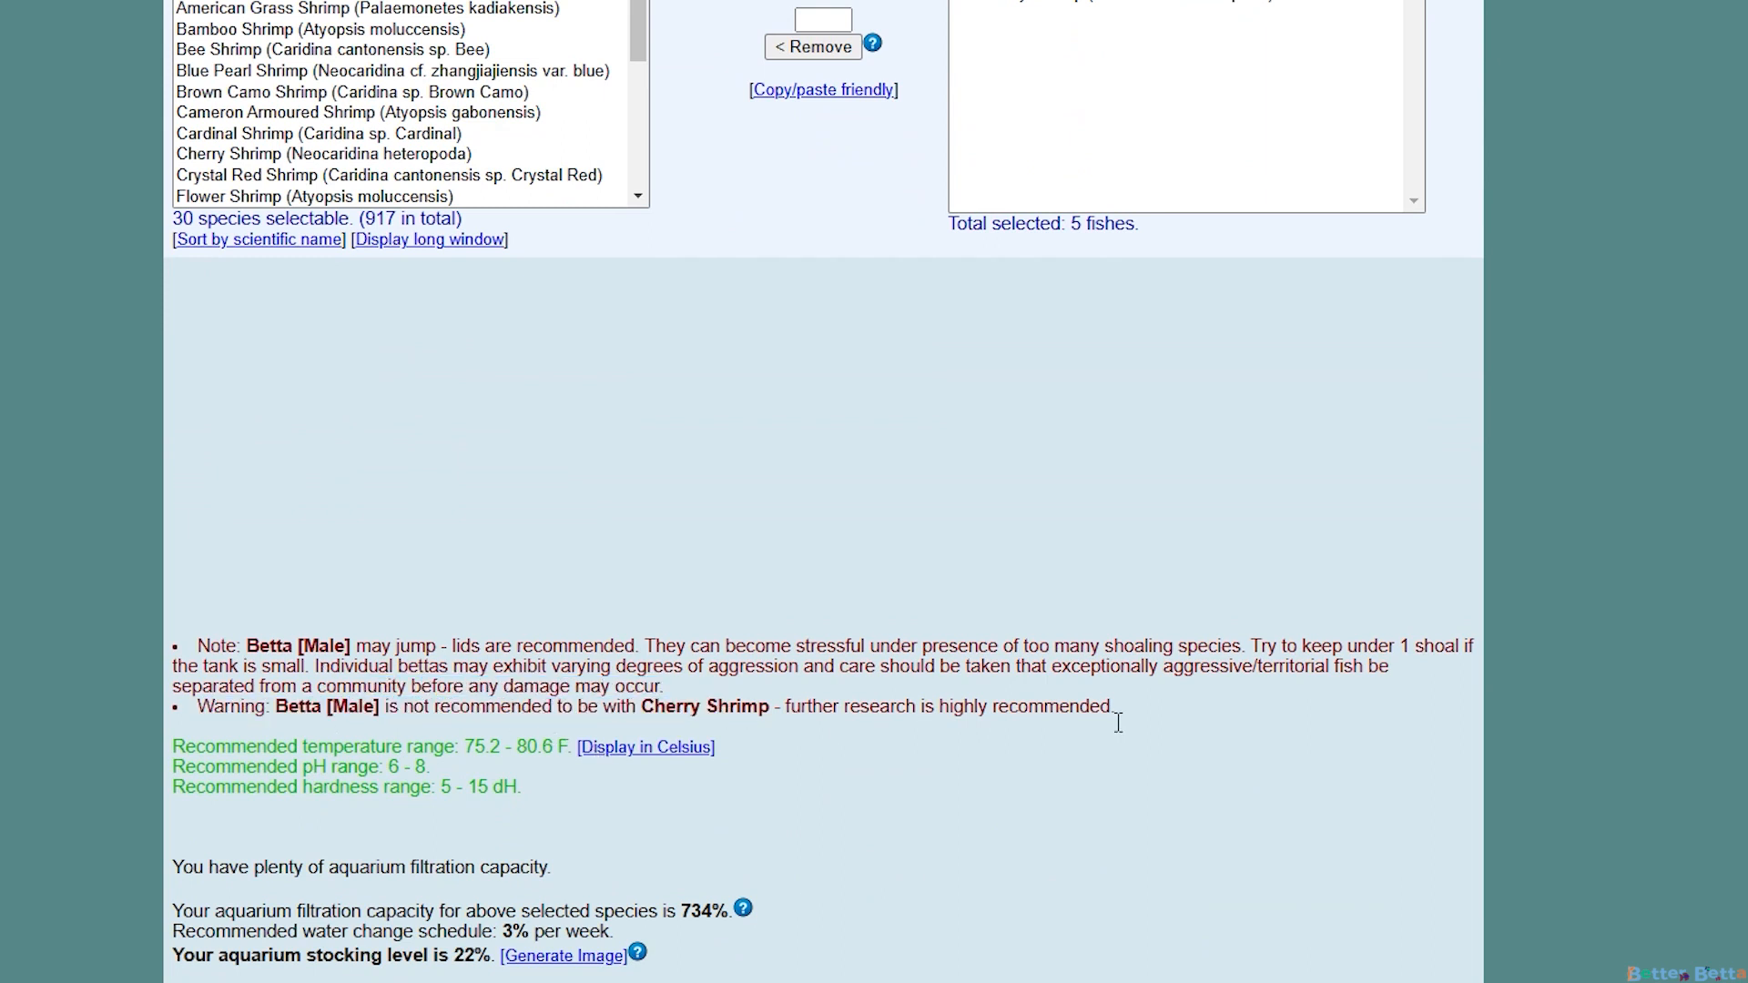
drag(786, 706, 1112, 705)
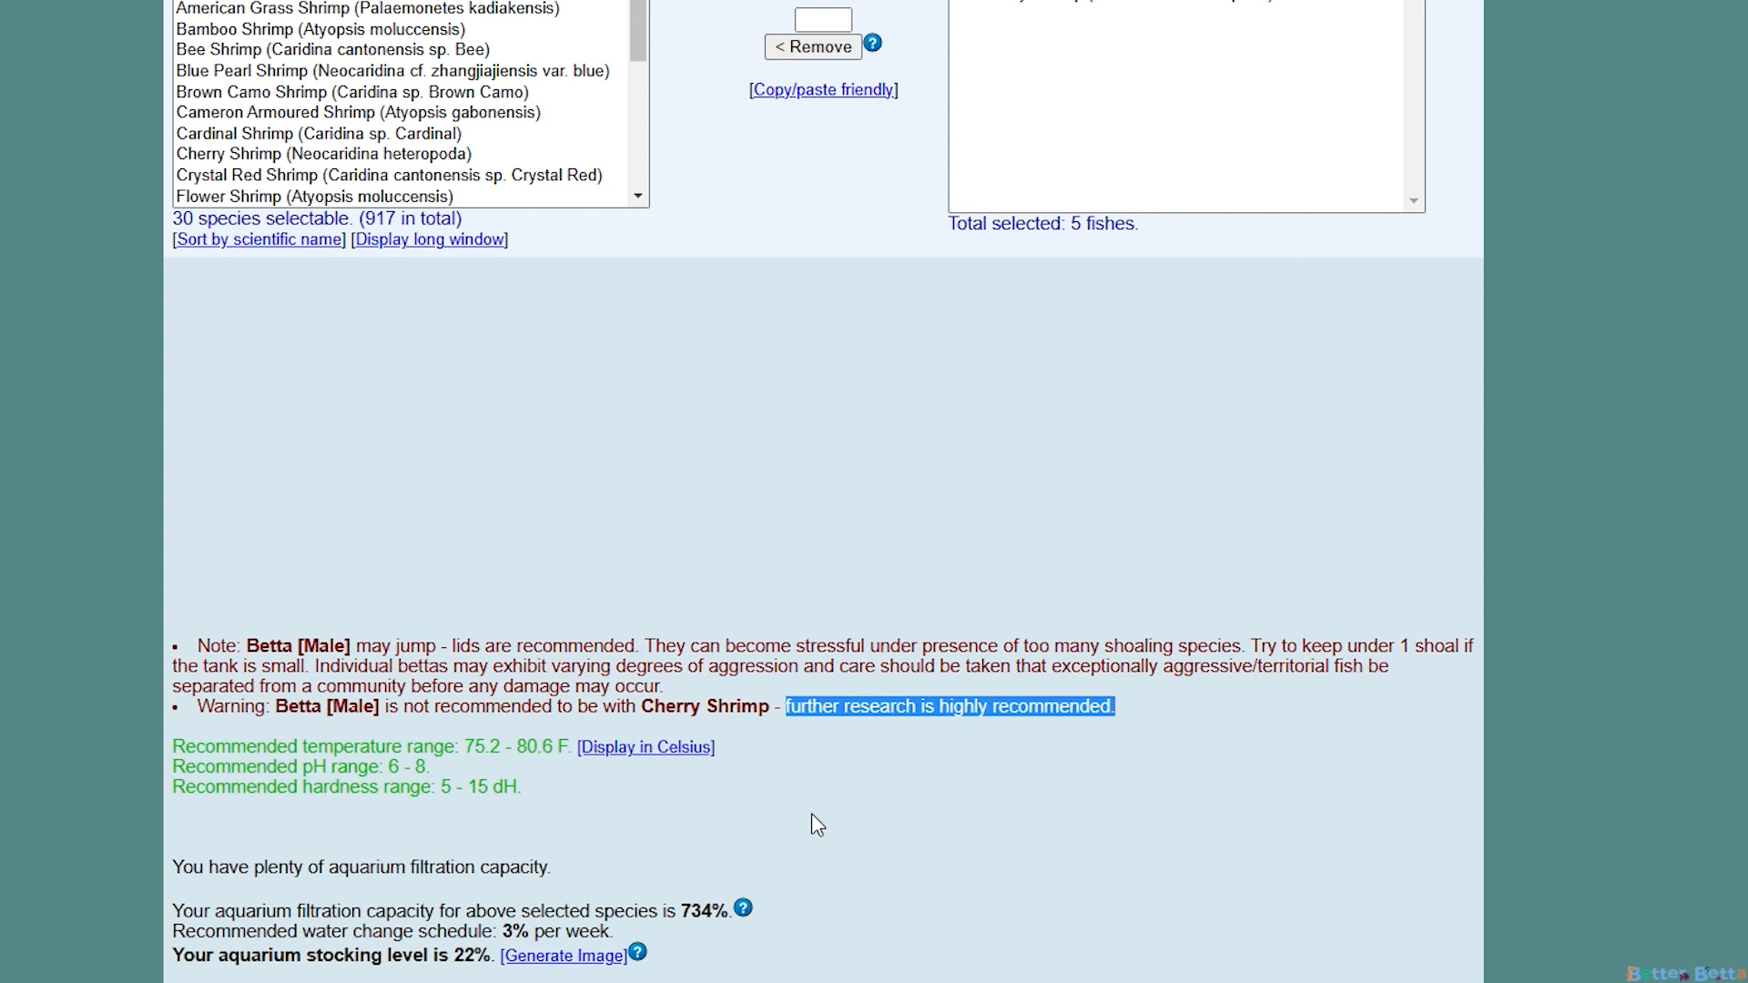
mouse_move(1167, 790)
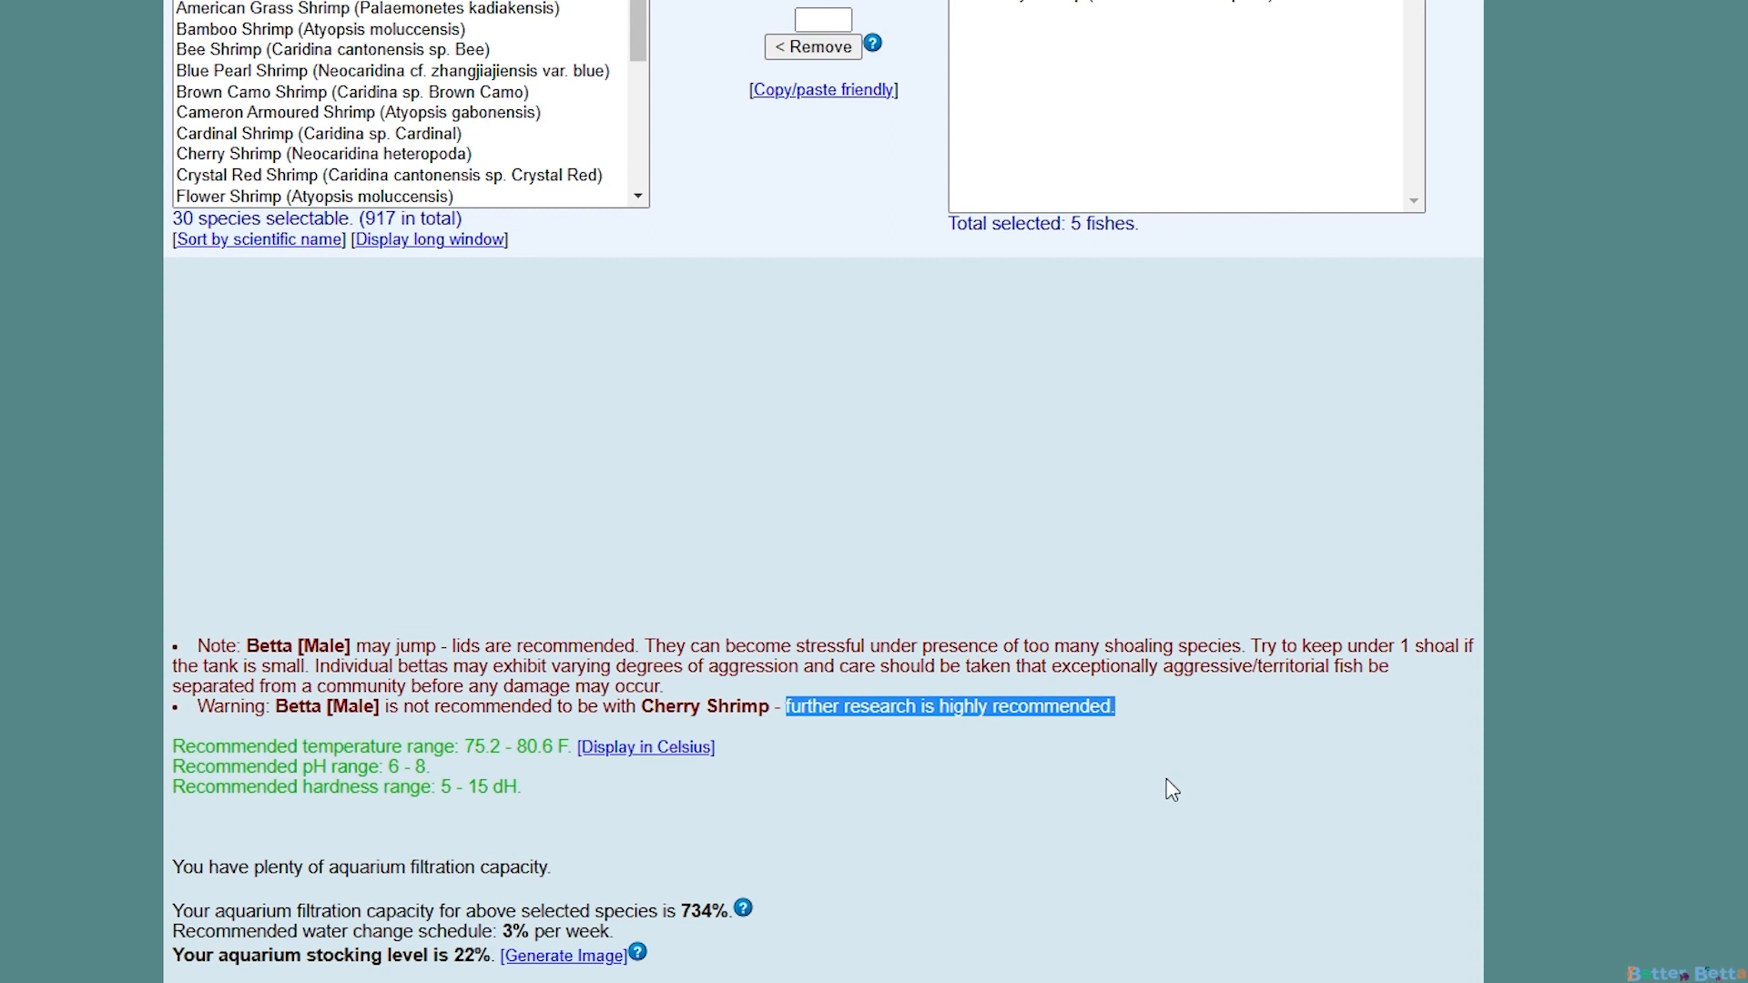
mouse_move(1248, 756)
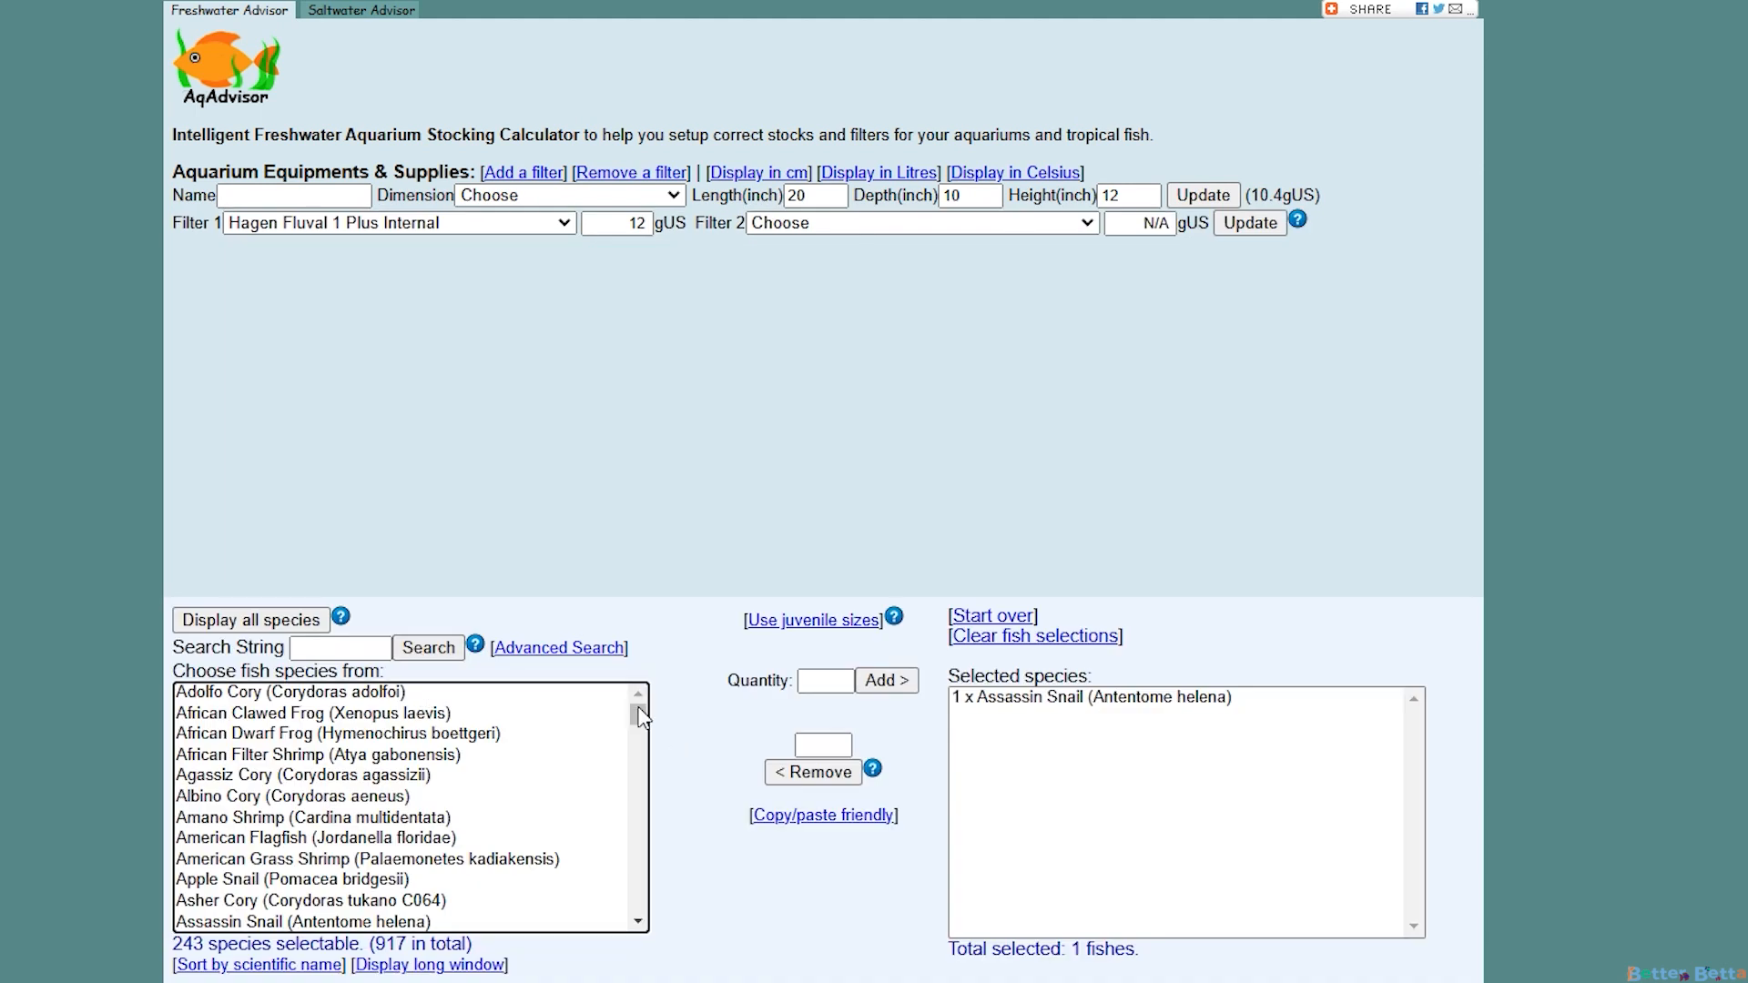
Add one Malaysian Trumpet Snail alongside the Assassin Snail
click(355, 769)
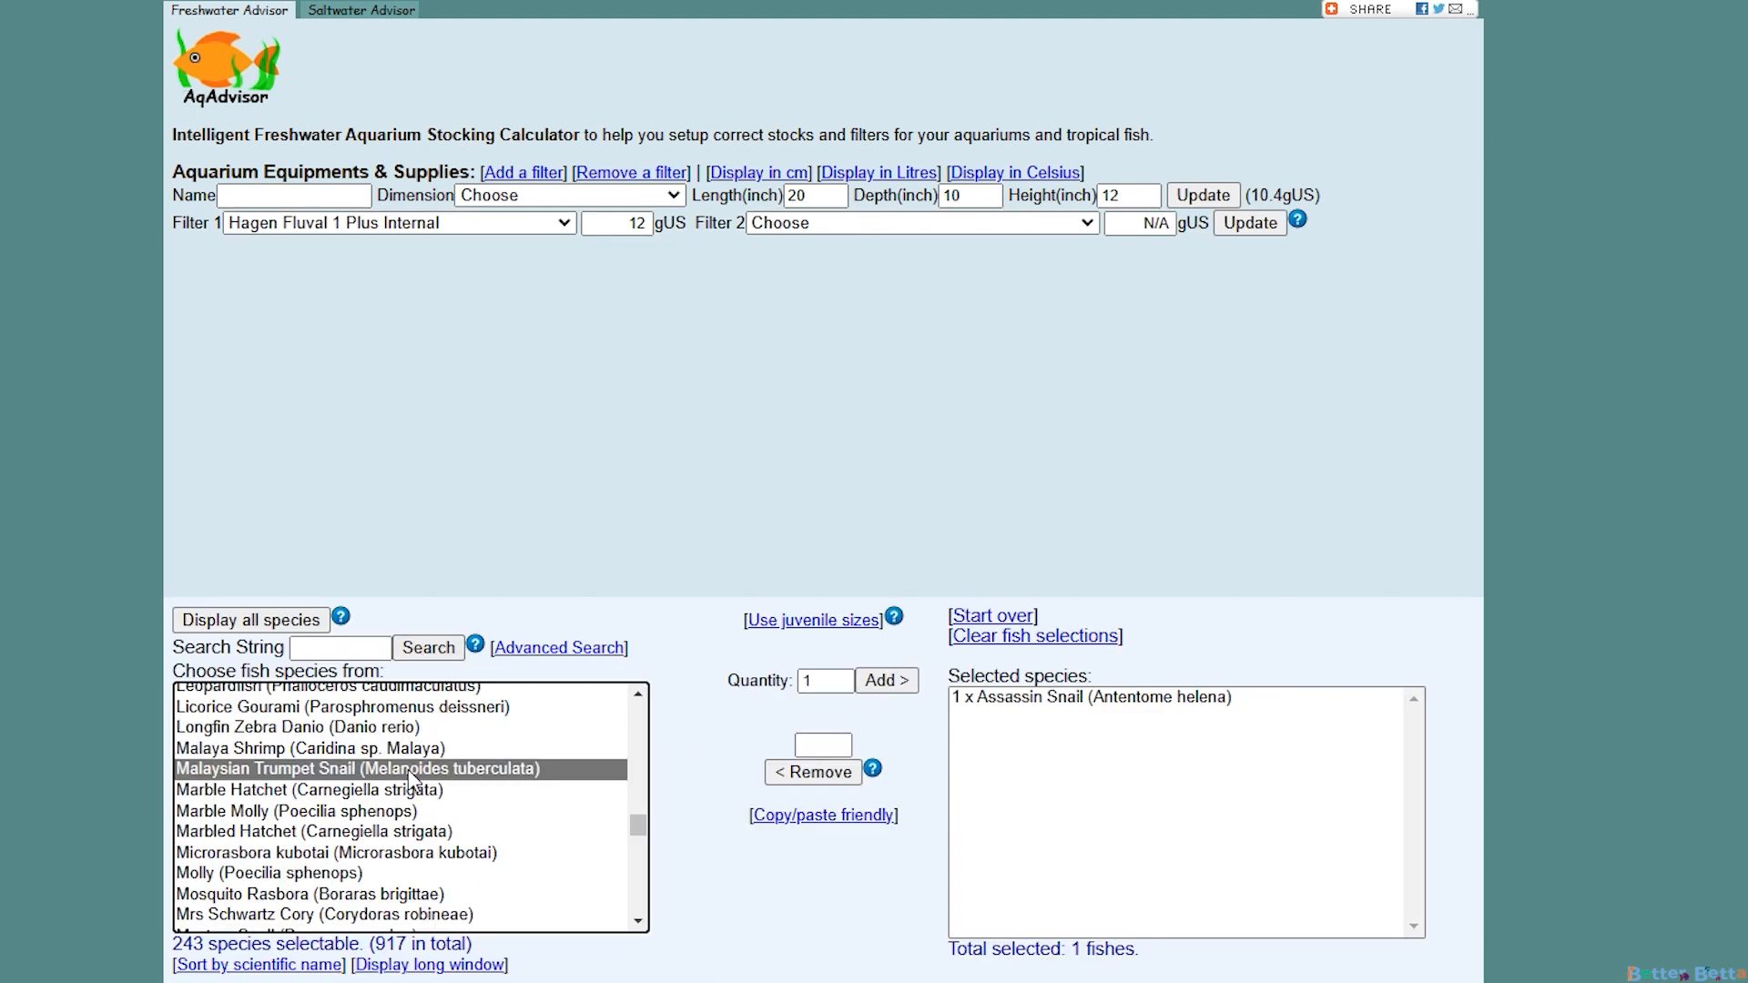
mouse_move(1044, 719)
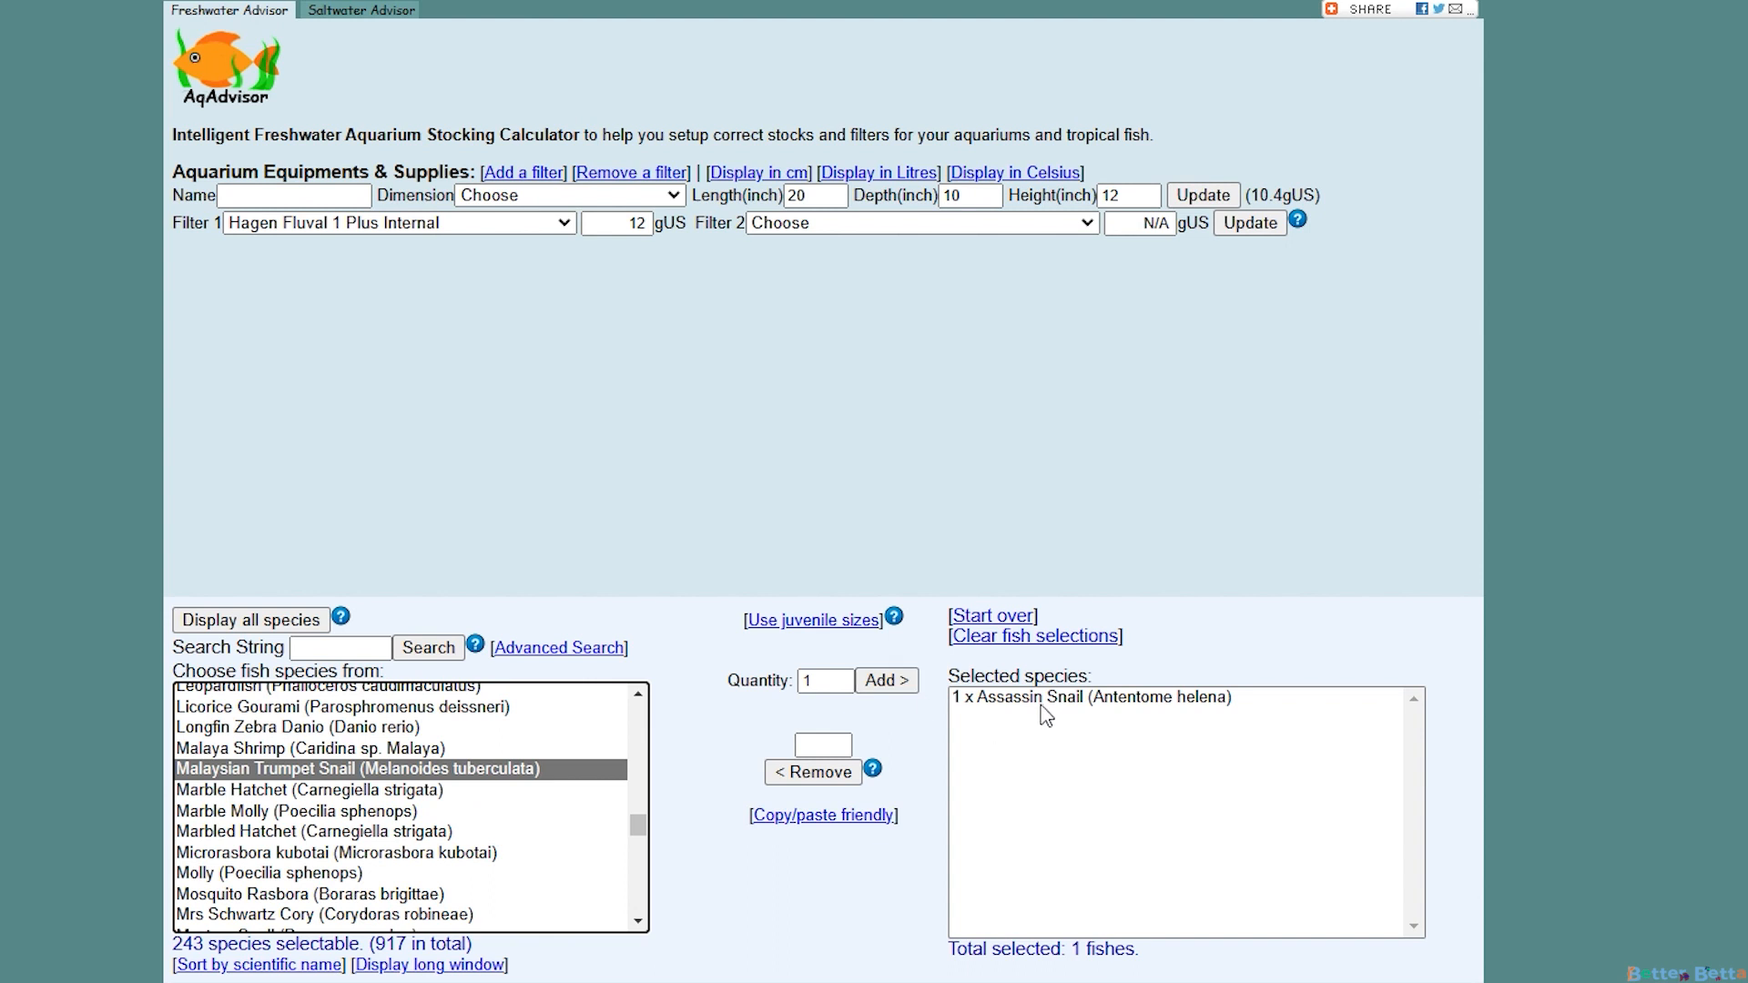
click(885, 680)
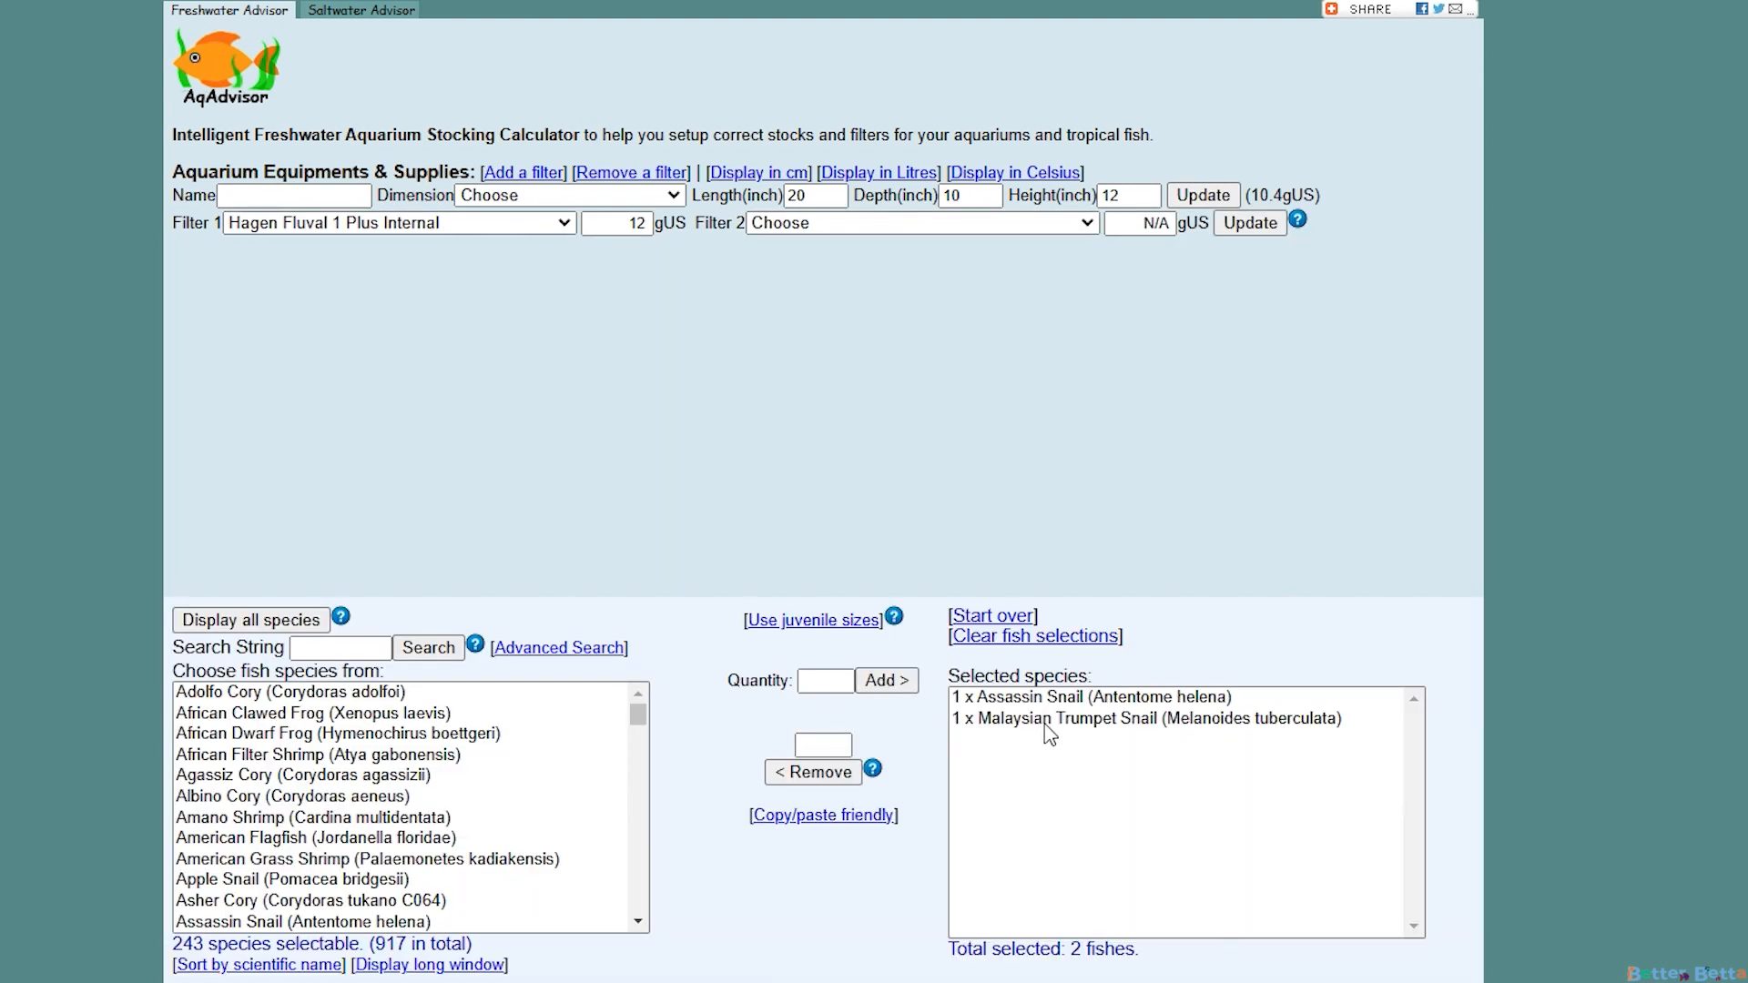
scroll(down, 3)
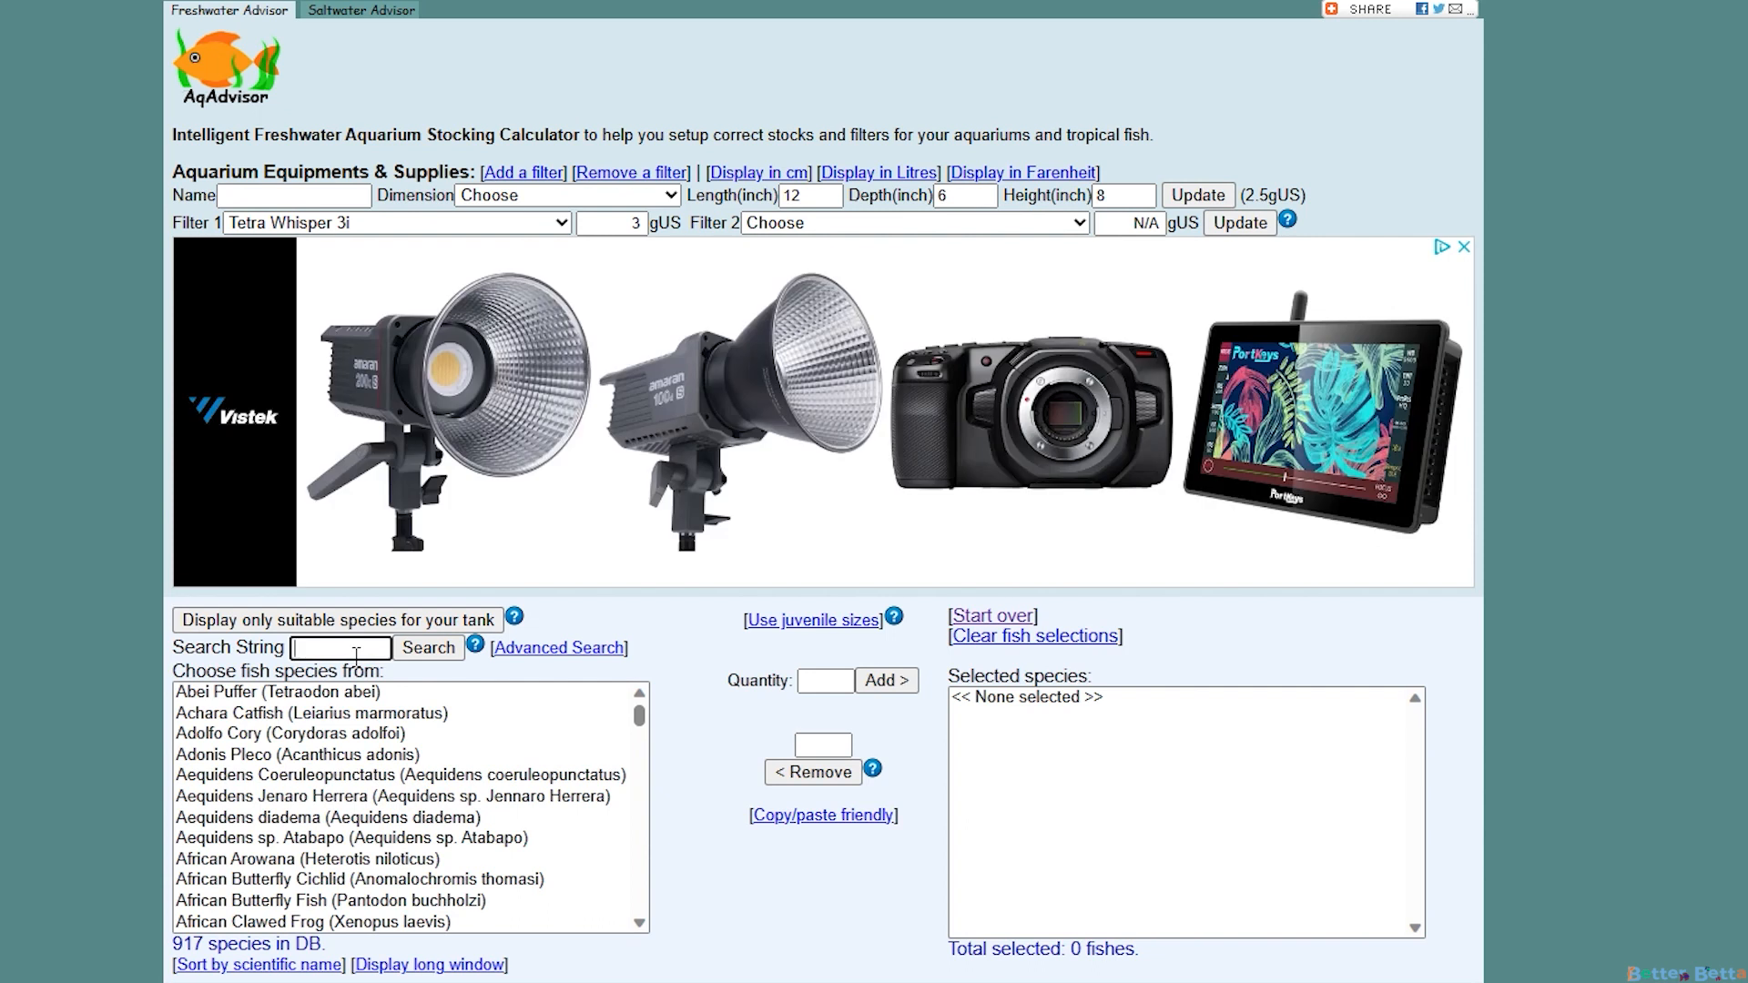
Search 'arowana' and add two Silver Arowana to the stock
text(arowana)
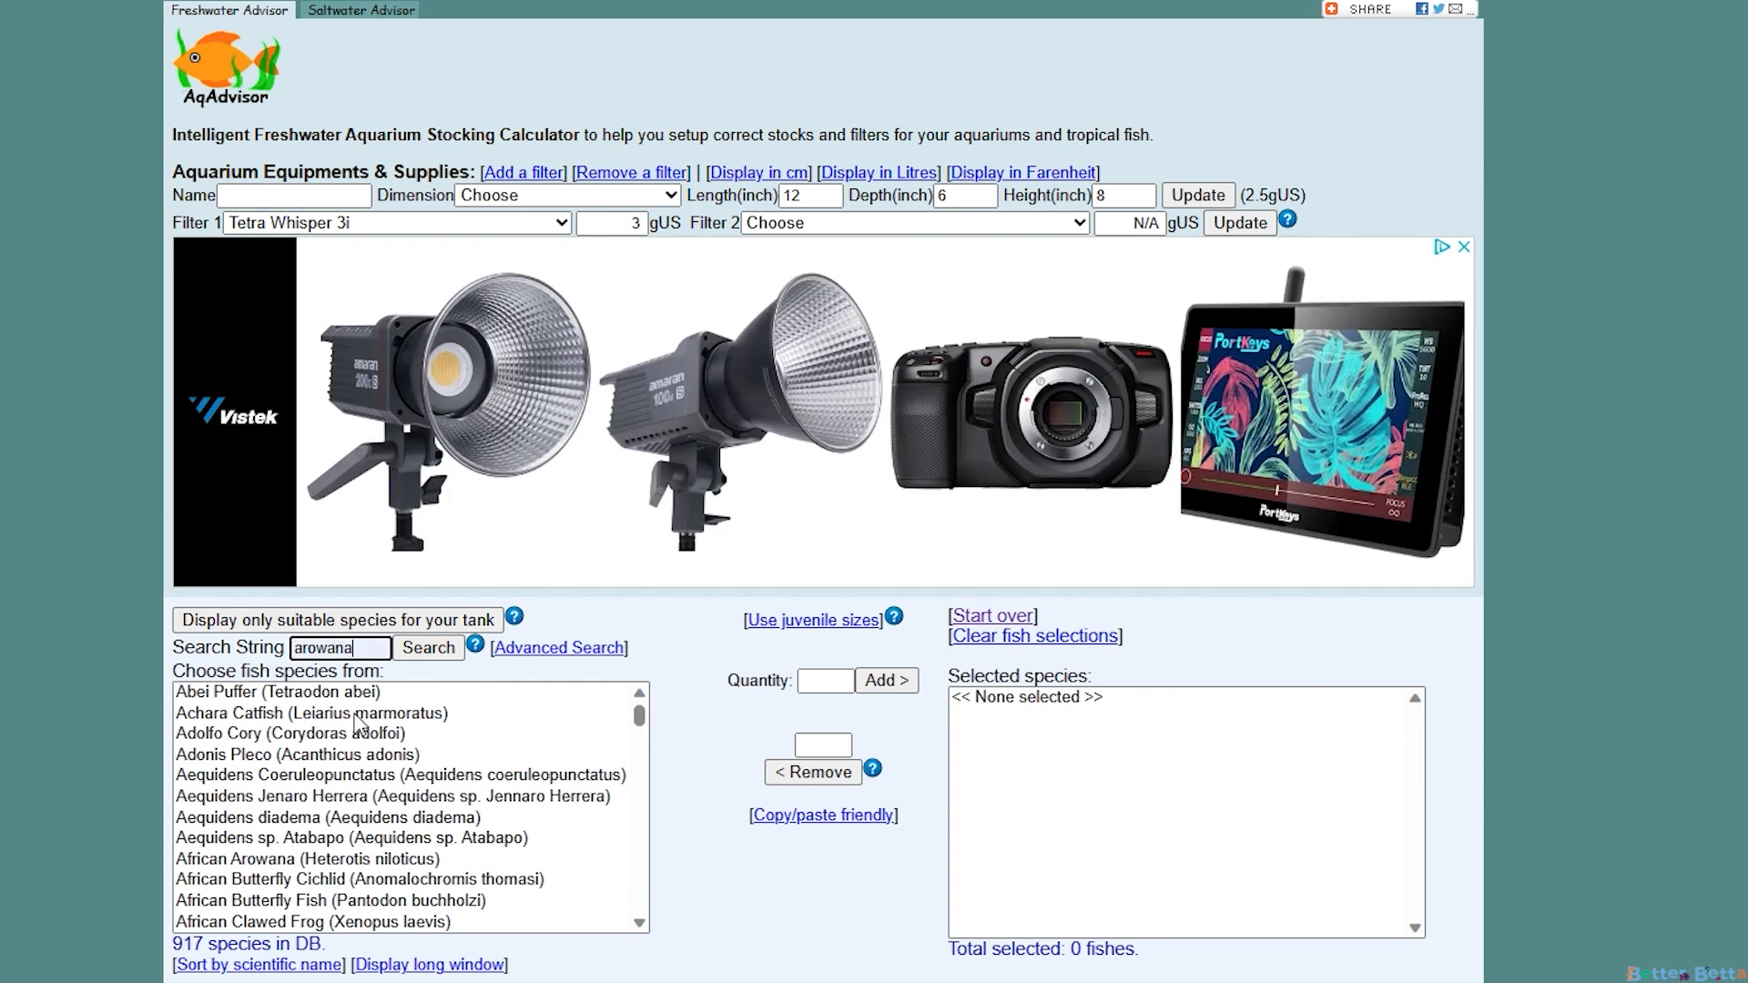
click(428, 648)
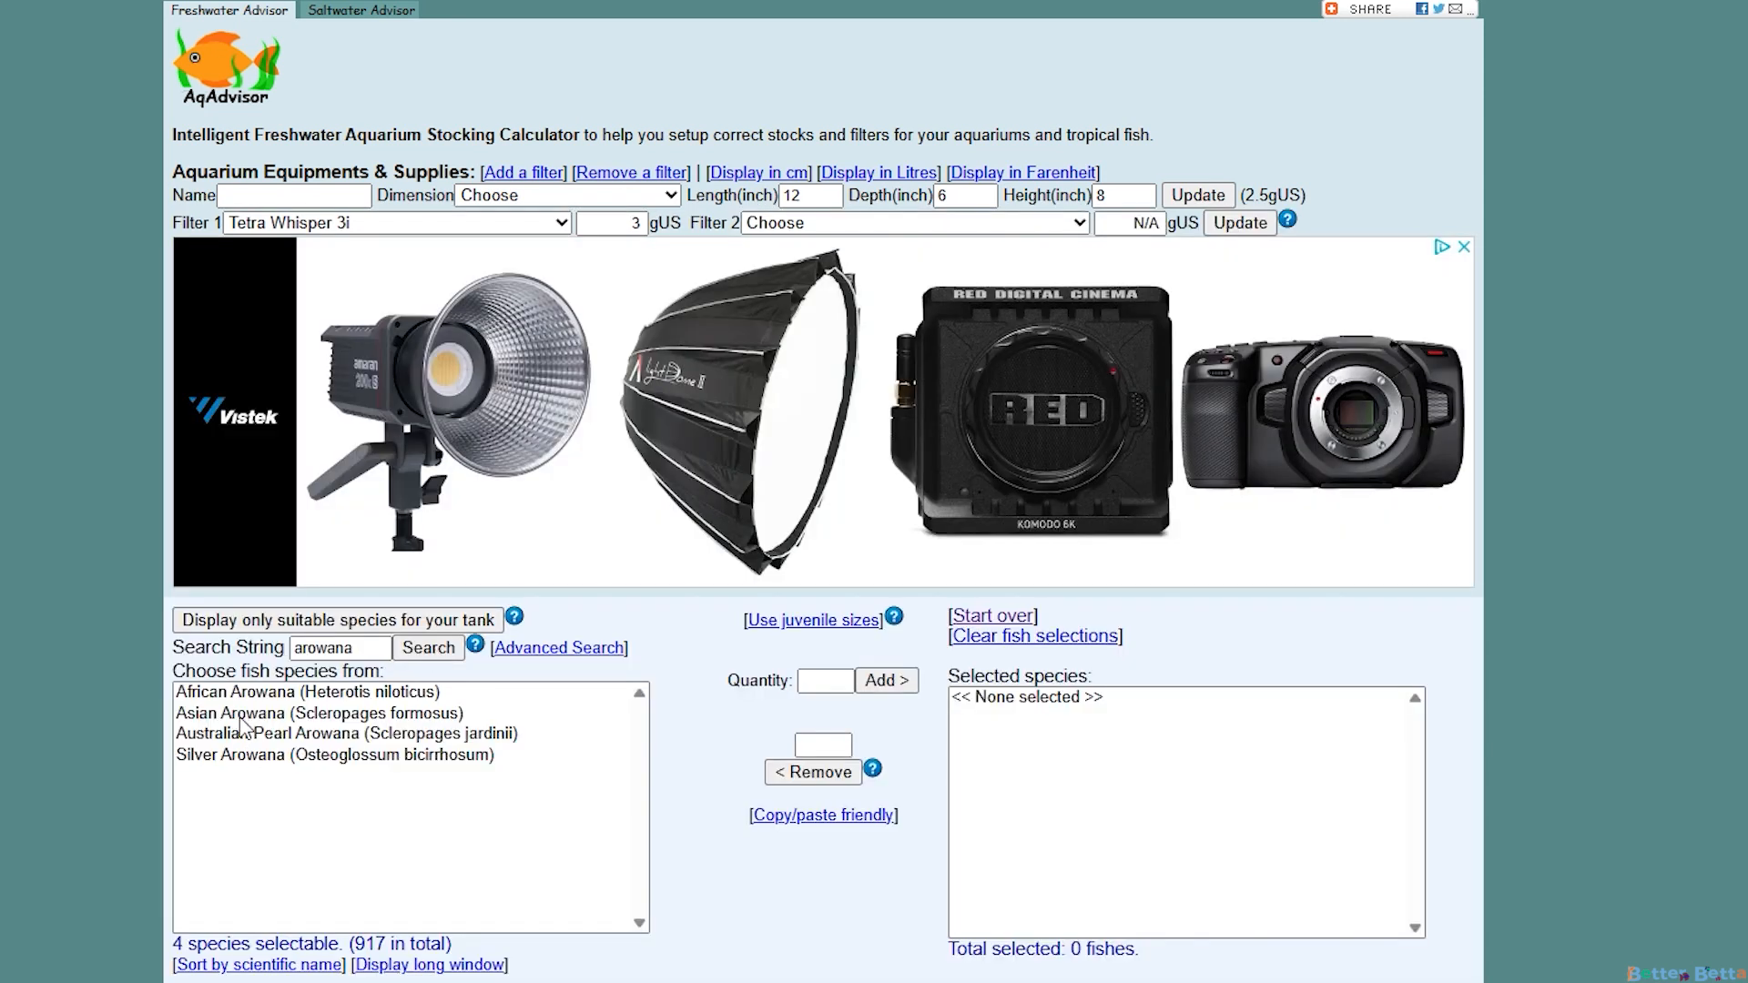
click(307, 755)
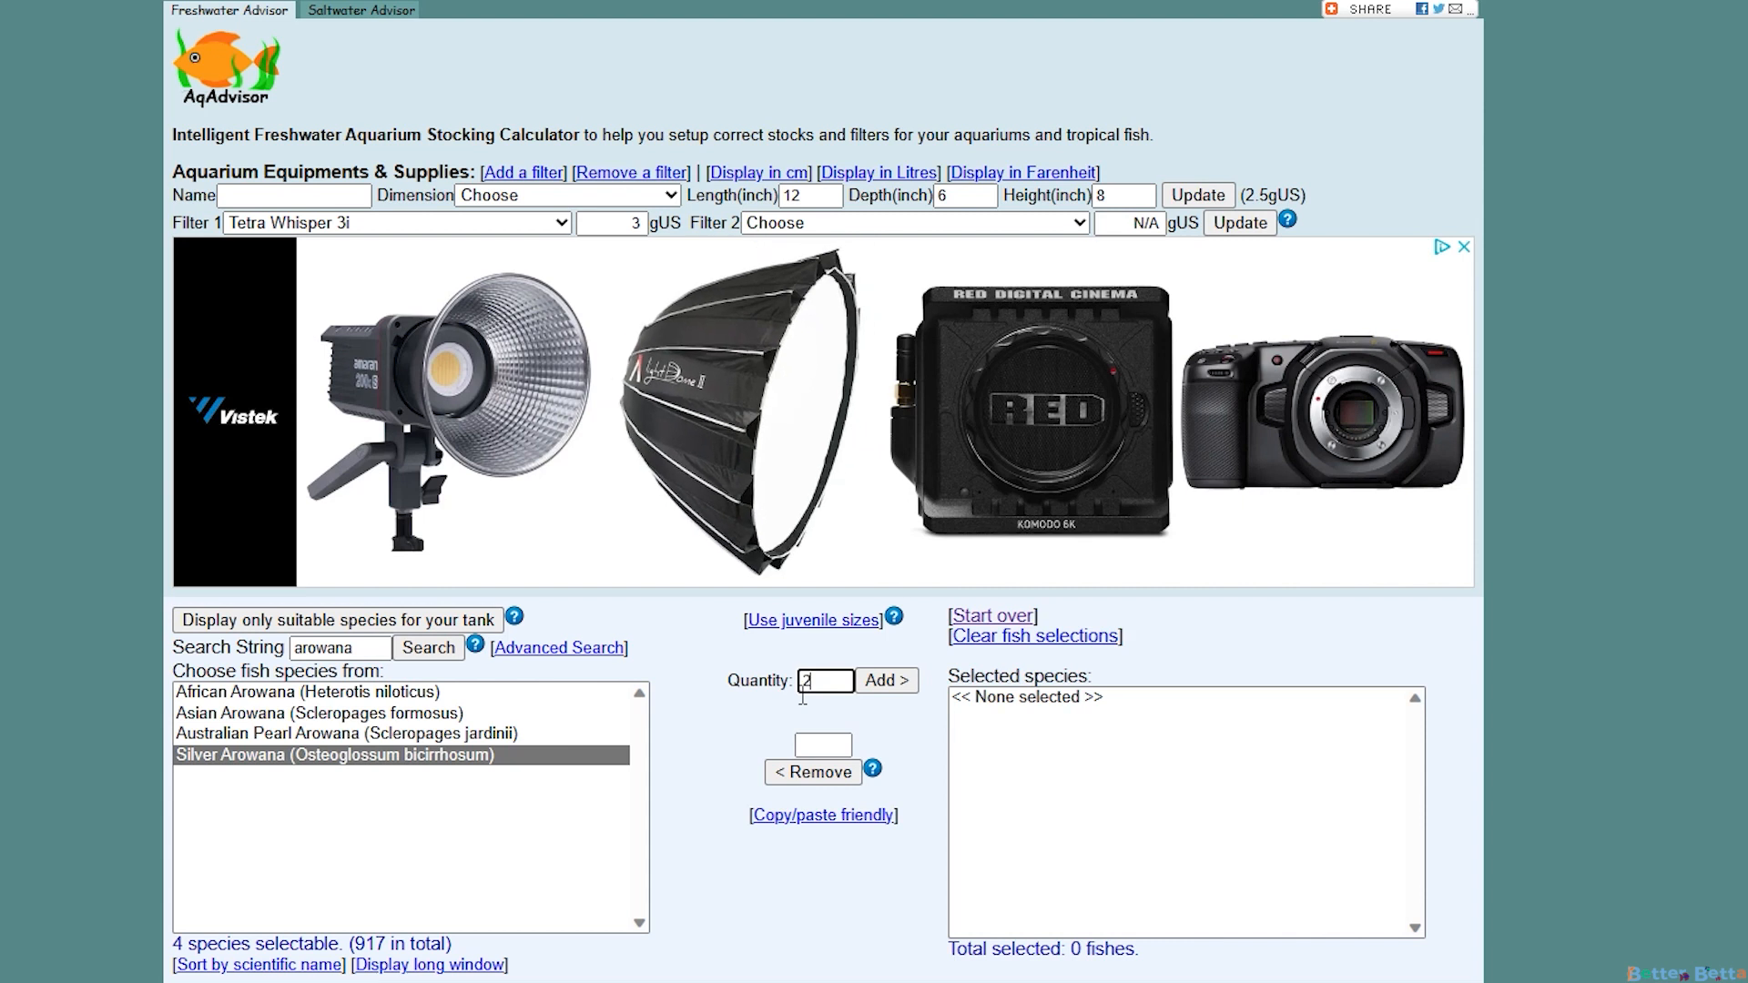
click(887, 680)
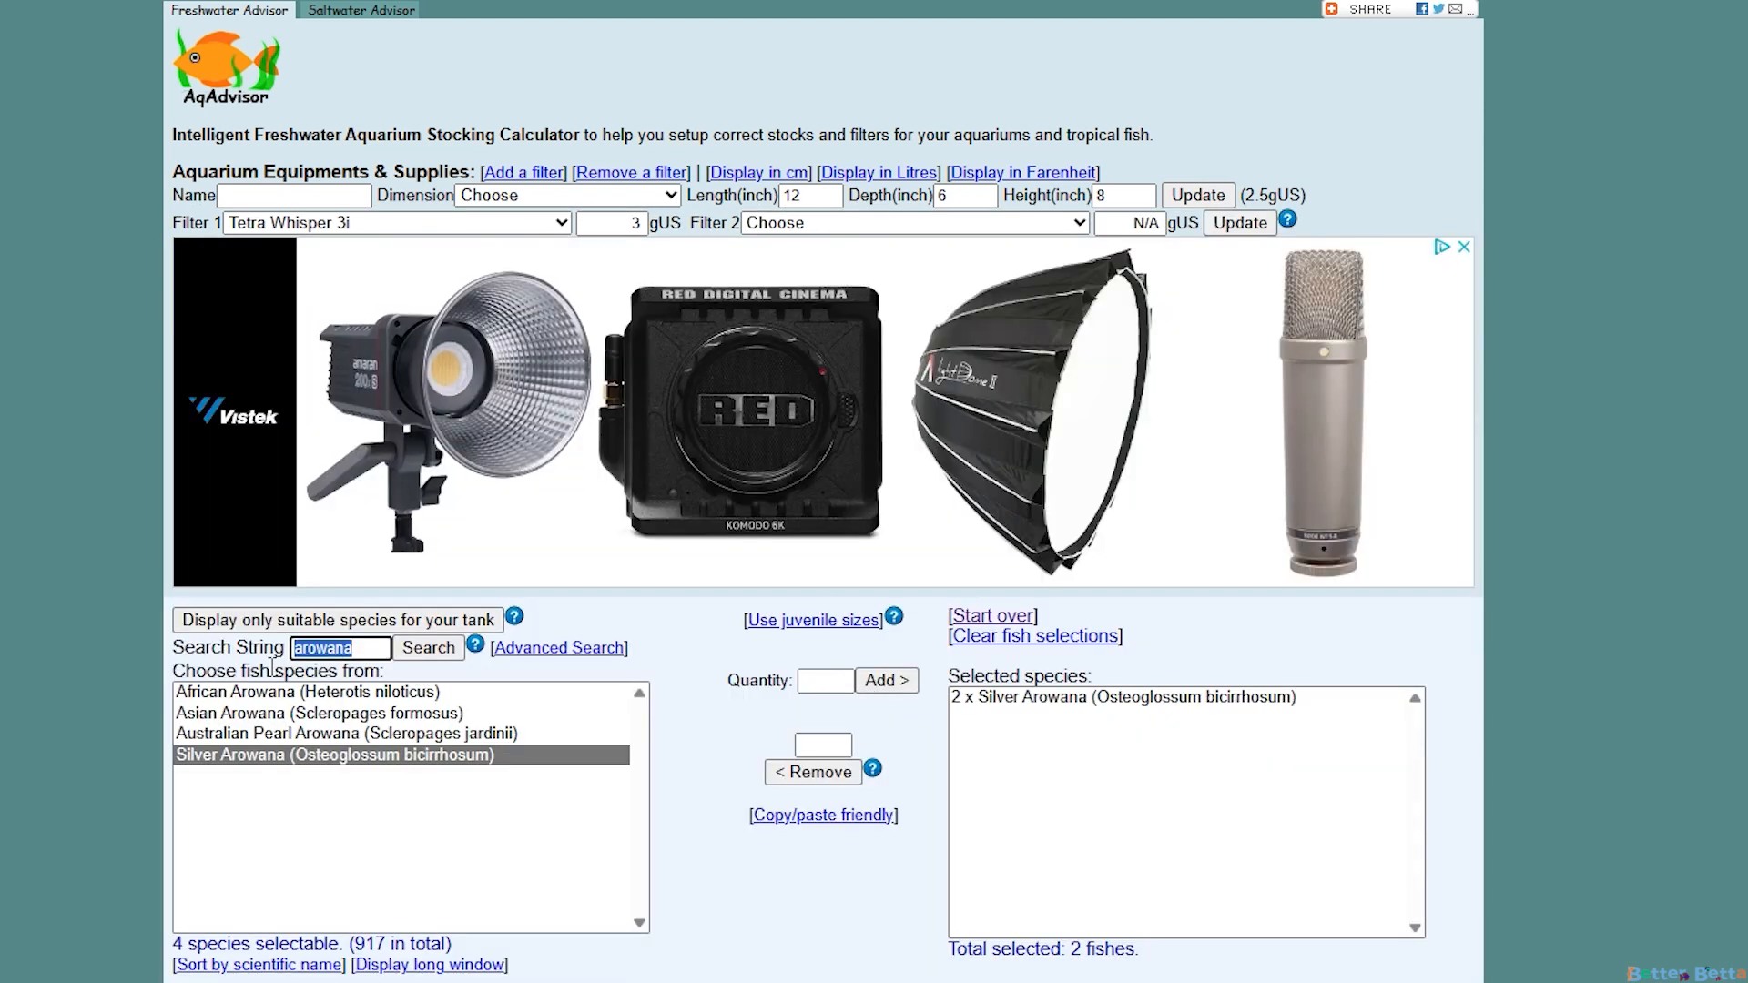
Search 'tiger barb' and add two Tiger Barbs to the stock
text(tiger barb)
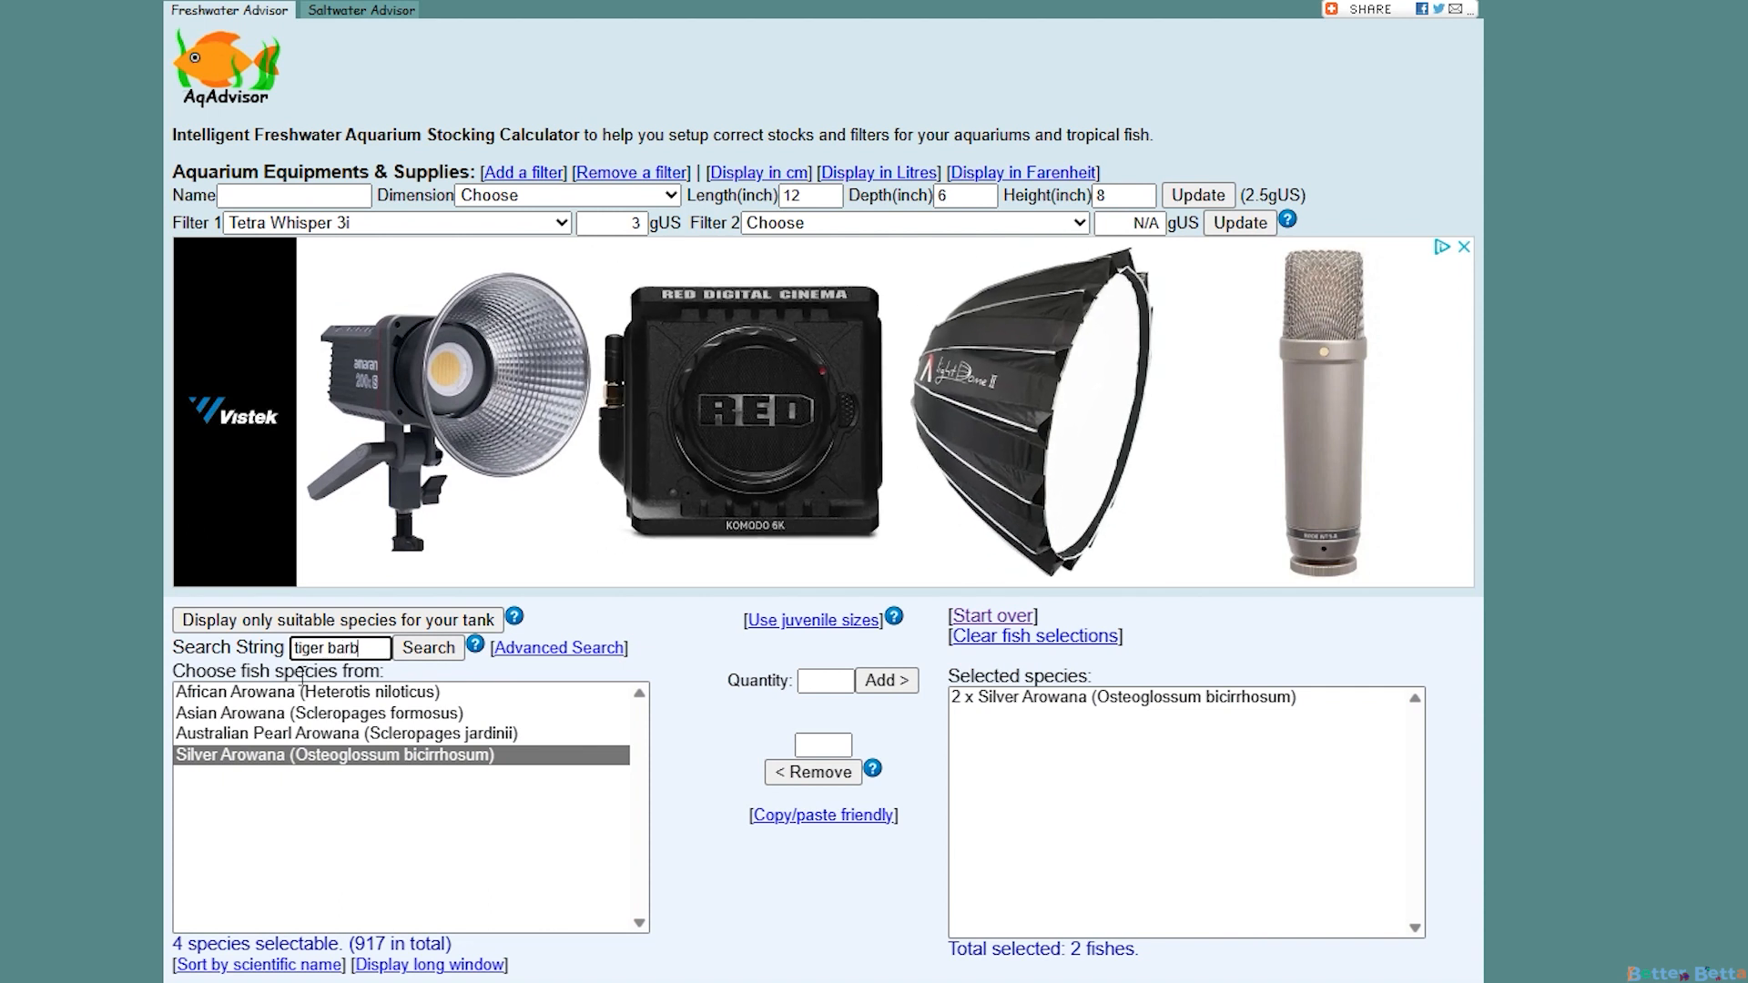
click(428, 647)
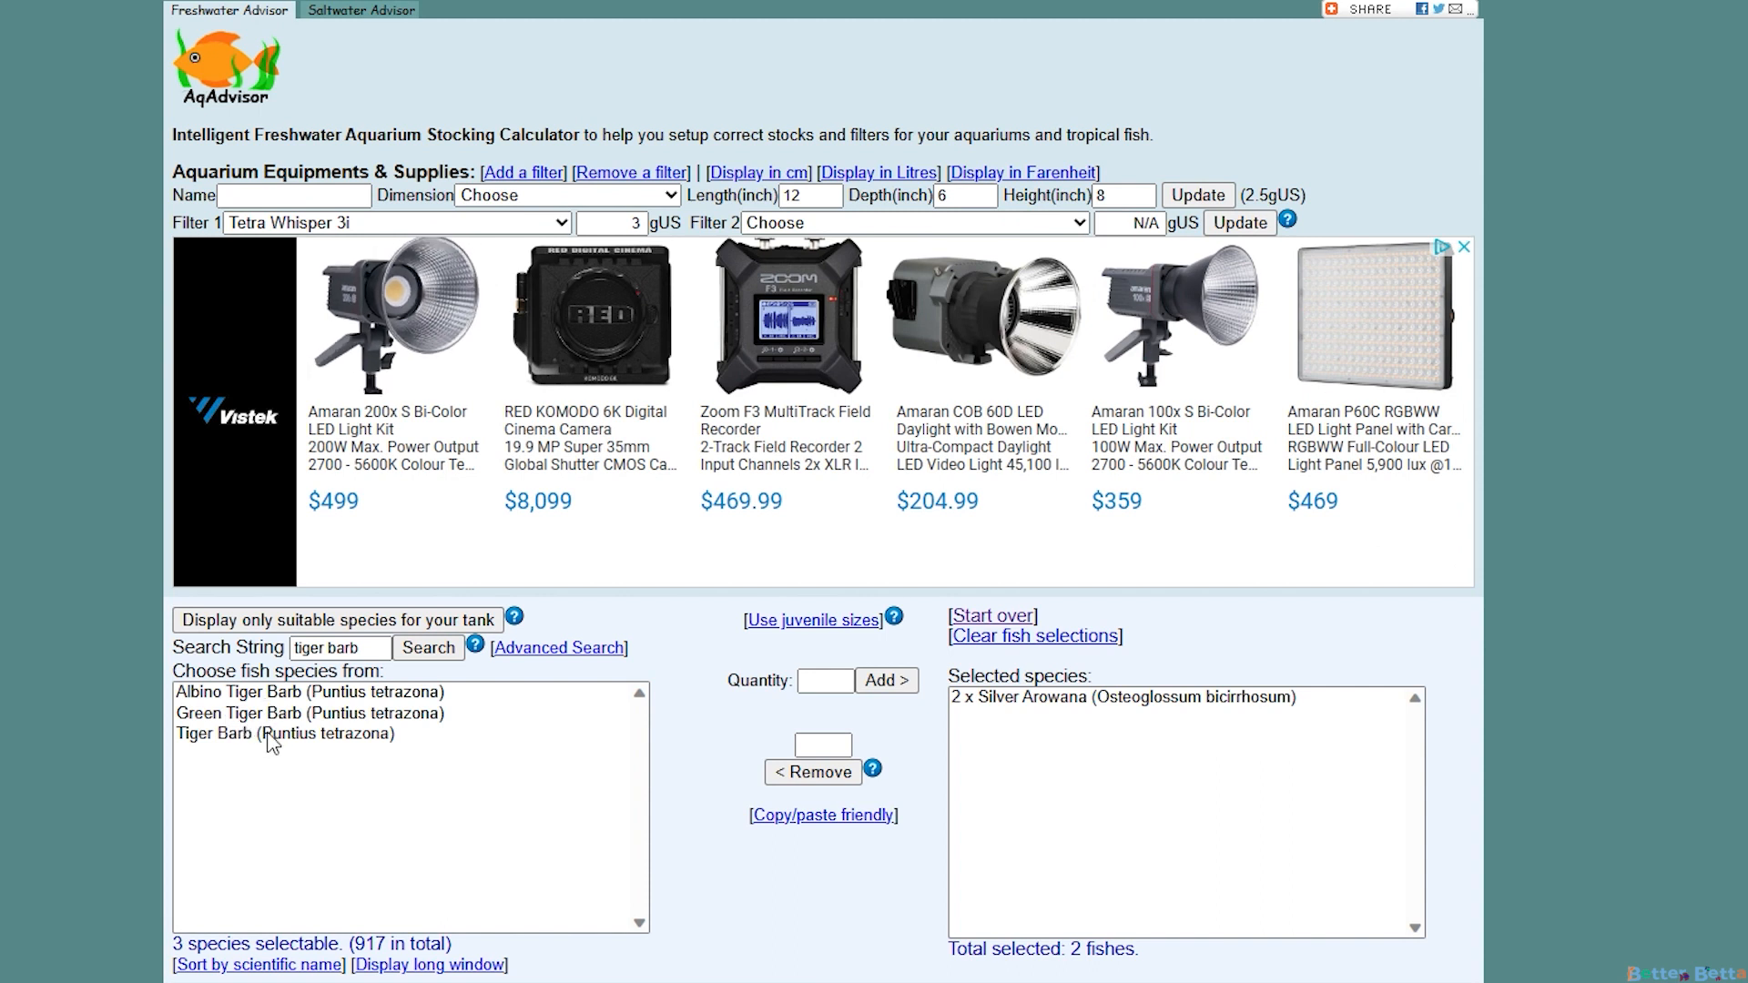
click(273, 734)
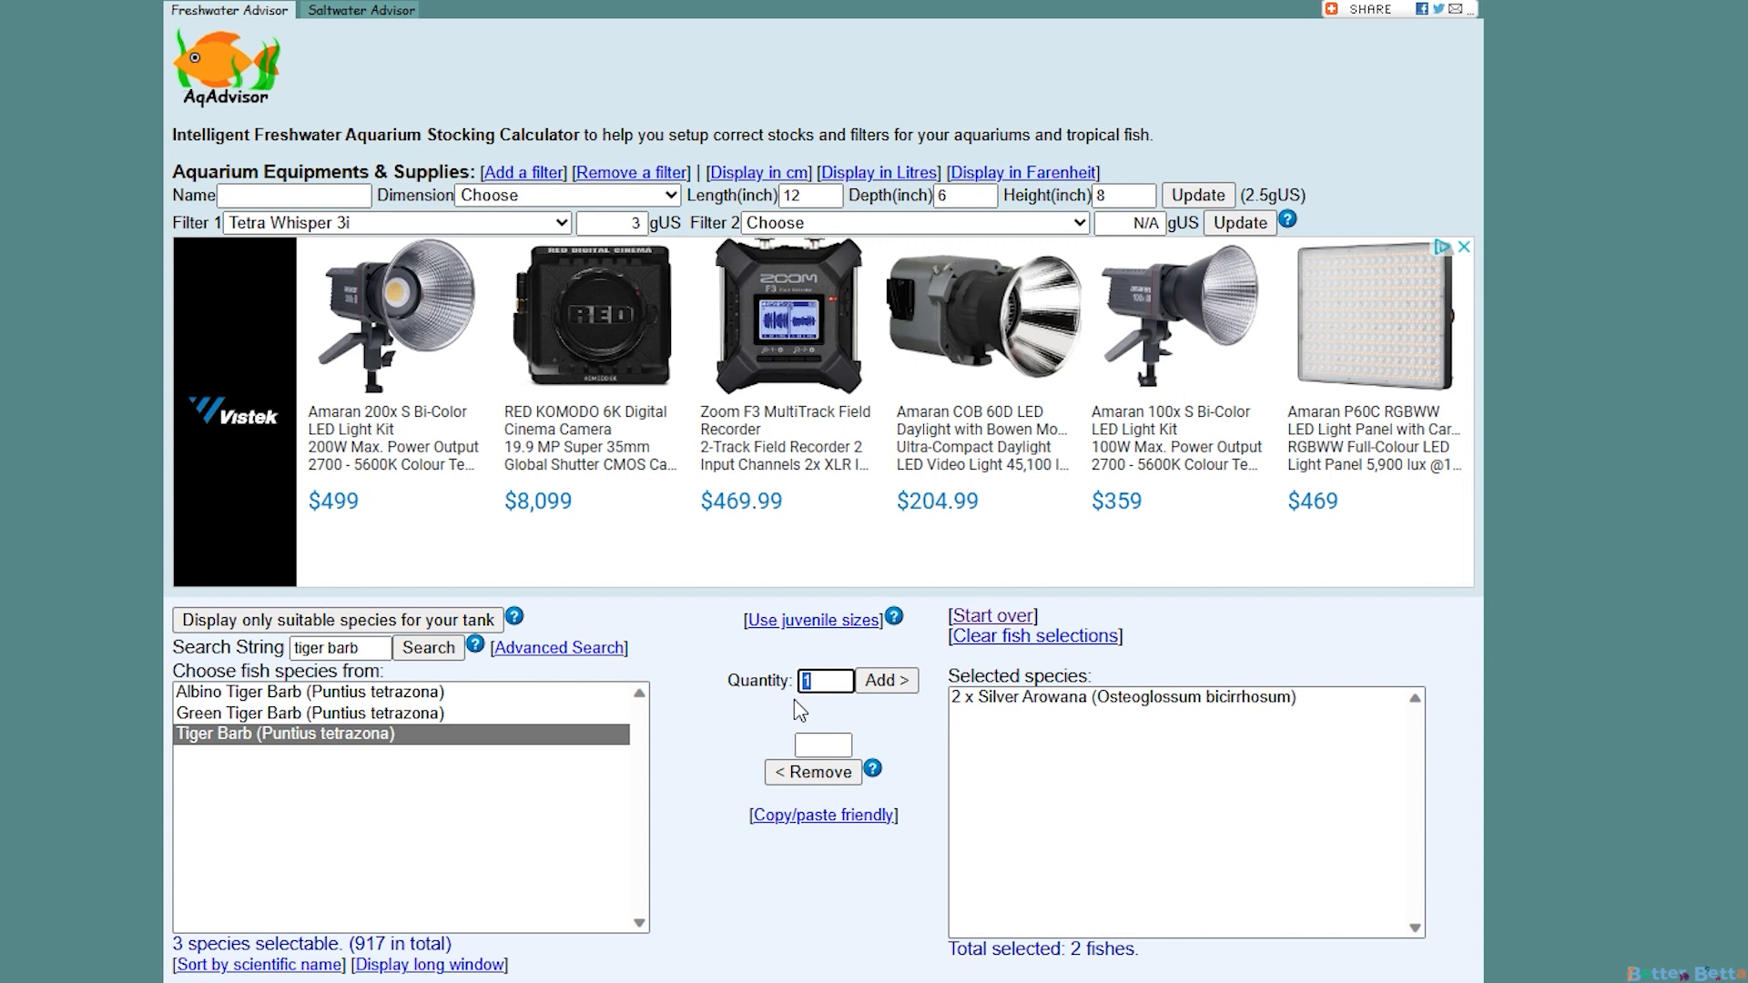
click(886, 680)
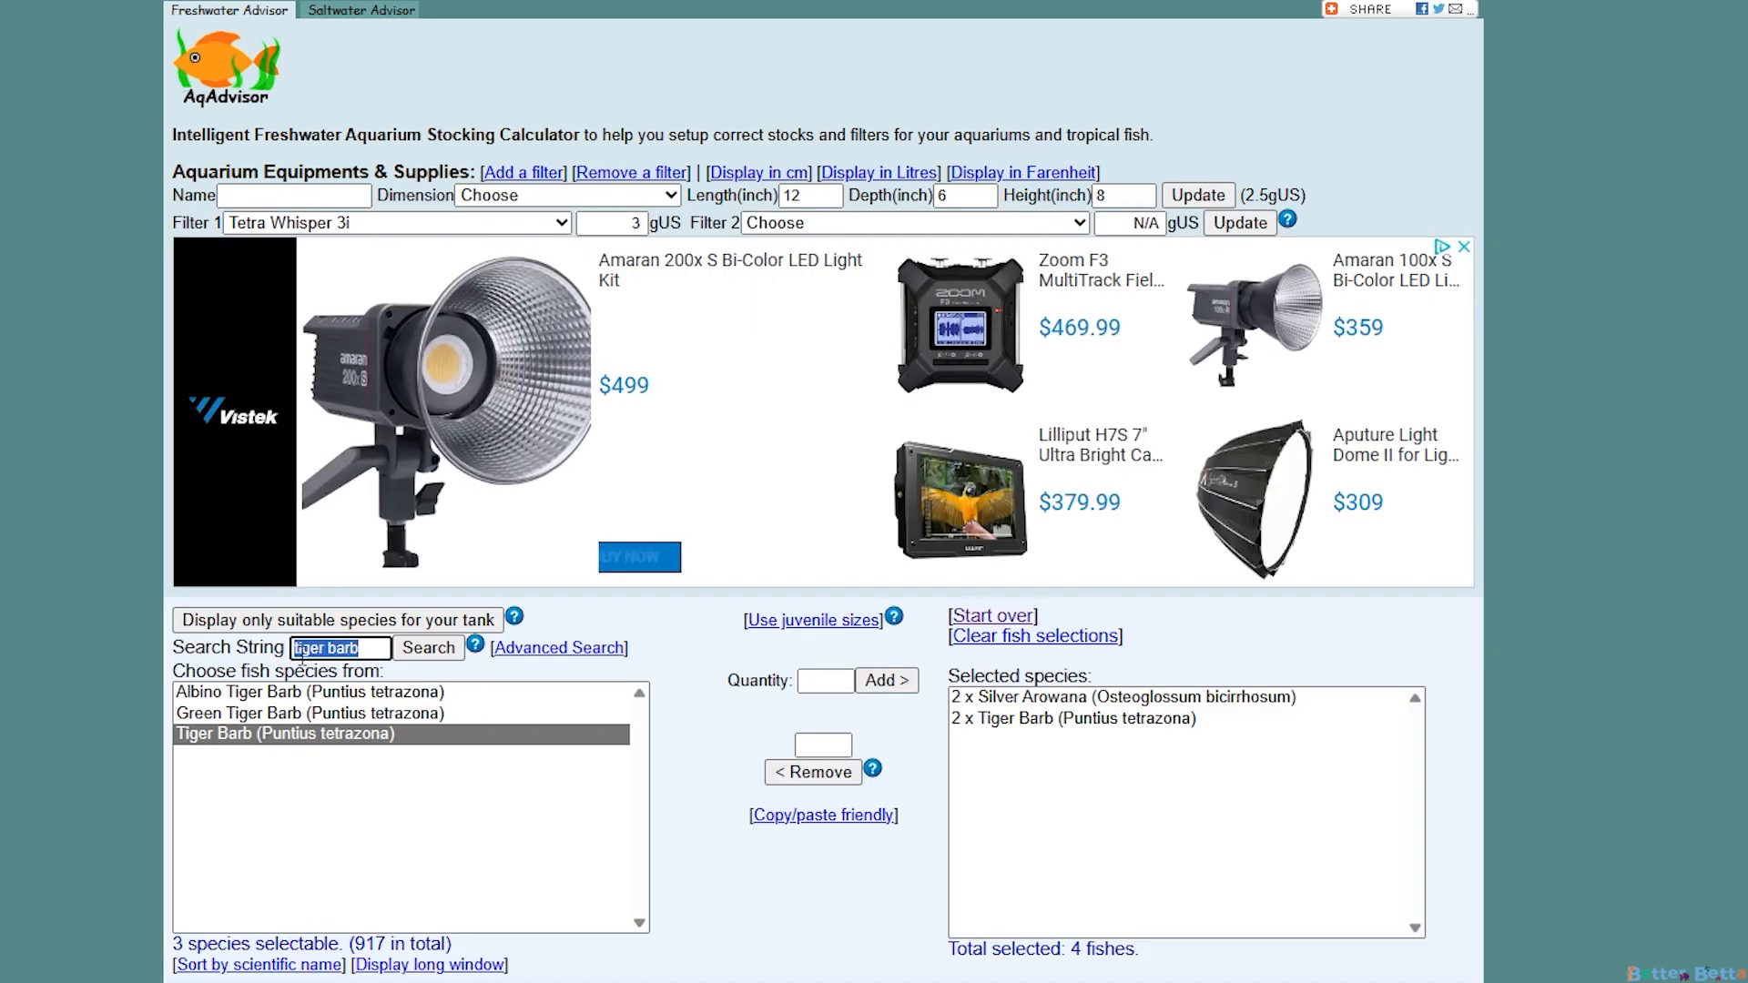
Search for angelfish and add one Angelfish to the stock
text(angel fish)
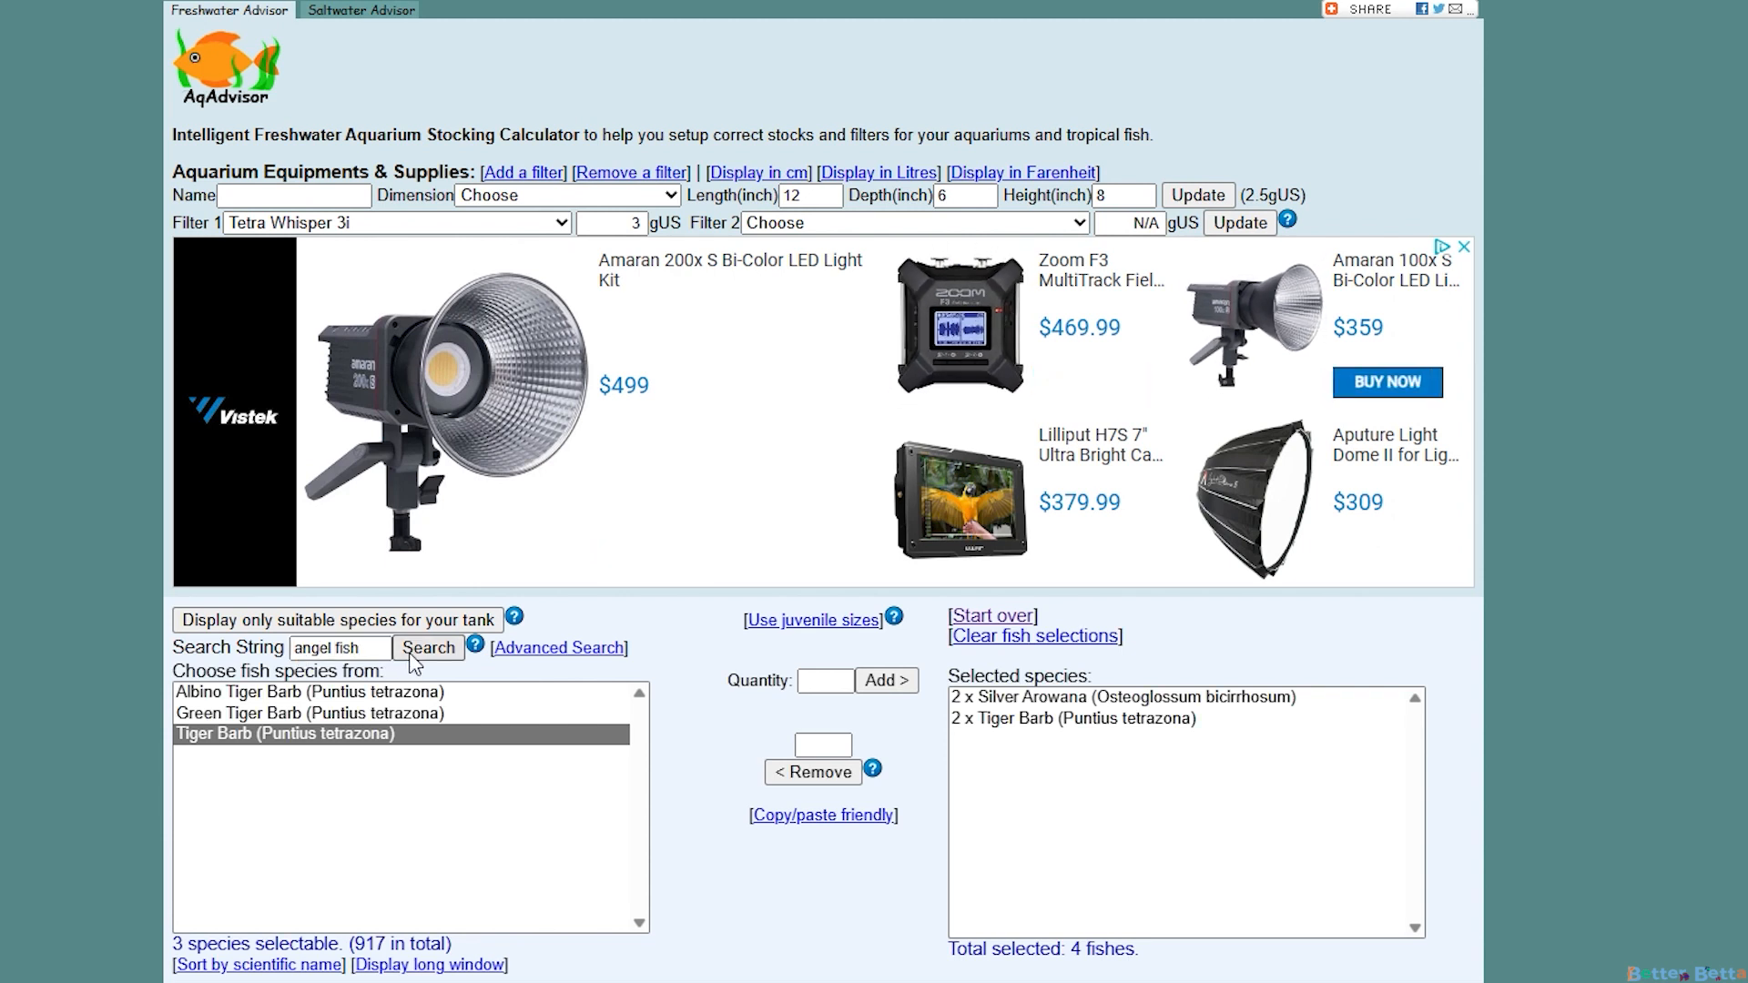
click(428, 647)
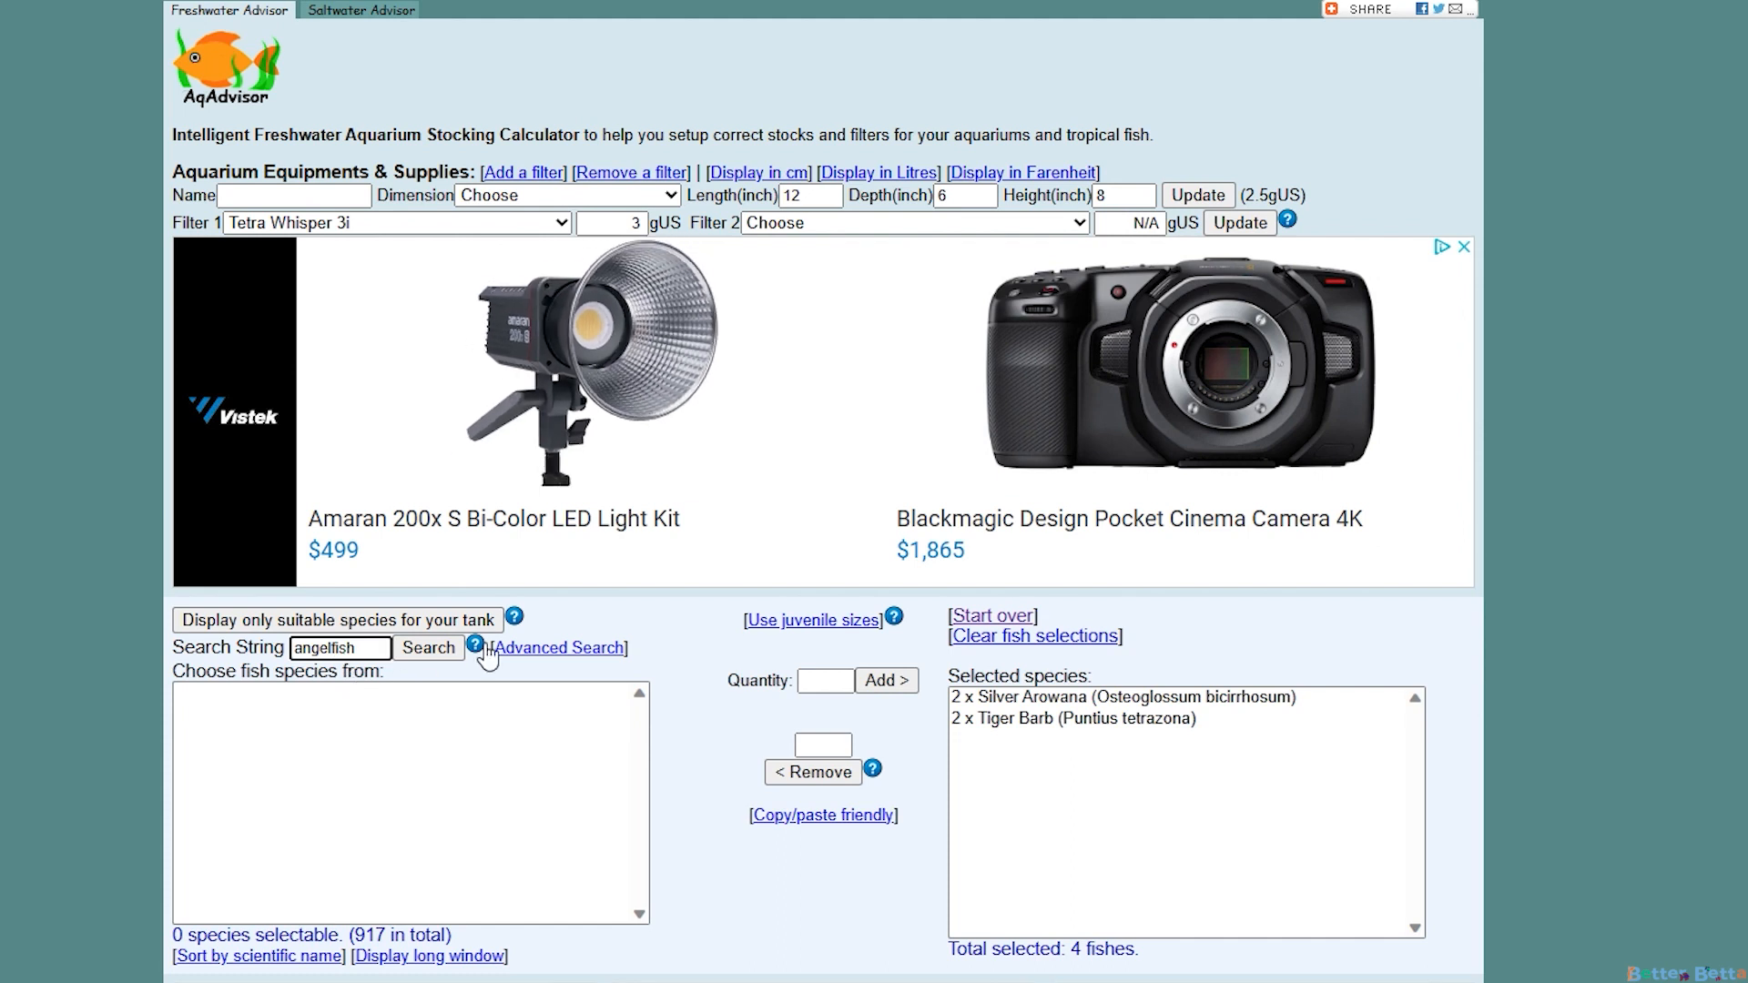
click(428, 647)
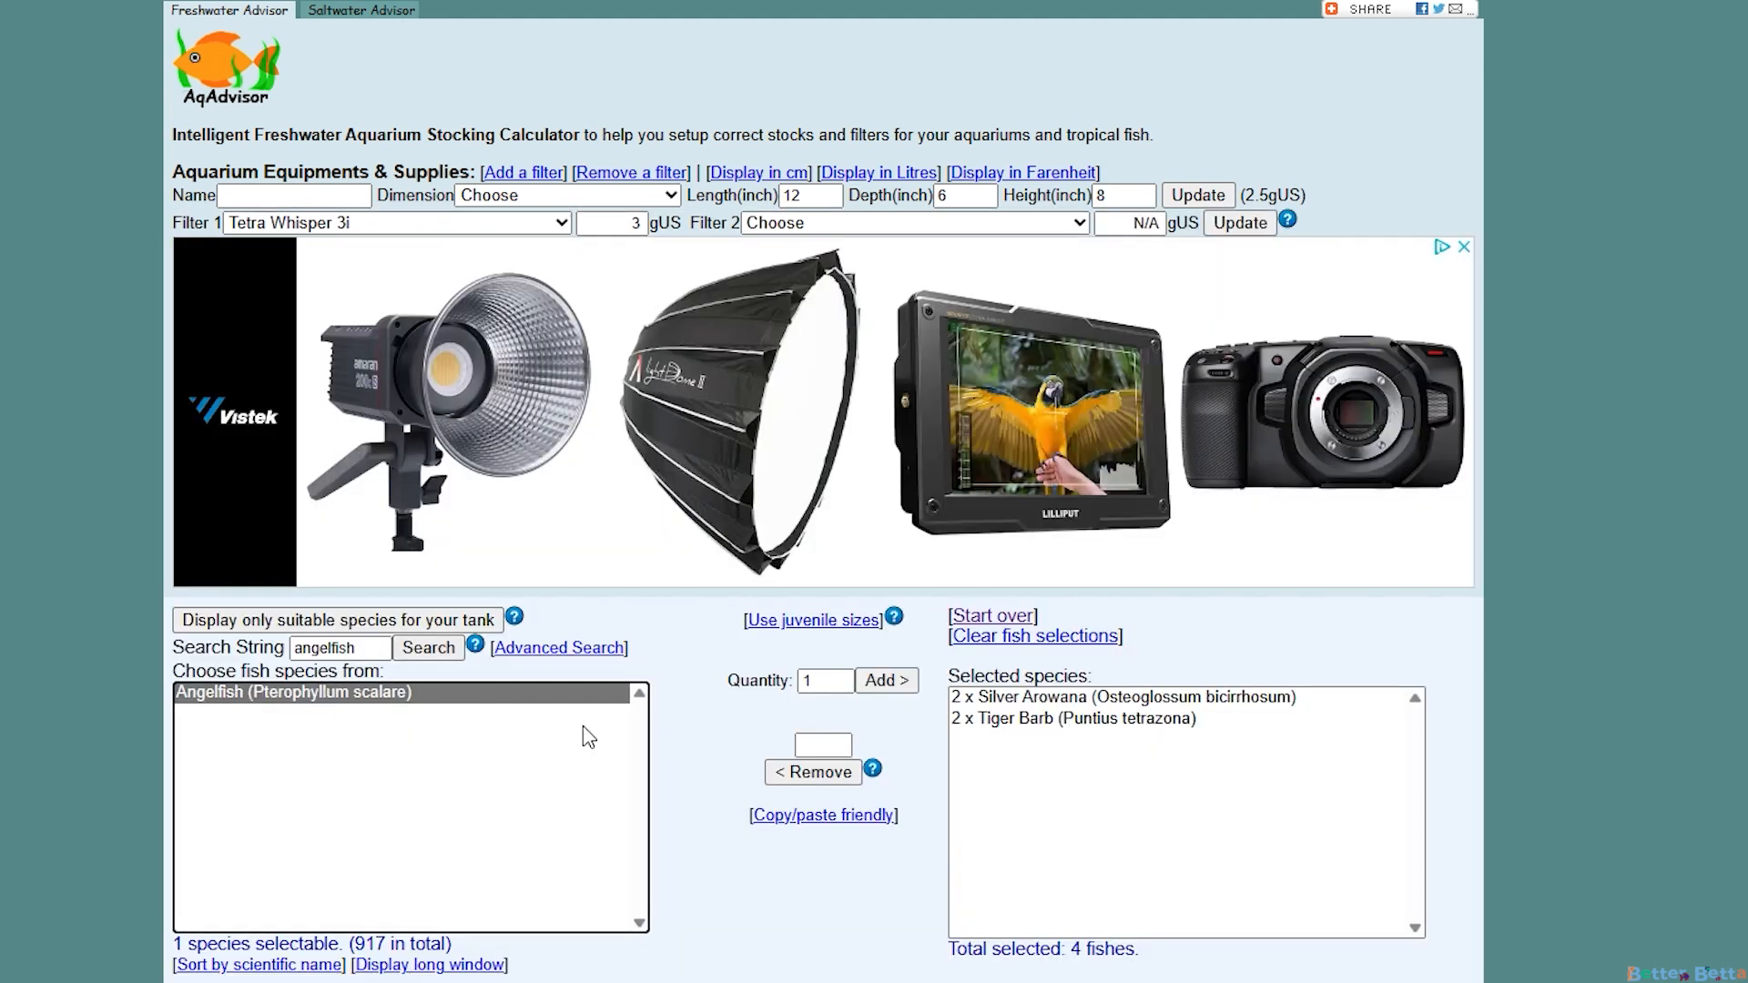
click(887, 680)
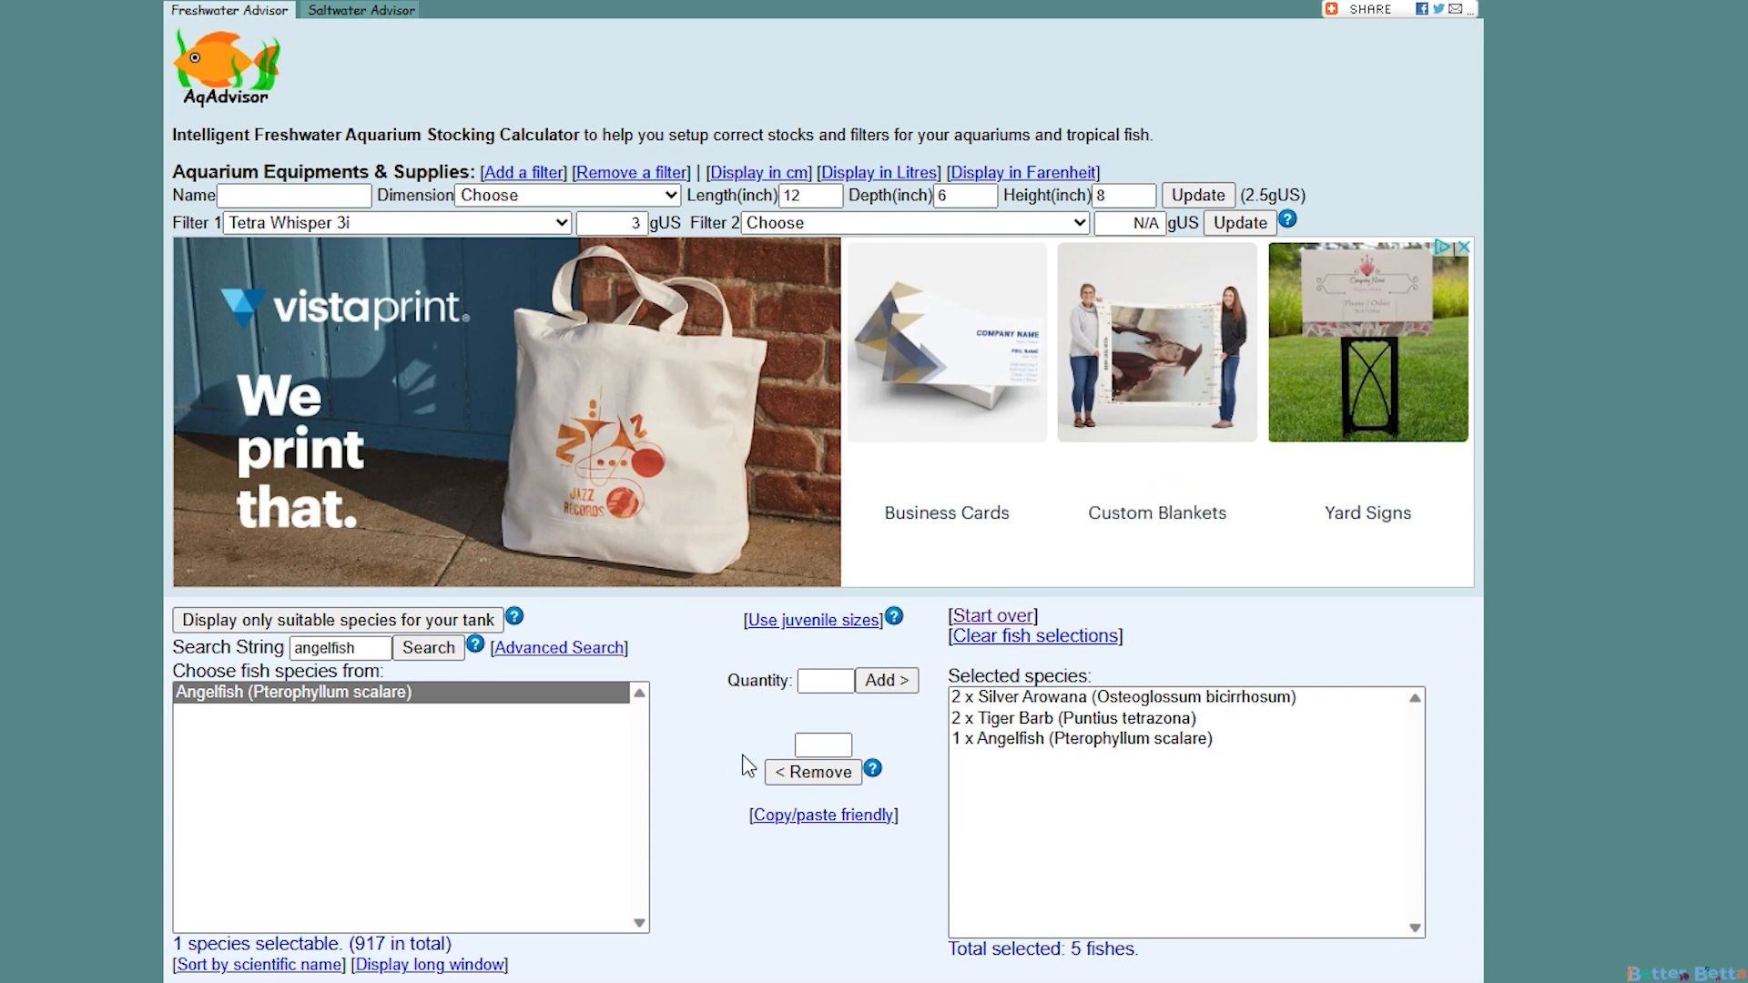
Scroll to the results and highlight the 0% filtration capacity figure
scroll(down, 3)
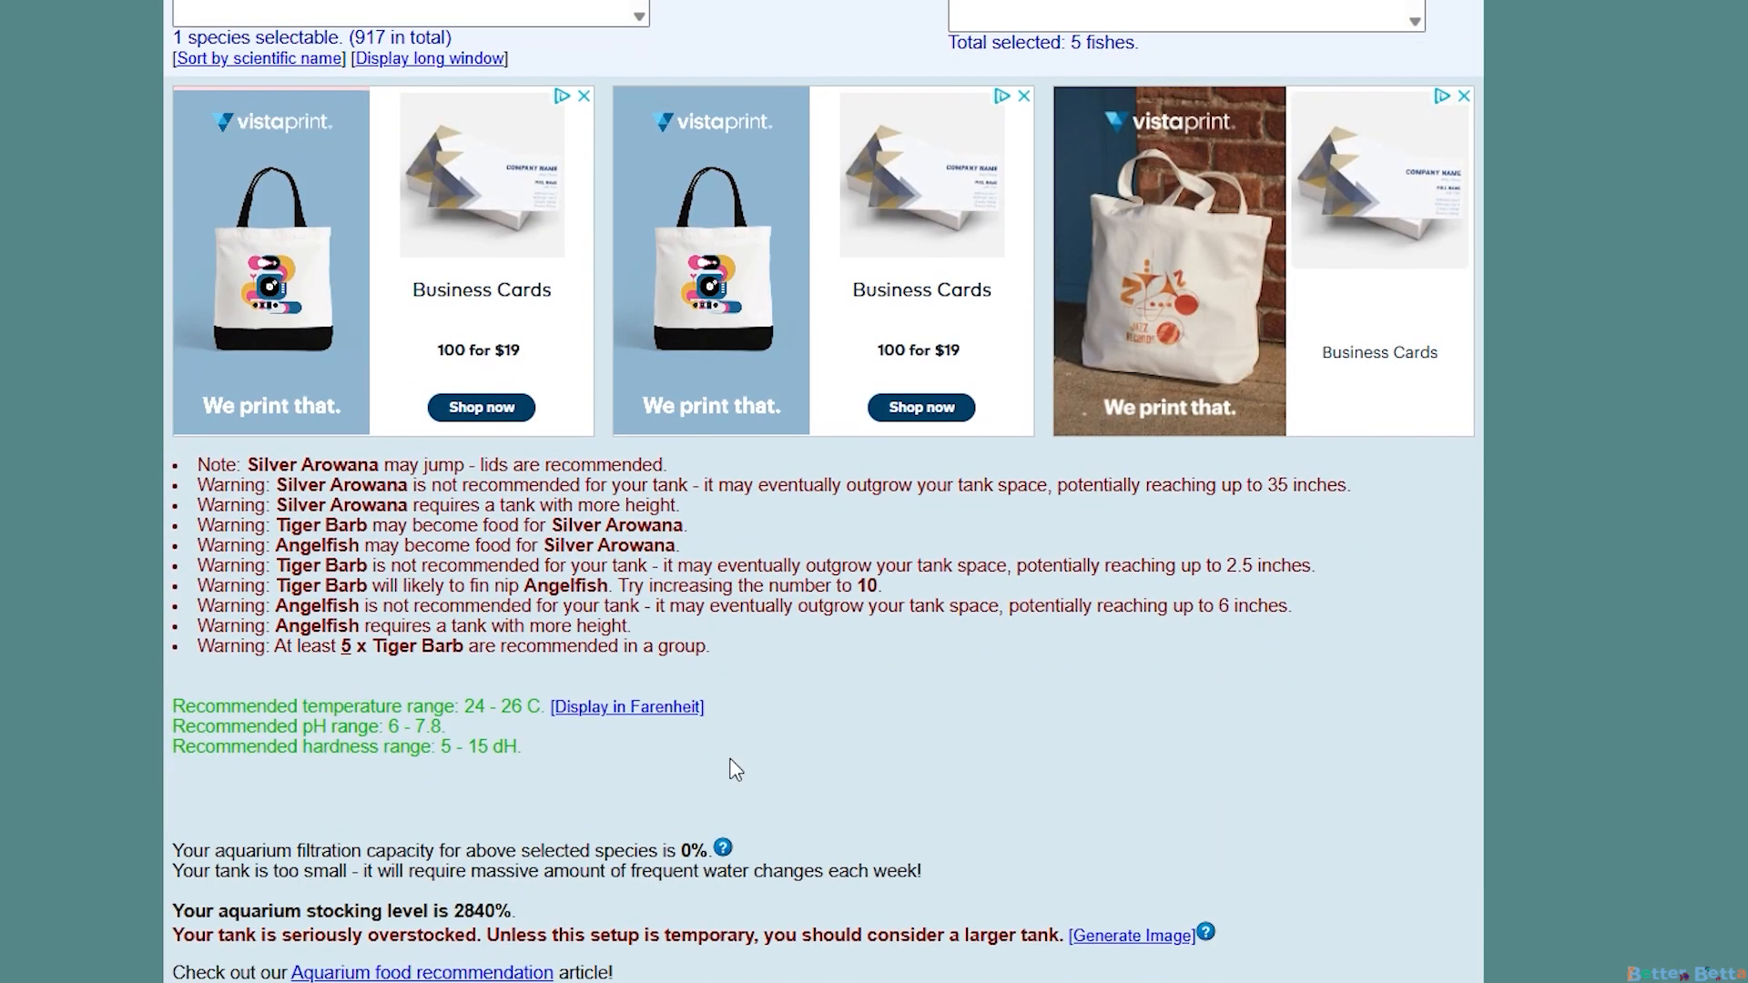
mouse_move(718, 660)
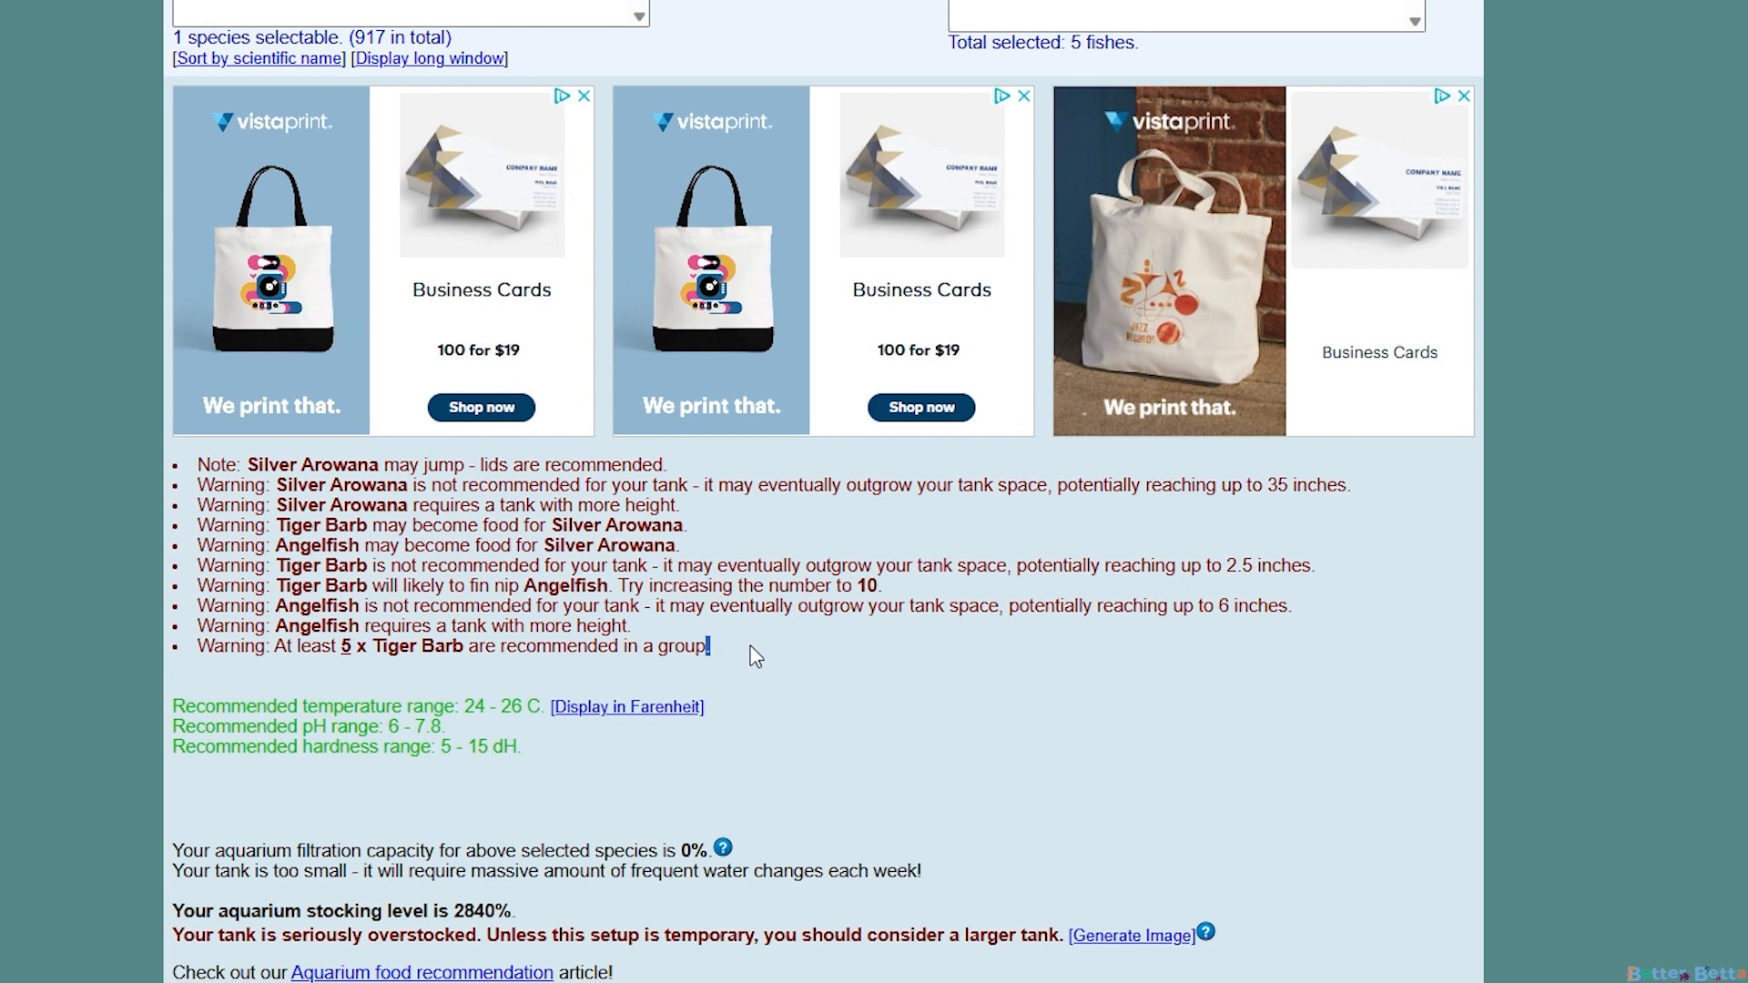
mouse_move(160, 943)
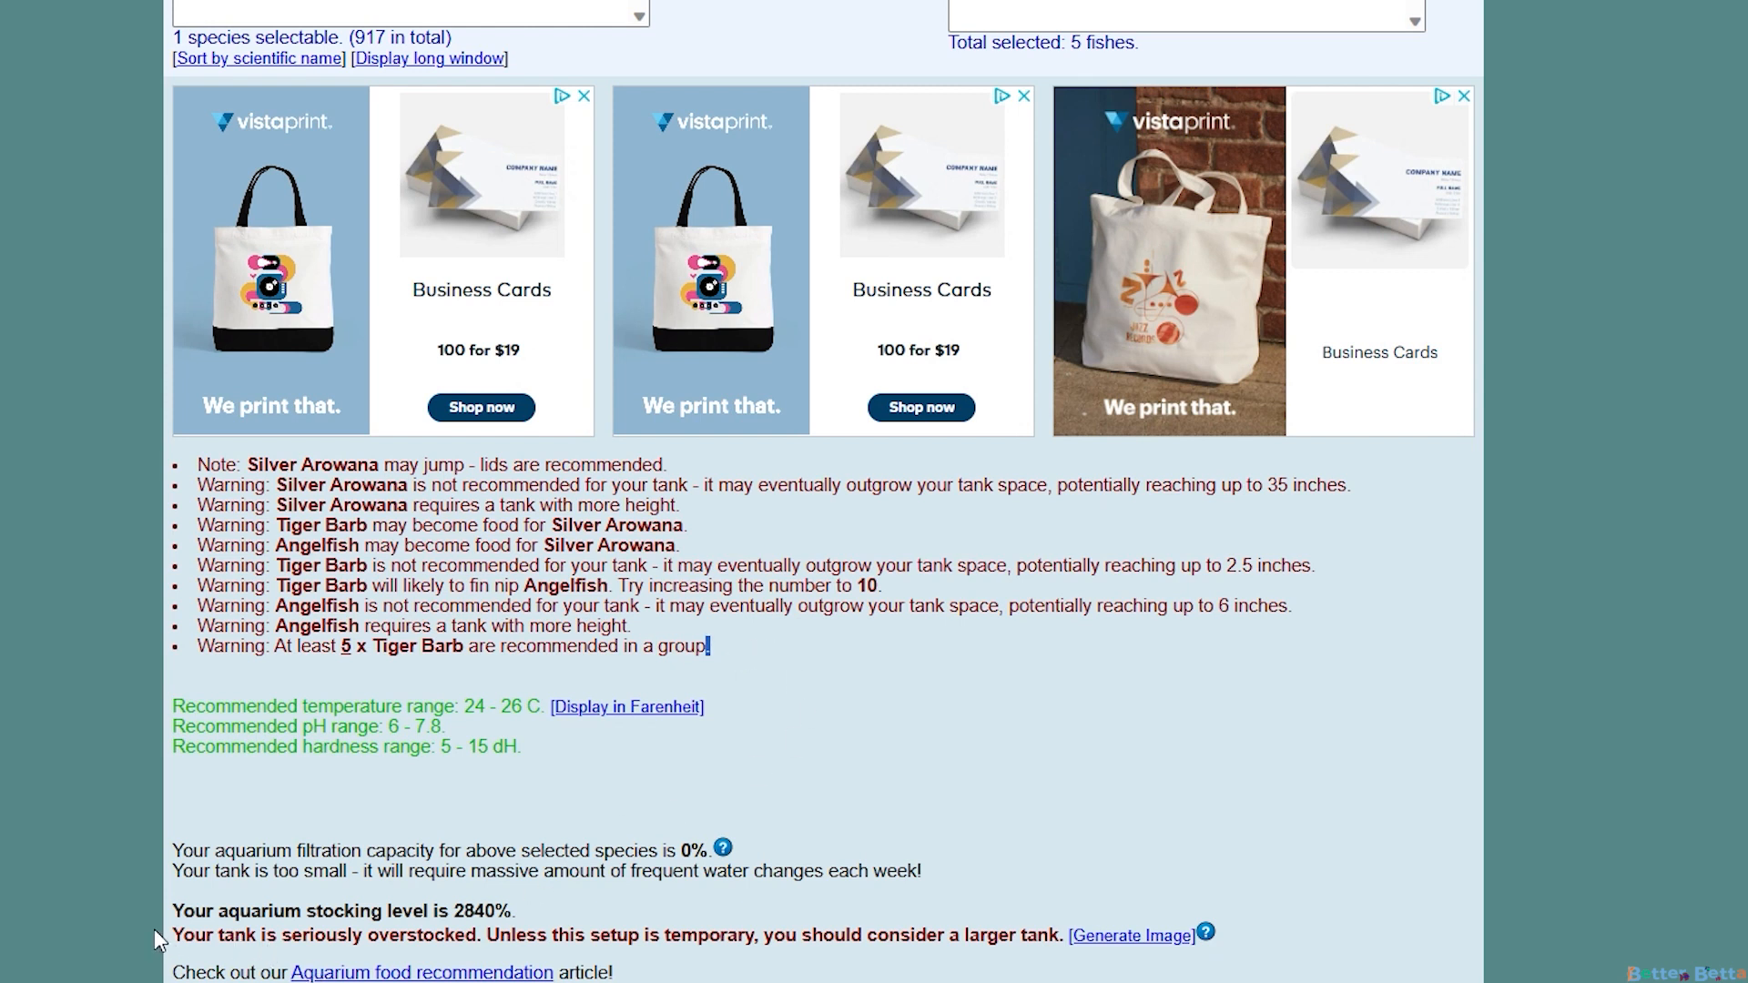
drag(173, 934, 925, 934)
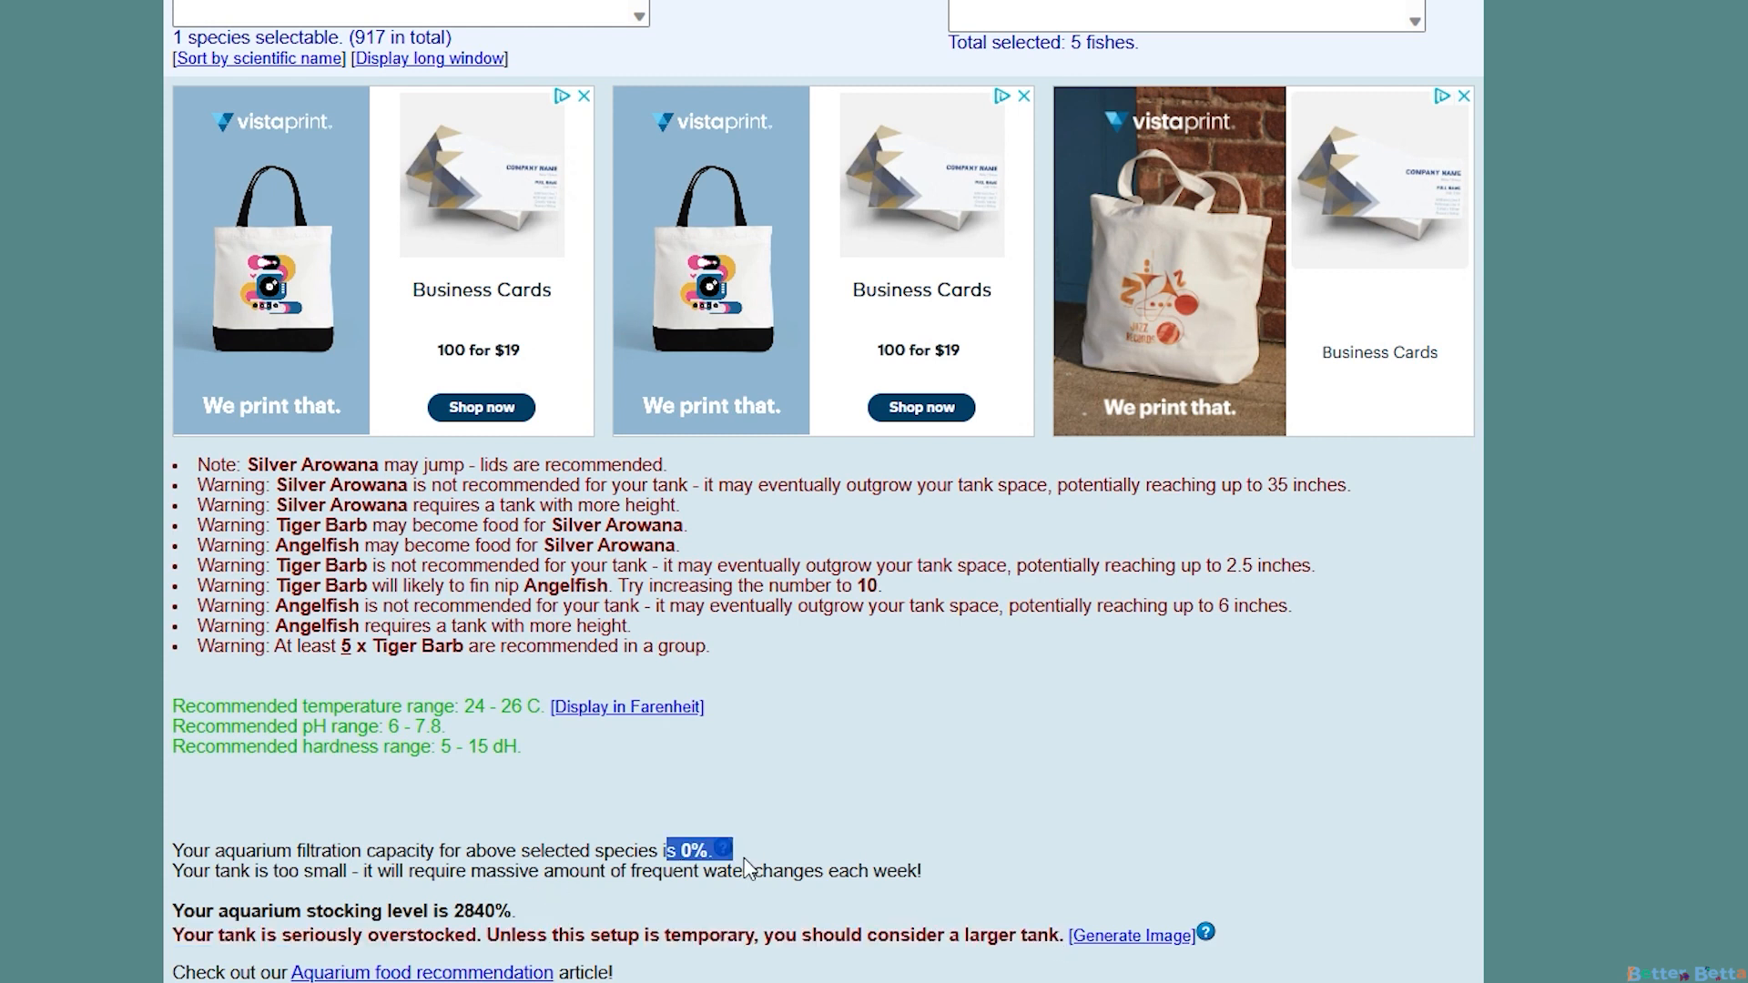
mouse_move(525, 902)
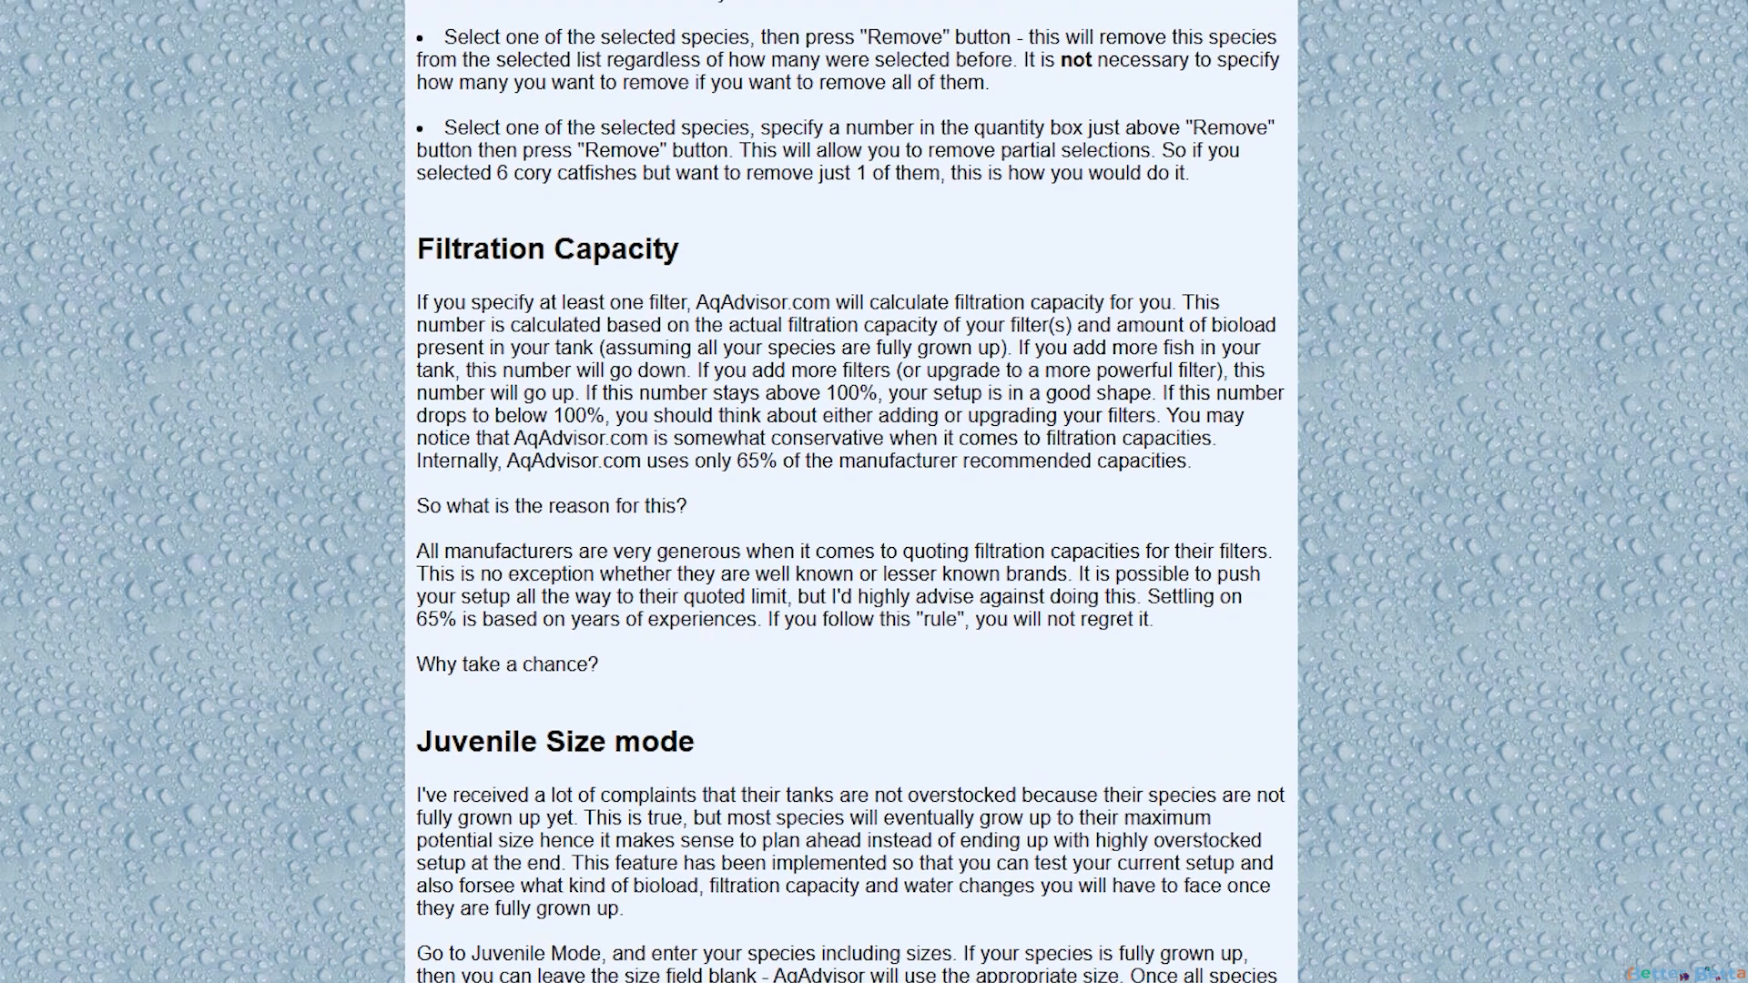
Scroll up through the help page's Search, Generate Image and Filtration Capacity sections
scroll(up, 3)
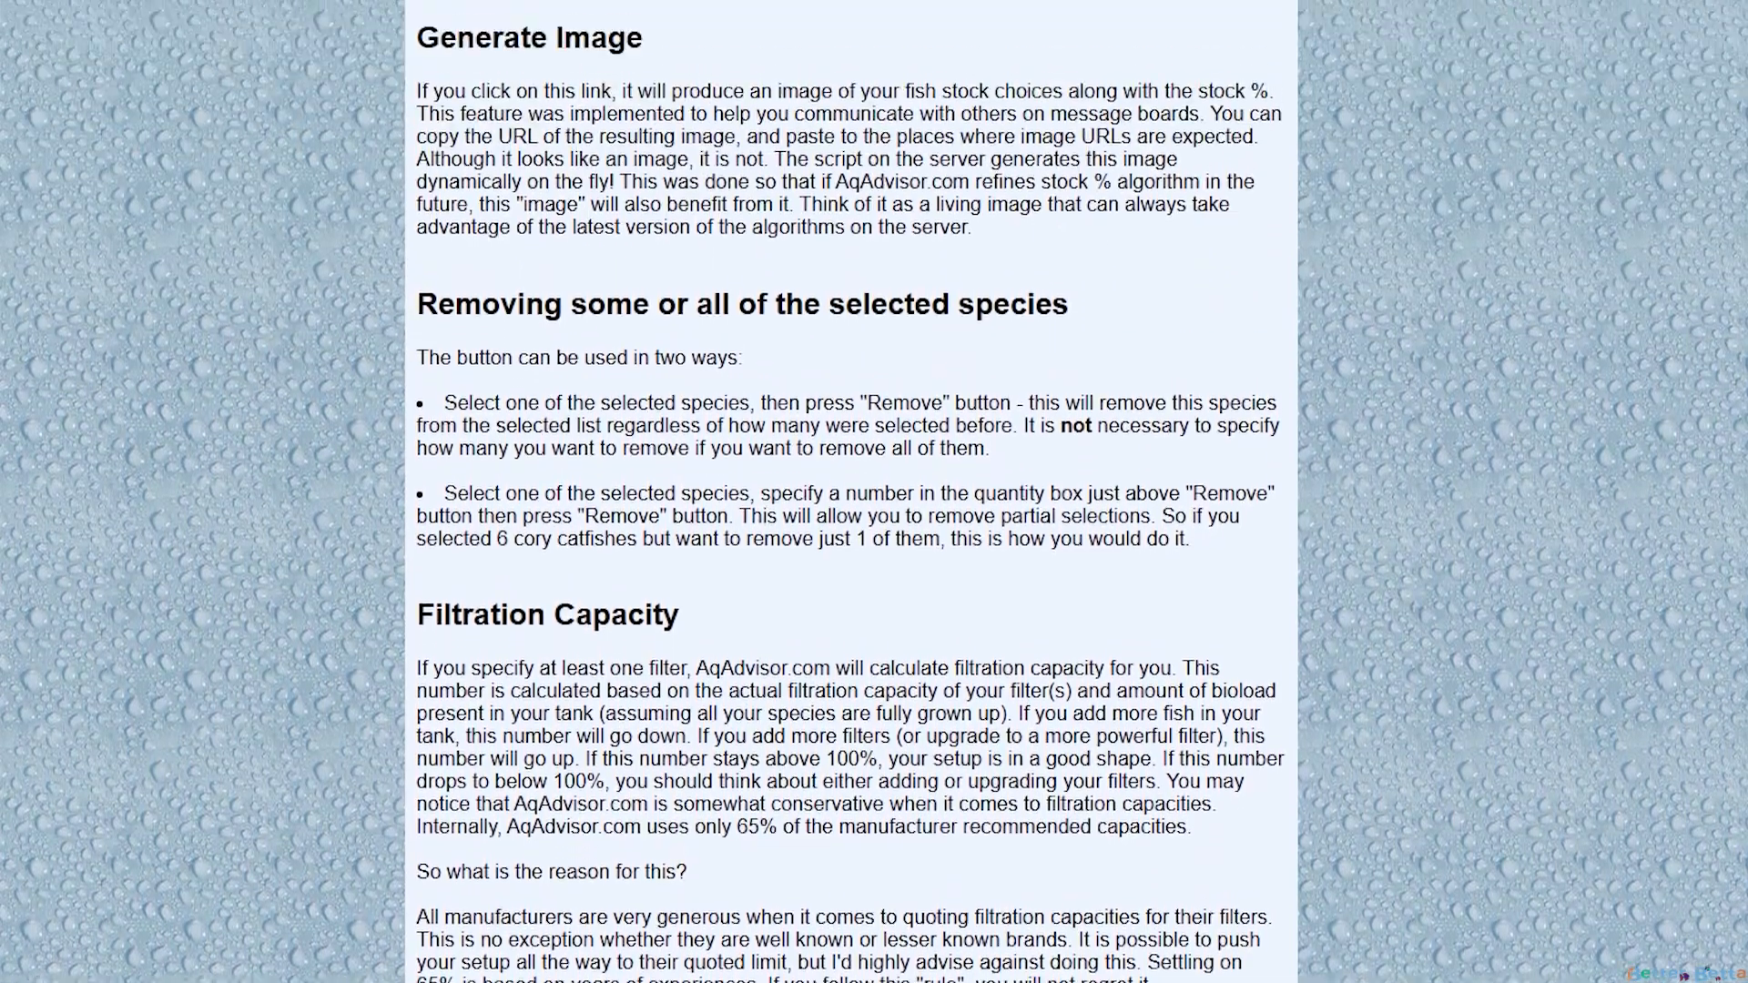
scroll(up, 3)
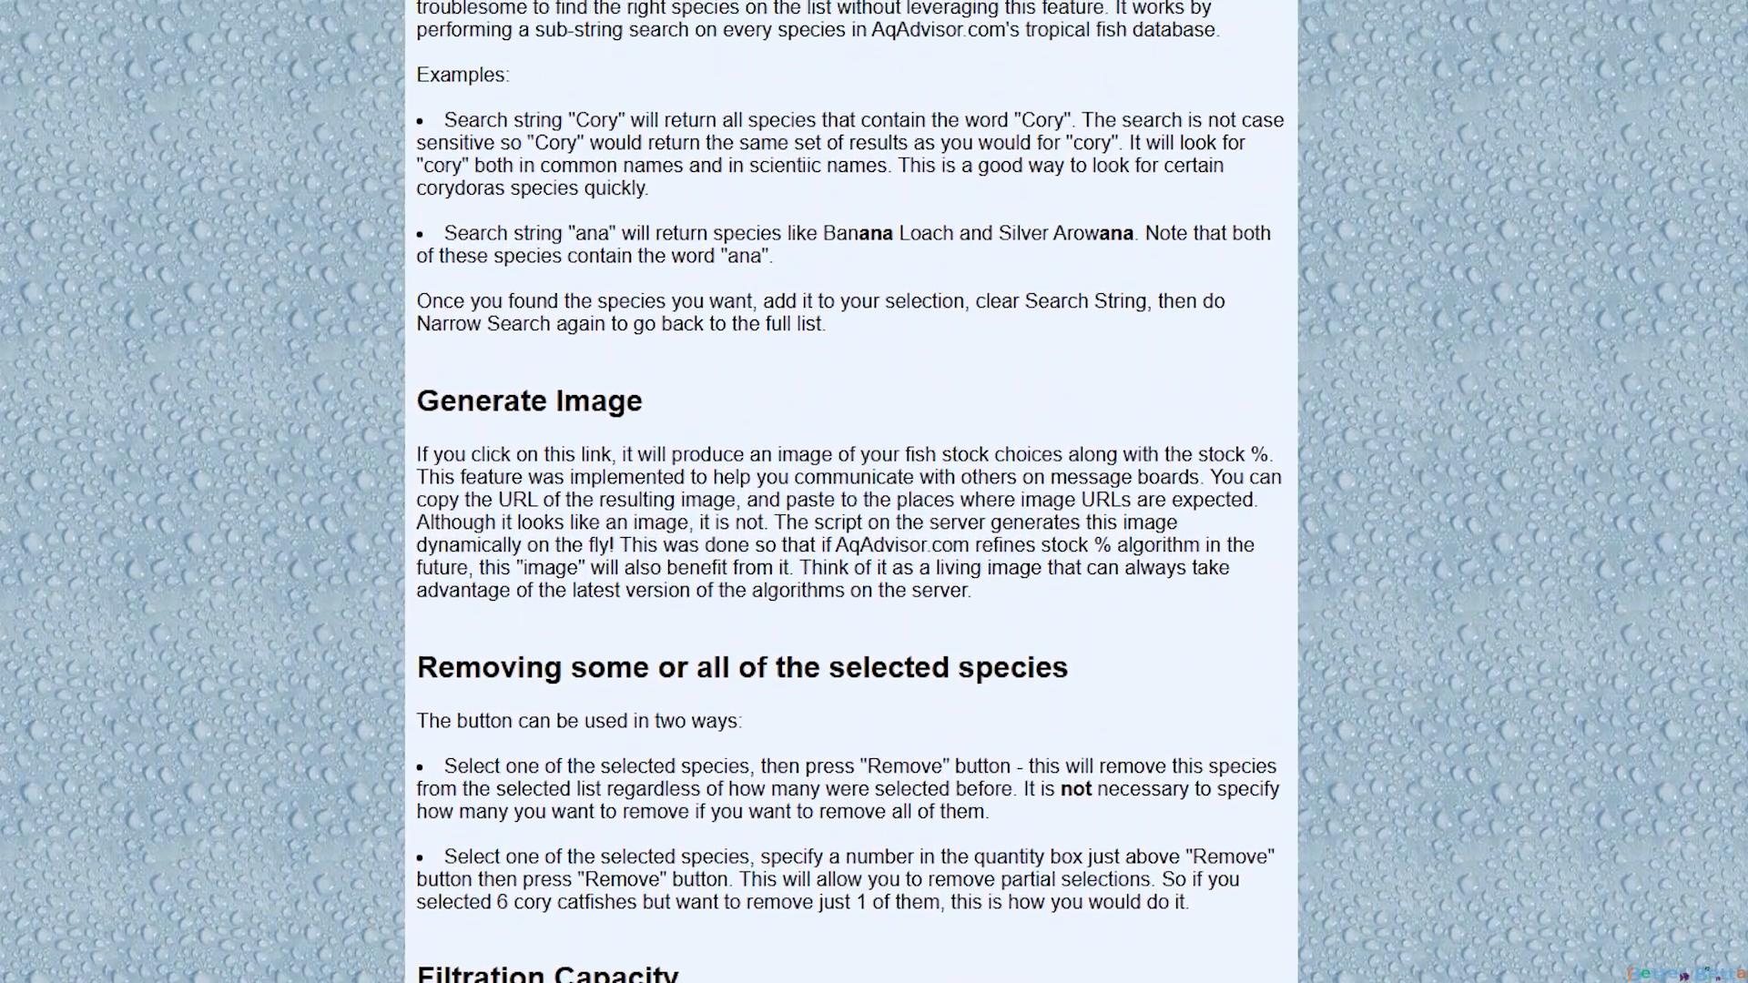
scroll(up, 3)
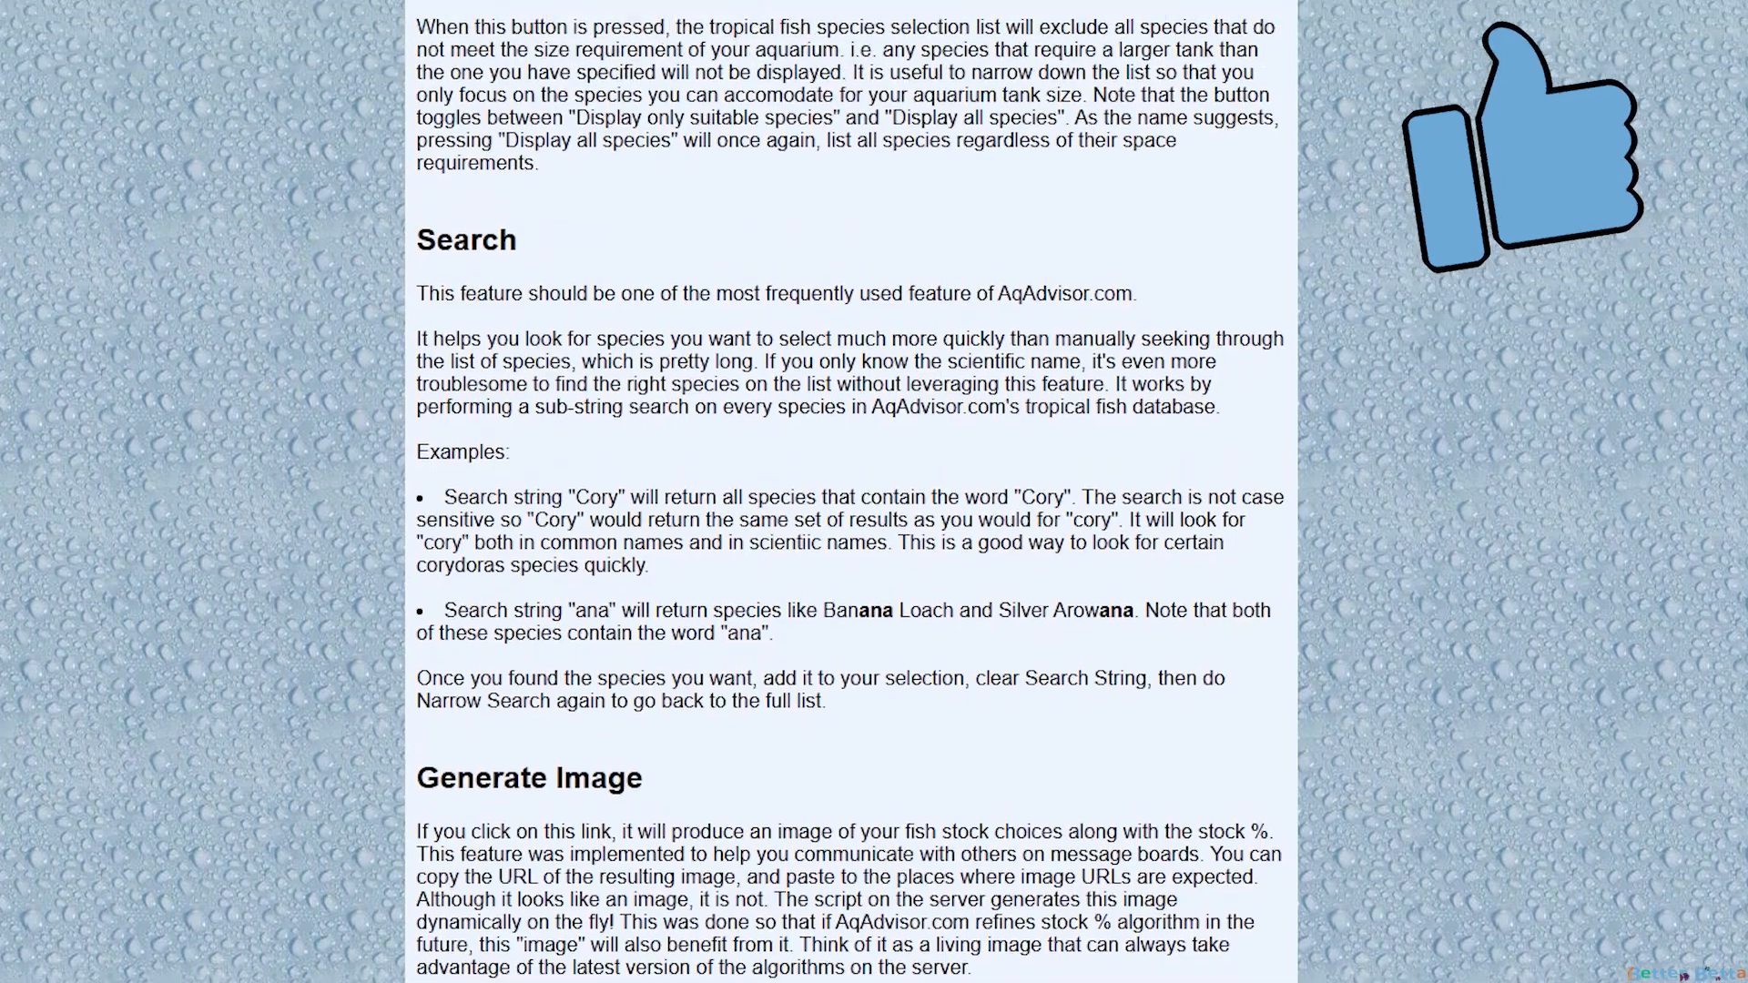